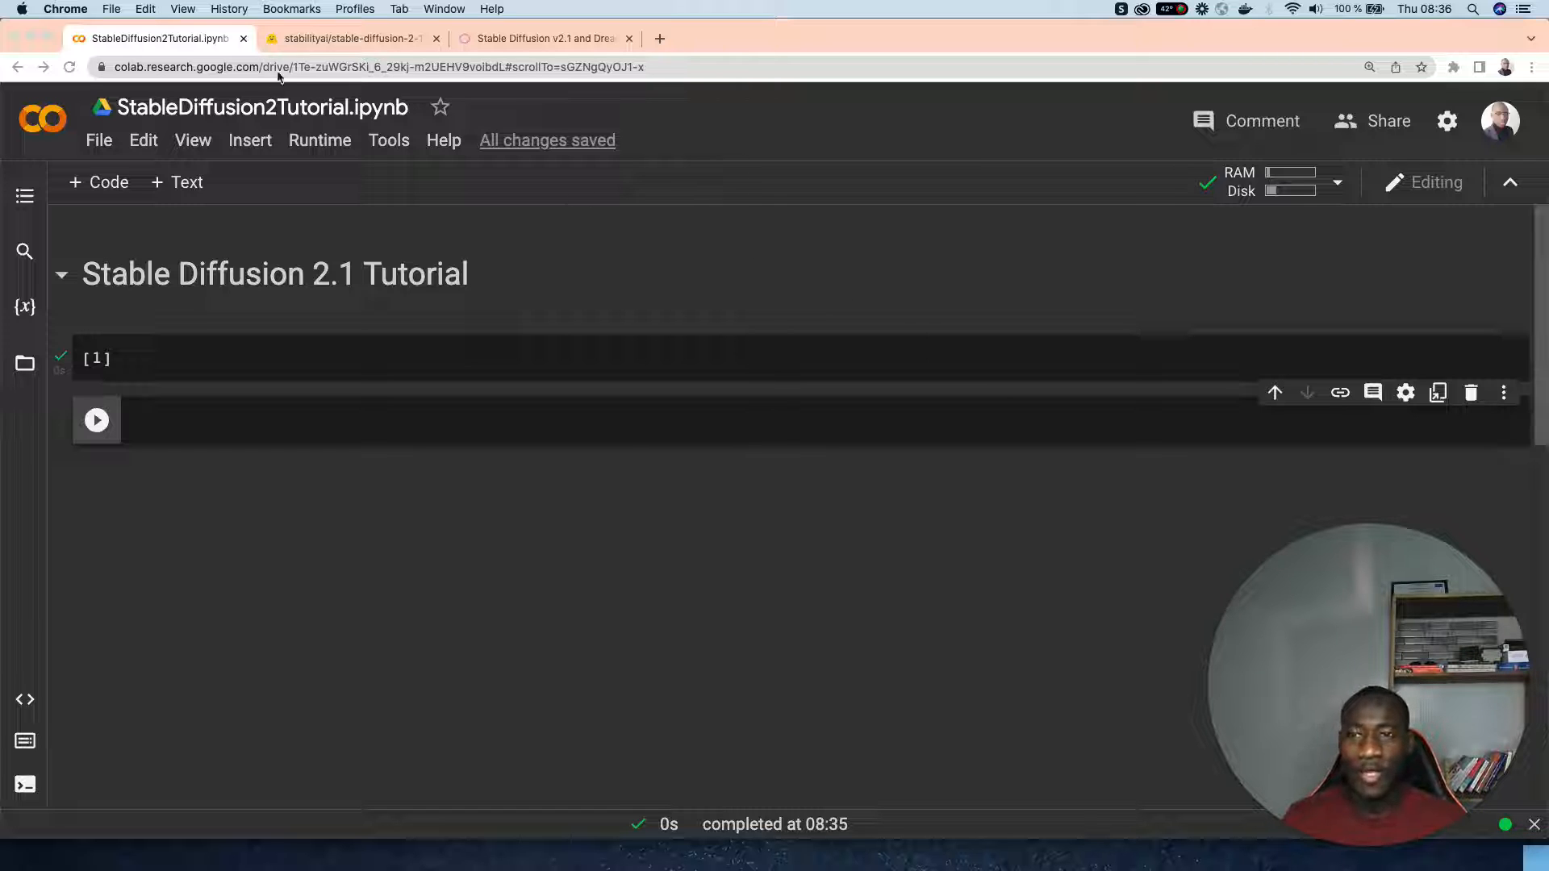
mouse_move(716, 410)
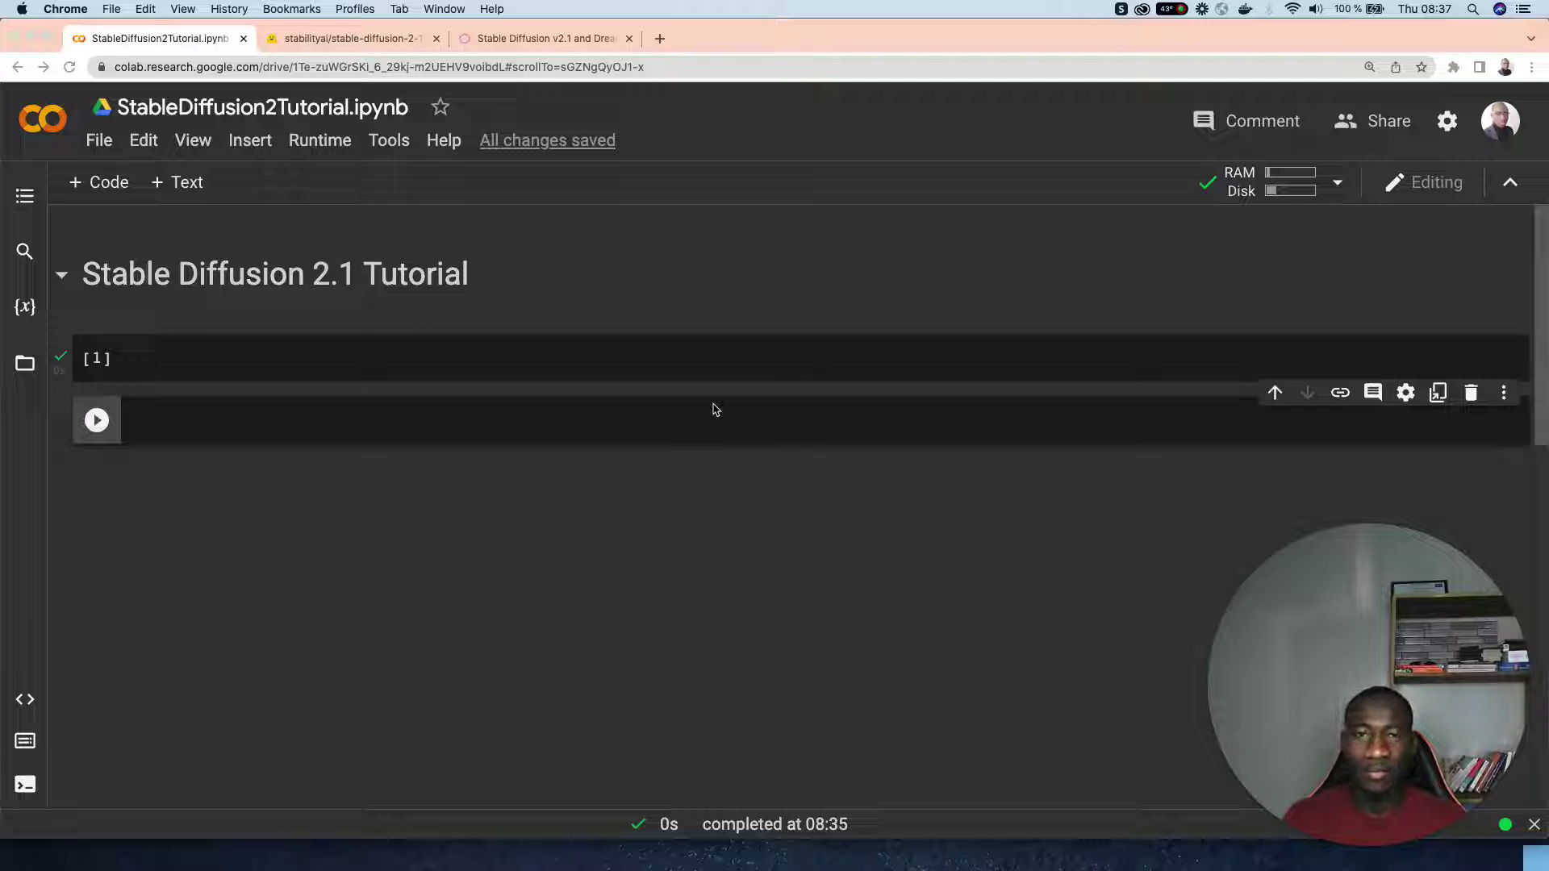
mouse_move(514, 79)
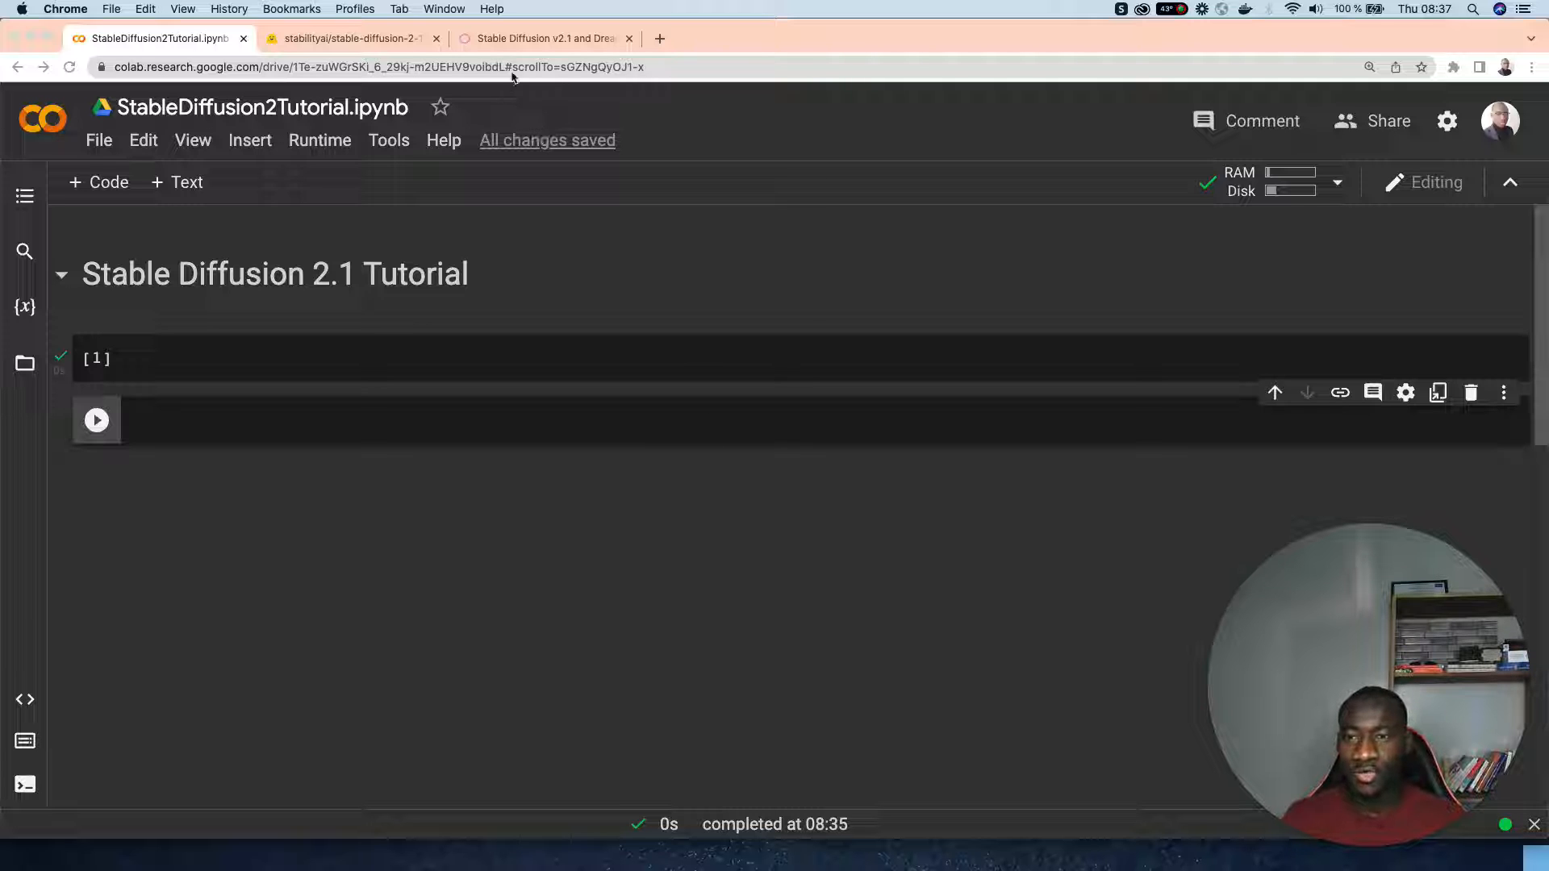
Browse the Stable Diffusion v2.1 release post's sample galleries down to the superhero portrait grid.
left_click(543, 38)
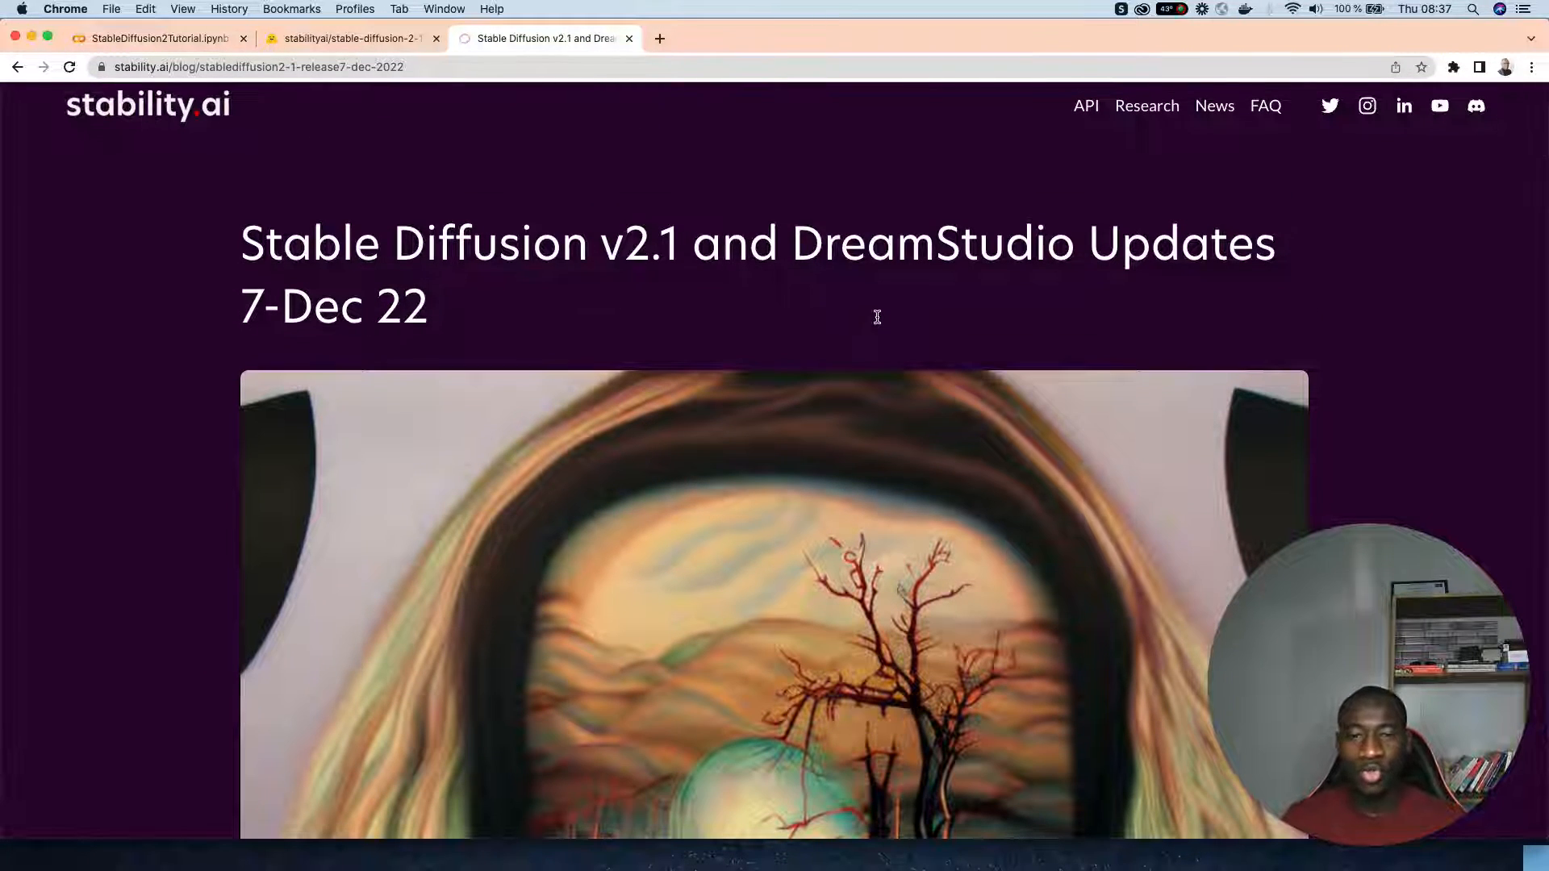
scroll("down", 3)
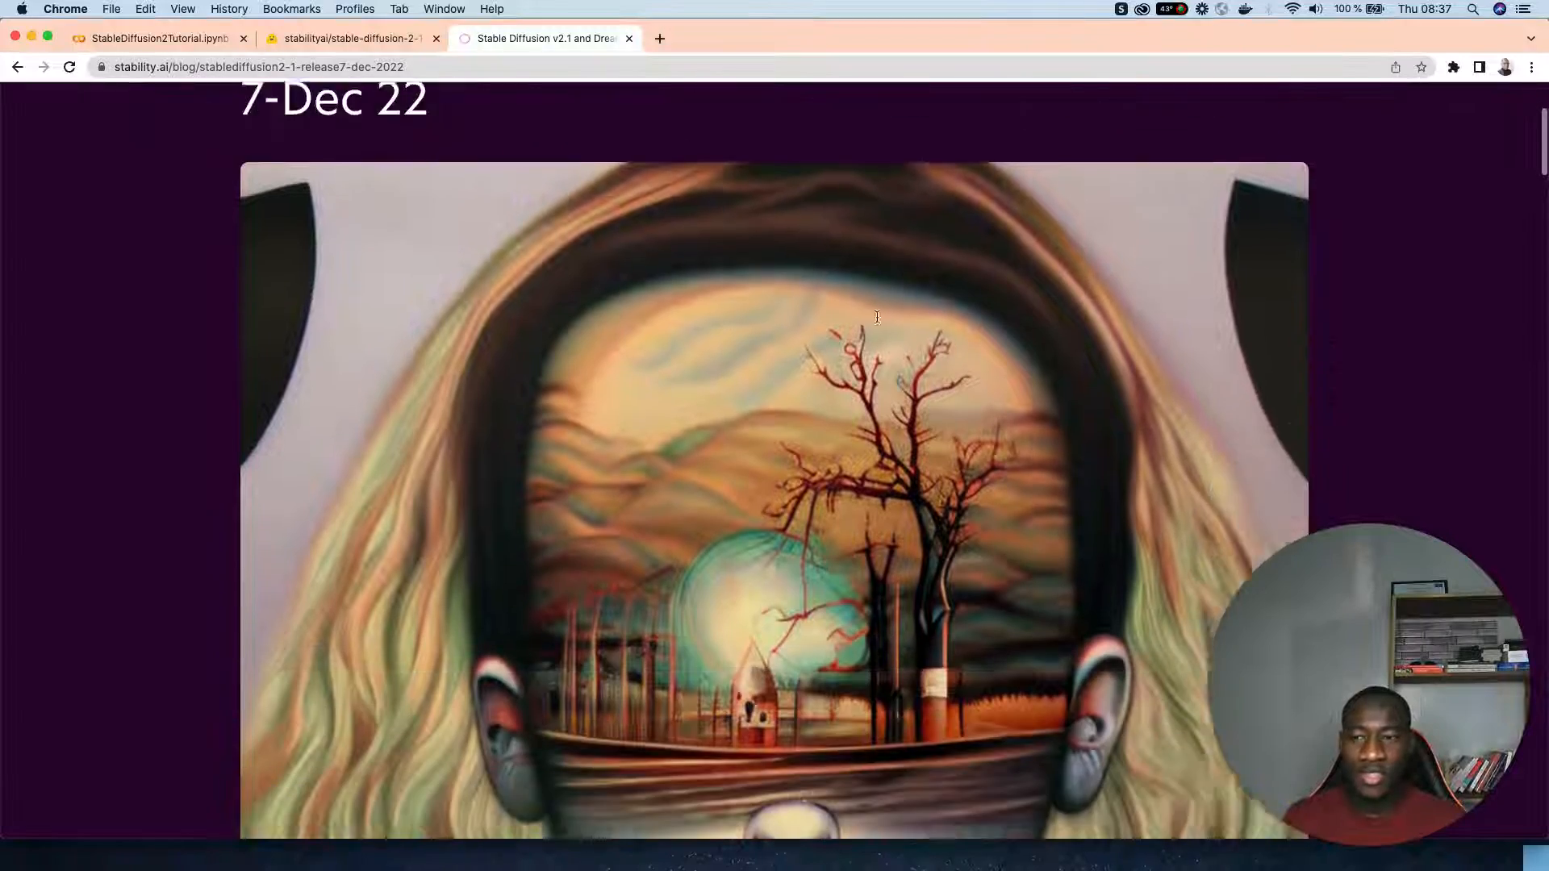
scroll("down", 3)
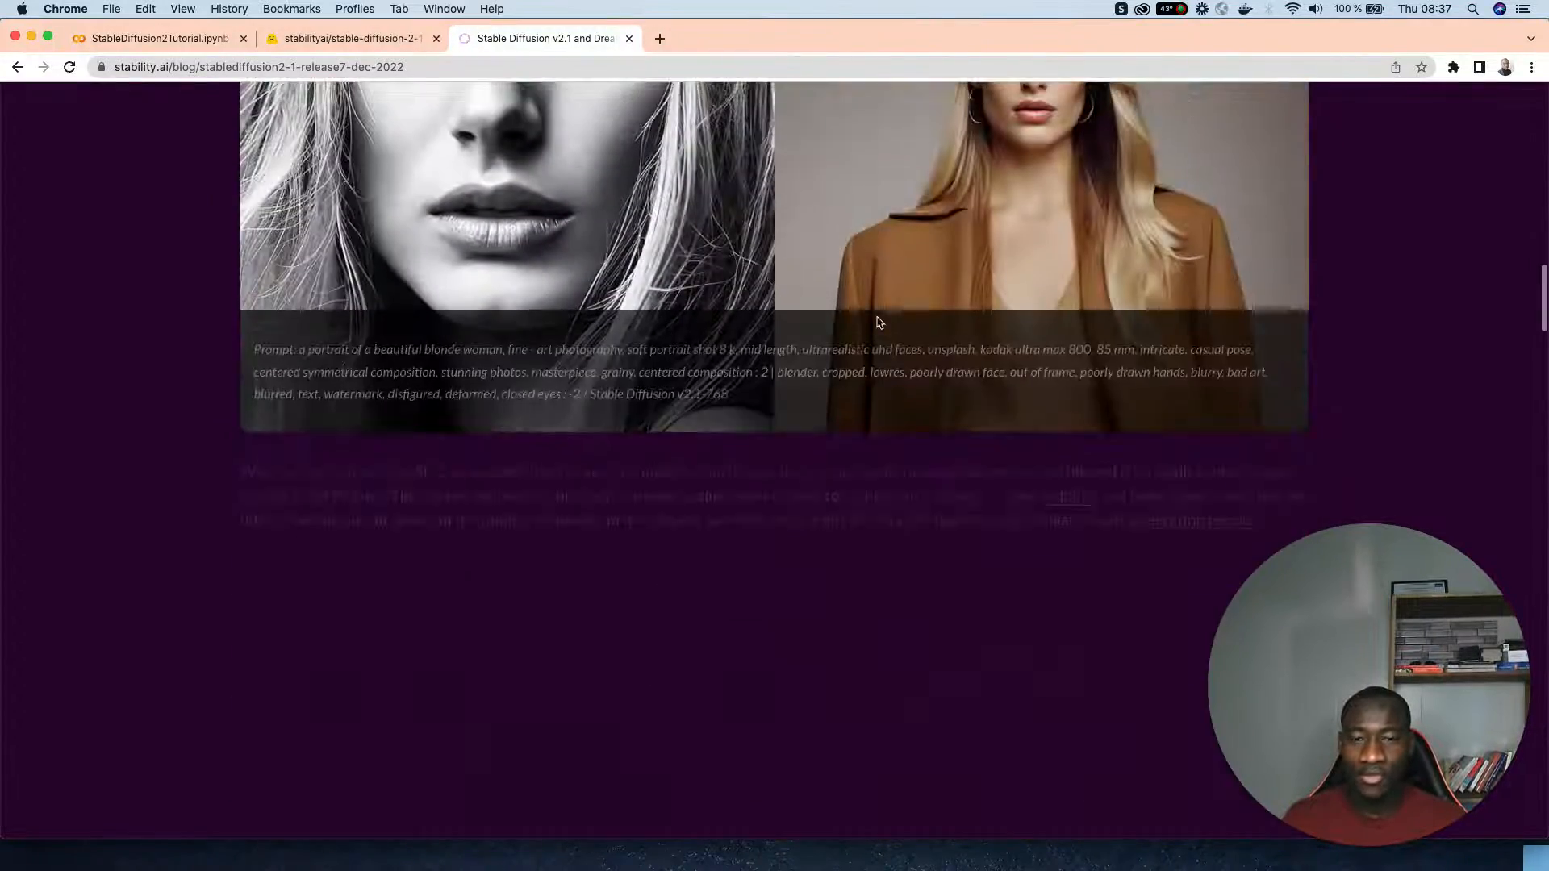
scroll("up", 3)
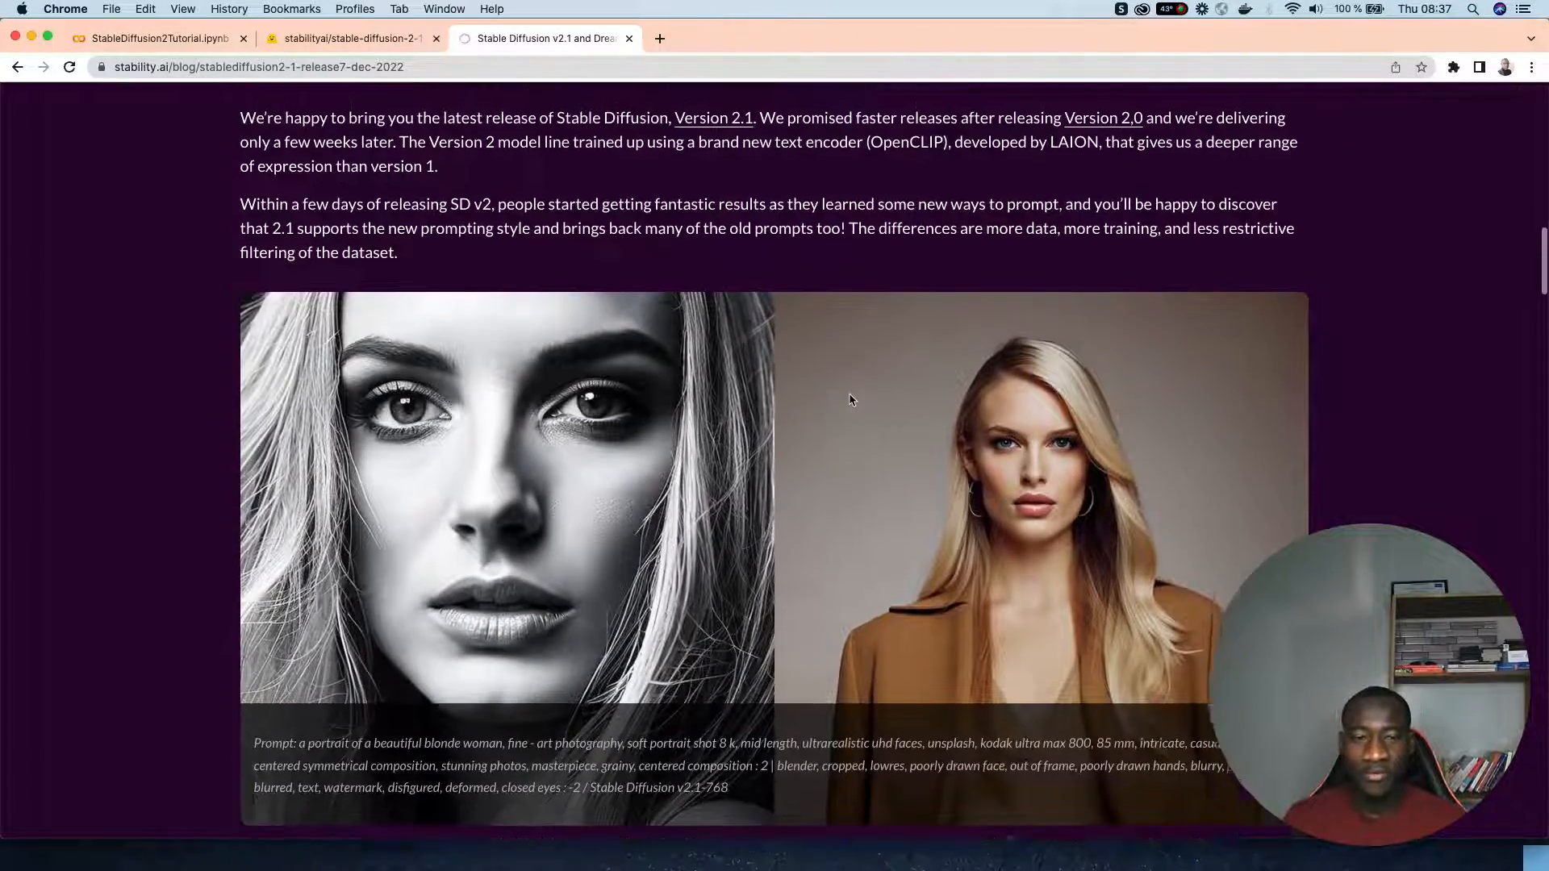
scroll("up", 3)
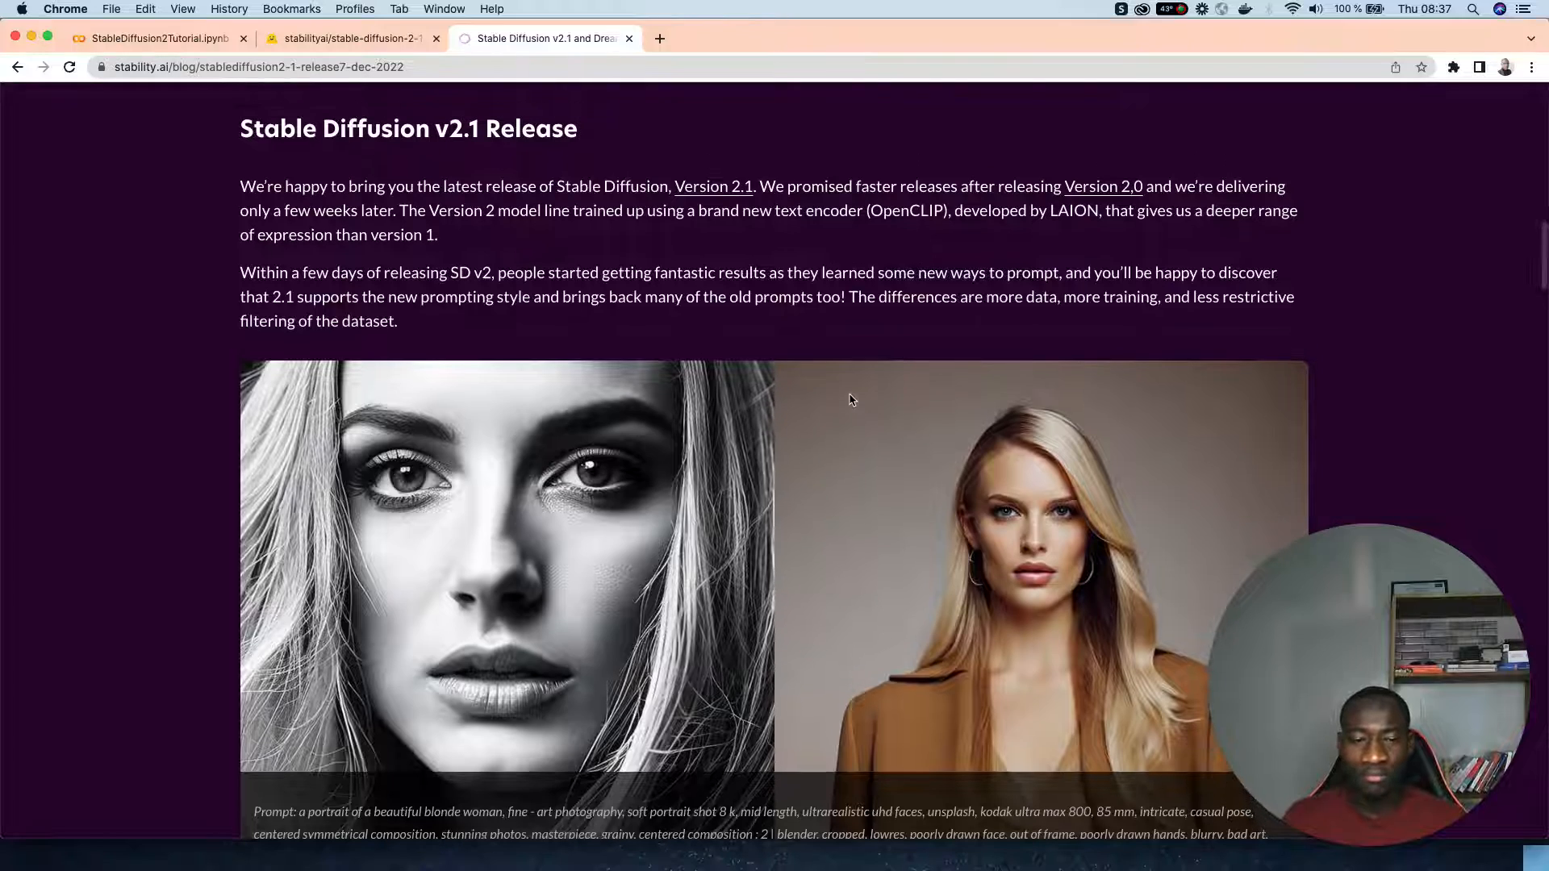
scroll("down", 3)
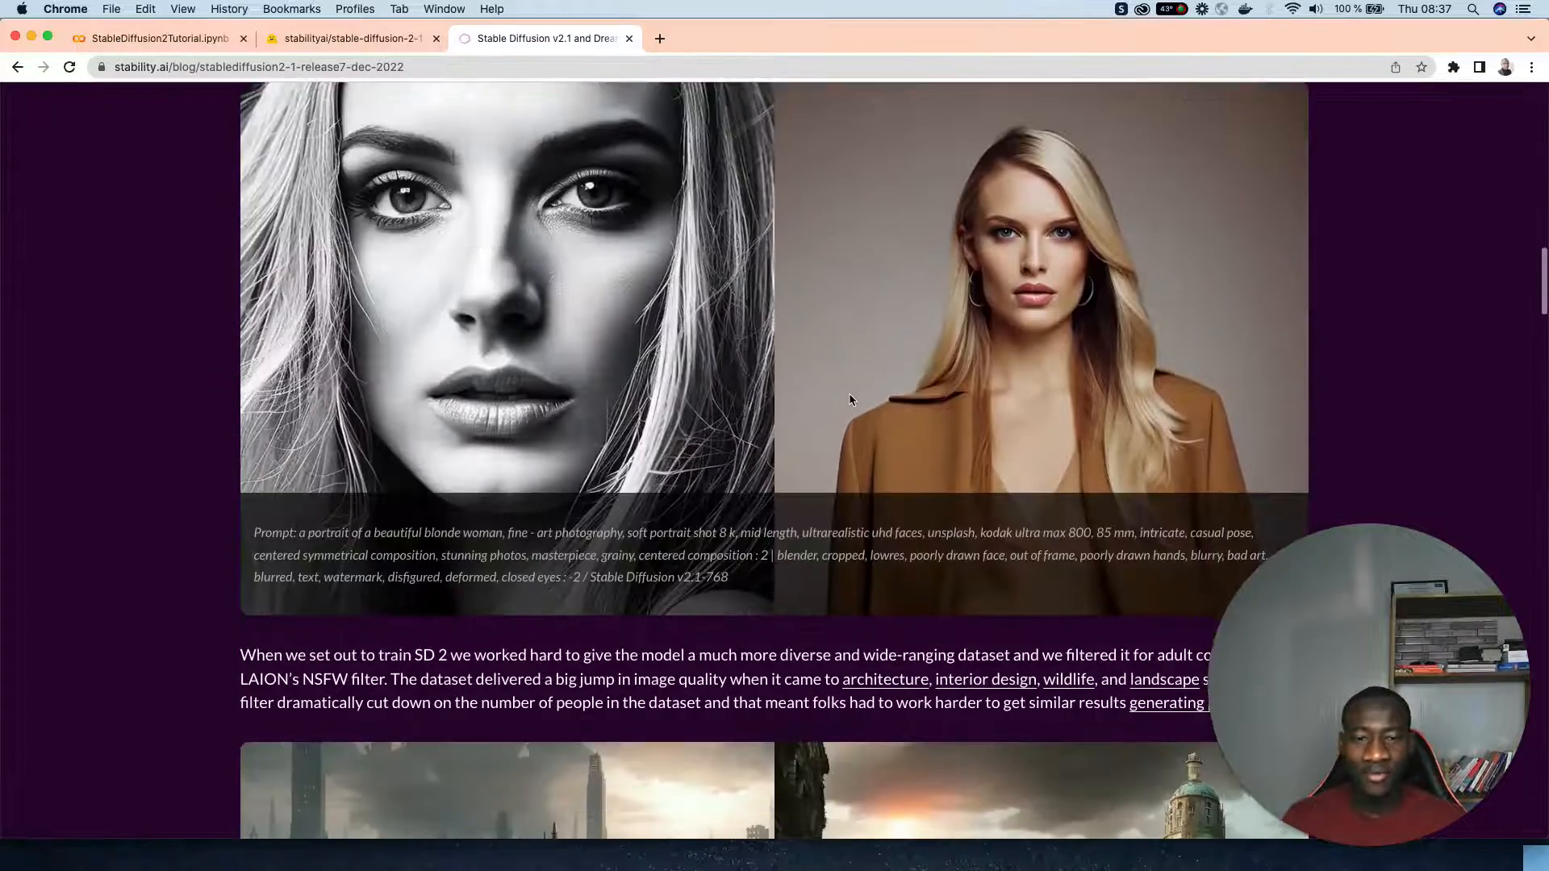
scroll("down", 3)
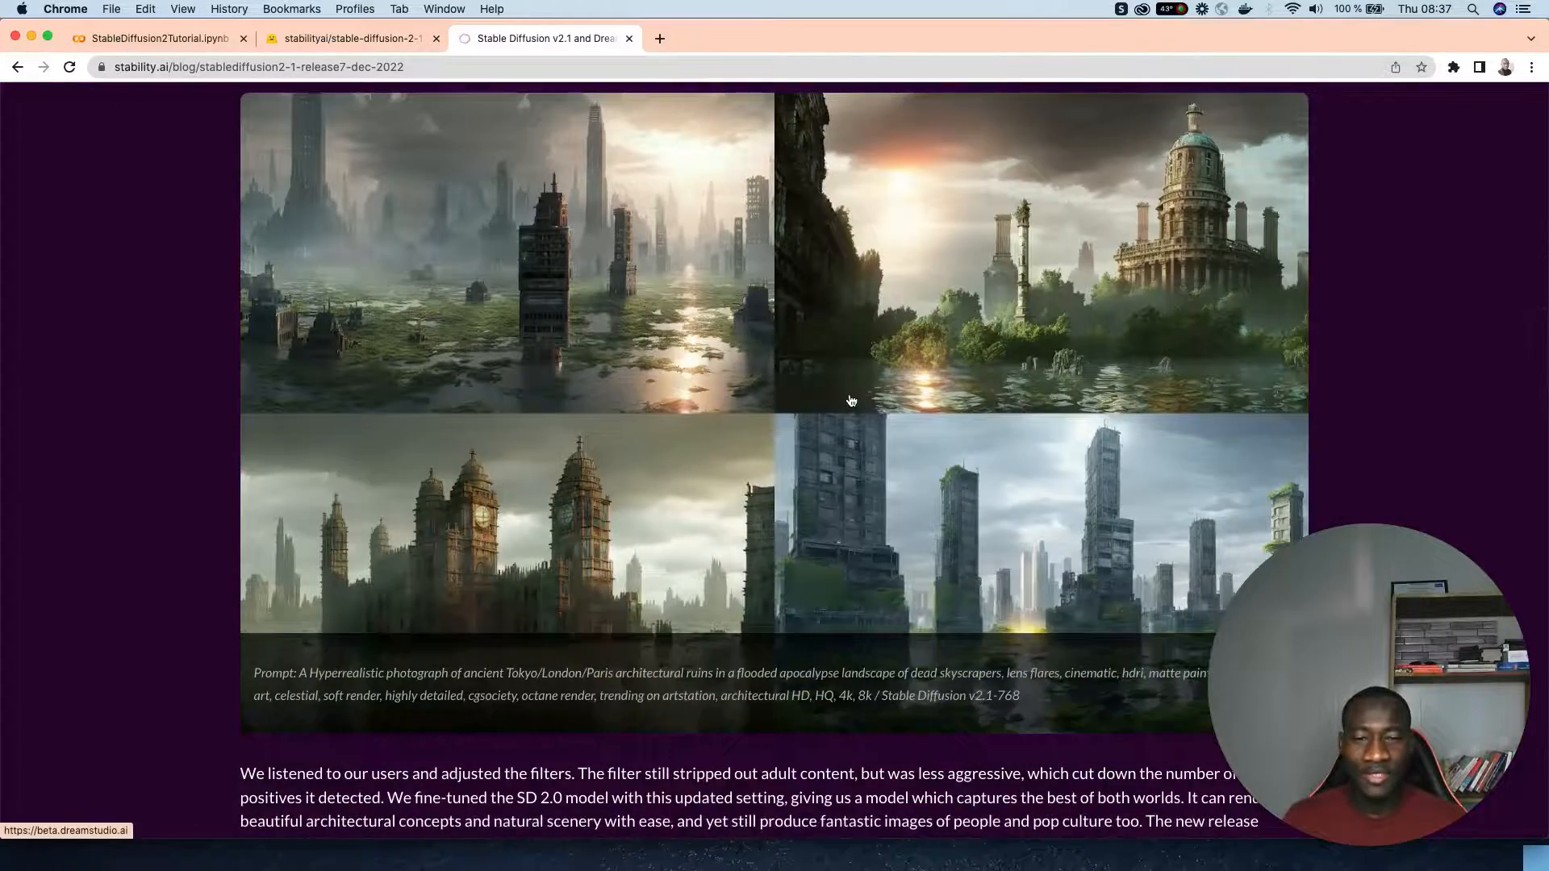
scroll("down", 3)
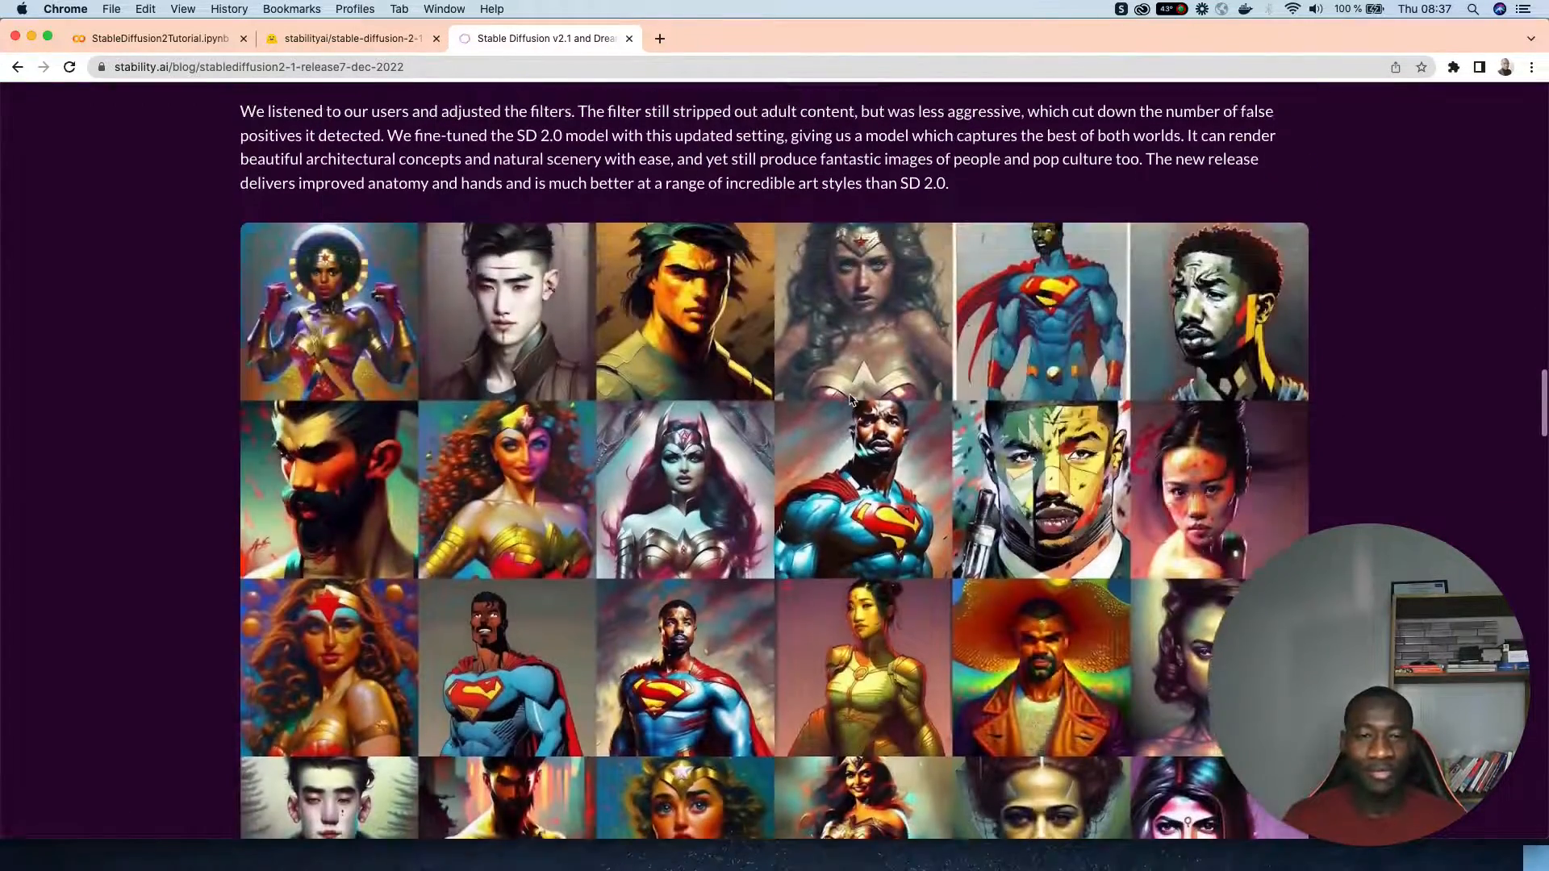
scroll("down", 3)
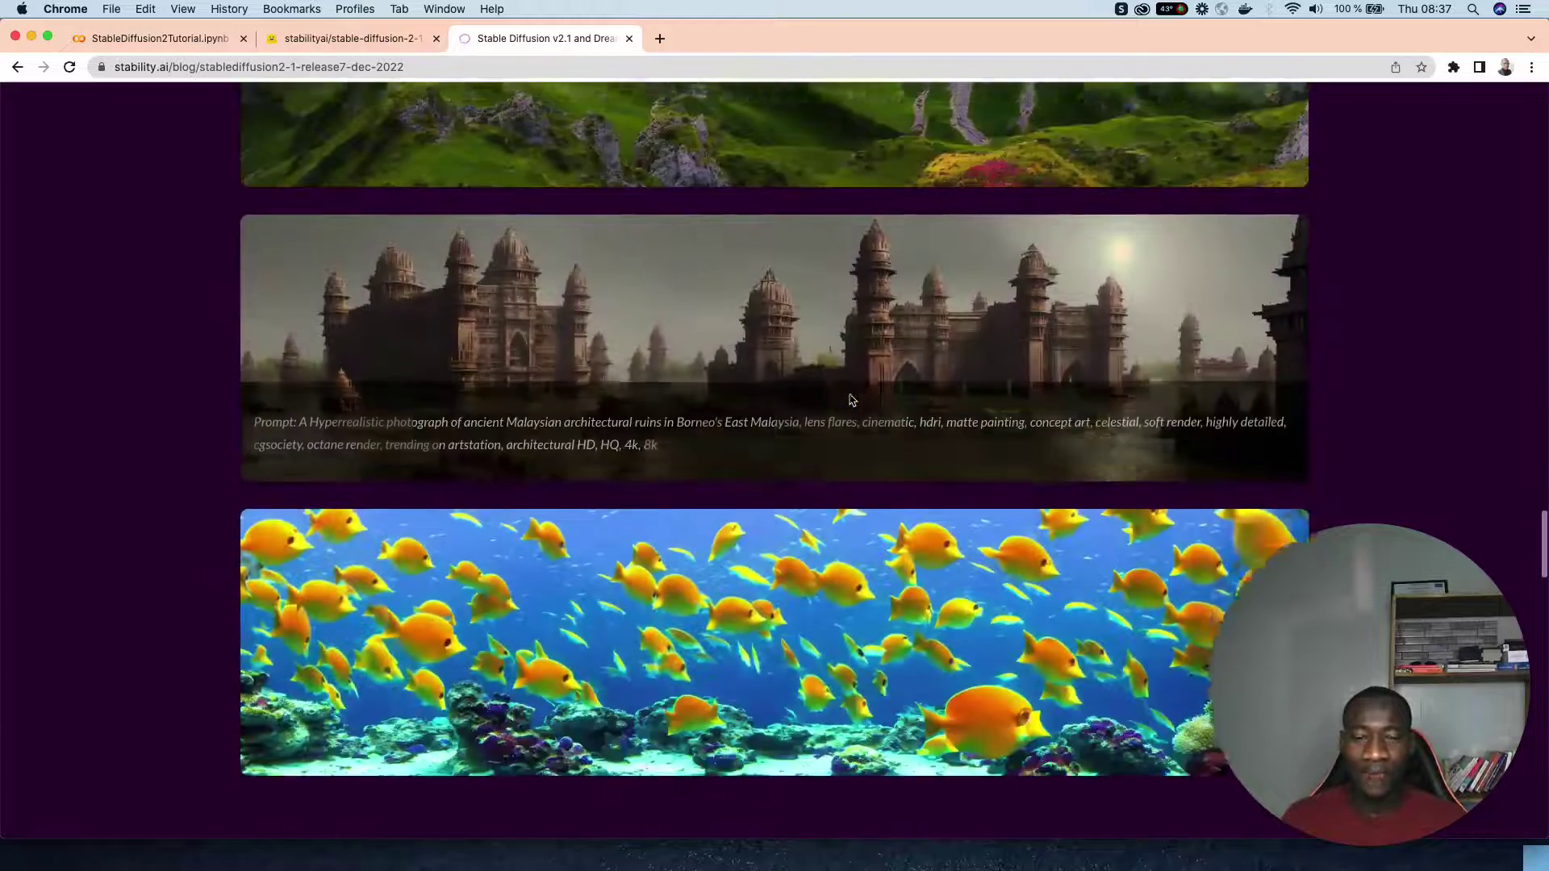
scroll("up", 3)
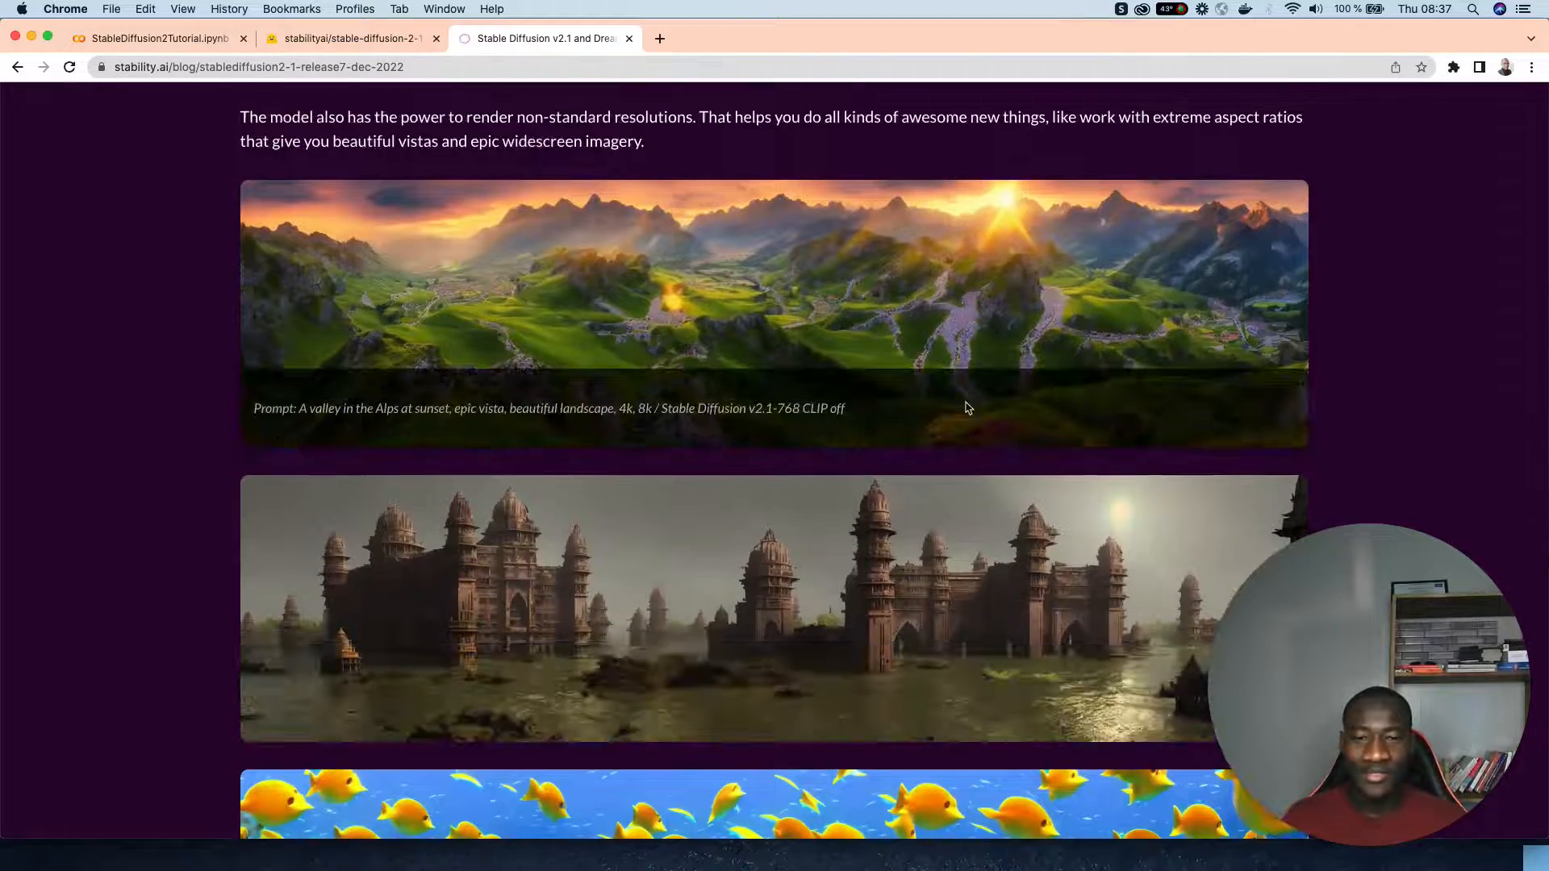
scroll("down", 3)
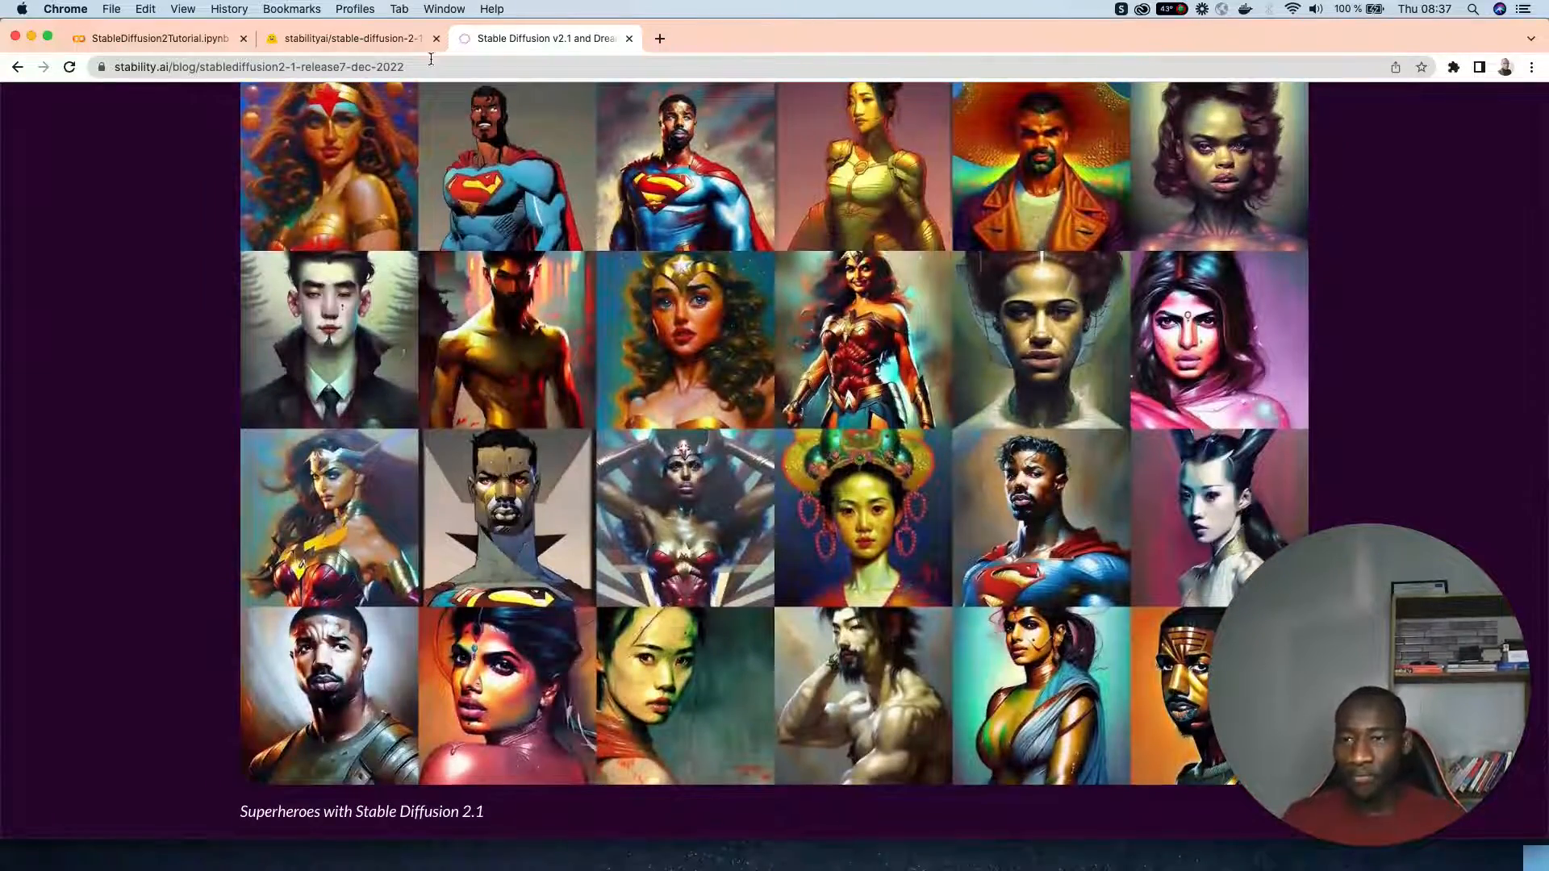
Scroll the stabilityai/stable-diffusion-2-1 model card down to its Diffusers example code.
left_click(346, 39)
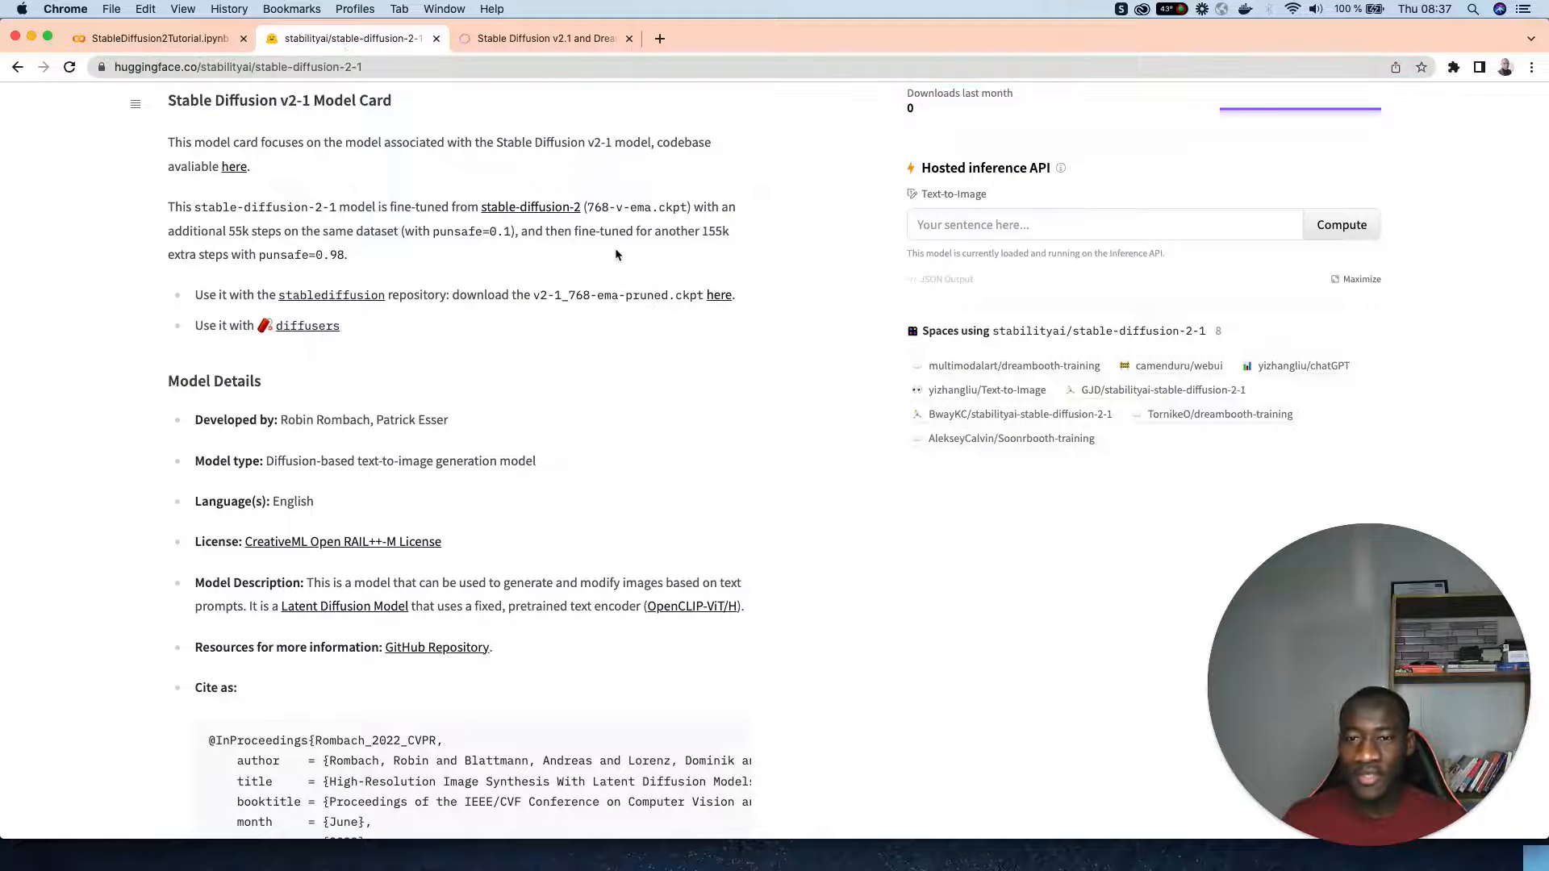
scroll("up", 3)
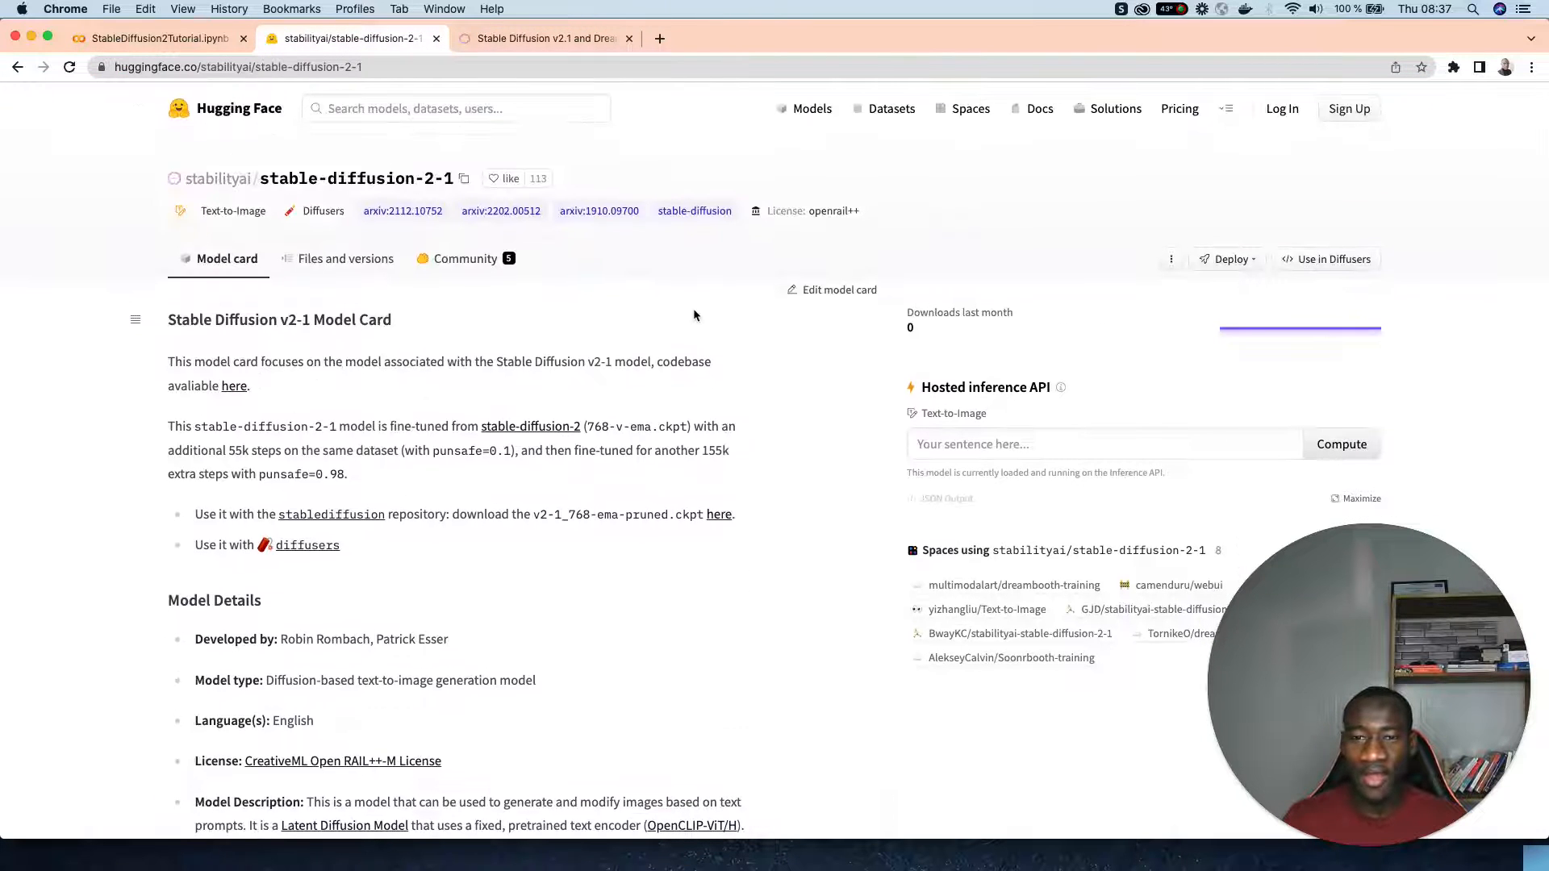
mouse_move(393, 353)
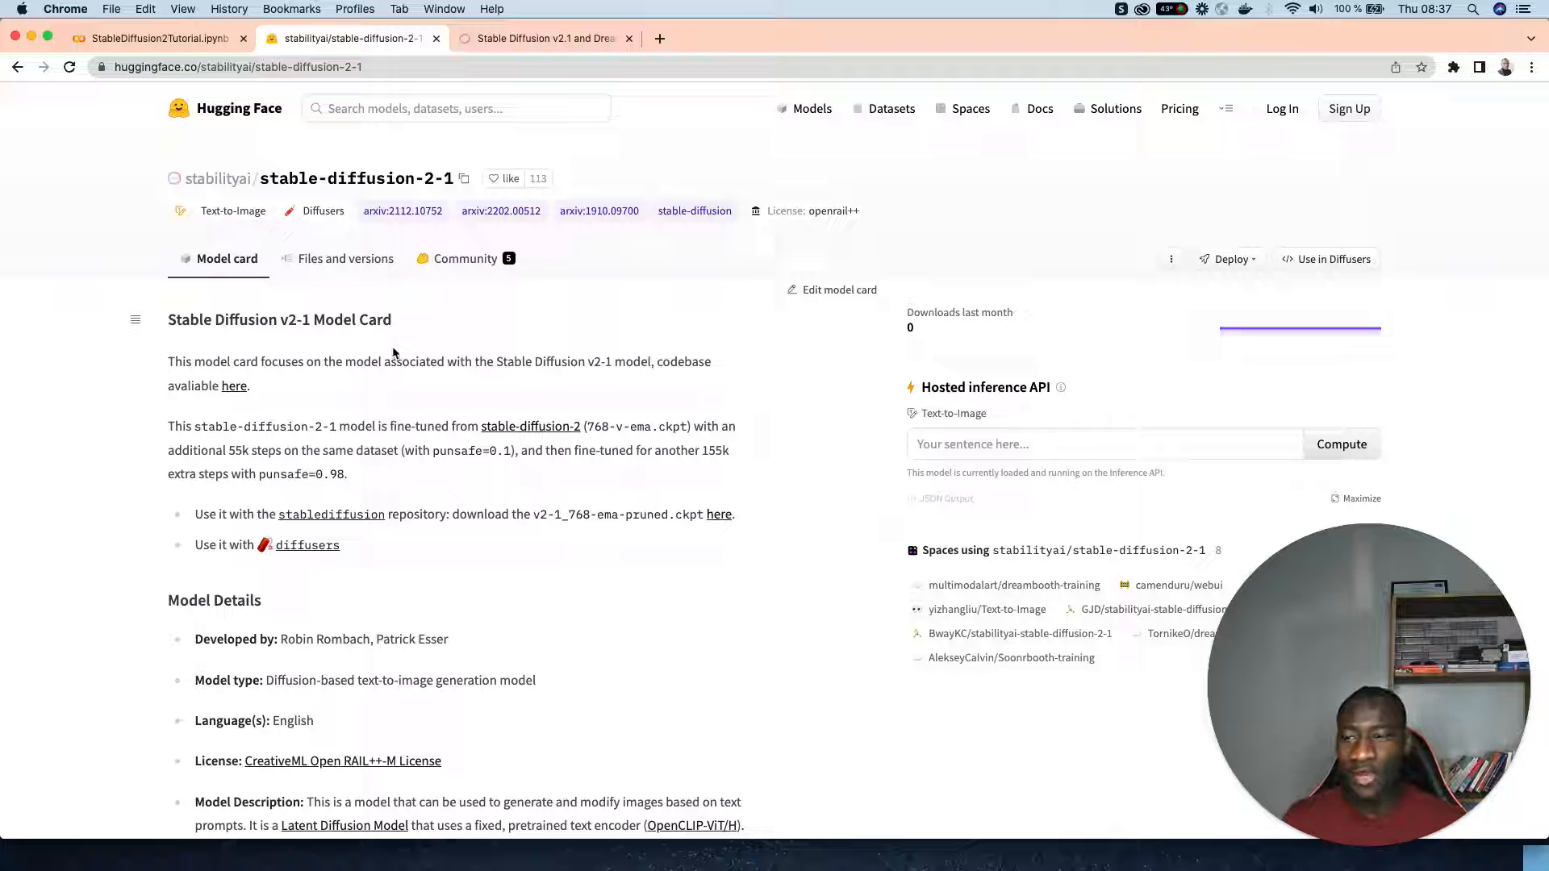
mouse_move(469, 386)
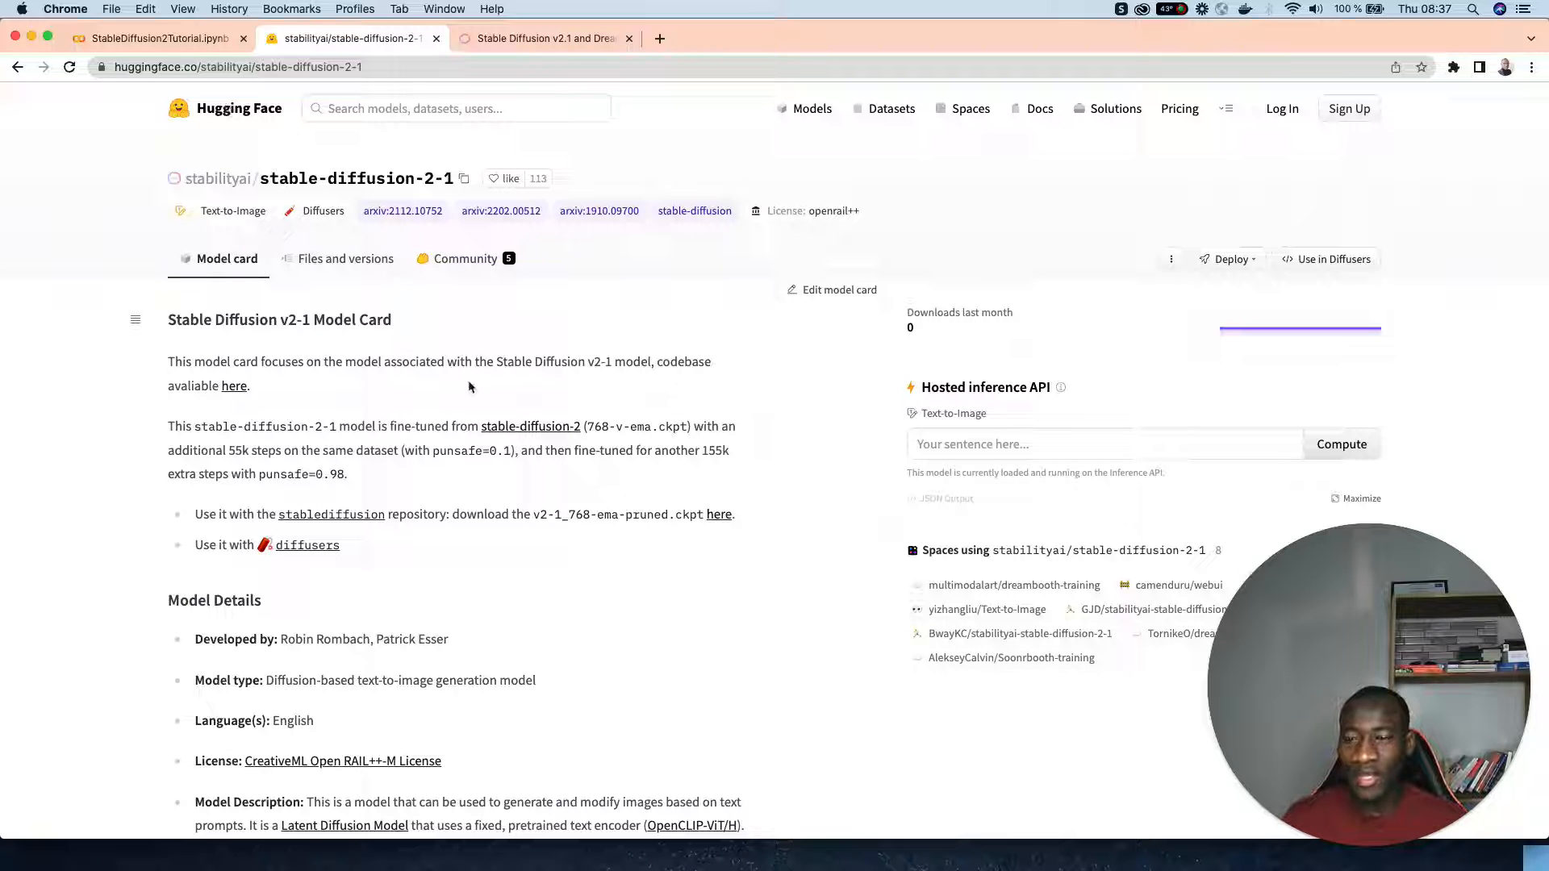
mouse_move(168, 319)
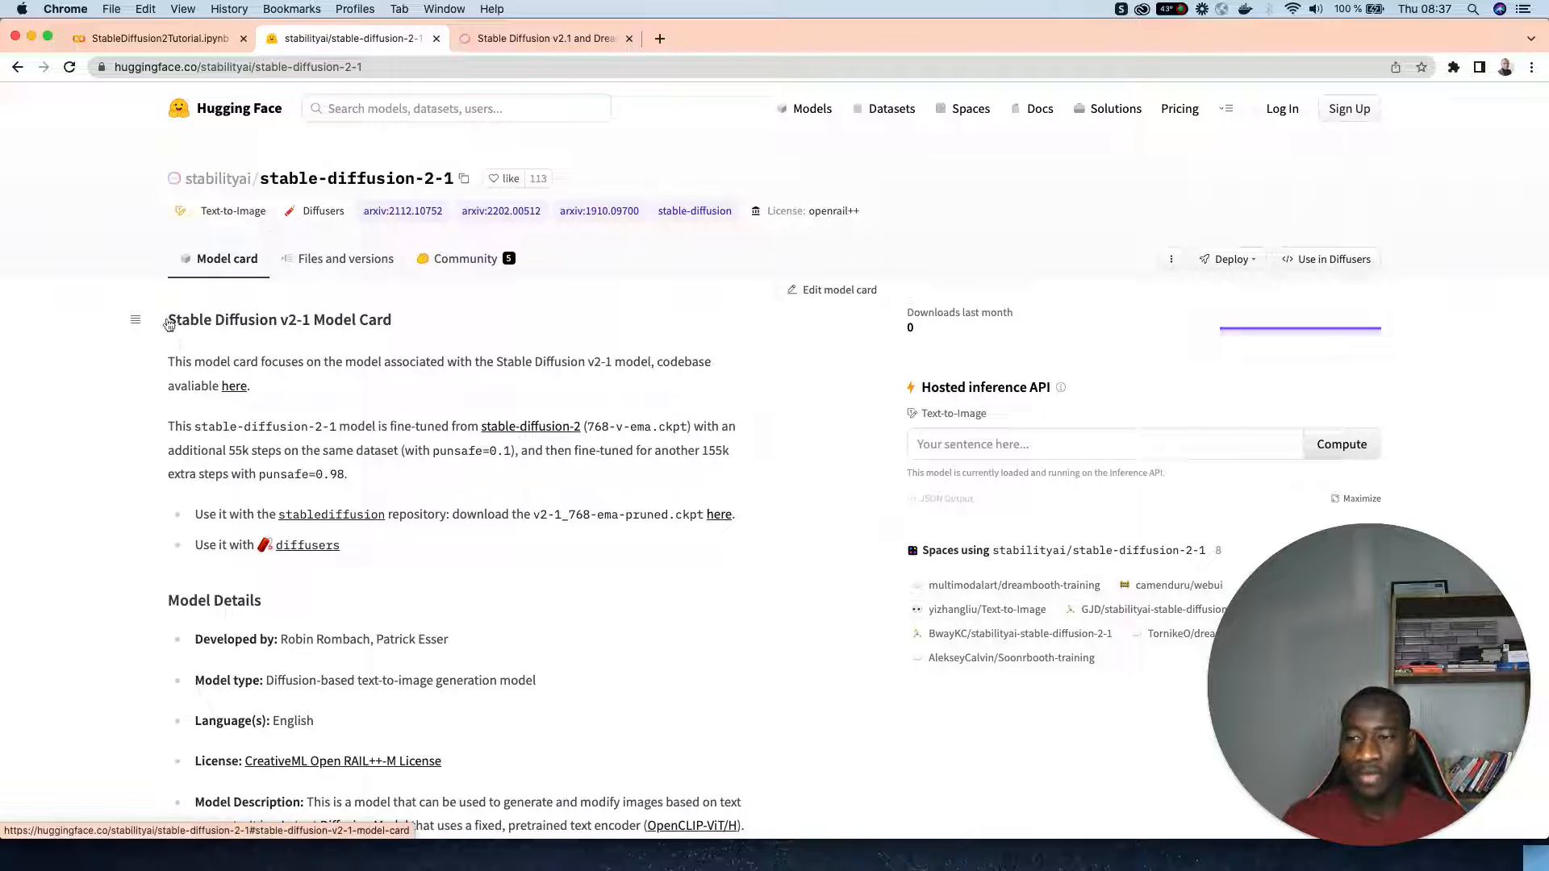
mouse_move(548, 414)
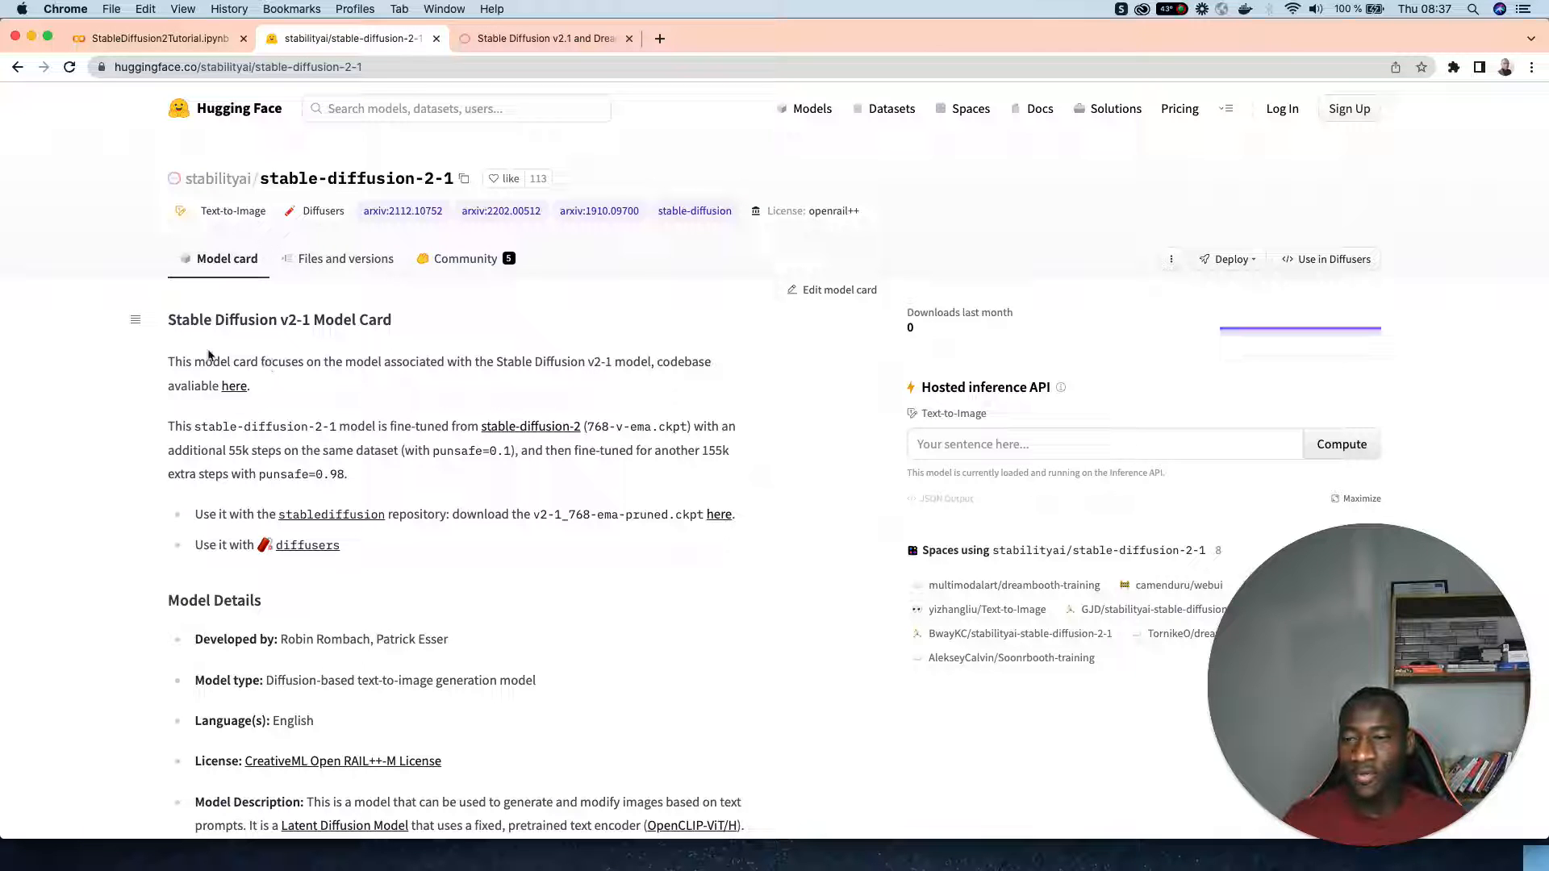
mouse_move(669, 385)
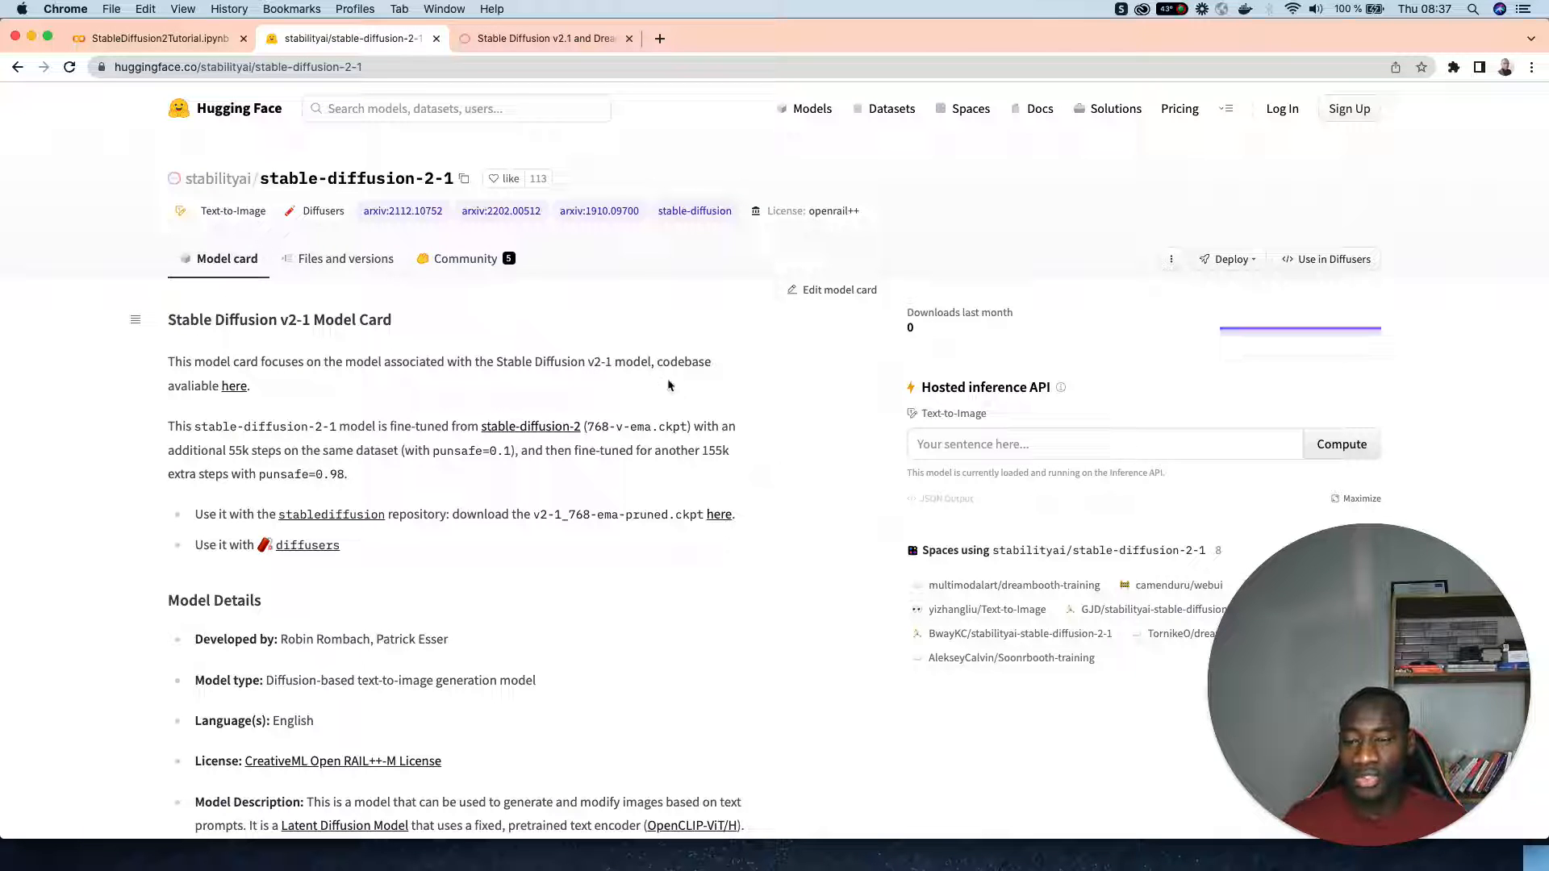
scroll("down", 3)
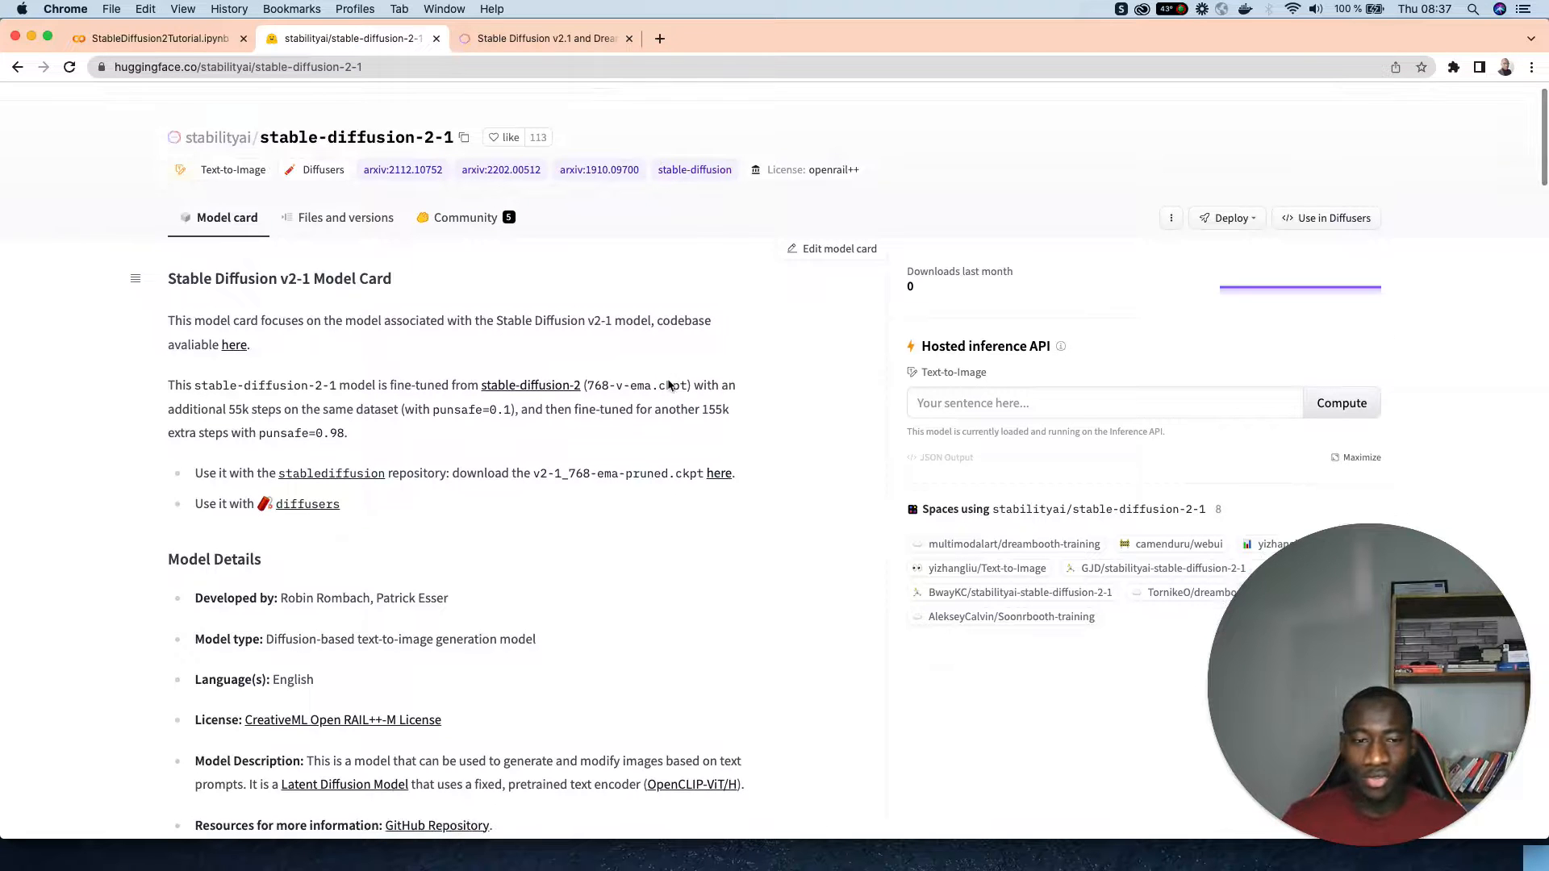
scroll("down", 3)
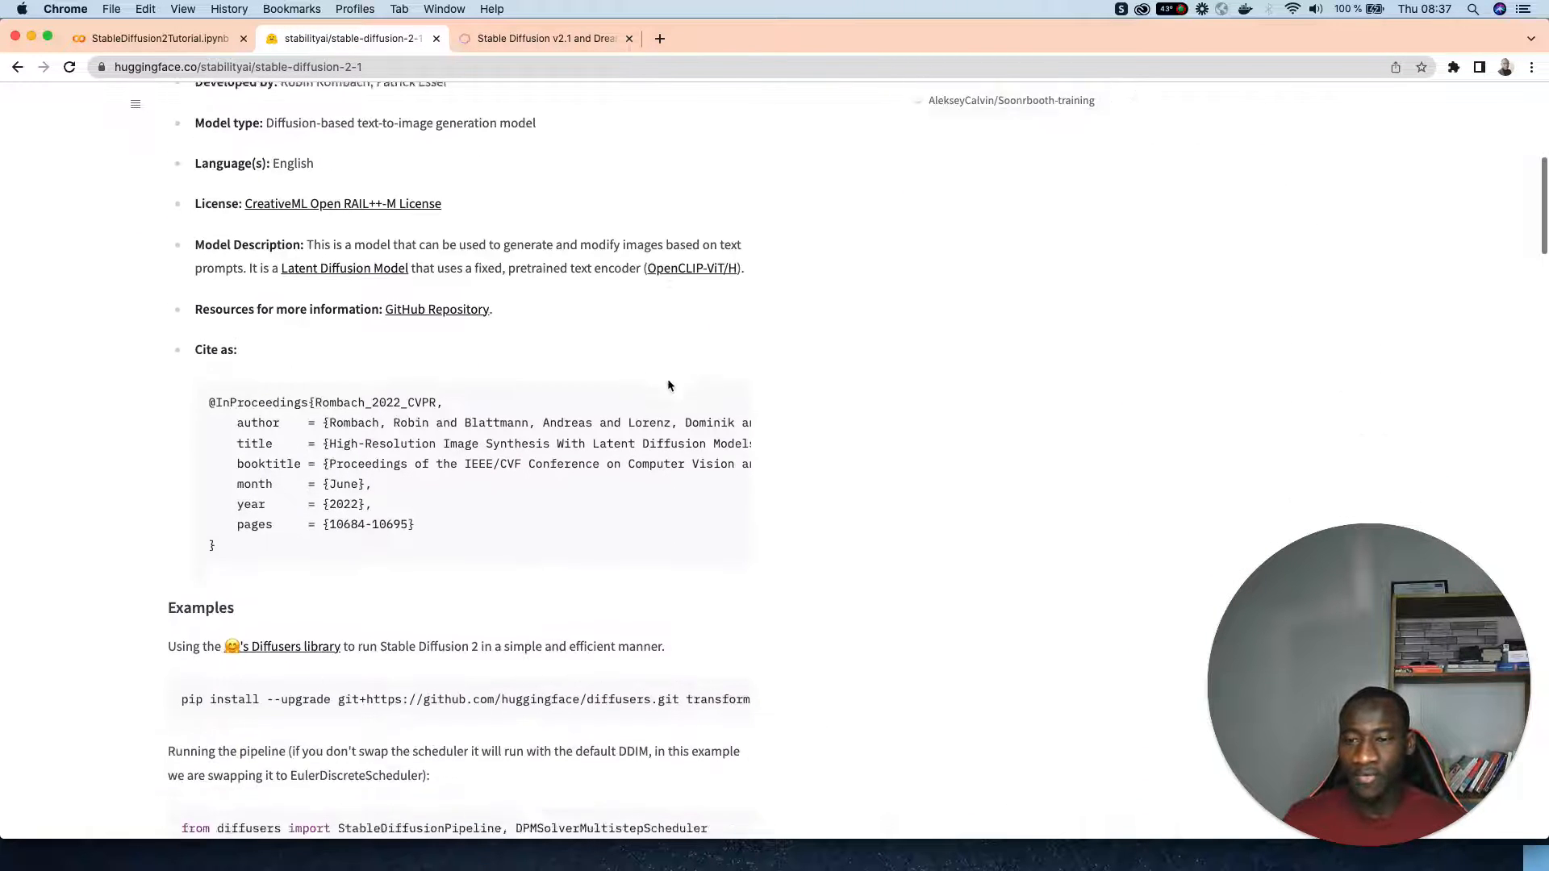
scroll("down", 3)
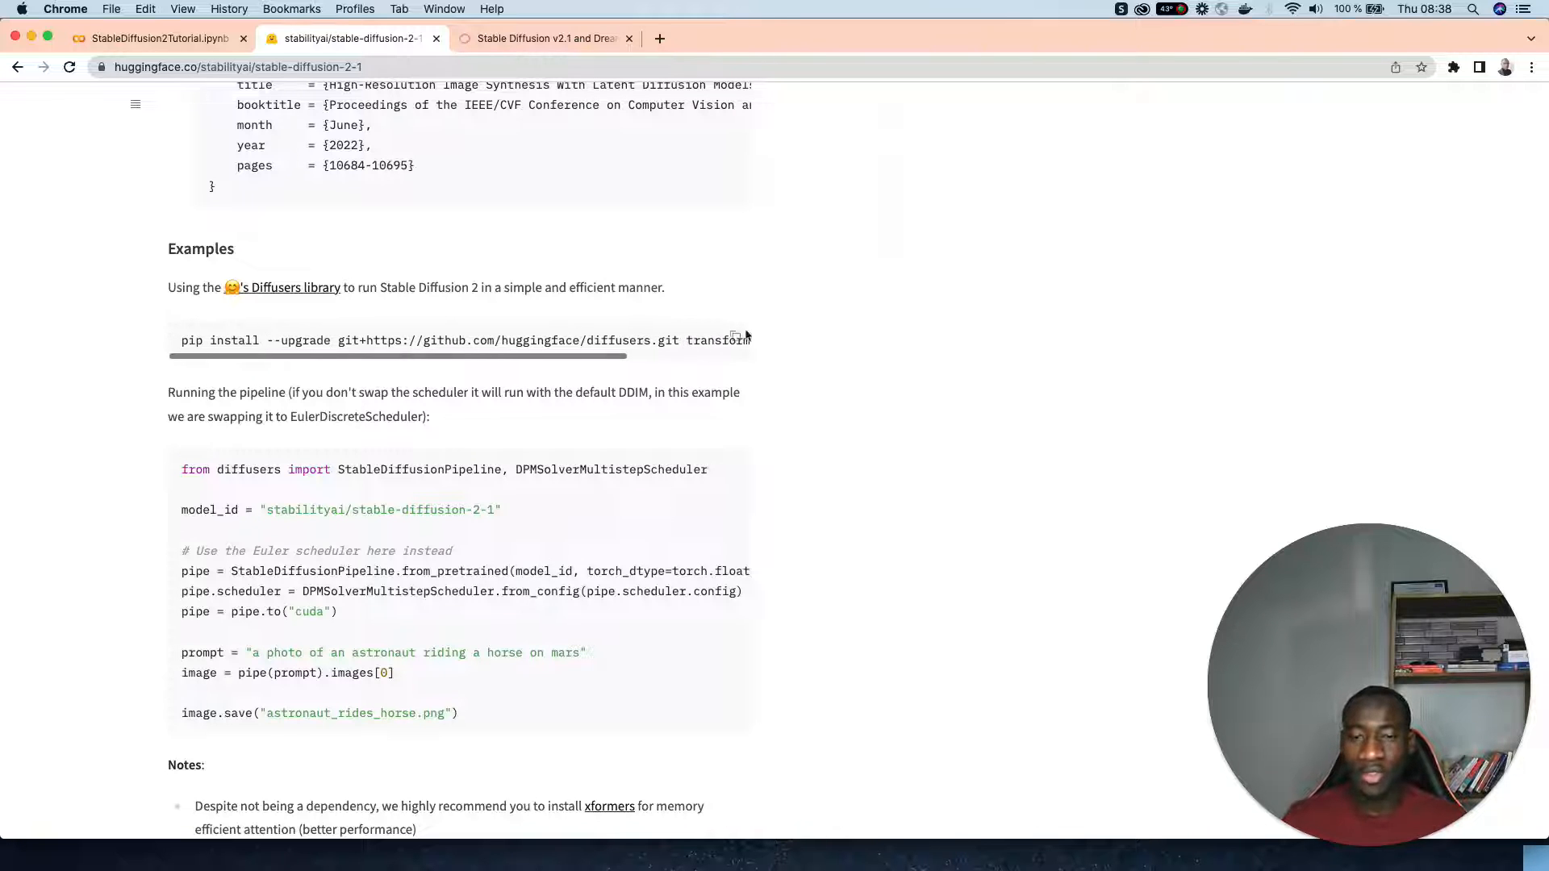
mouse_move(168, 57)
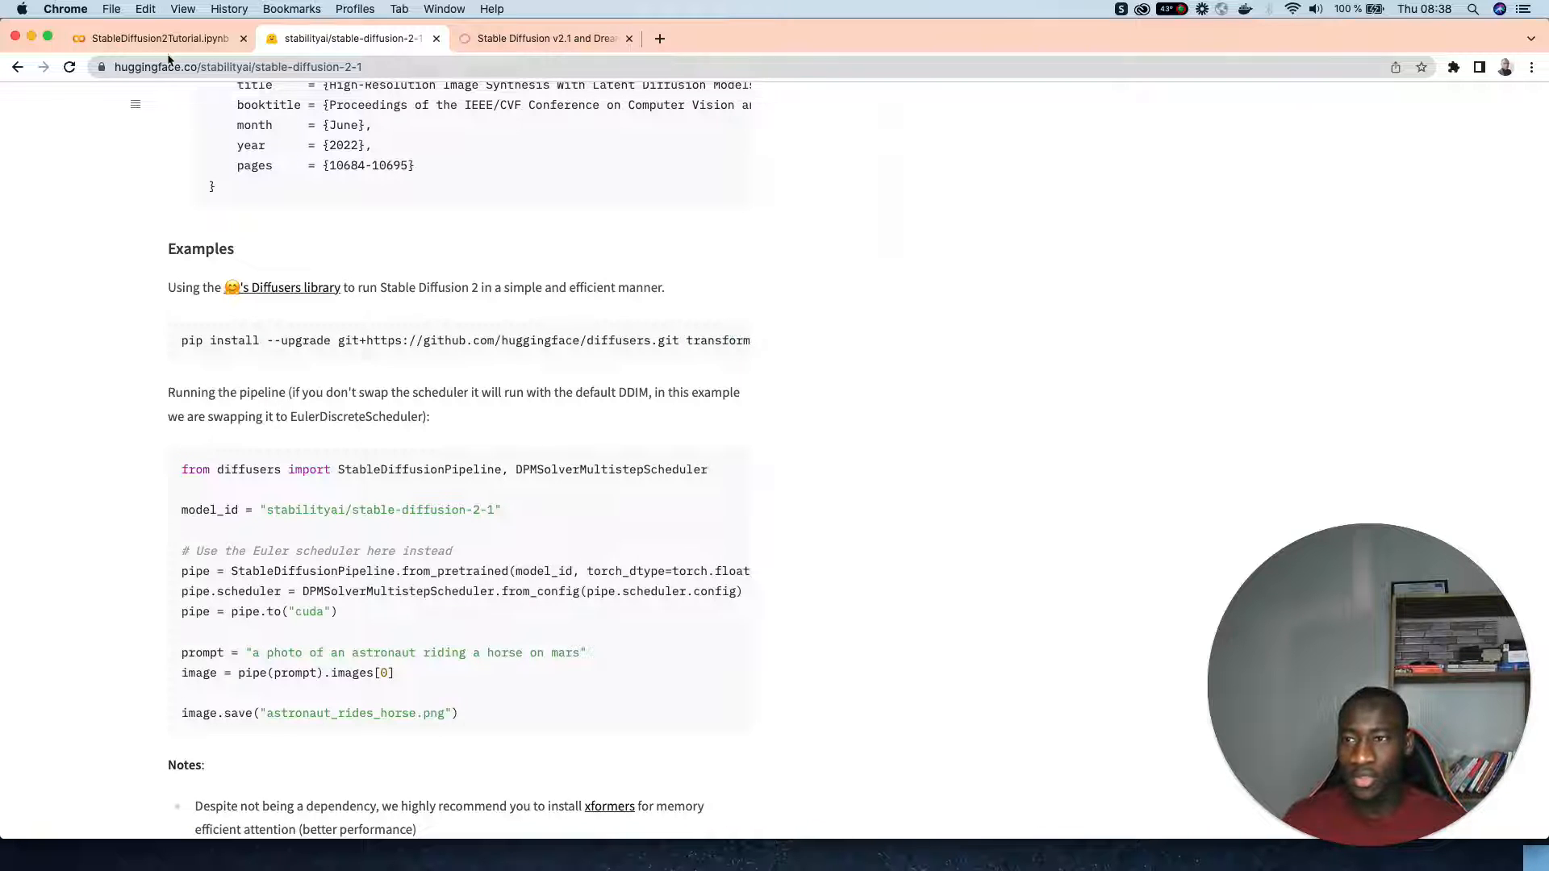
Run the pip install of diffusers, transformers, accelerate and scipy, and review its output.
left_click(153, 39)
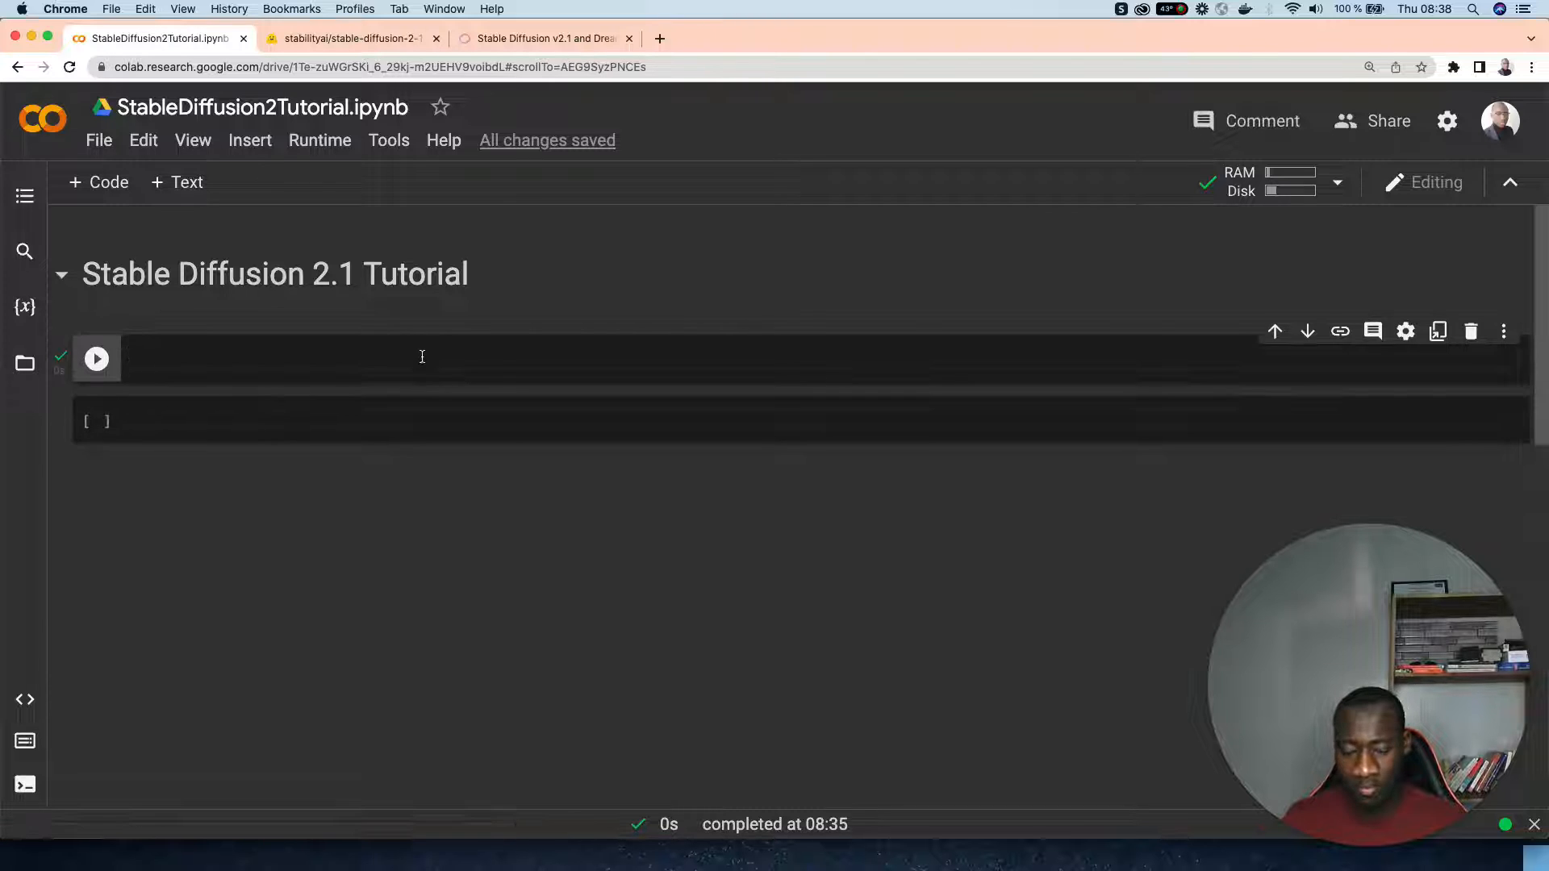
type("!pip install --upgrade git+https://github.com/huggingface/diffusers.git transformers accelerate scipy")
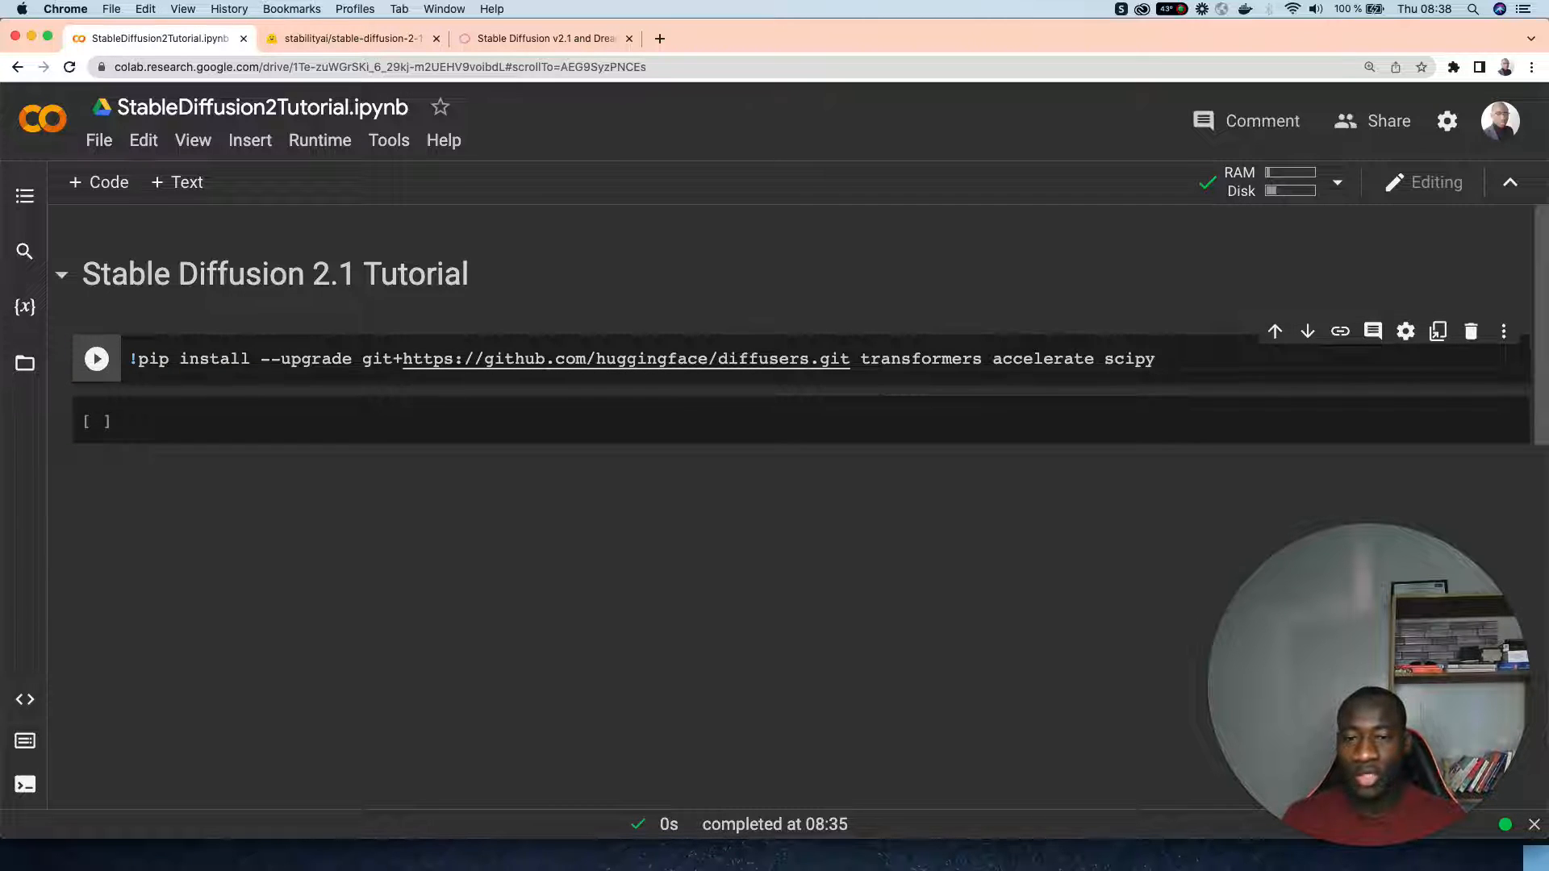
left_click(96, 358)
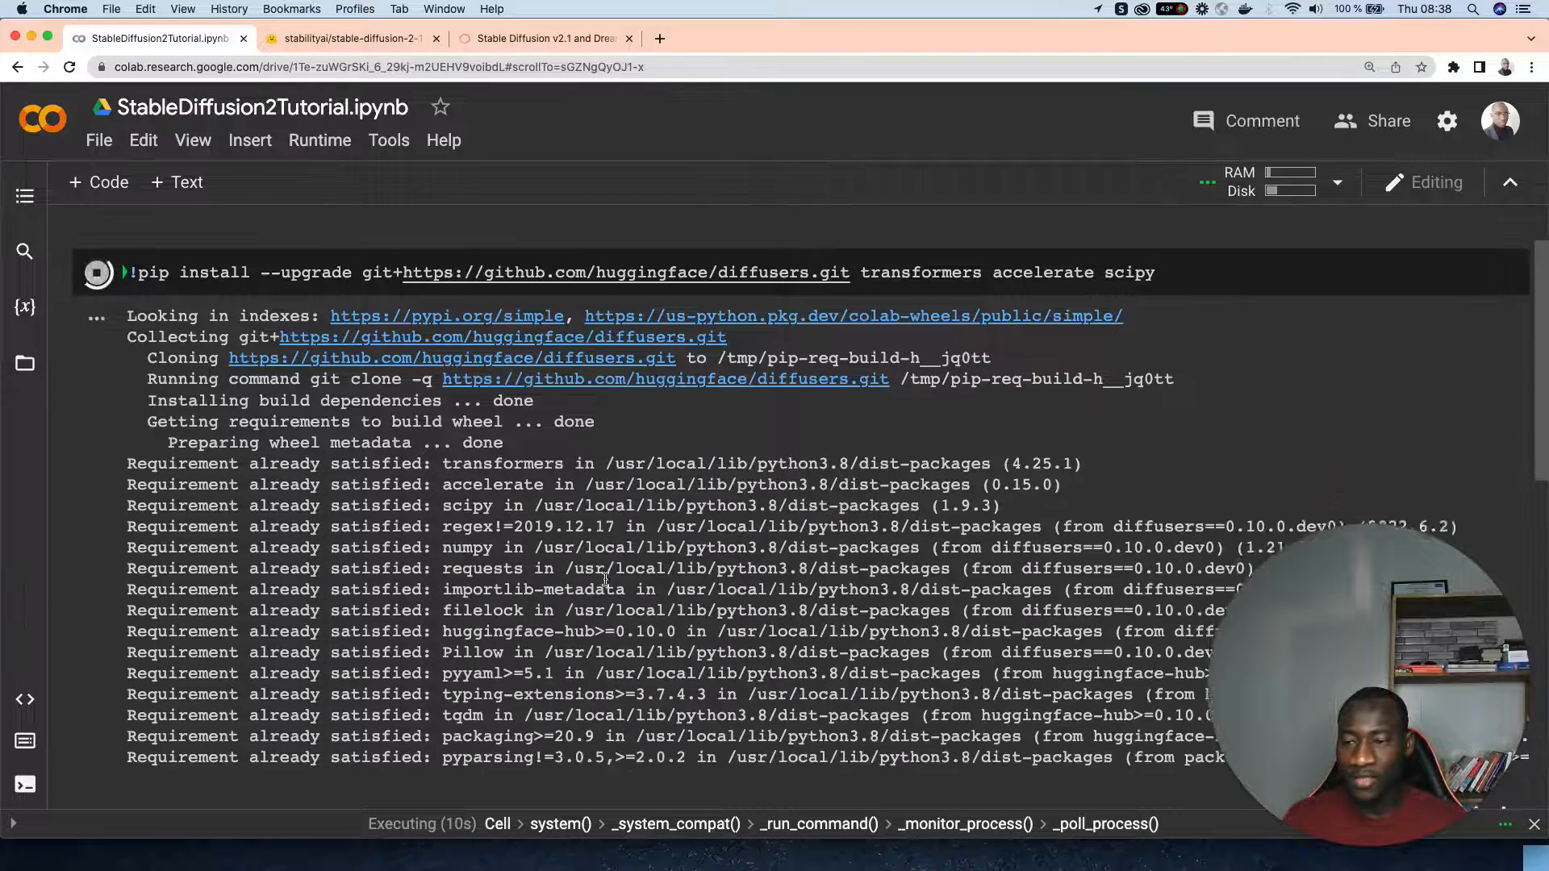
scroll("down", 3)
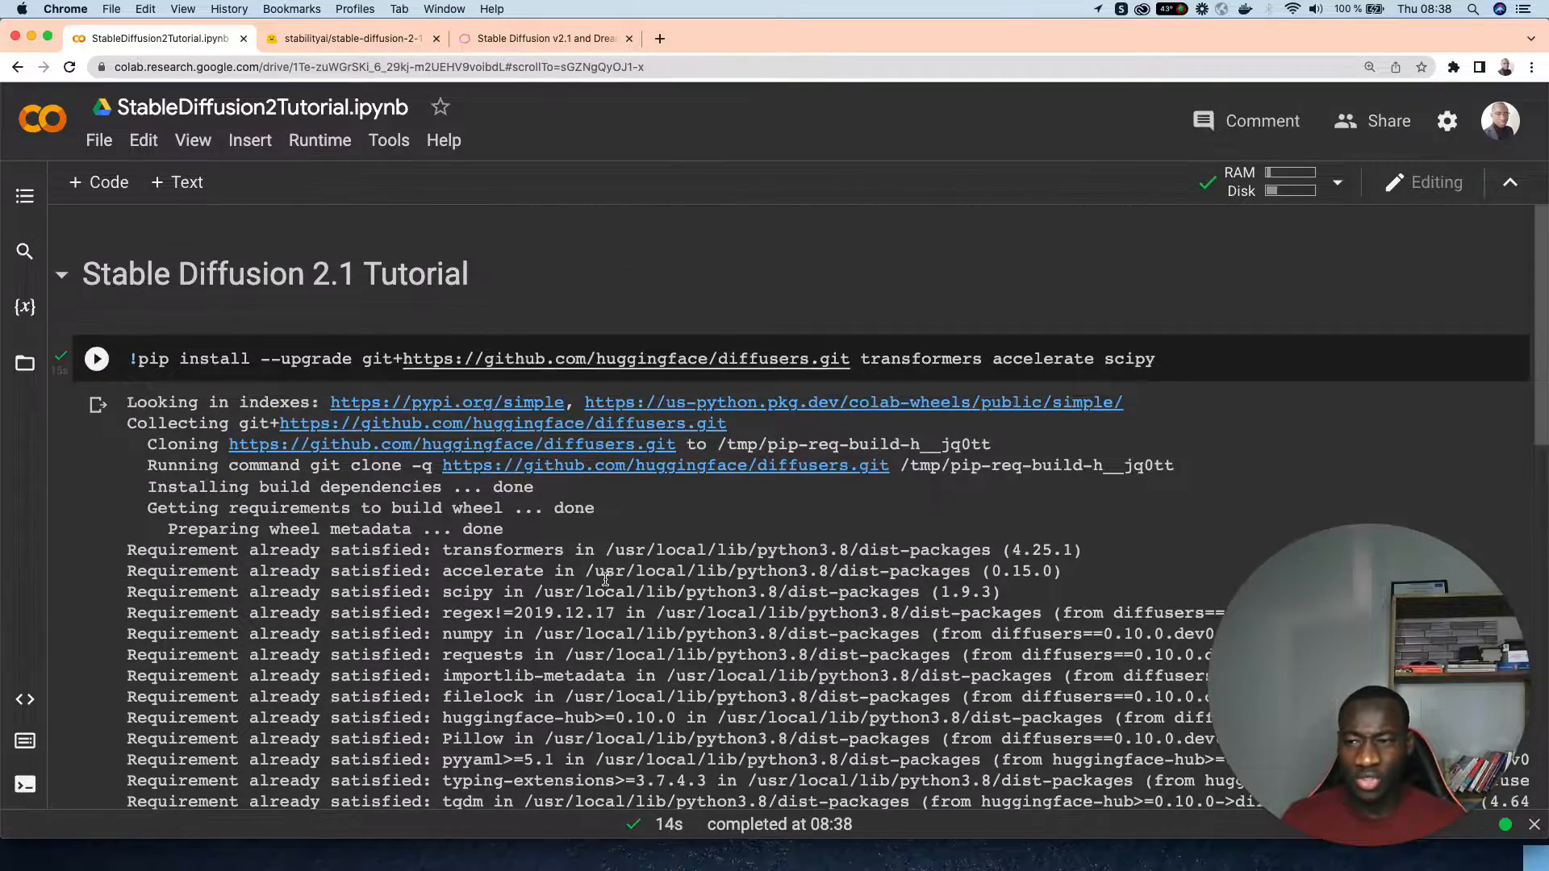
scroll("down", 3)
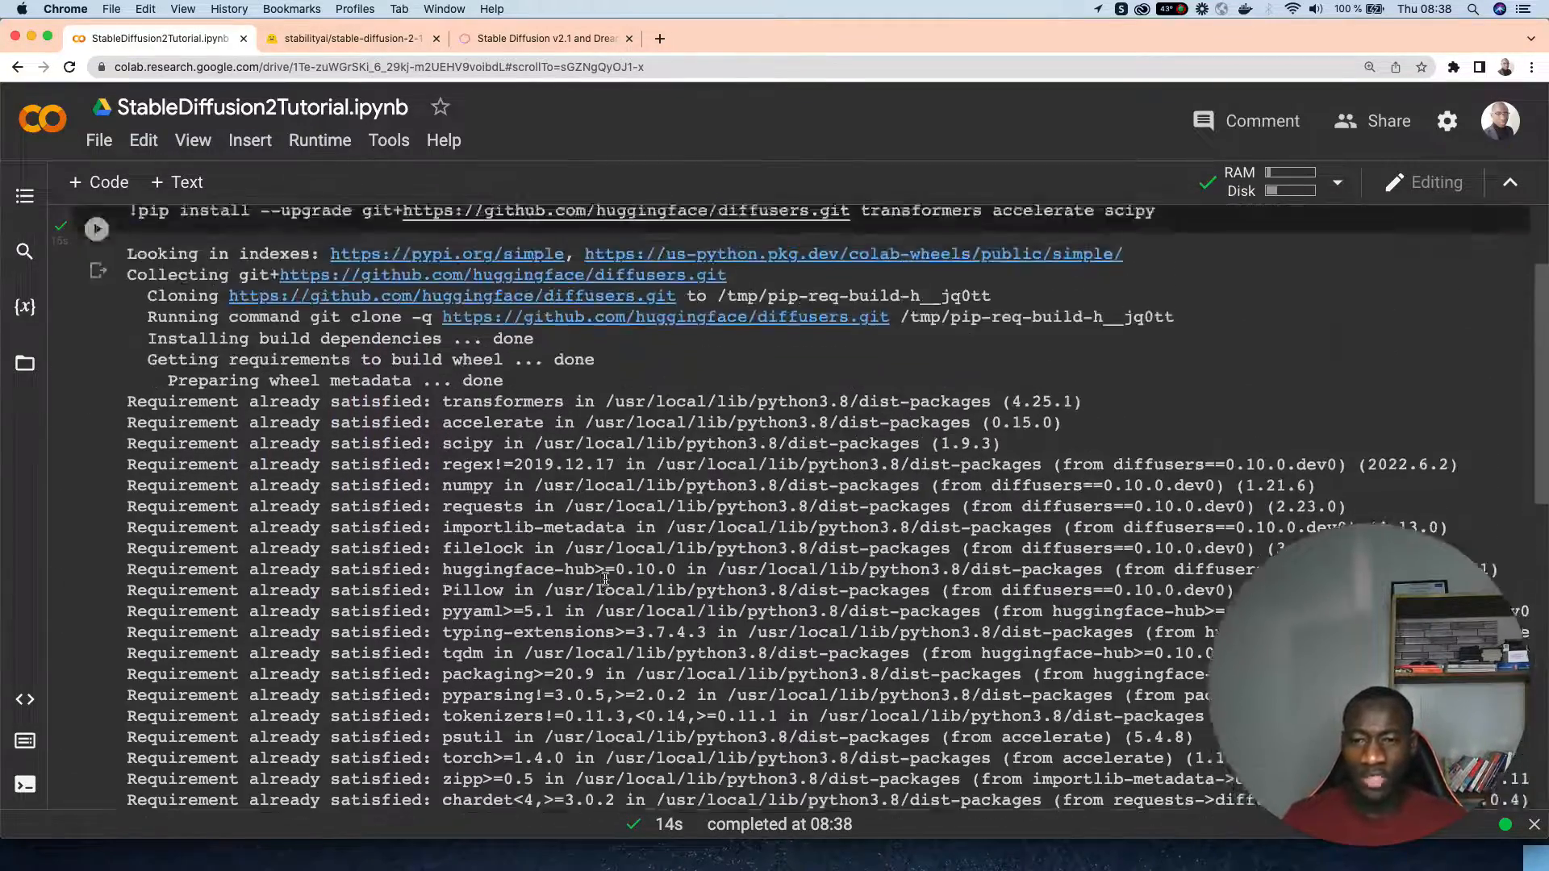
scroll("up", 3)
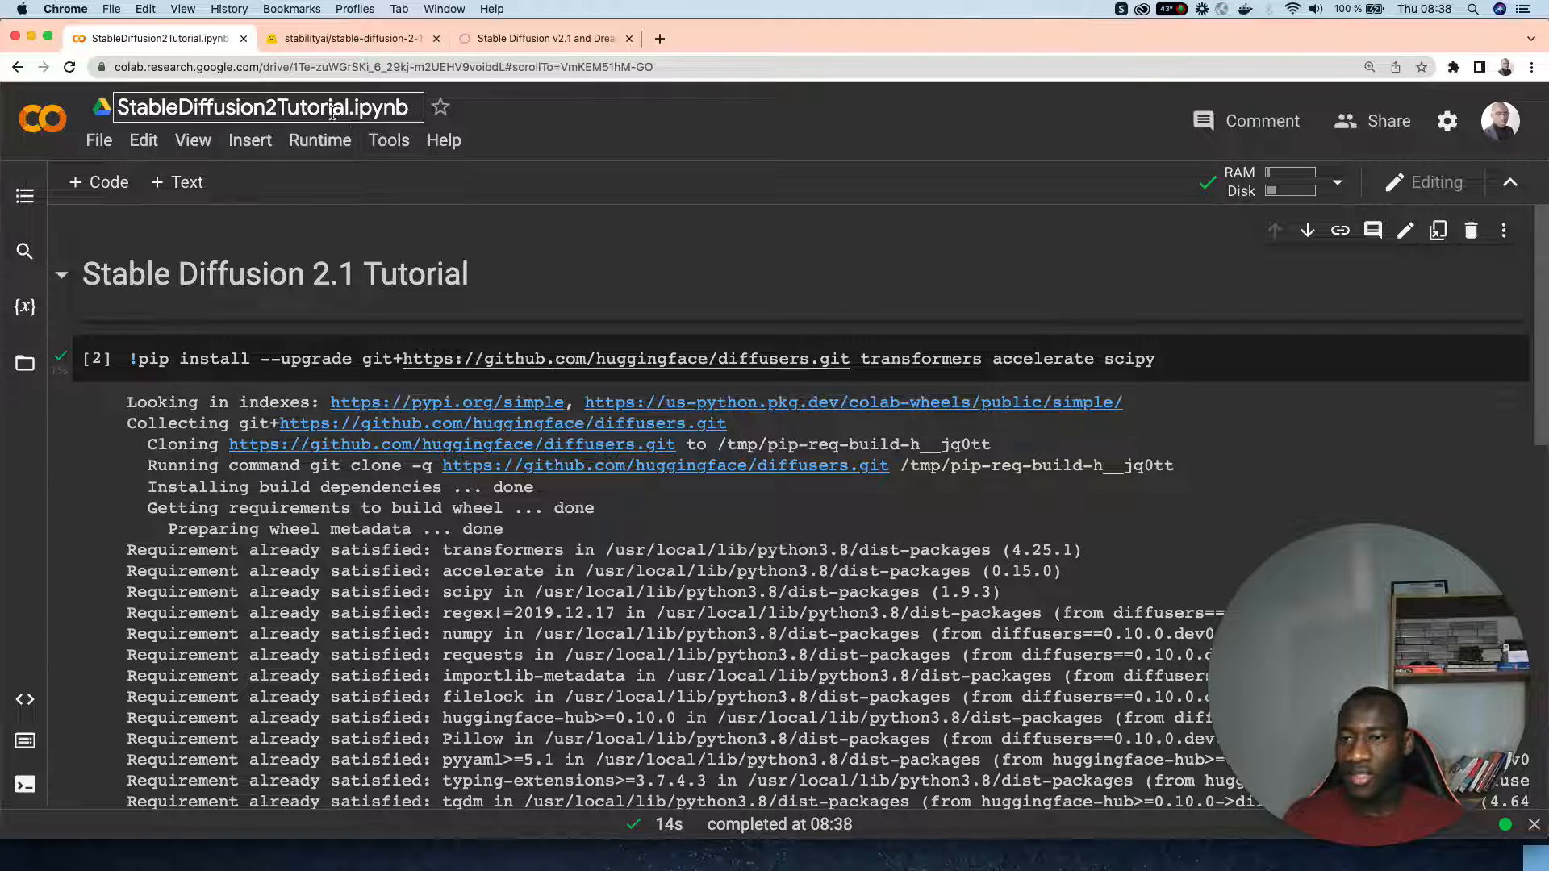
Set the runtime type's hardware accelerator to GPU and save it.
left_click(319, 140)
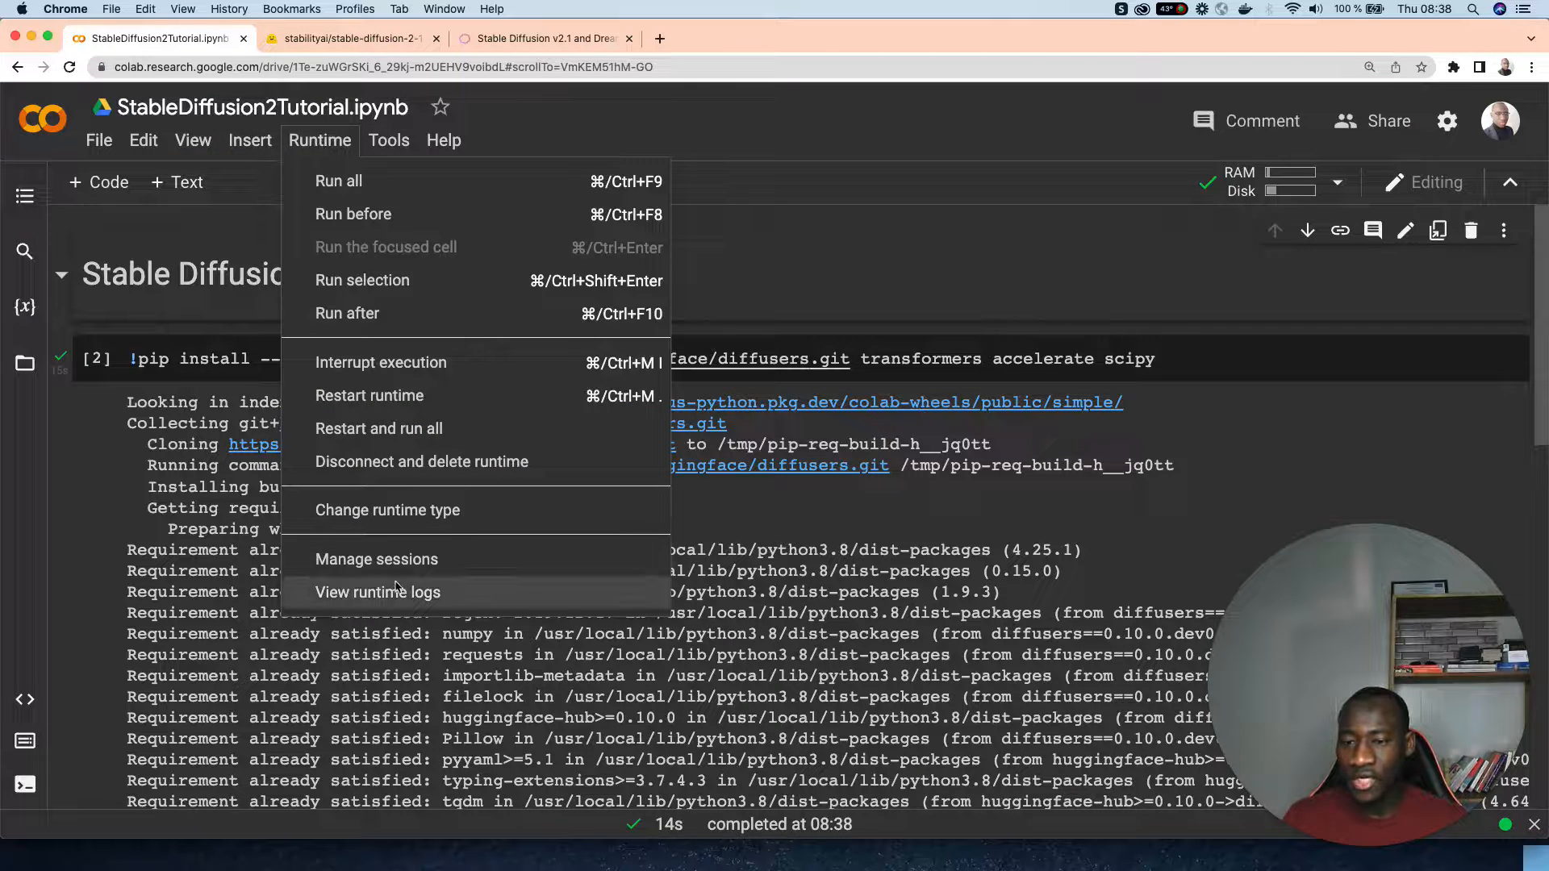
left_click(387, 510)
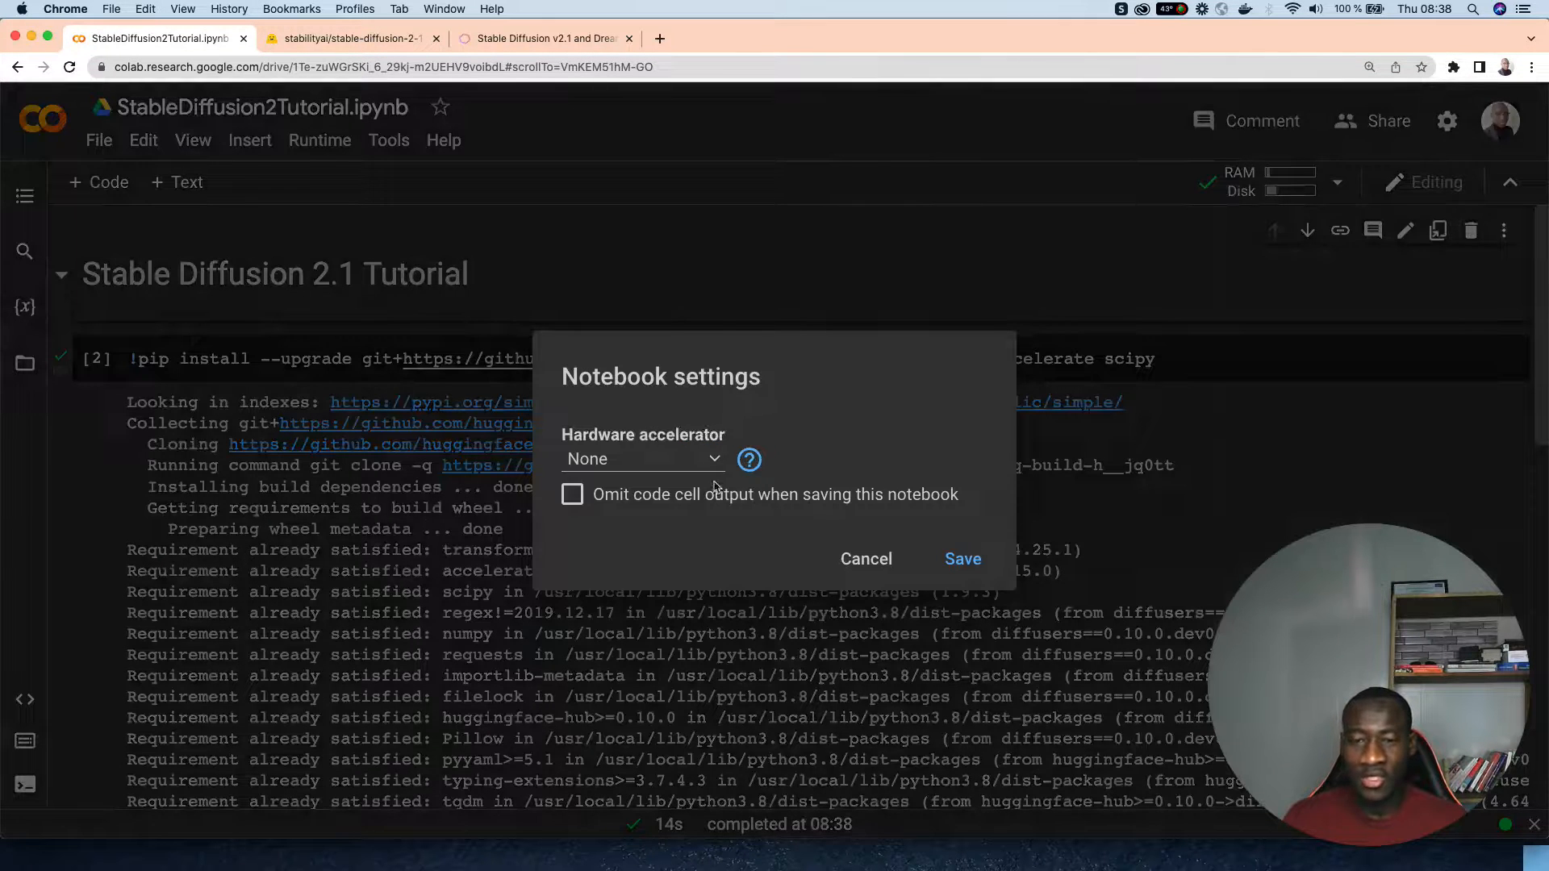
left_click(642, 458)
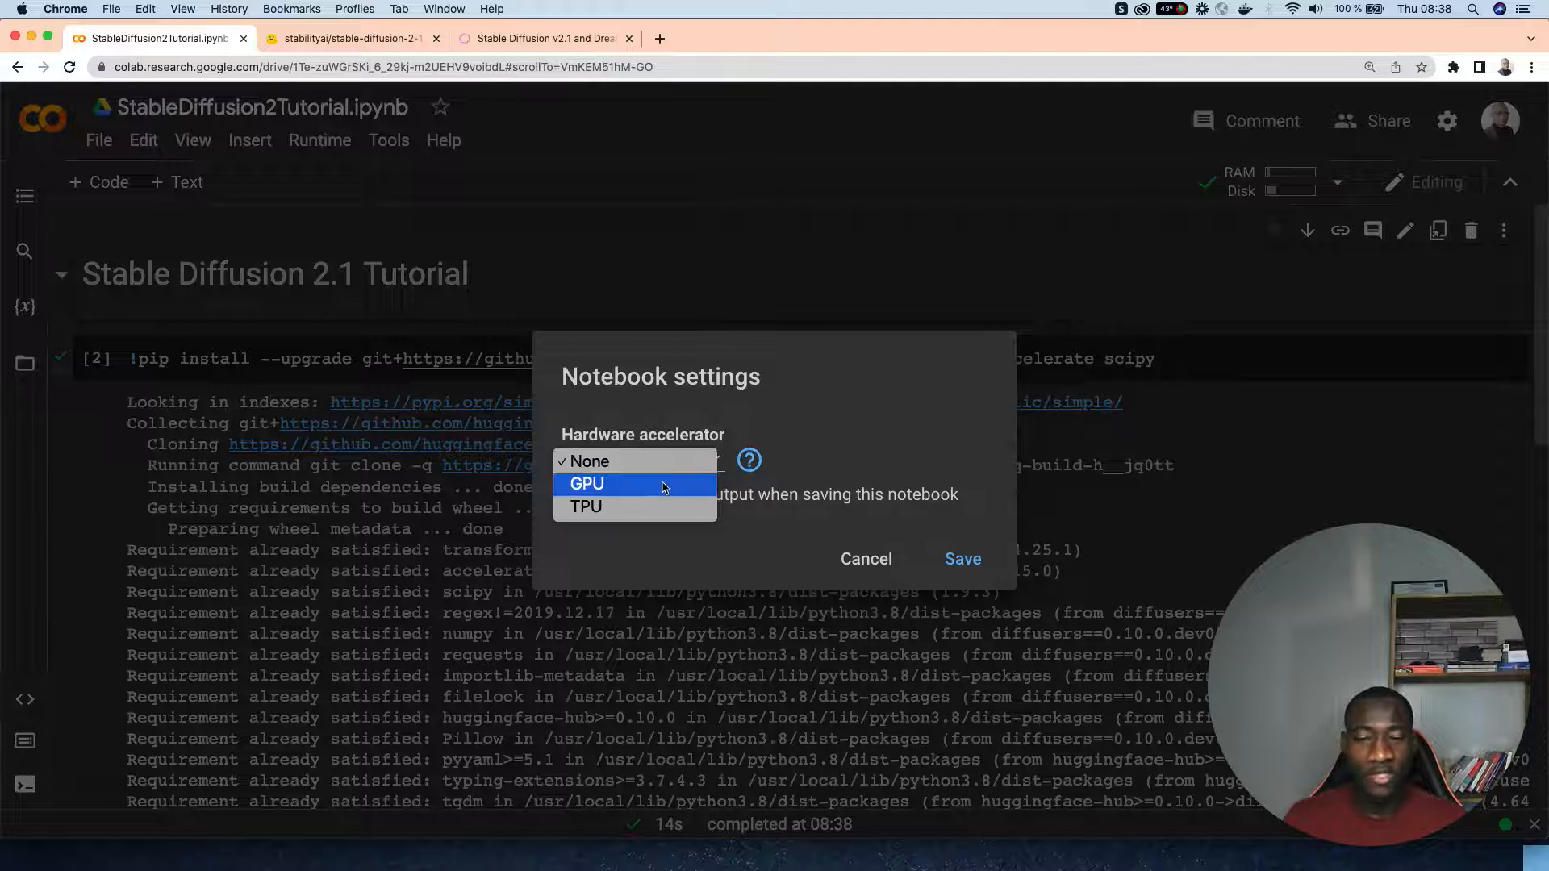
left_click(586, 484)
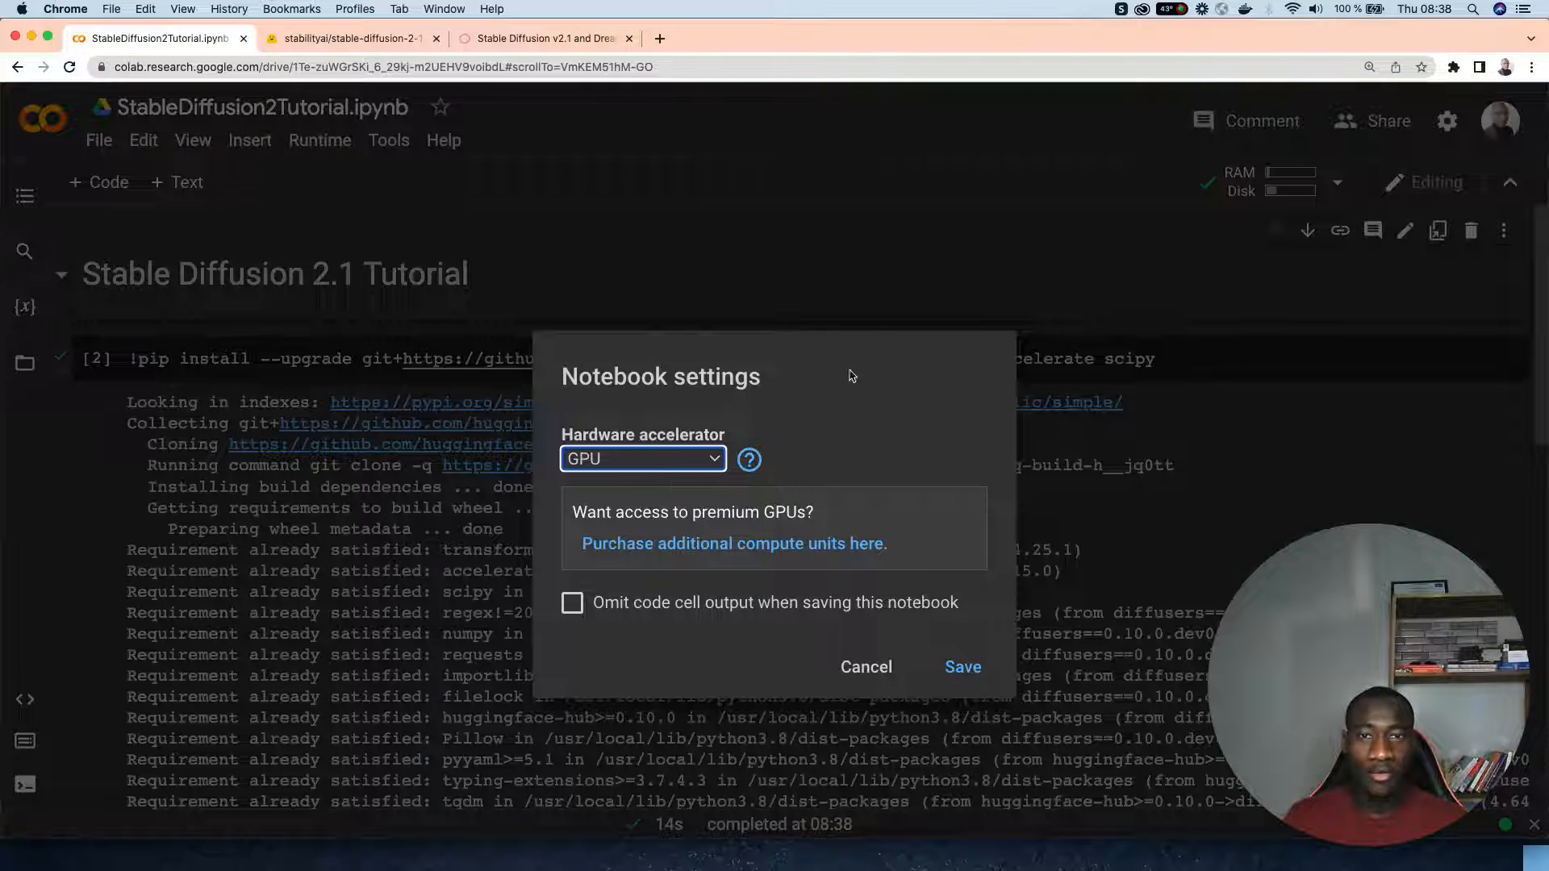
left_click(963, 668)
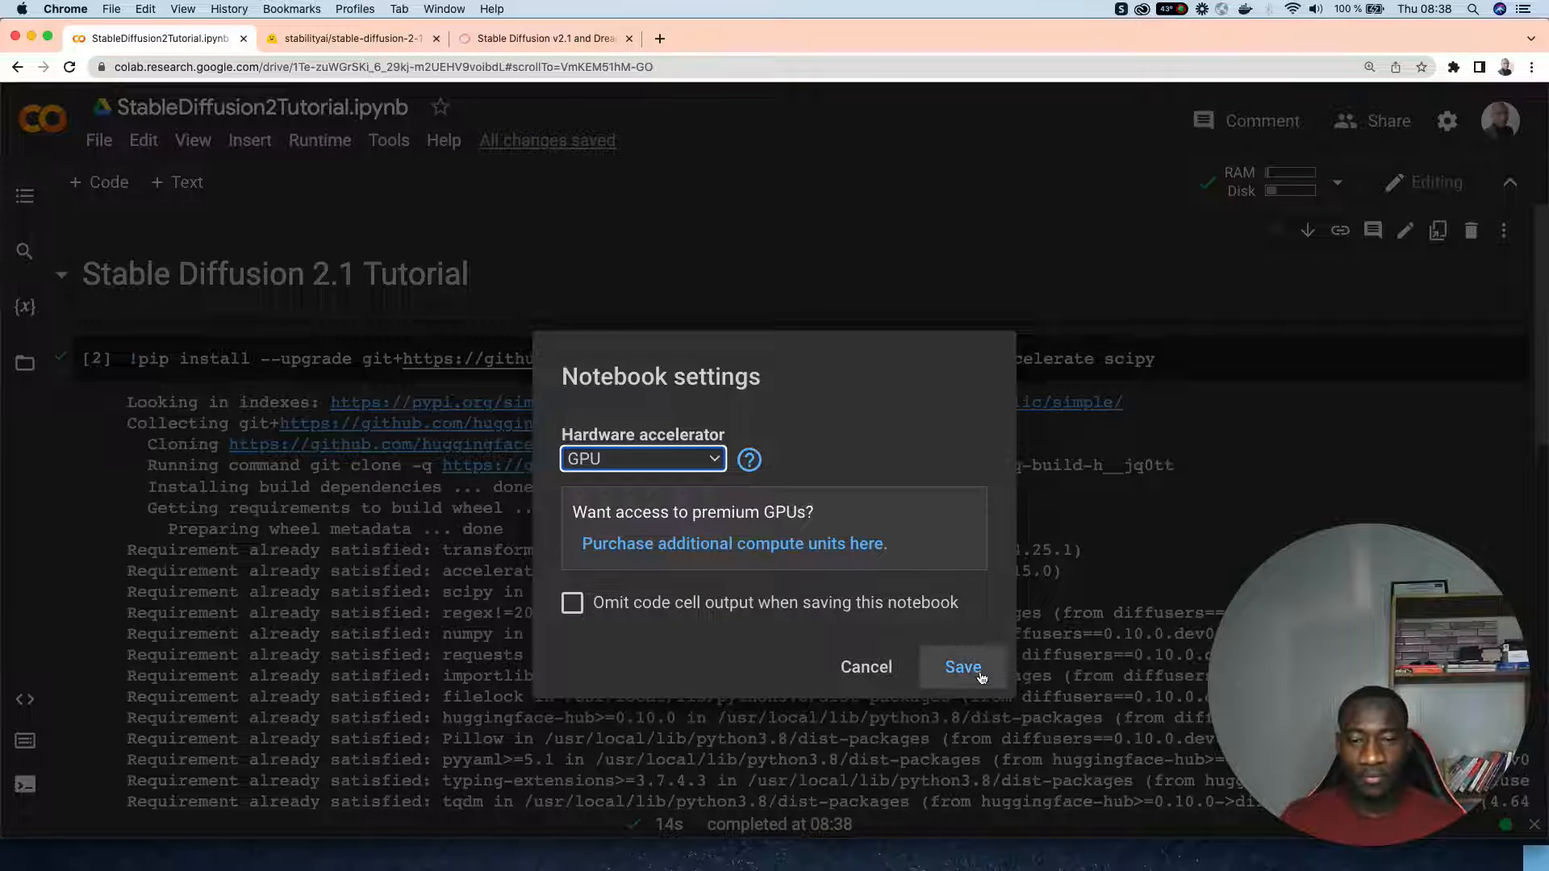
left_click(961, 668)
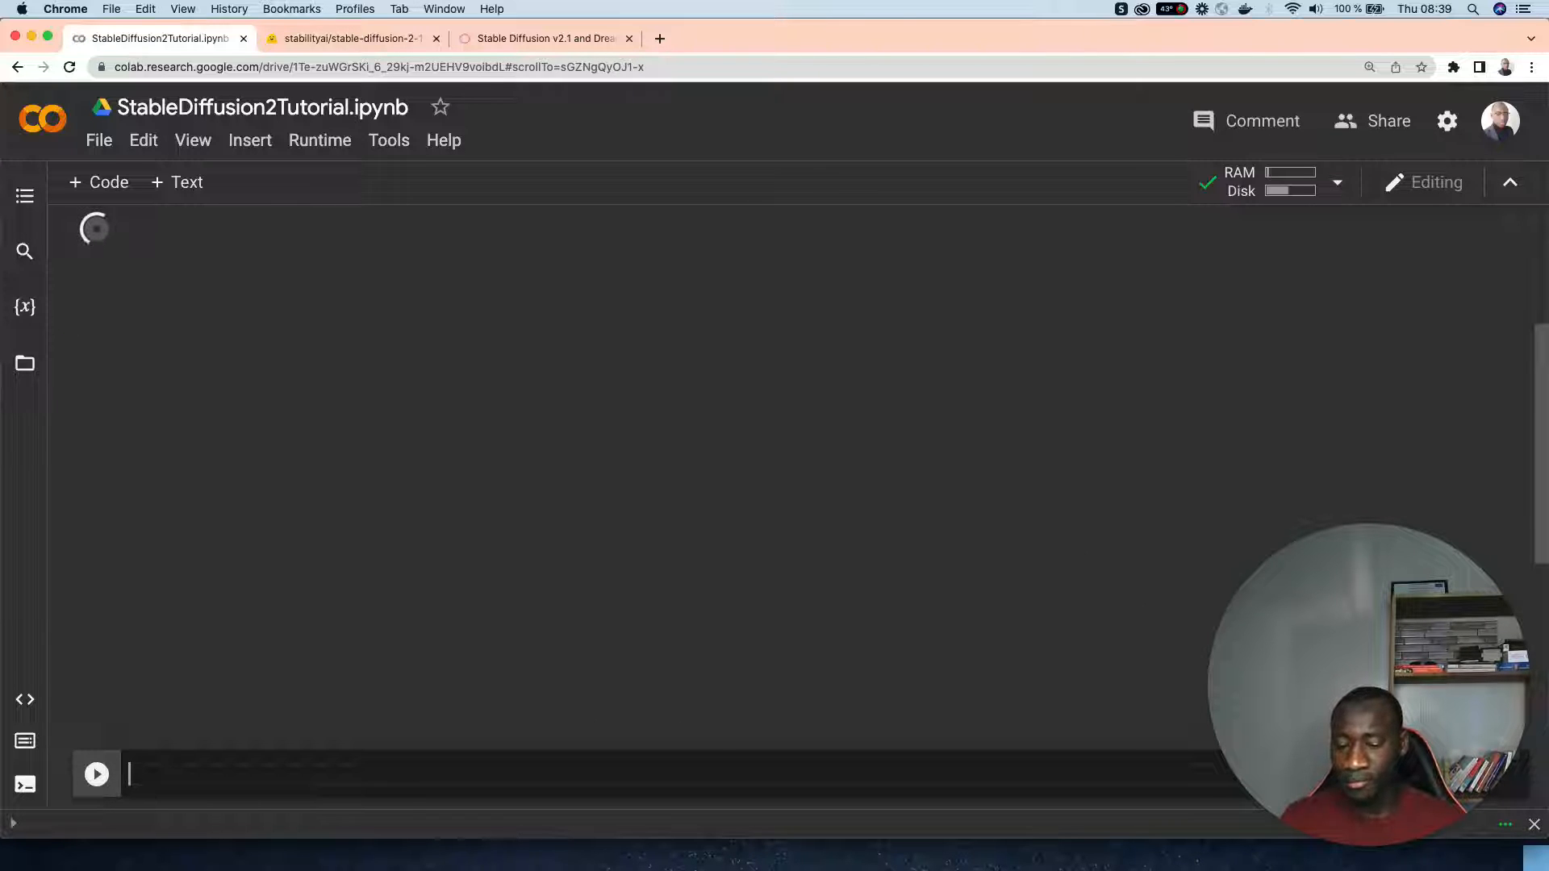
Rerun the diffusers package install cell on the GPU runtime and scroll through its output.
left_click(96, 773)
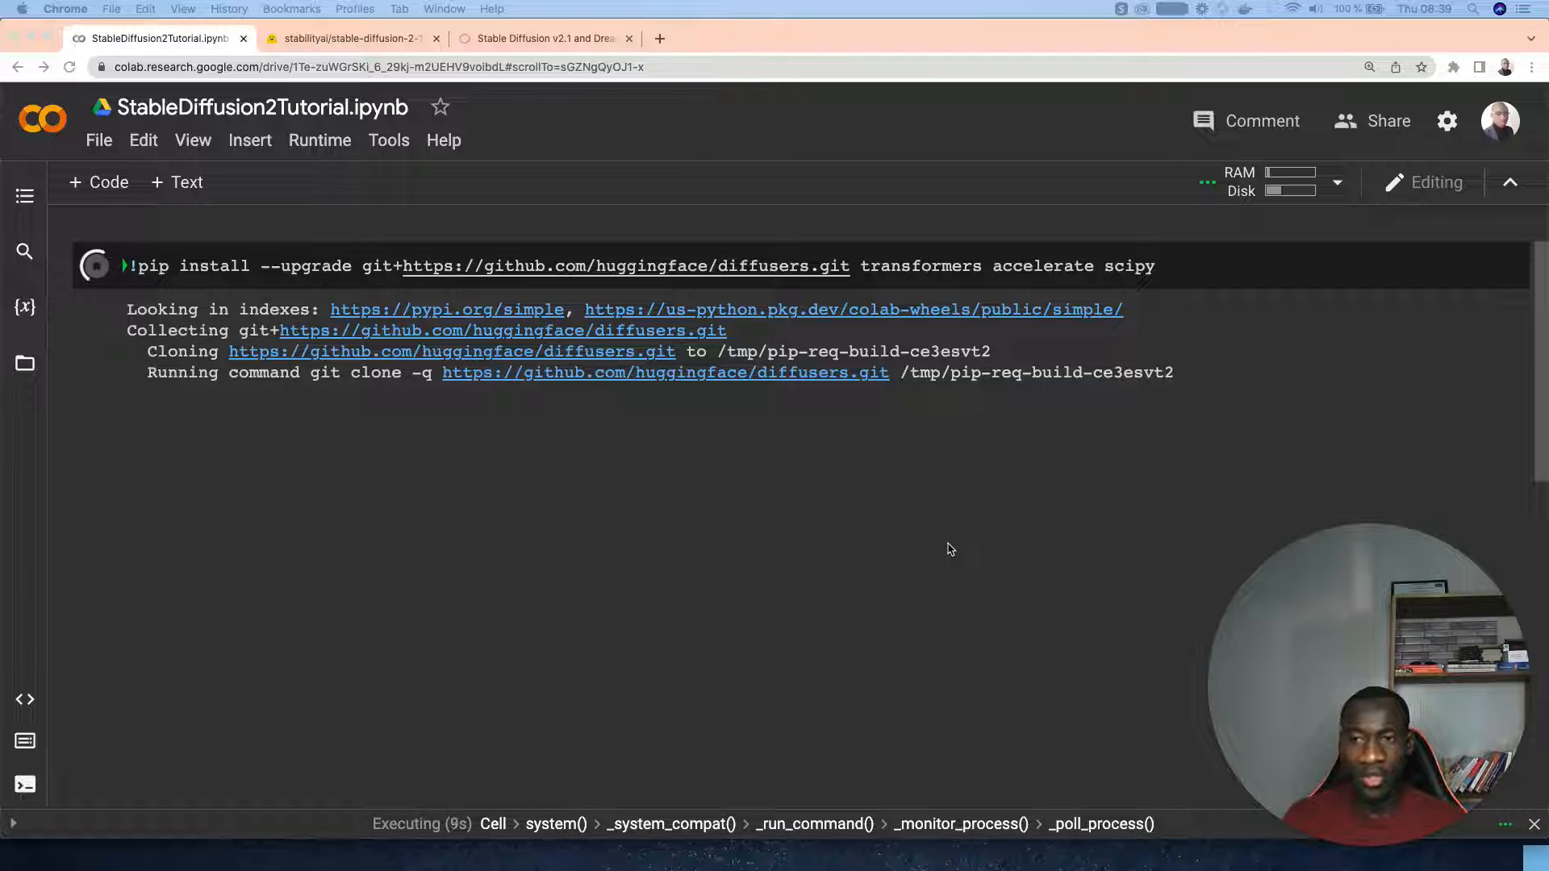
mouse_move(1130, 282)
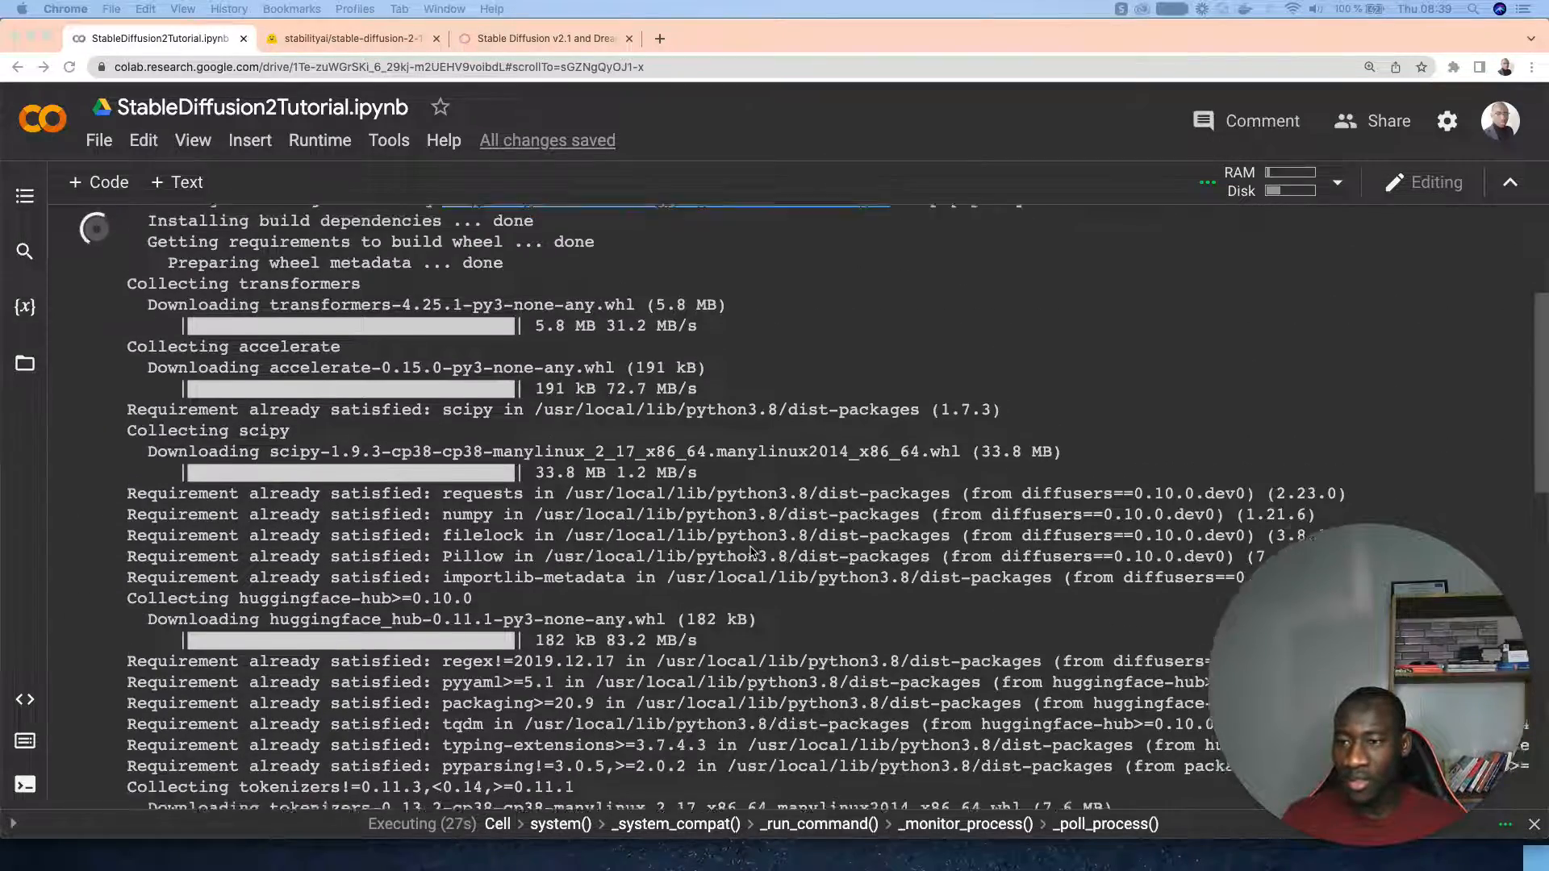
scroll("up", 3)
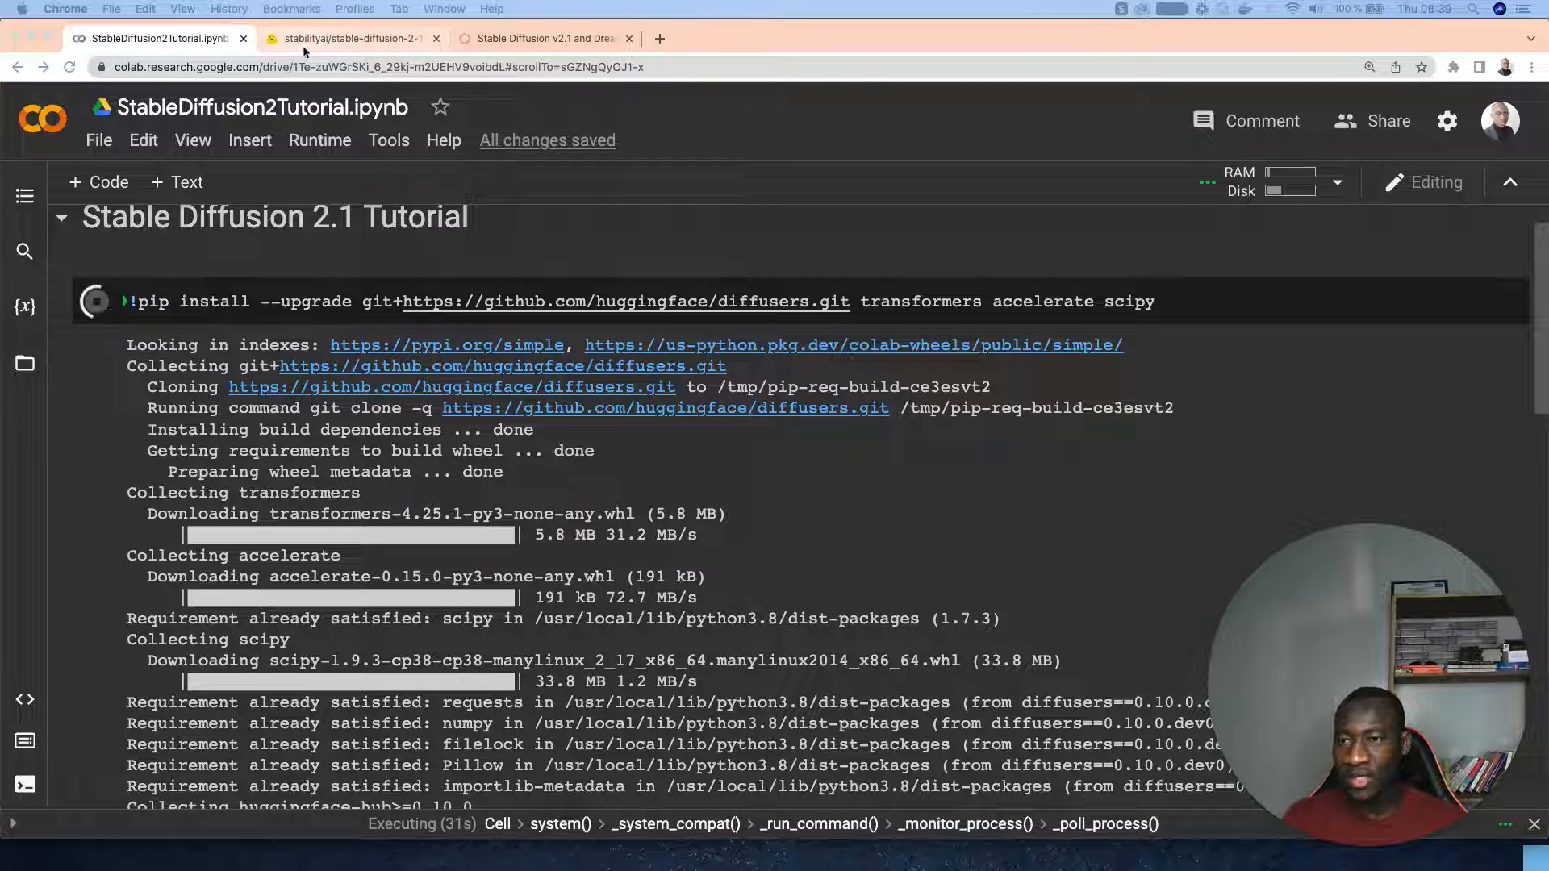
mouse_move(346, 38)
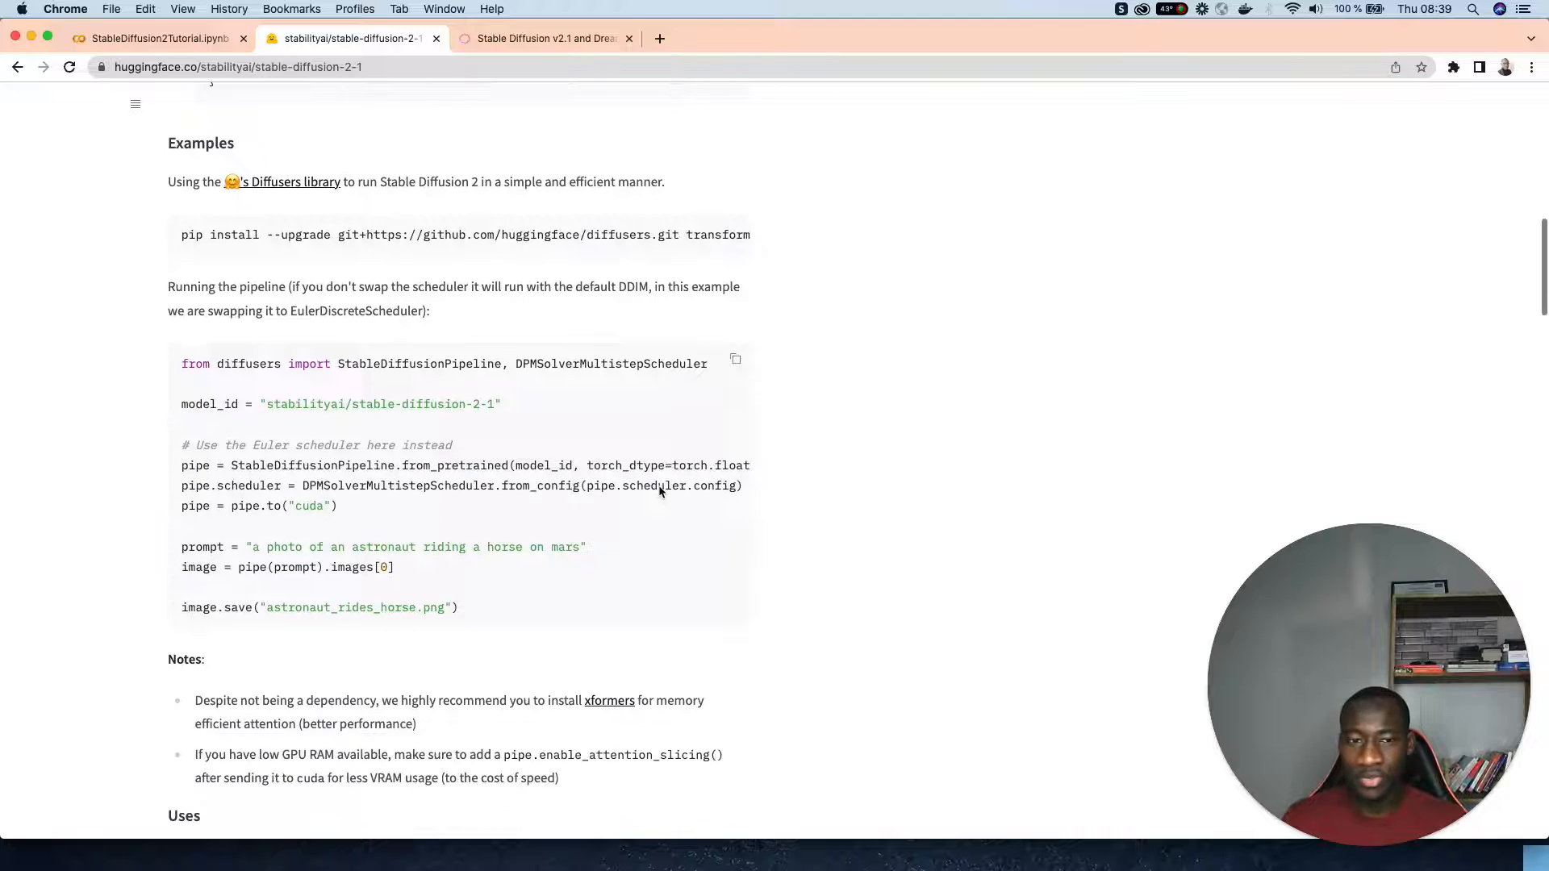
scroll("down", 3)
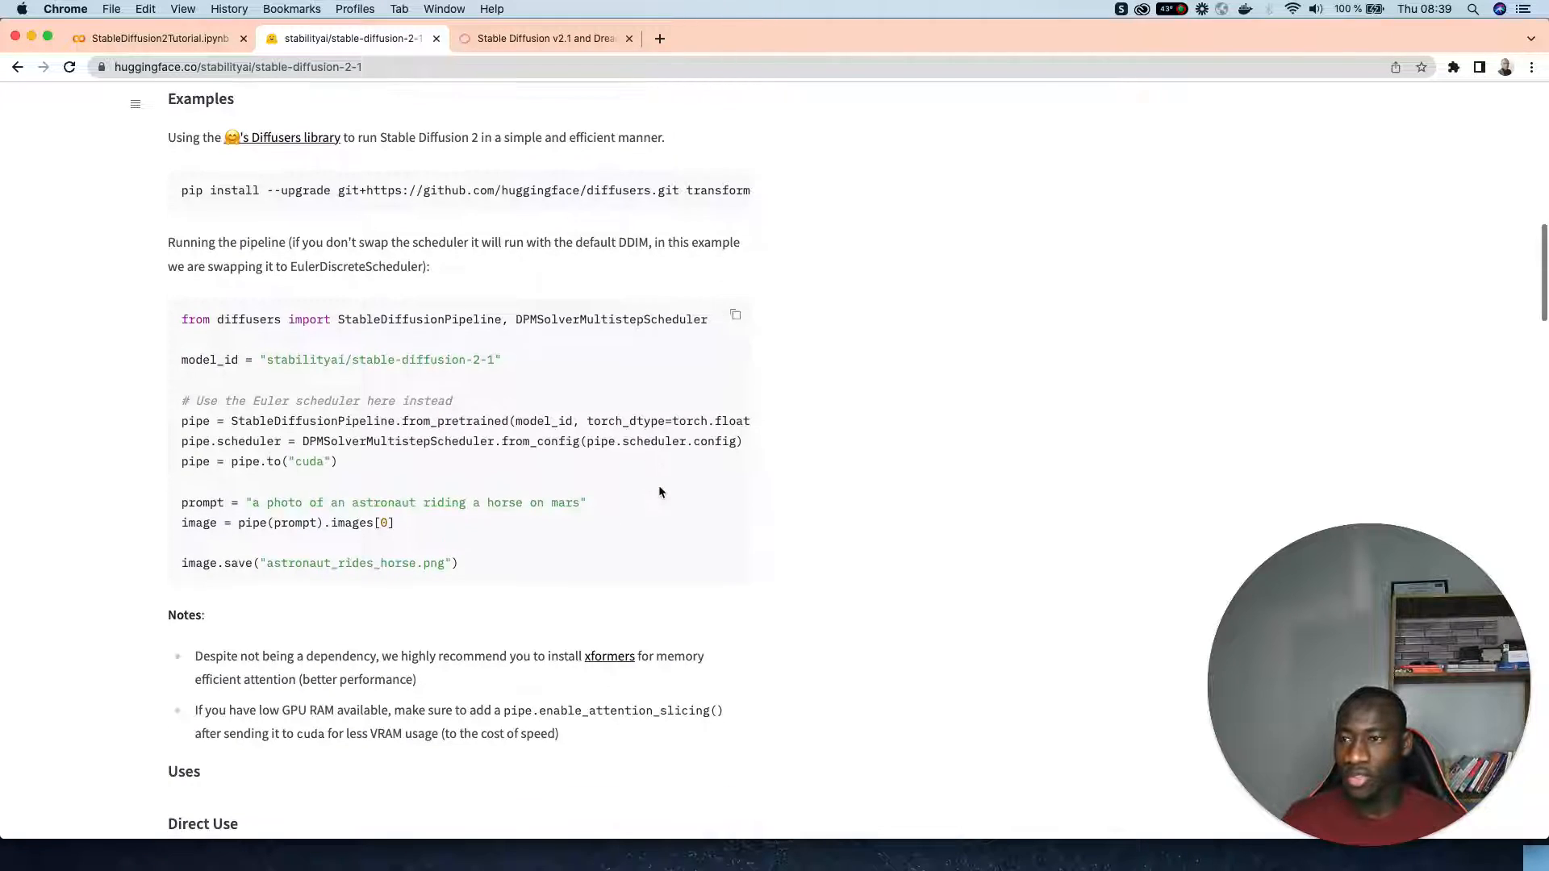
Run an !nvidia-smi cell reporting a Tesla T4 GPU with no running processes.
left_click(153, 38)
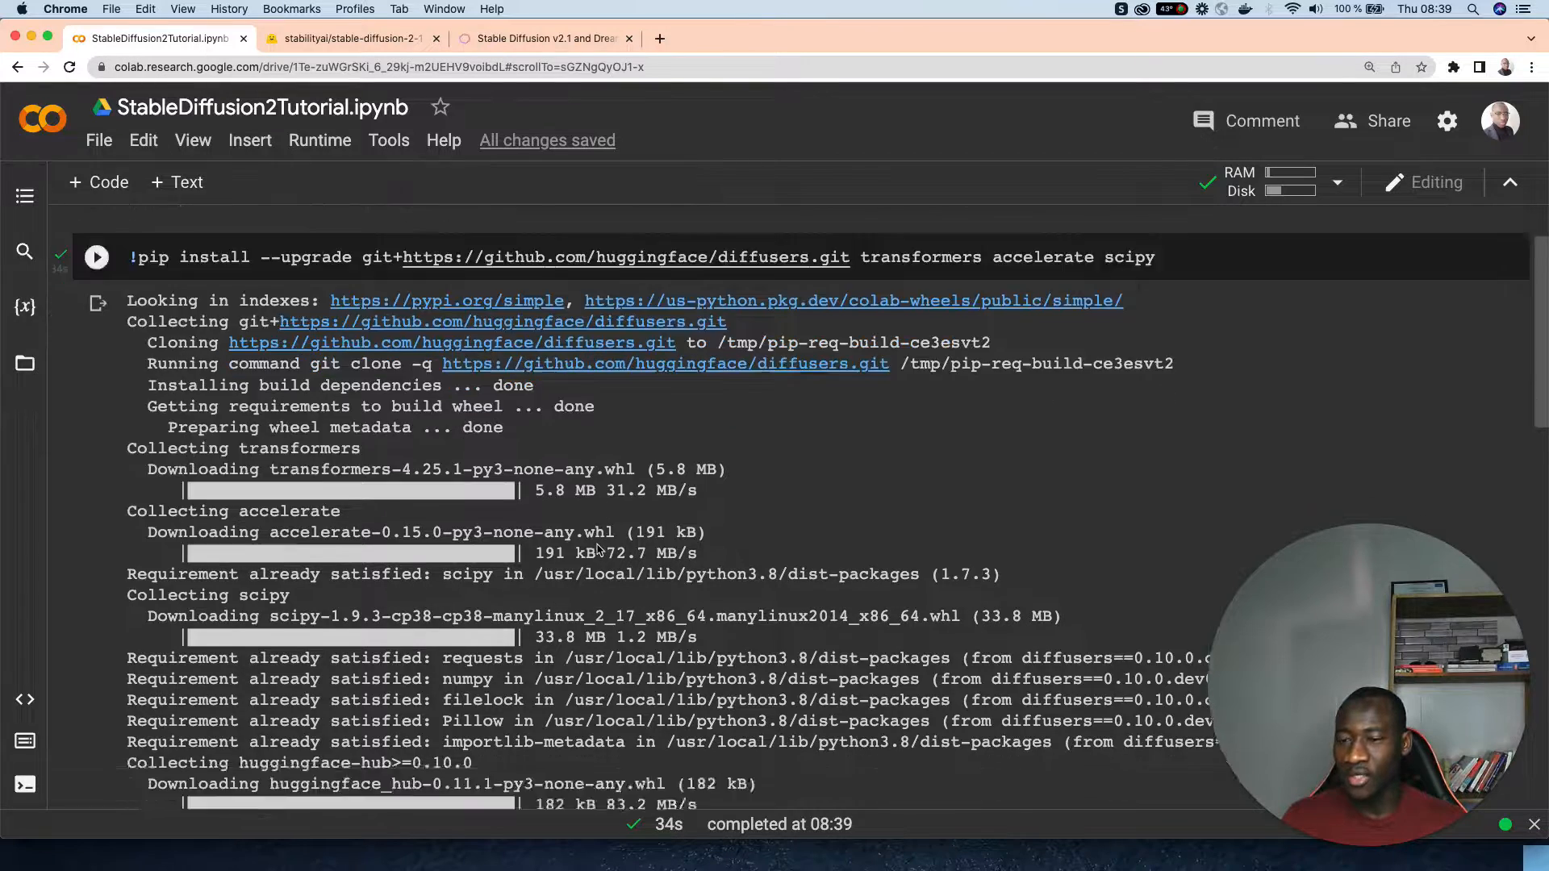
scroll("down", 3)
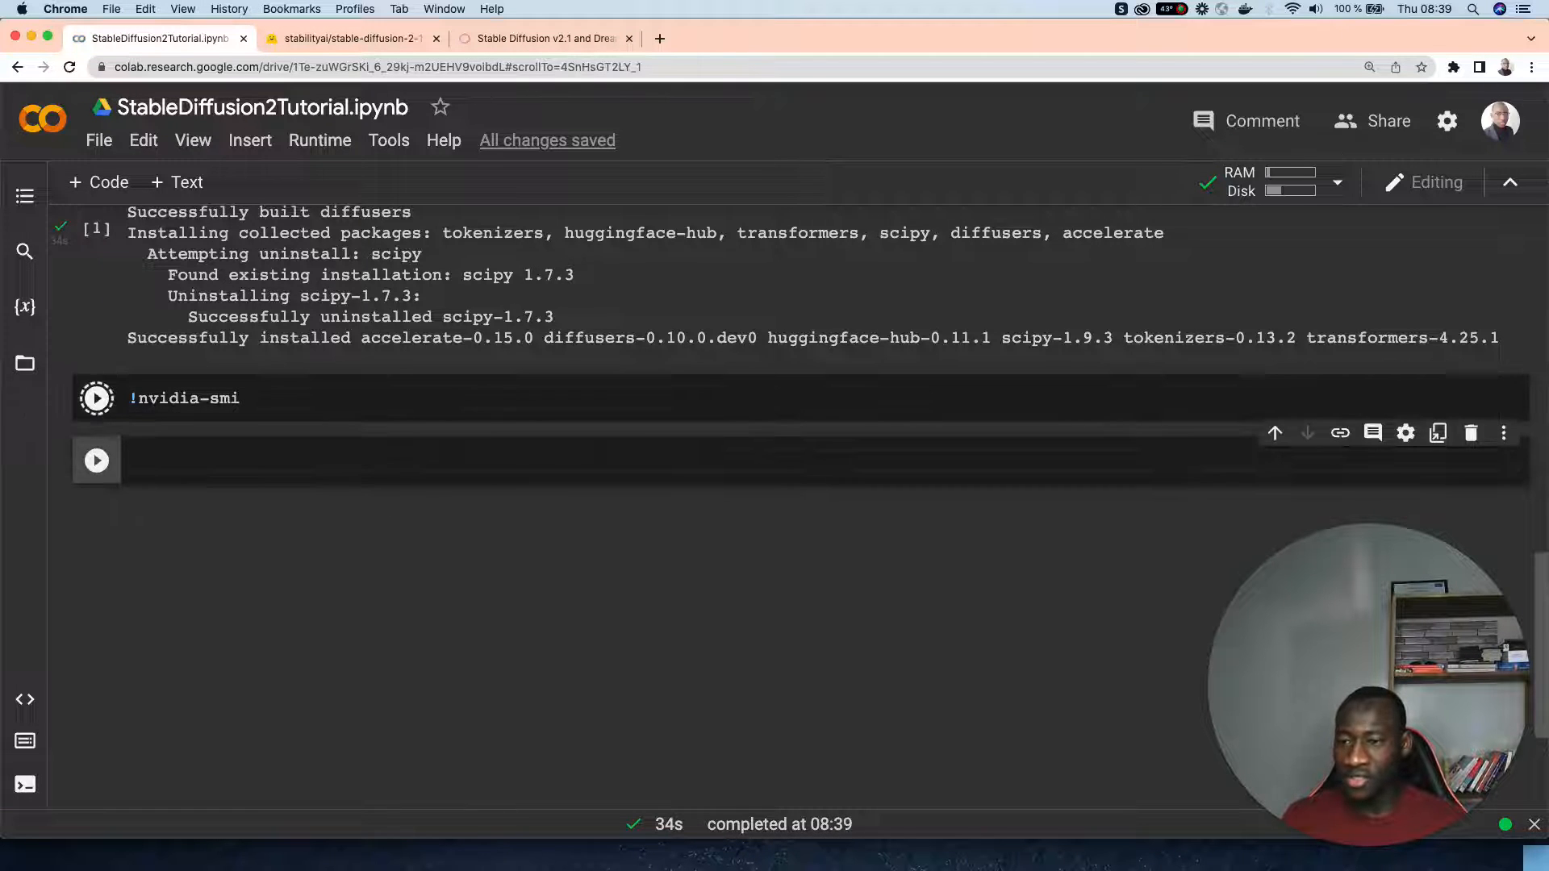
left_click(96, 397)
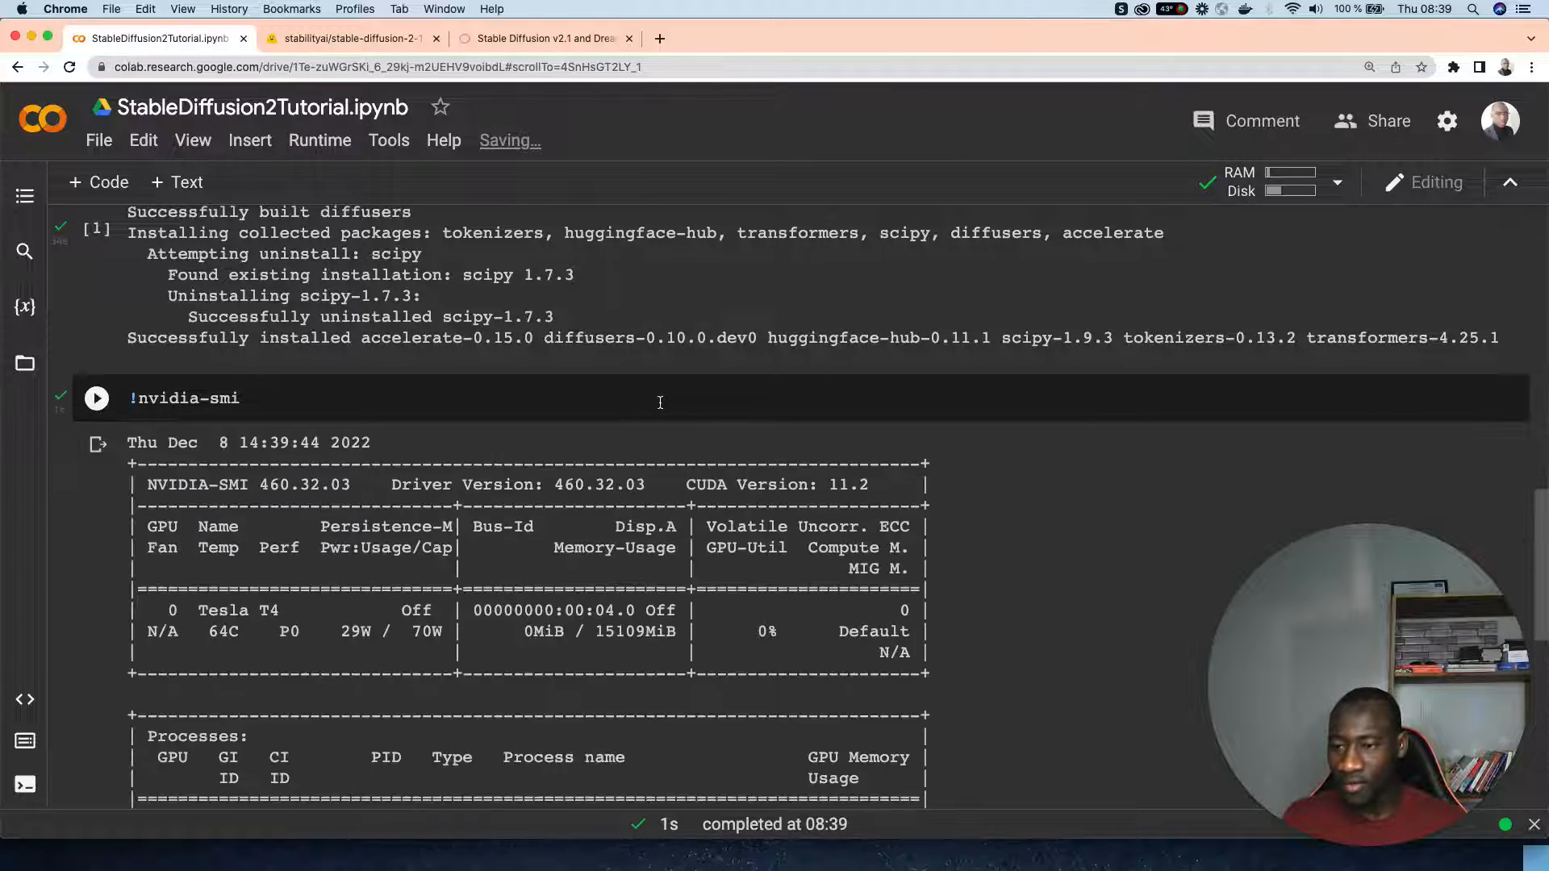
scroll("down", 3)
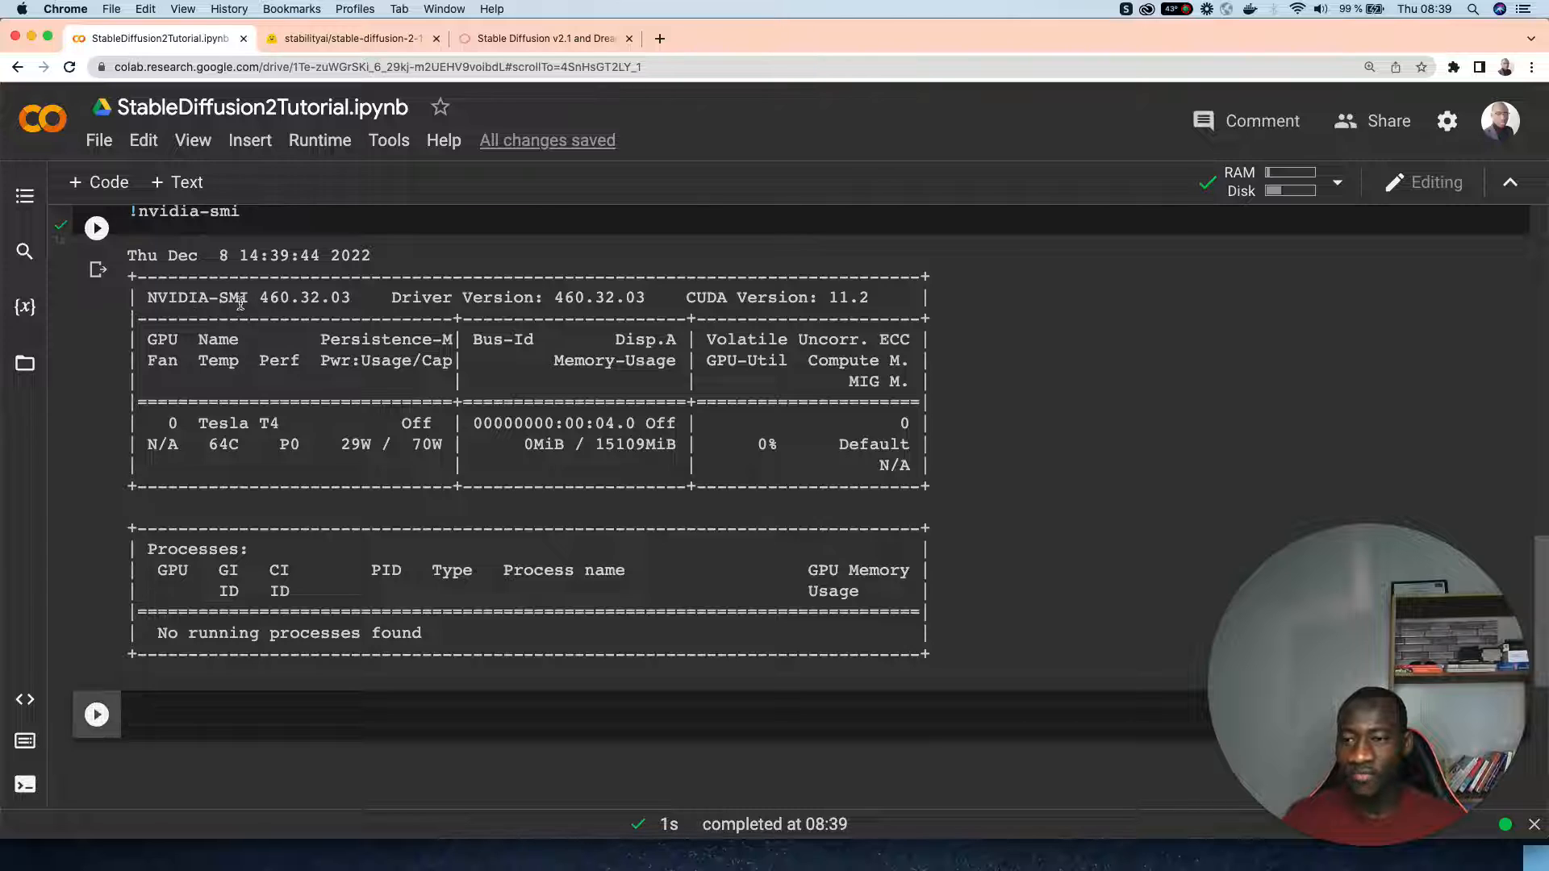
mouse_move(293, 311)
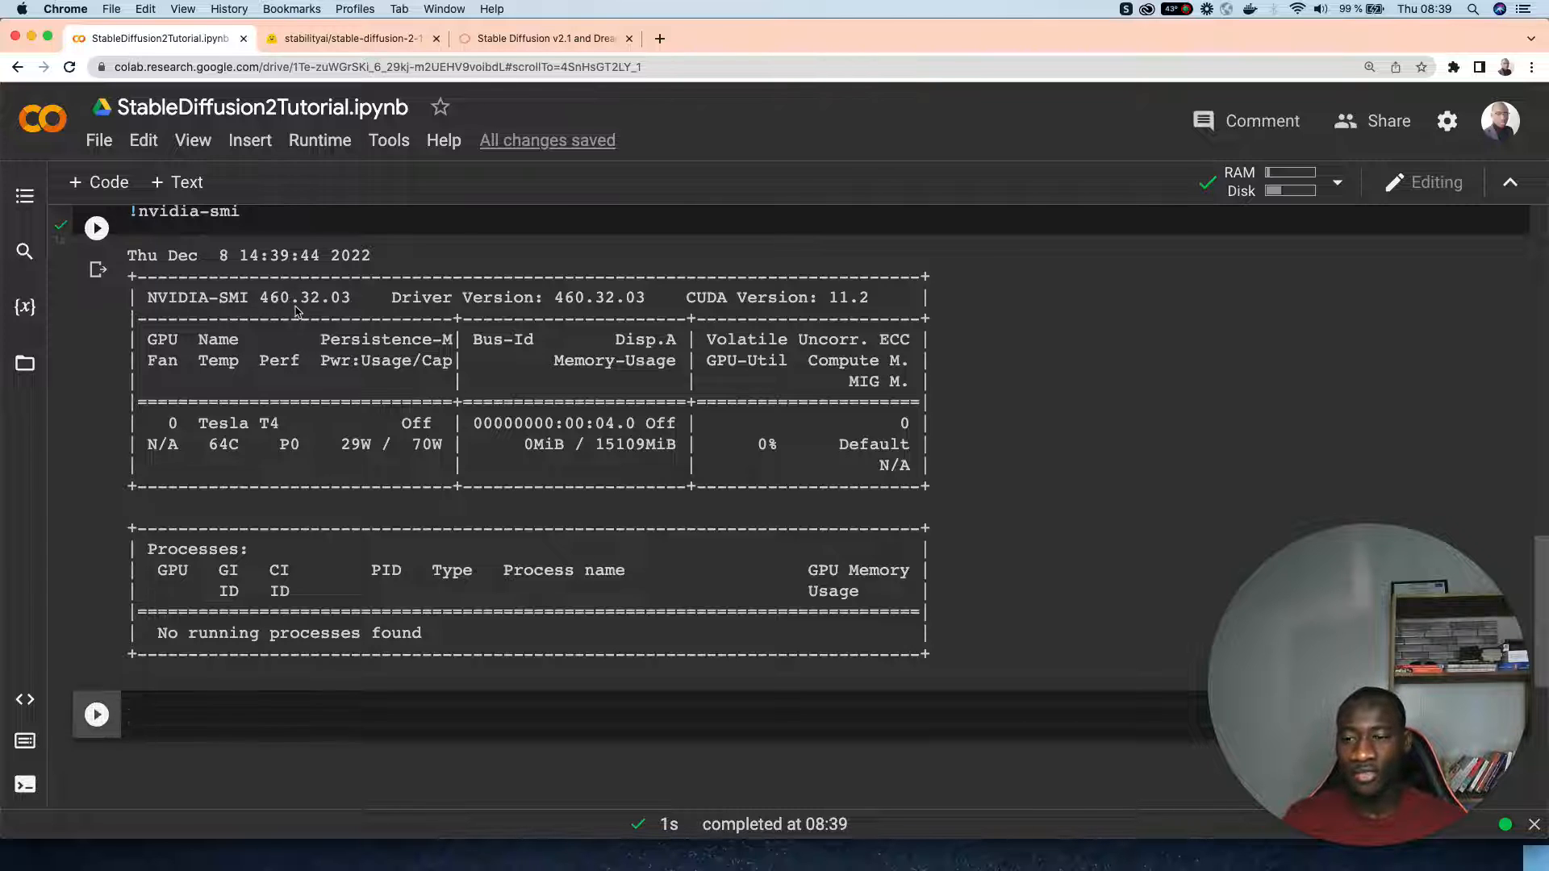
mouse_move(356, 370)
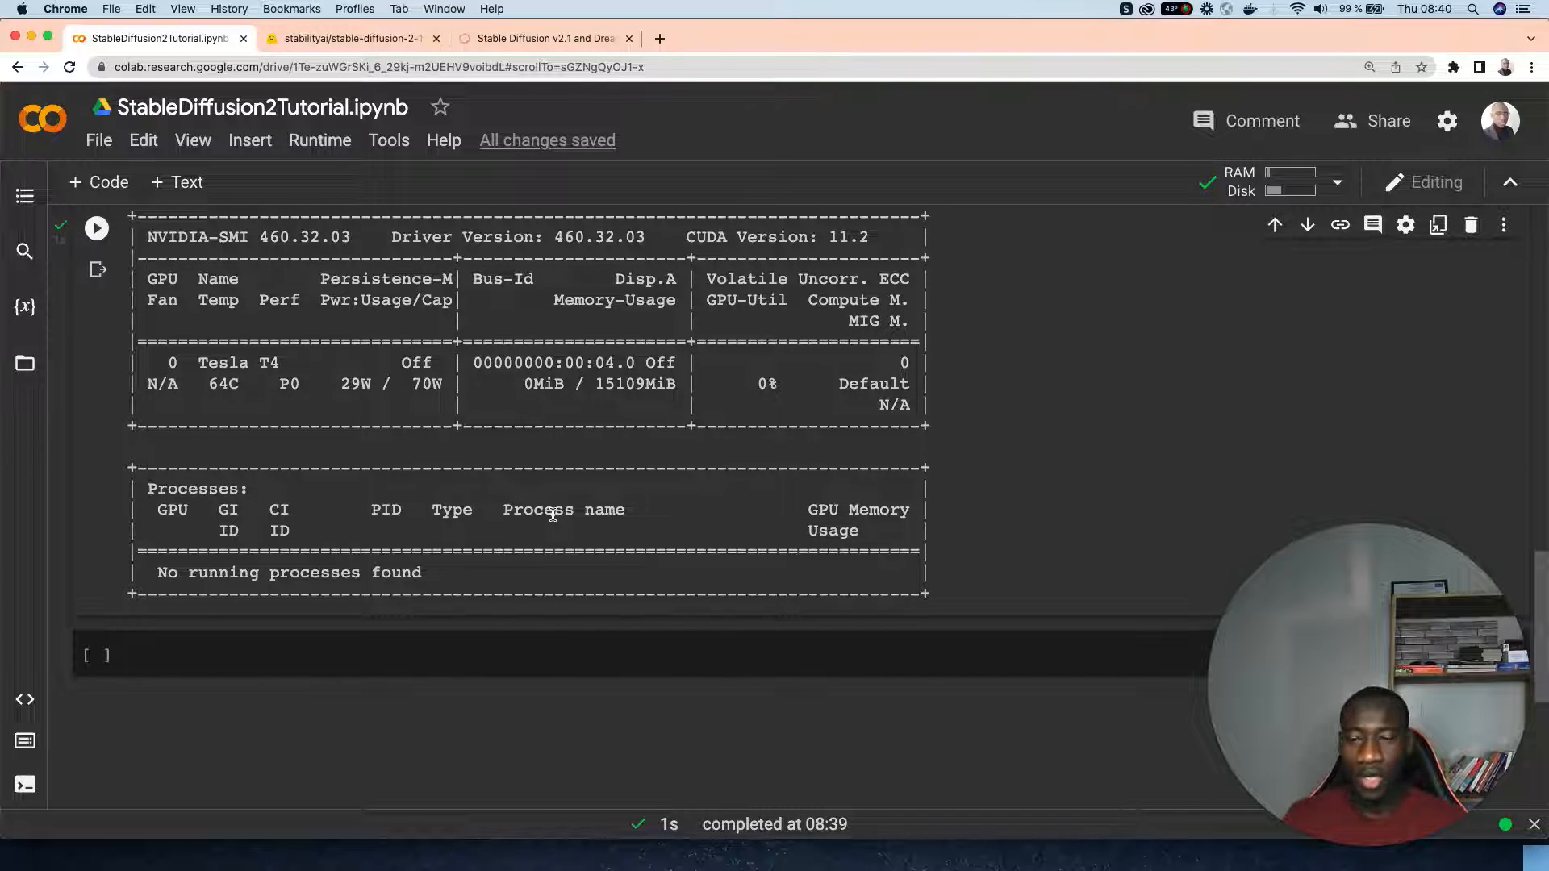
mouse_move(672, 396)
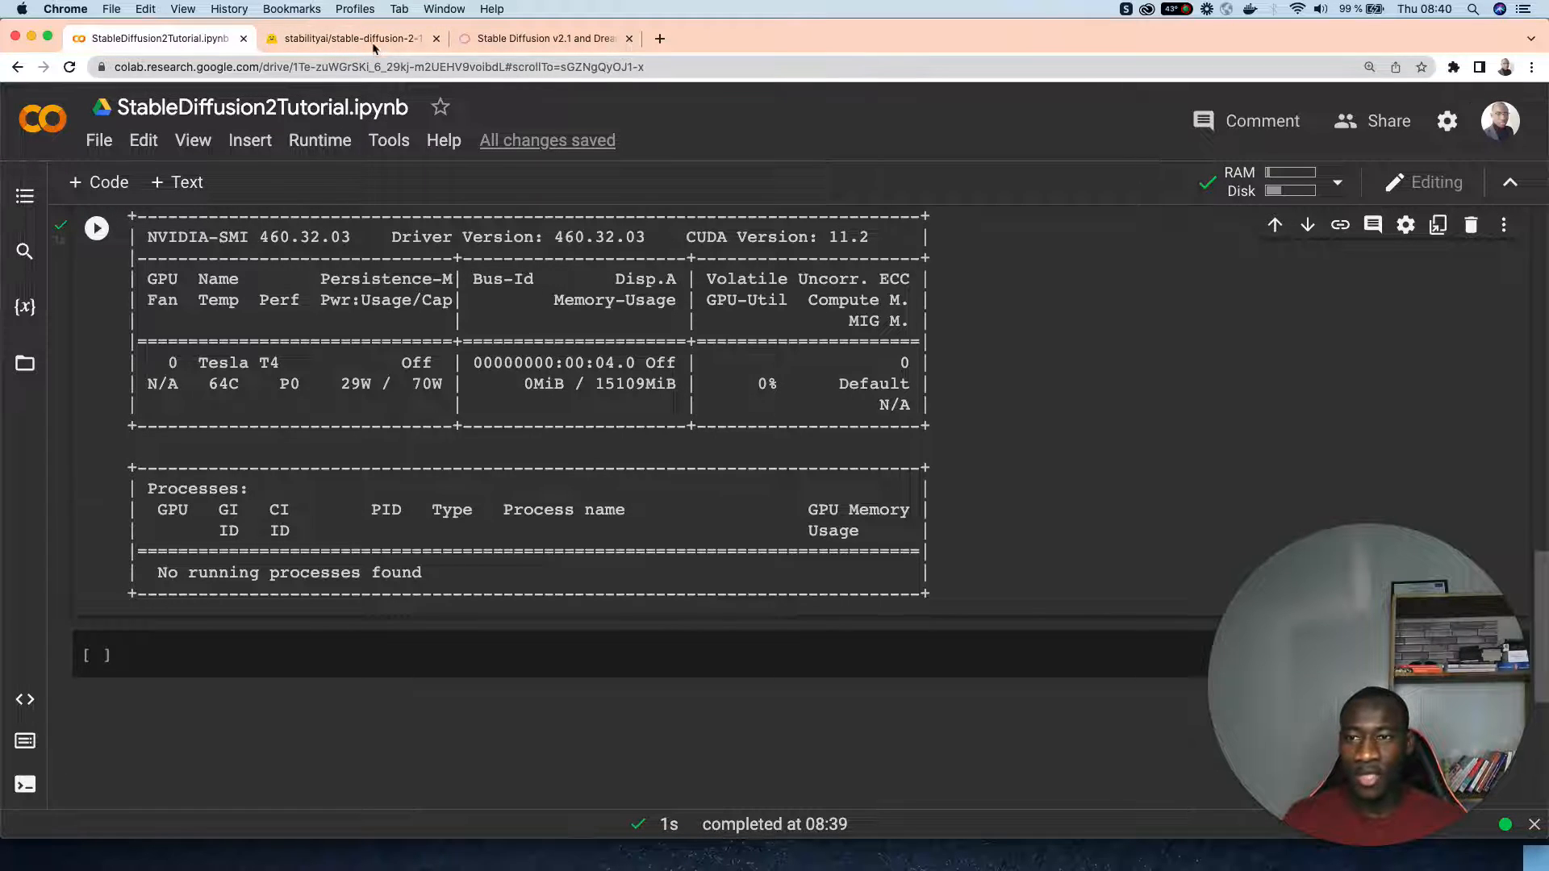
Paste the Hugging Face pipeline code into a new Colab cell and highlight the stabilityai/stable-diffusion-2-1 id.
left_click(346, 39)
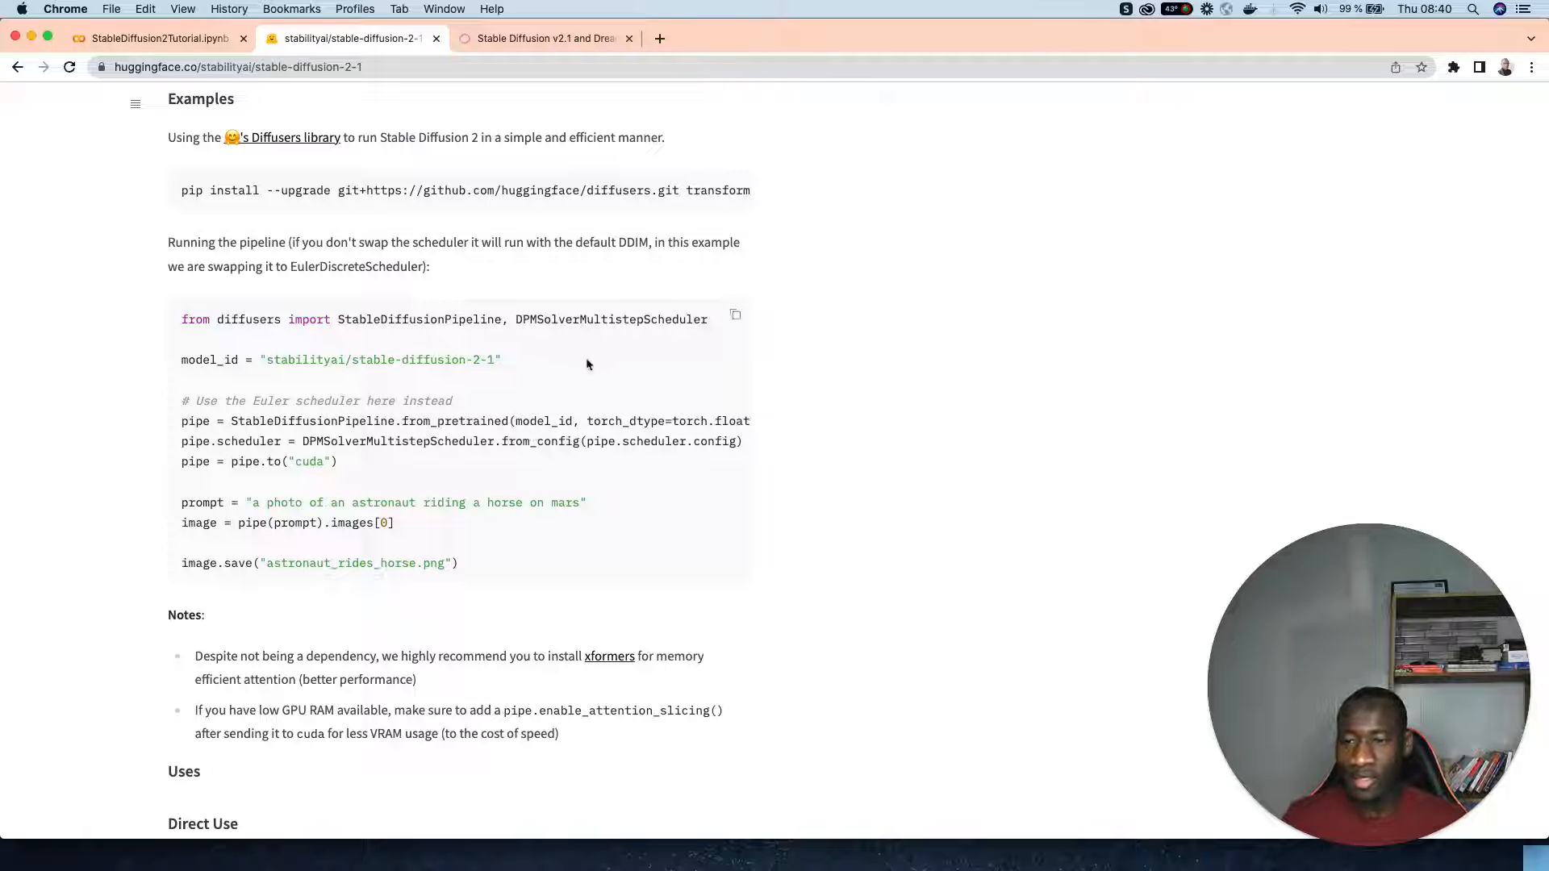
mouse_move(533, 361)
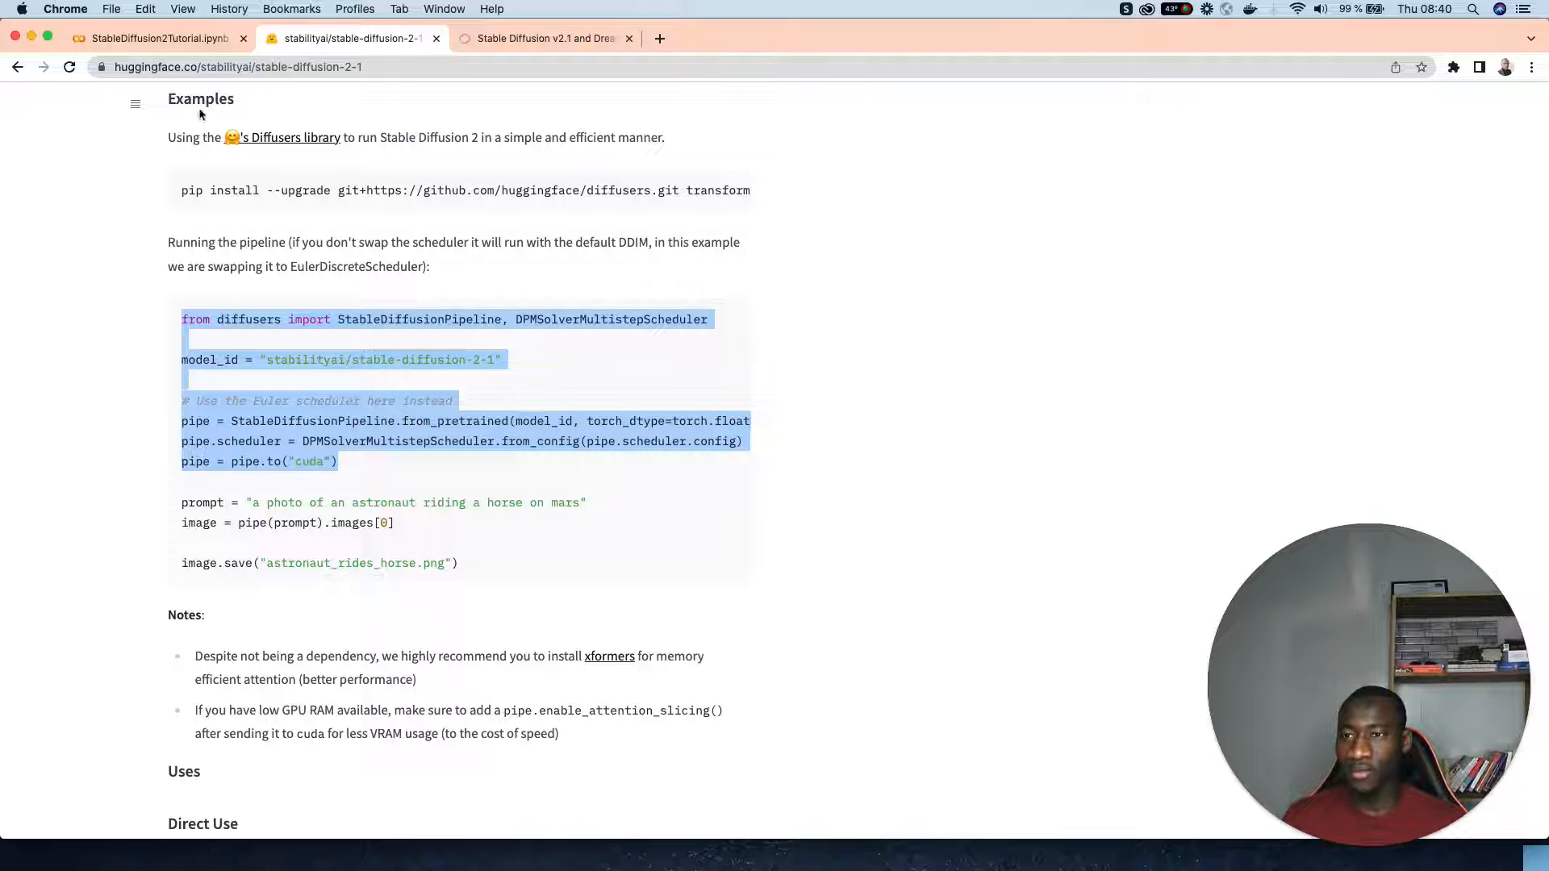
left_click(153, 39)
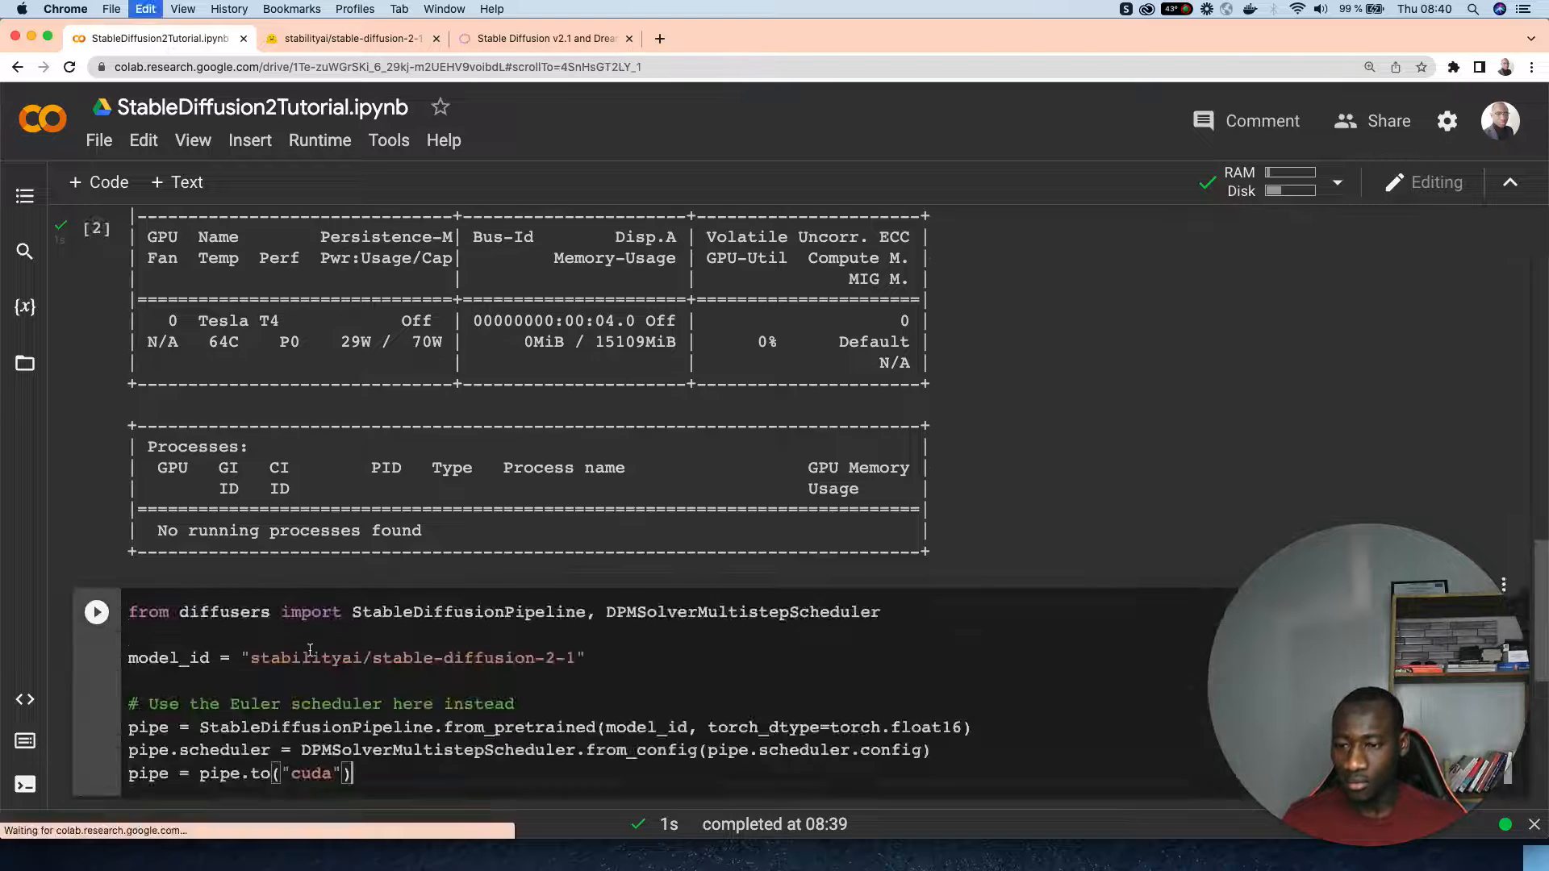
scroll("down", 3)
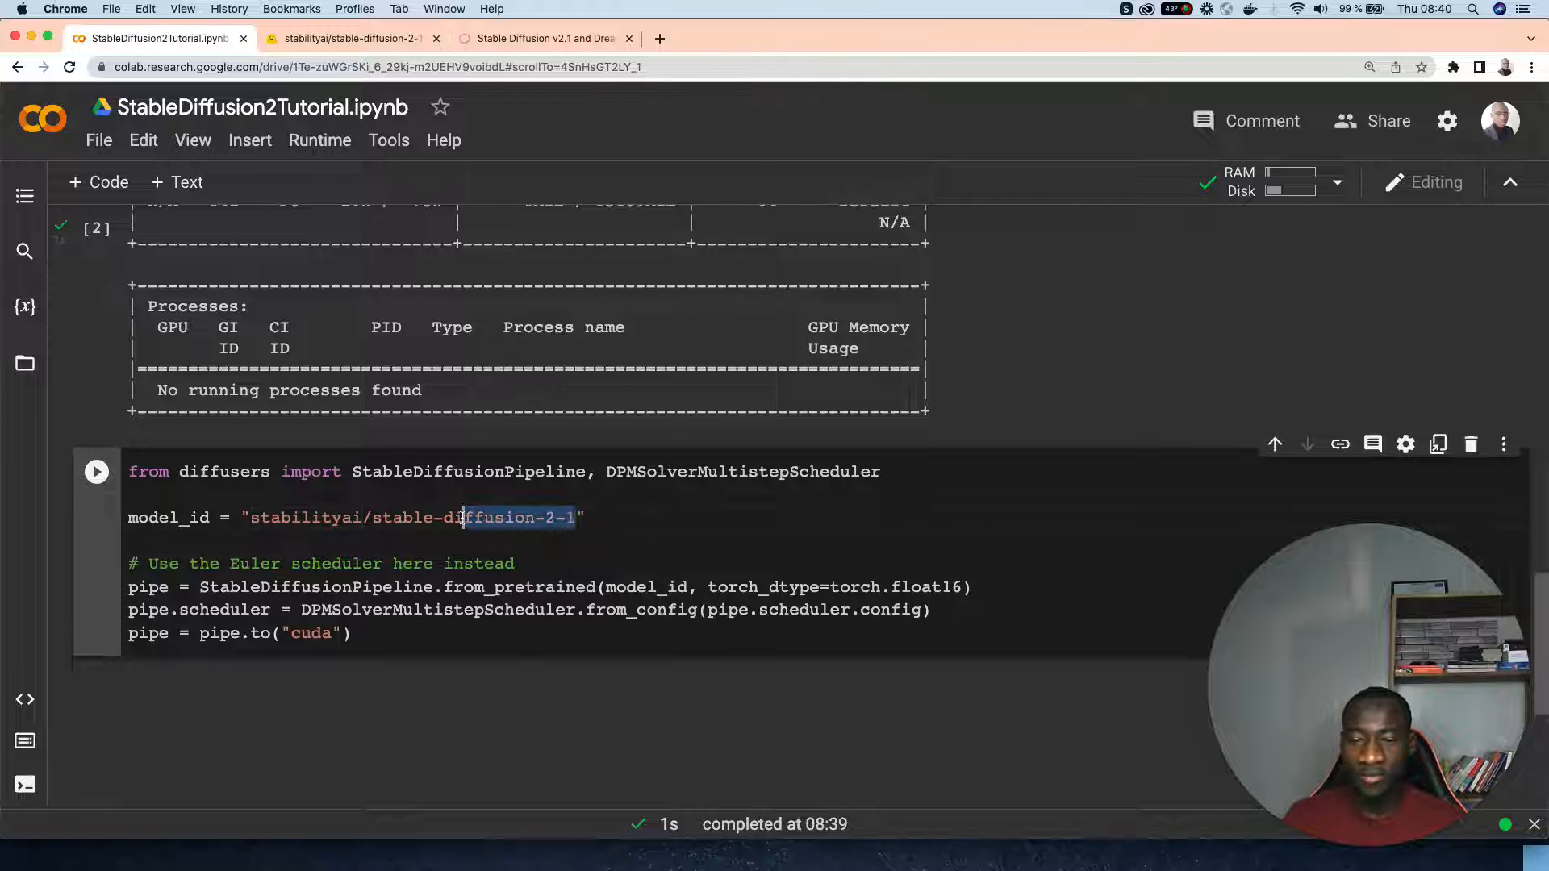
double_click(395, 516)
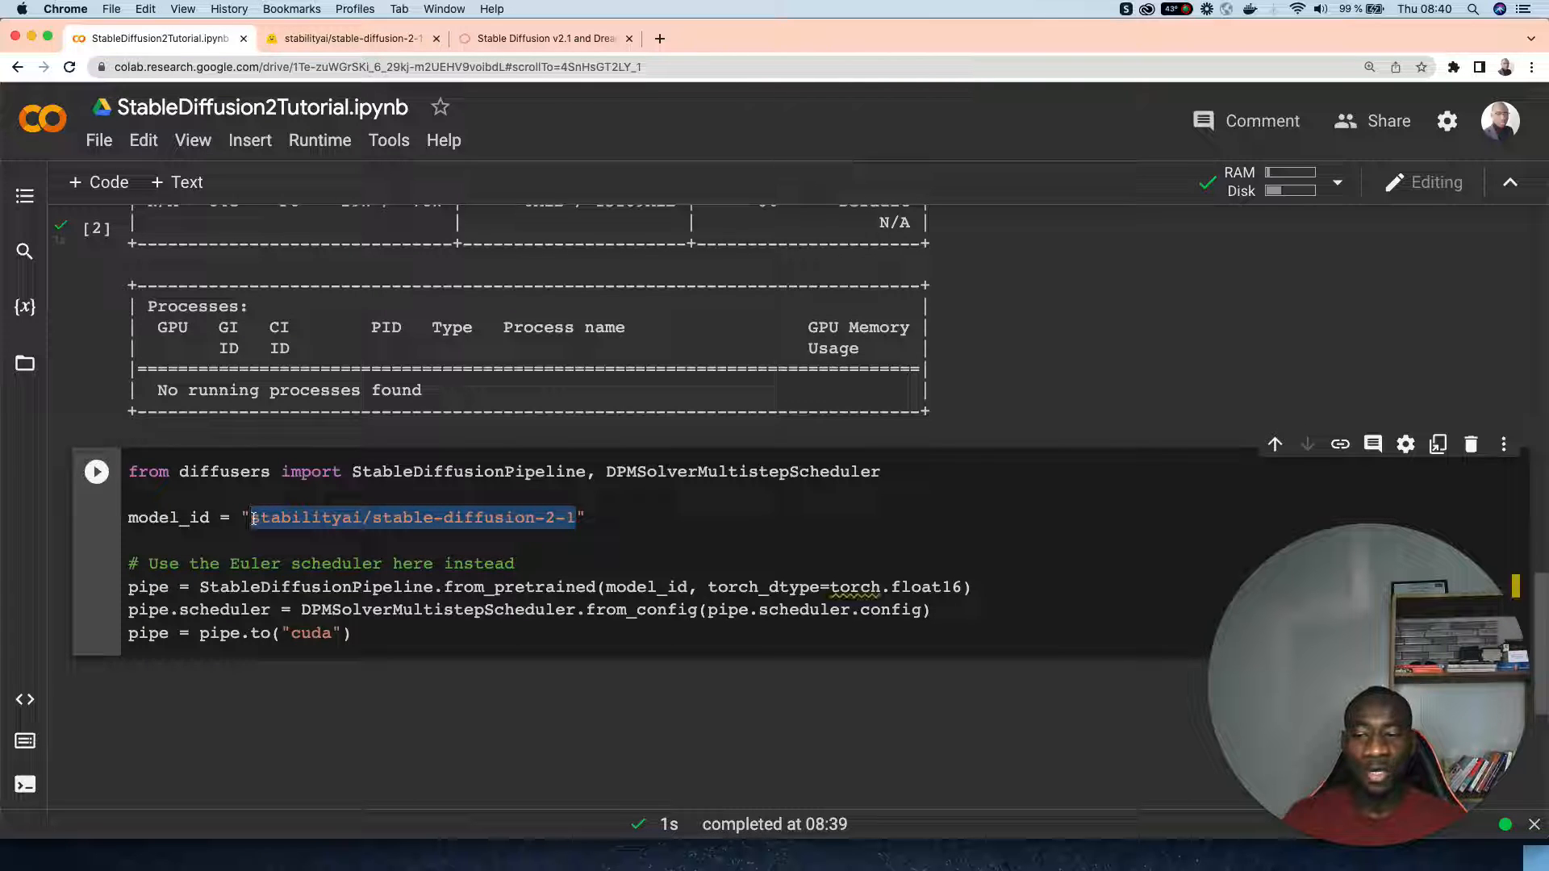
mouse_move(676, 531)
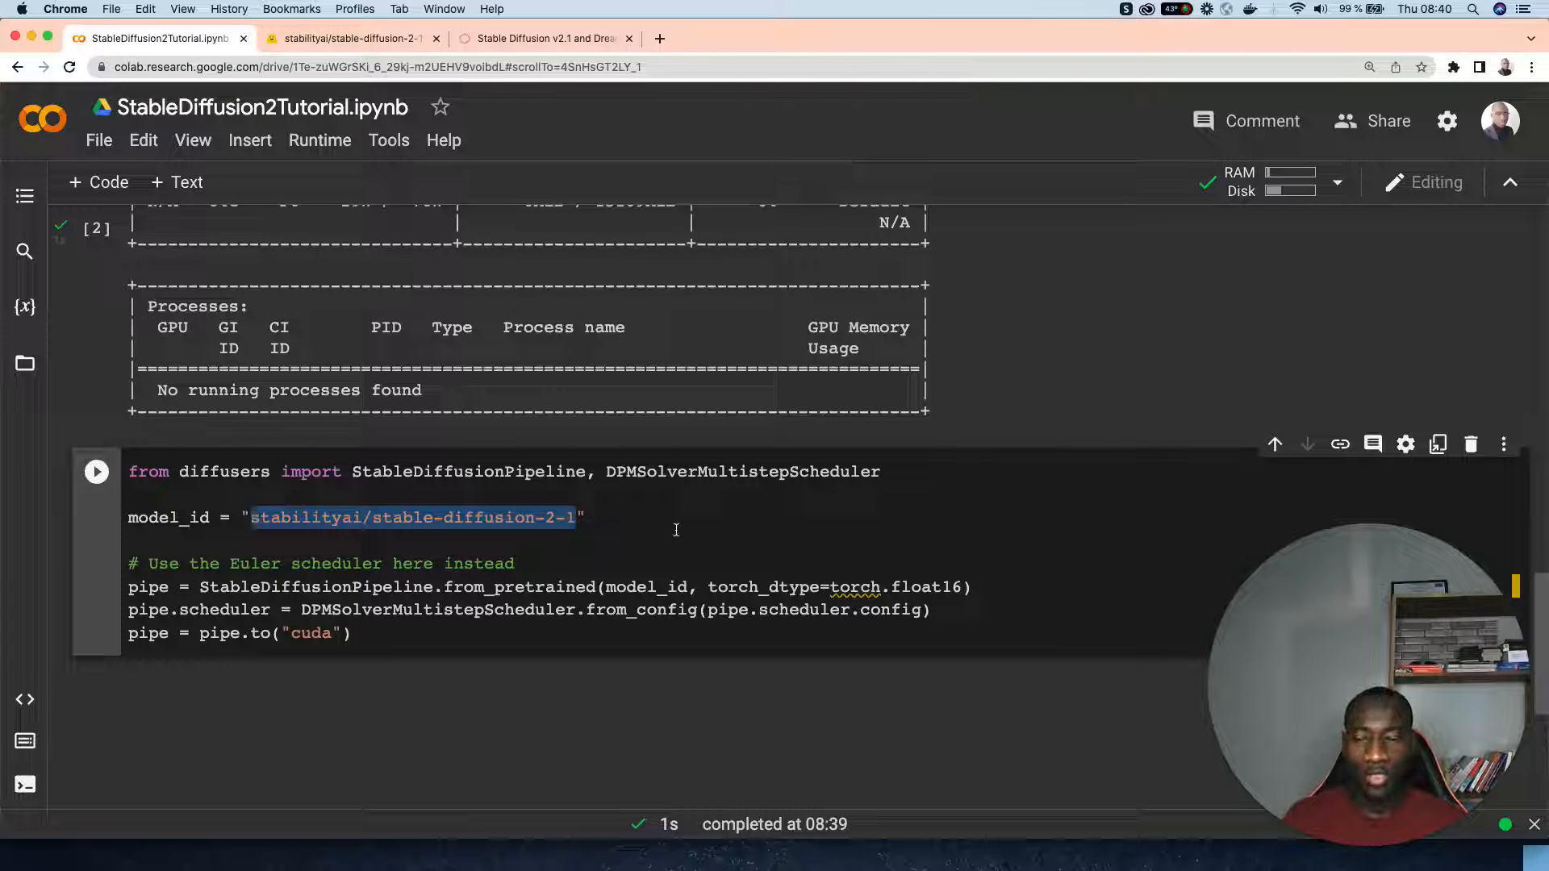
left_click(576, 517)
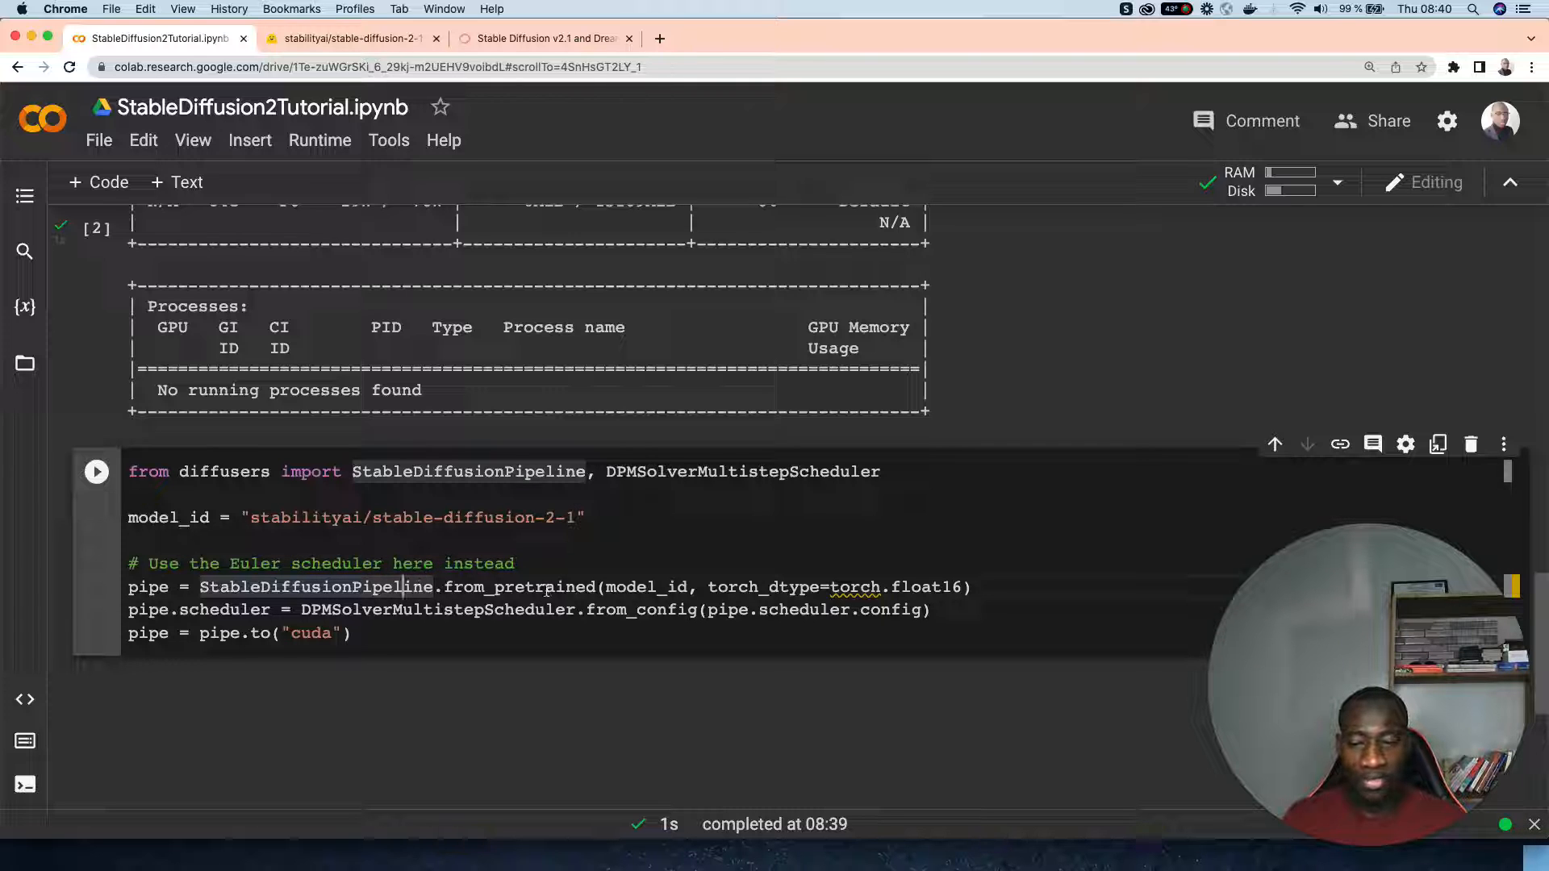
double_click(519, 586)
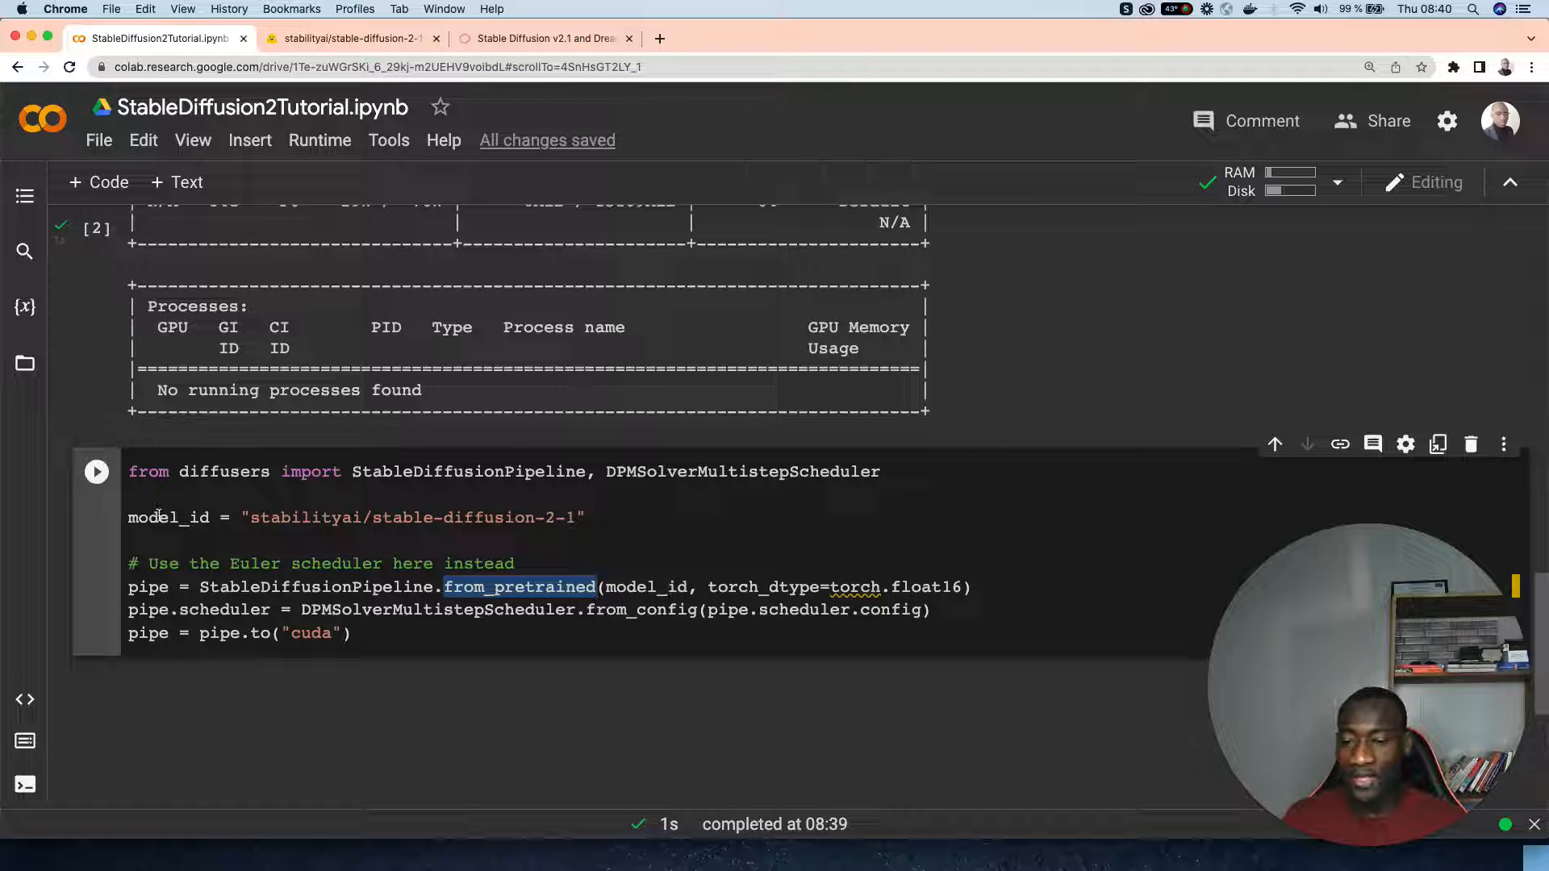
double_click(168, 518)
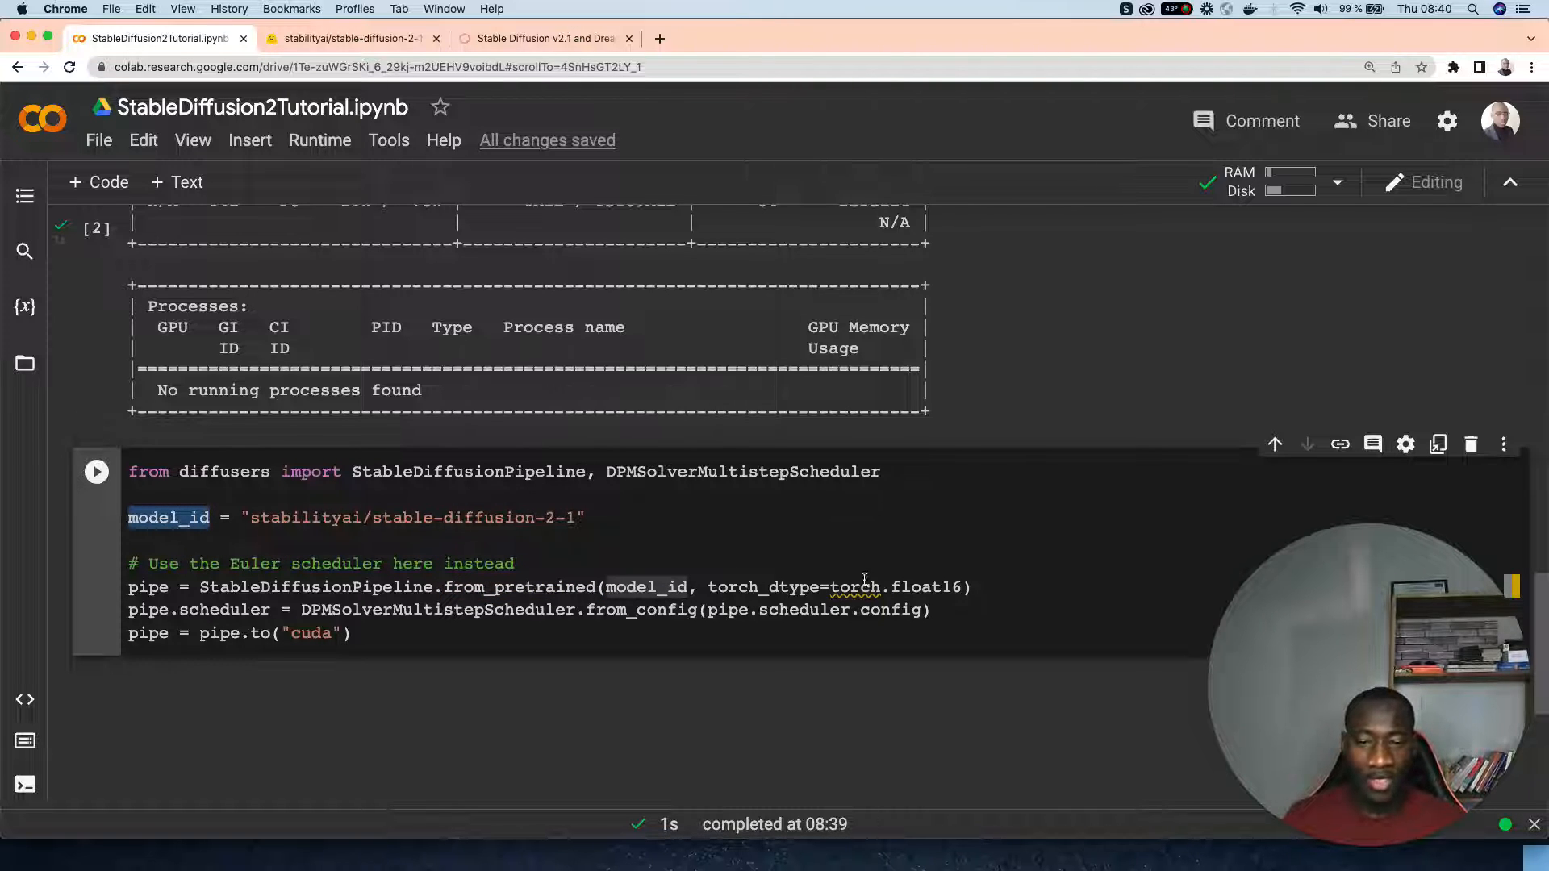
mouse_move(854, 587)
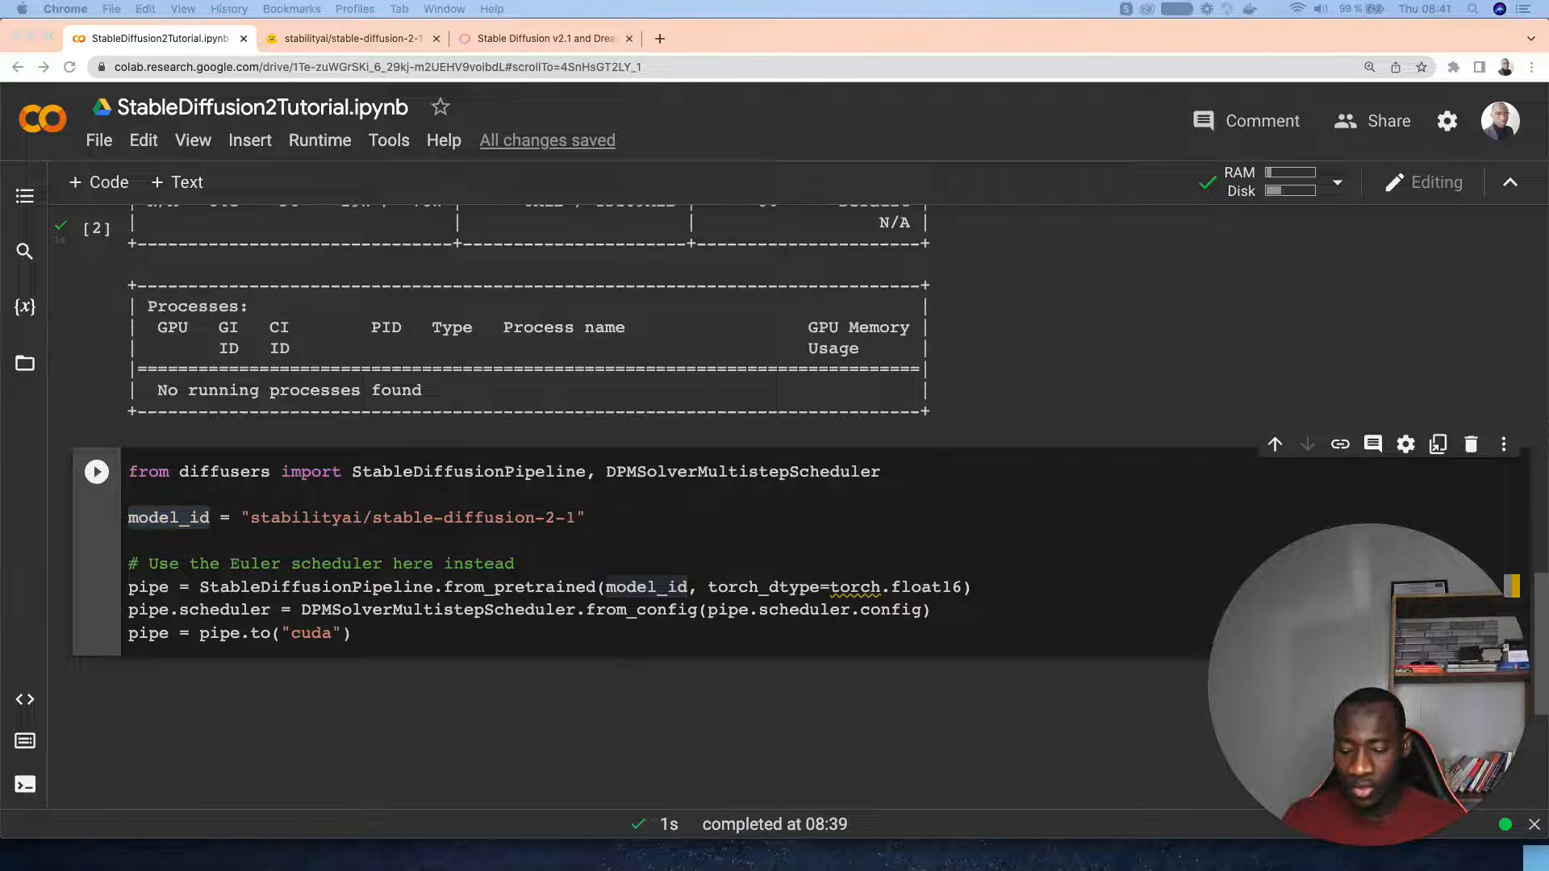
scroll("up", 3)
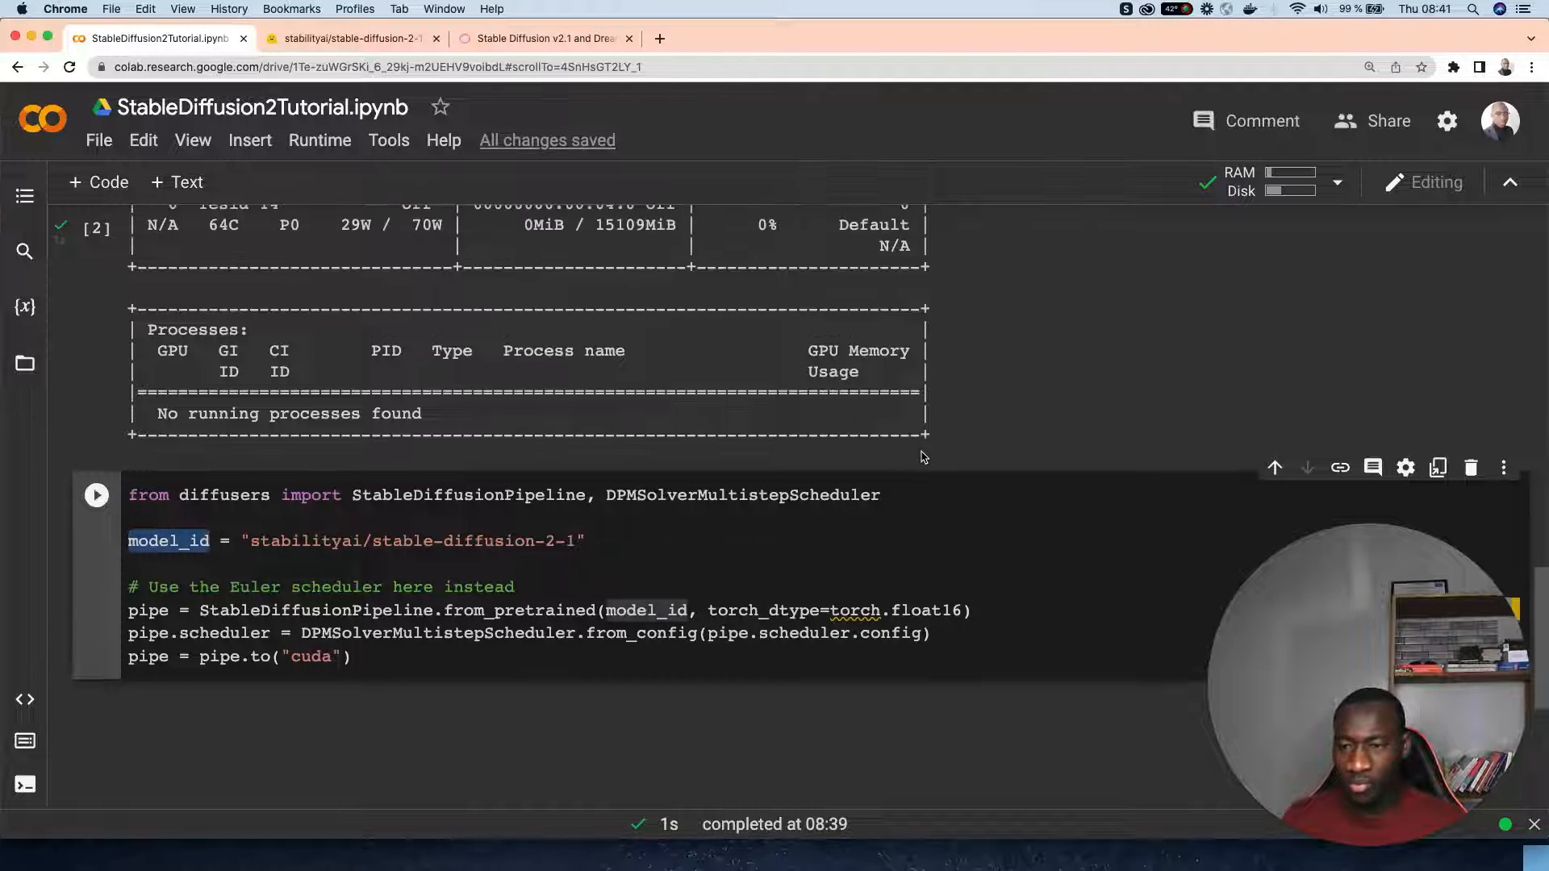
Add 'import torch' below the diffusers import in the pipeline-loading cell.
type("imp")
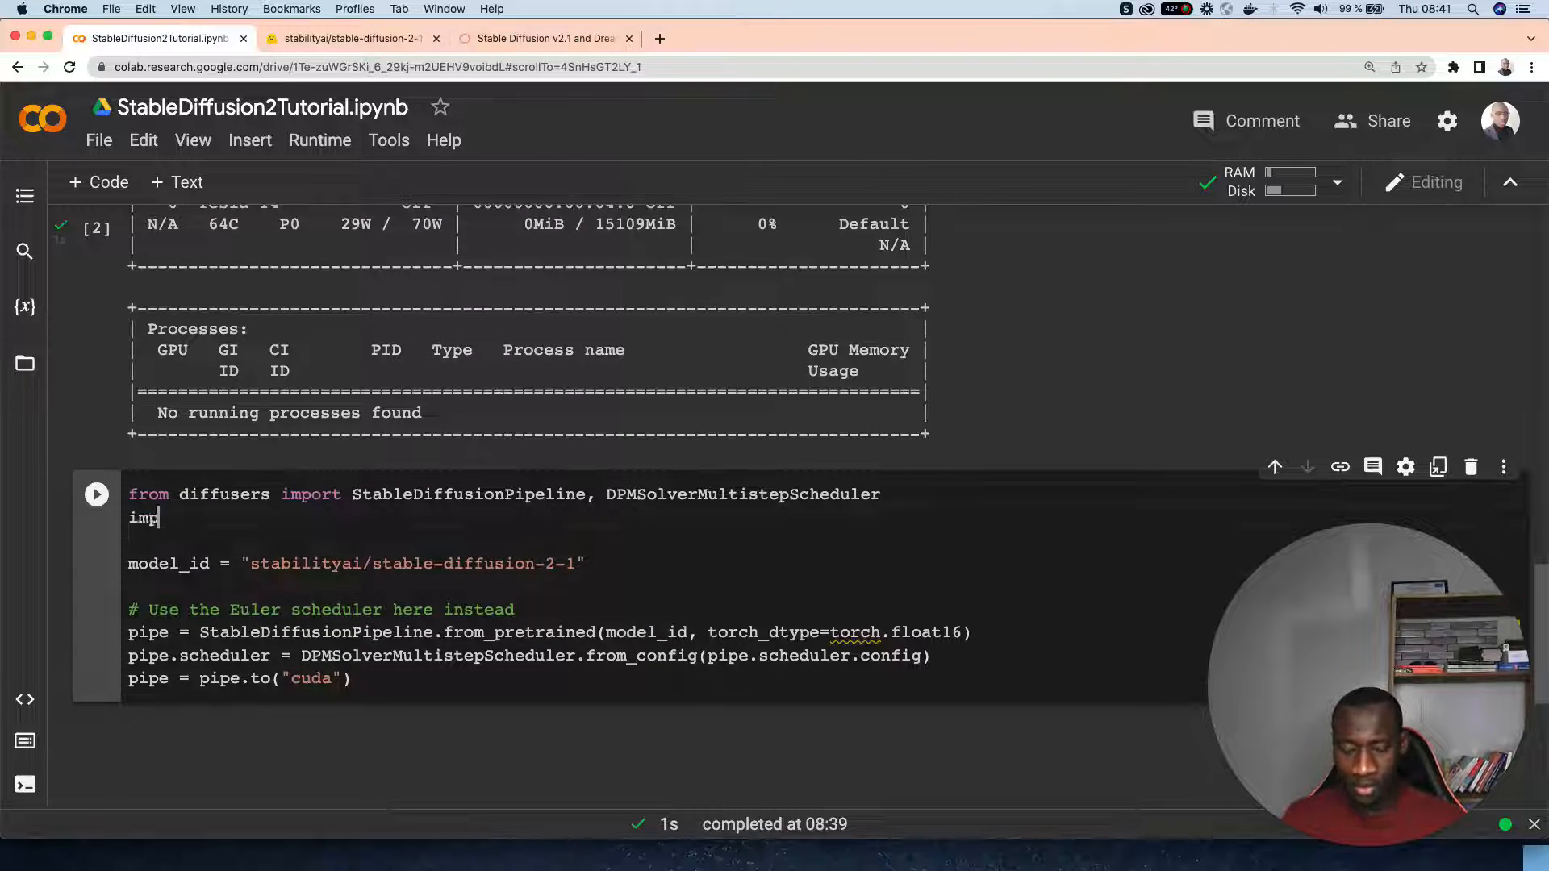
type("ort torch")
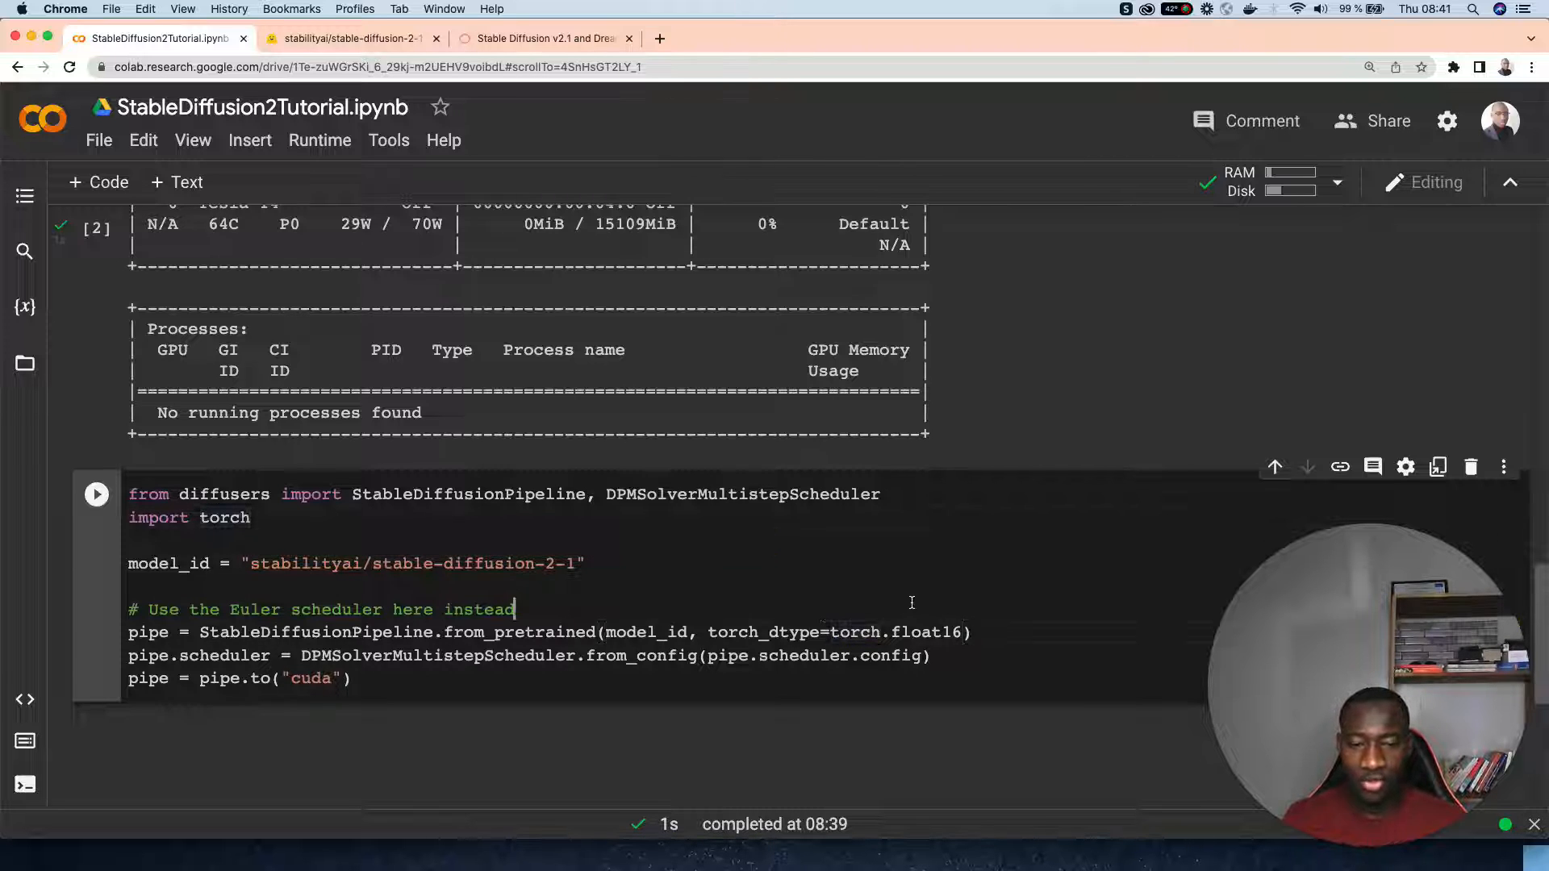
scroll("up", 3)
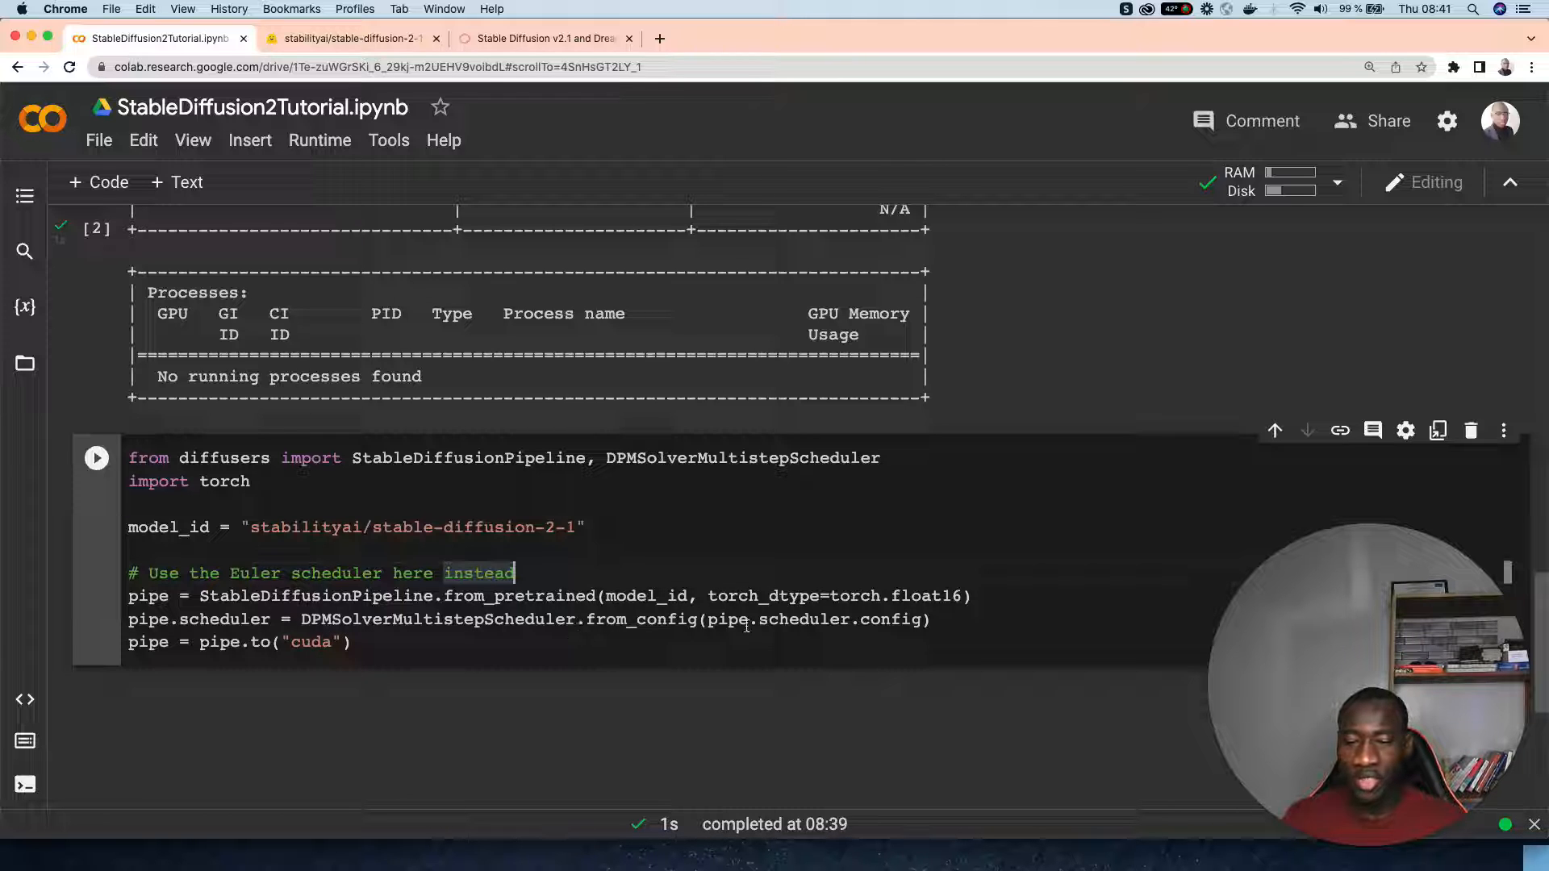
left_click(933, 620)
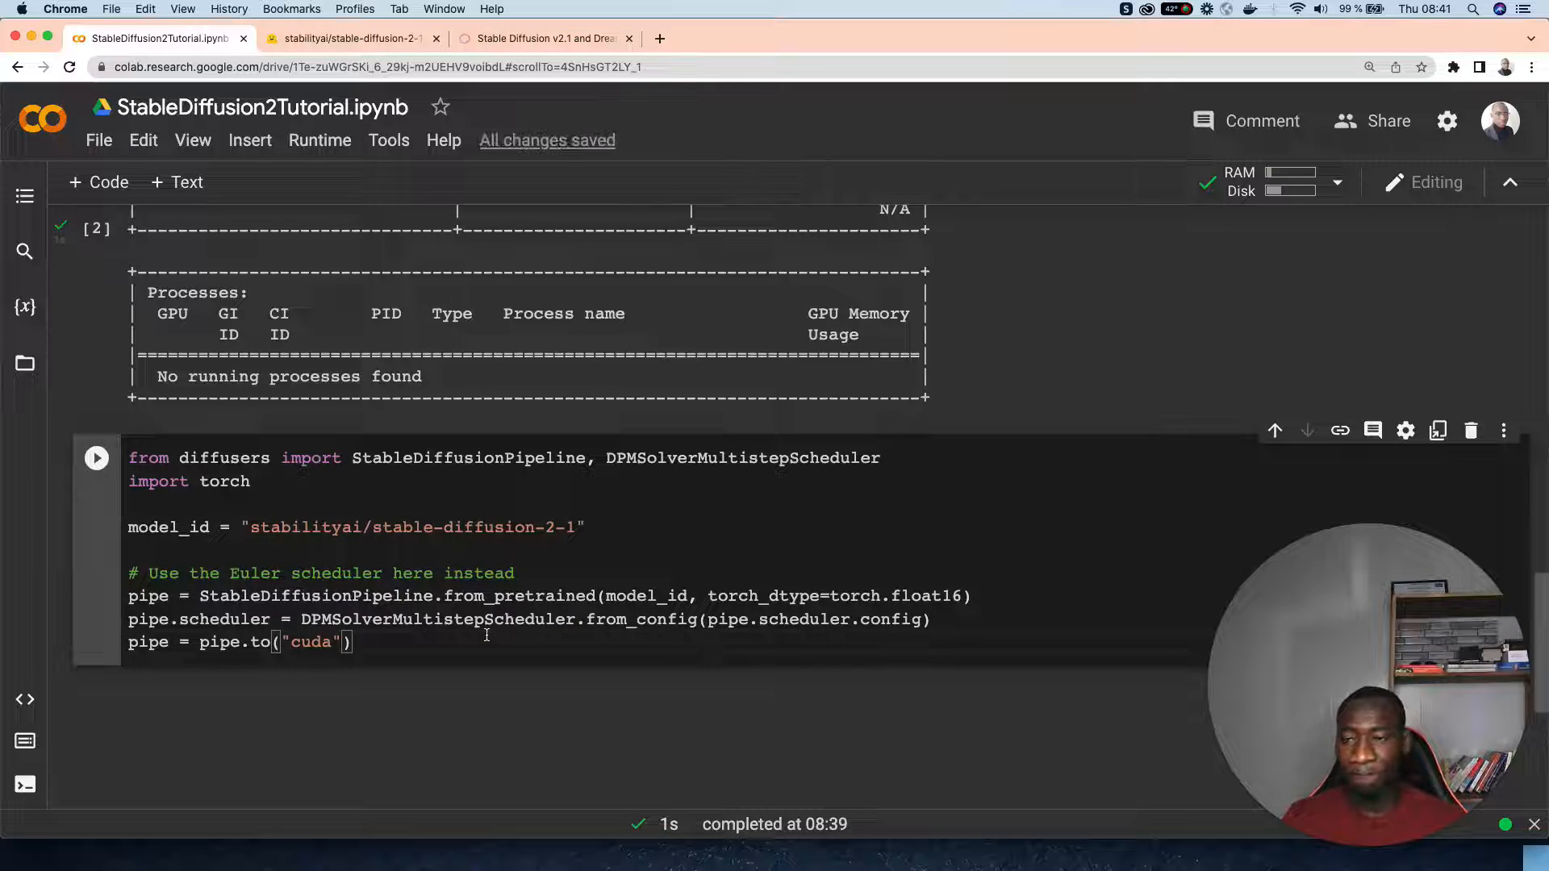
Highlight CUDA version 11.2 in the nvidia-smi output, then return to the pipeline cell.
scroll("up", 3)
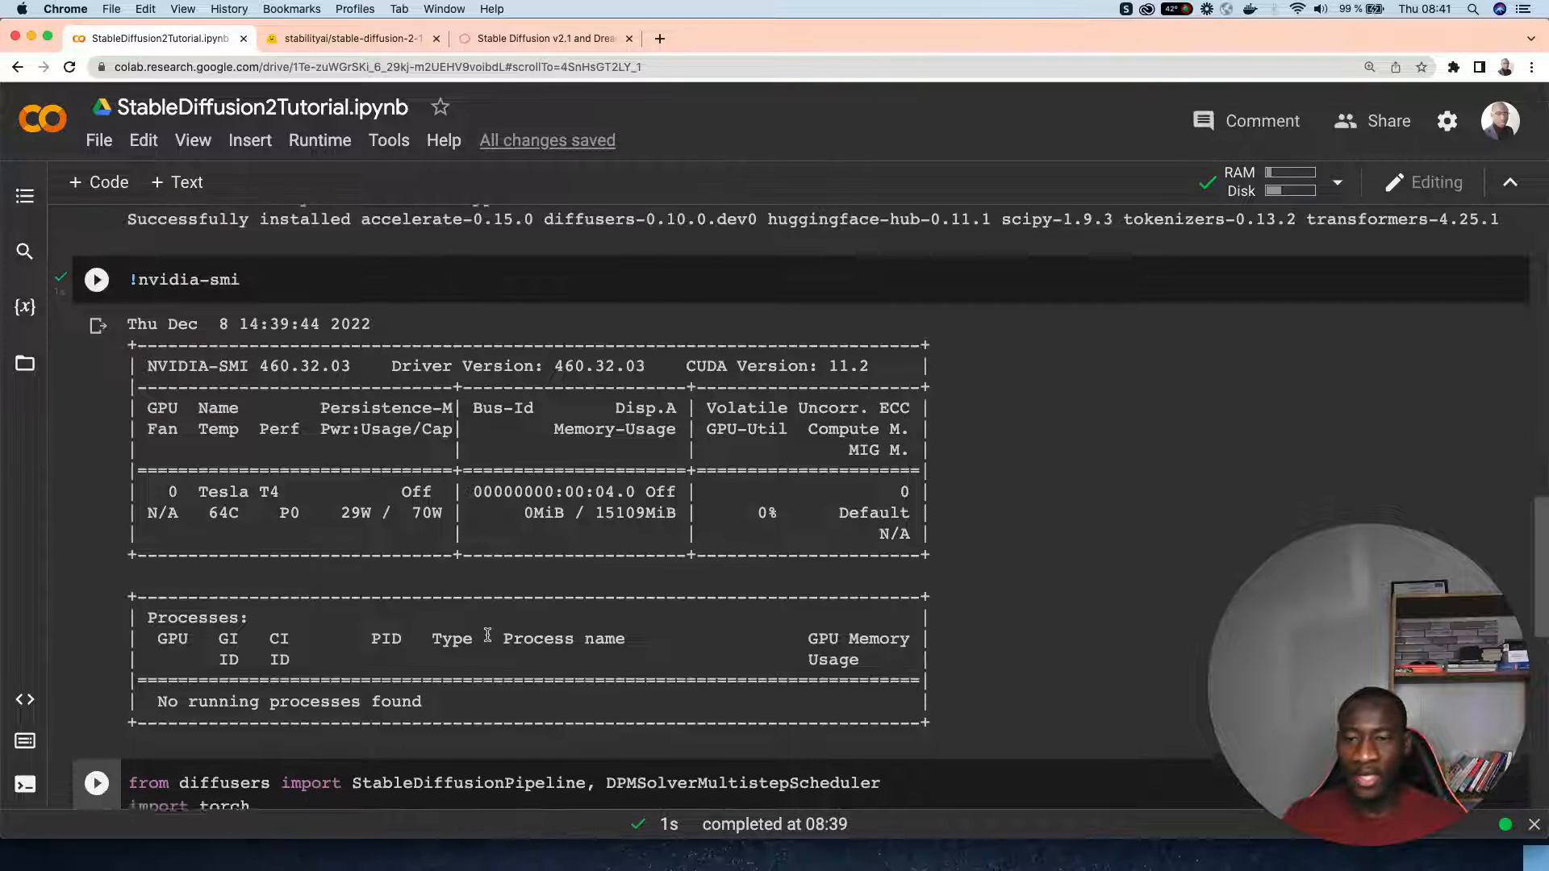
scroll("down", 3)
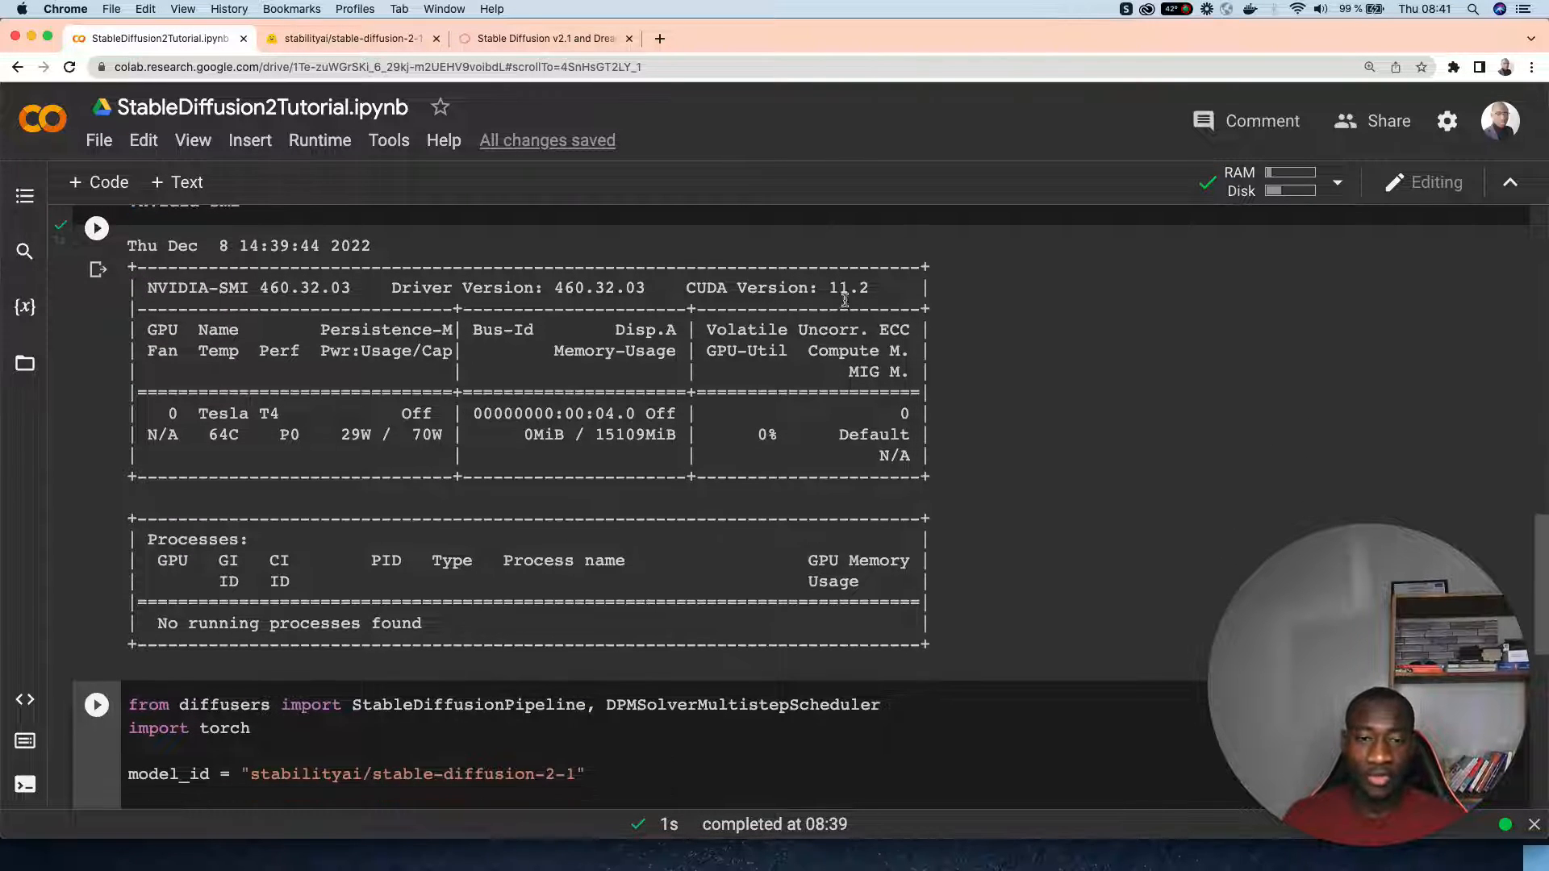
double_click(848, 287)
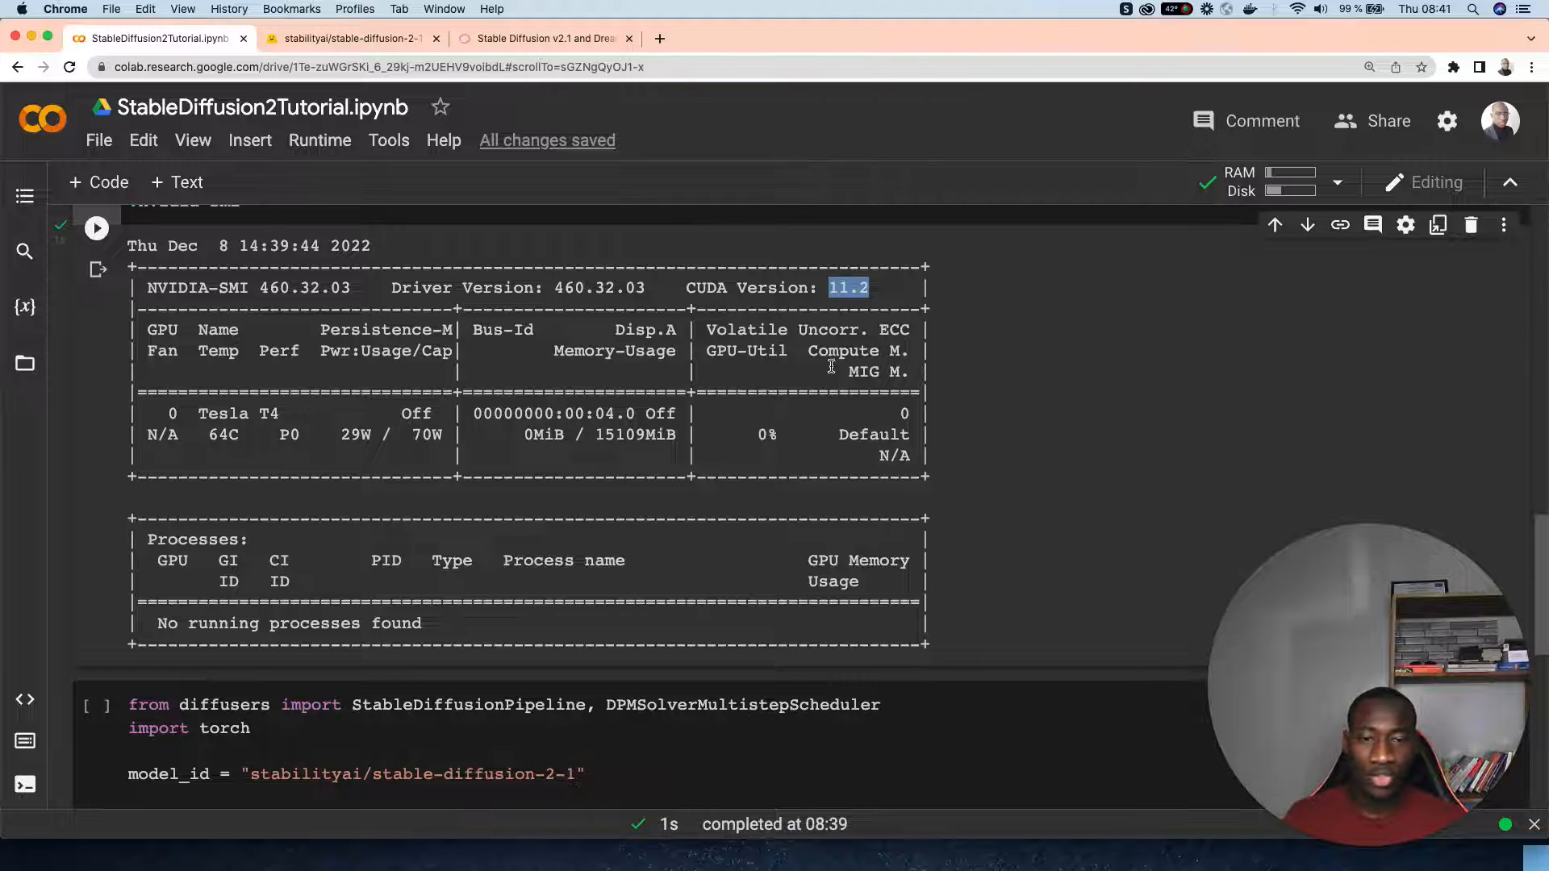
scroll("down", 3)
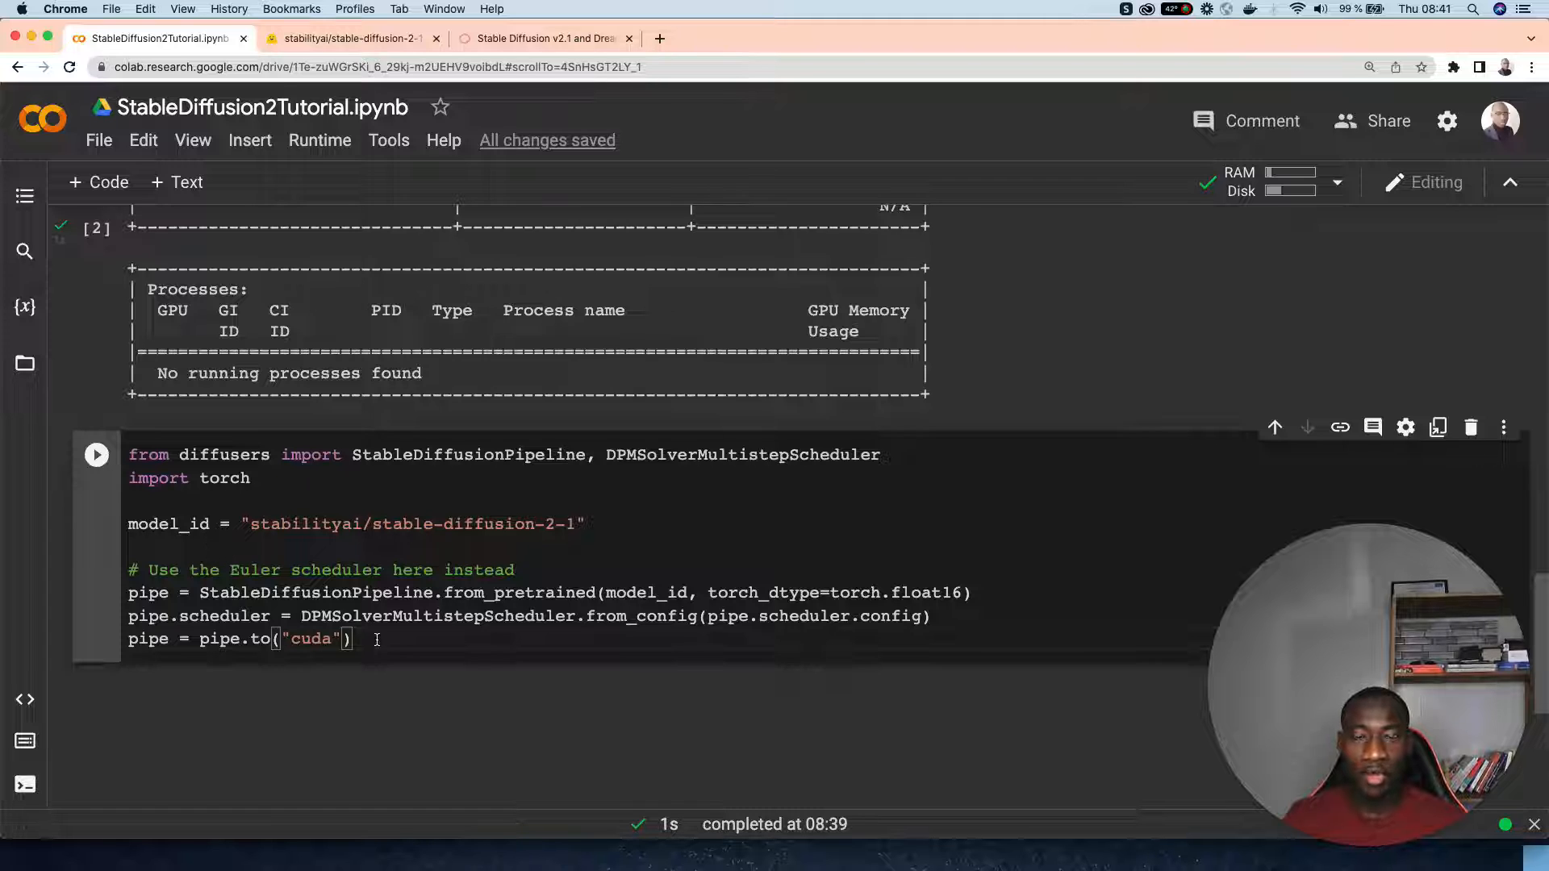
scroll("down", 3)
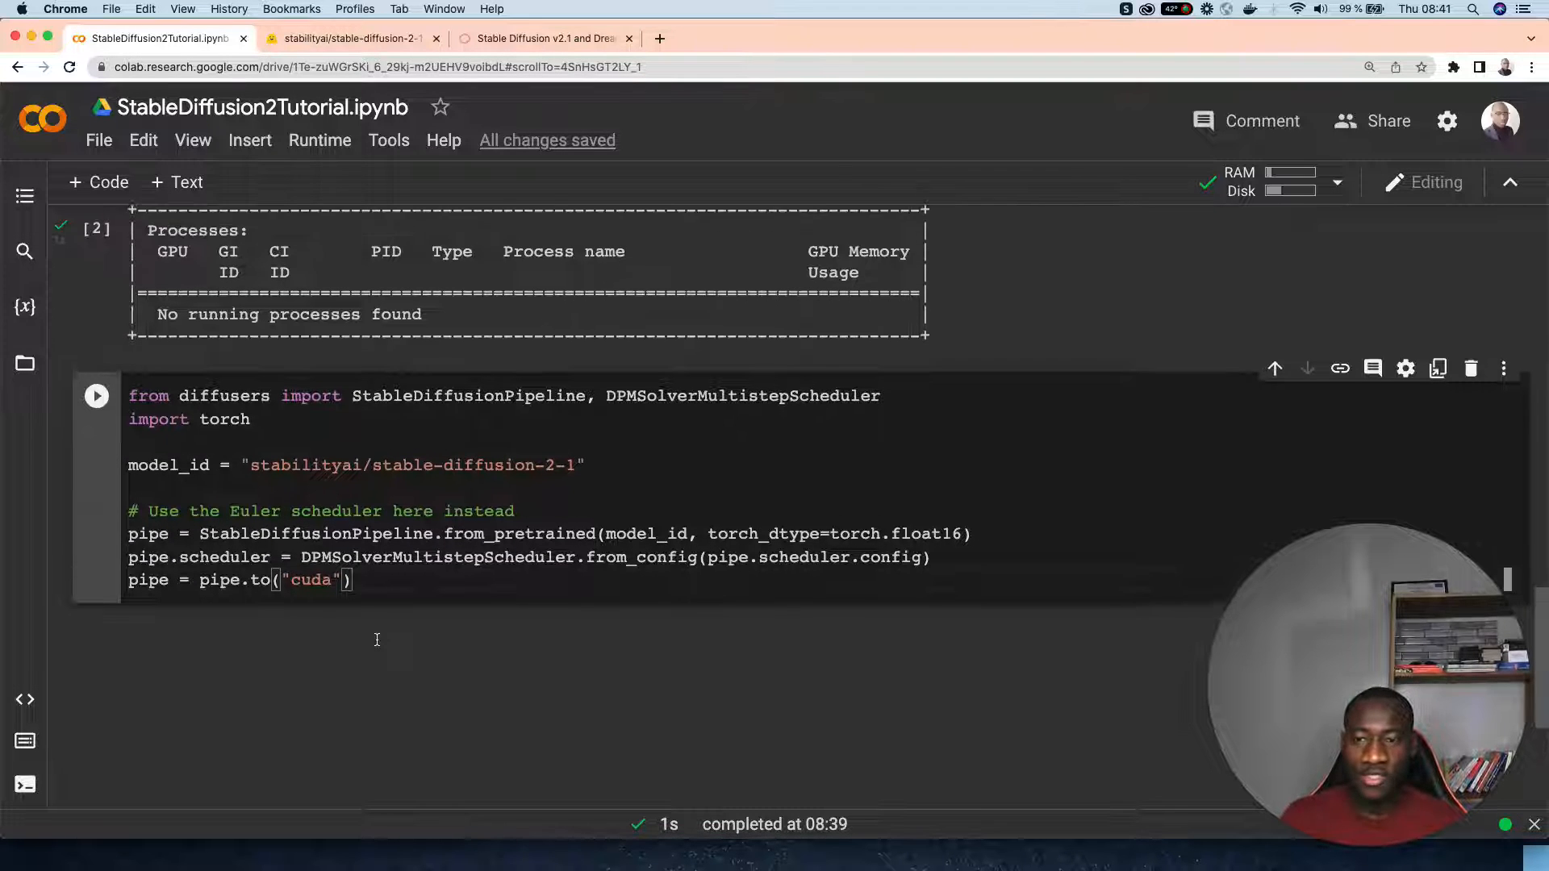
scroll("up", 3)
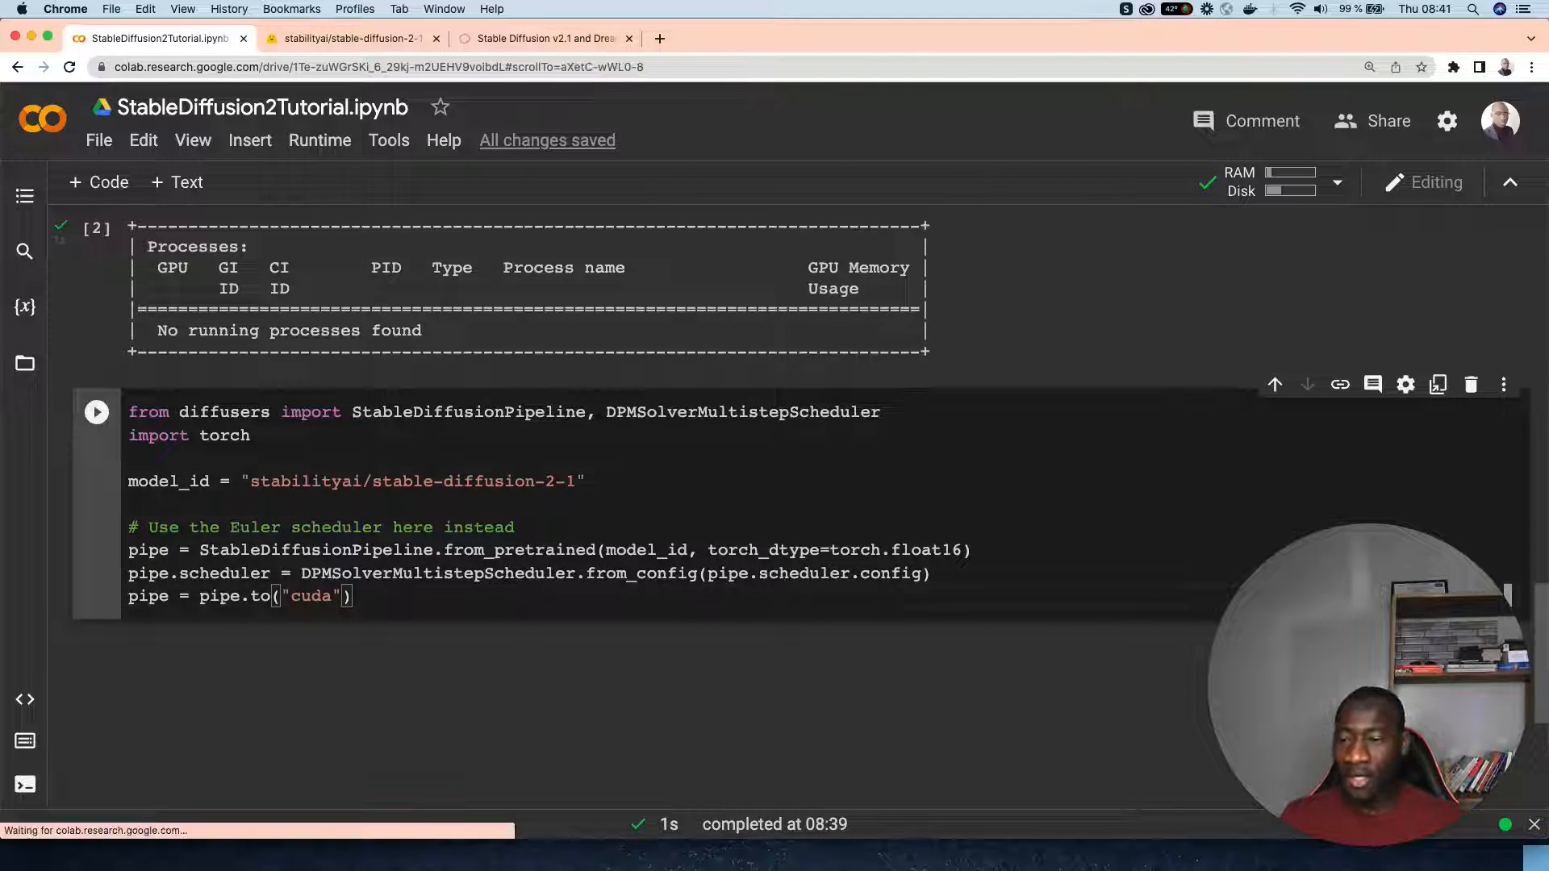
Run the pipeline-loading cell and watch the stable-diffusion-2-1 weights download progress.
left_click(96, 410)
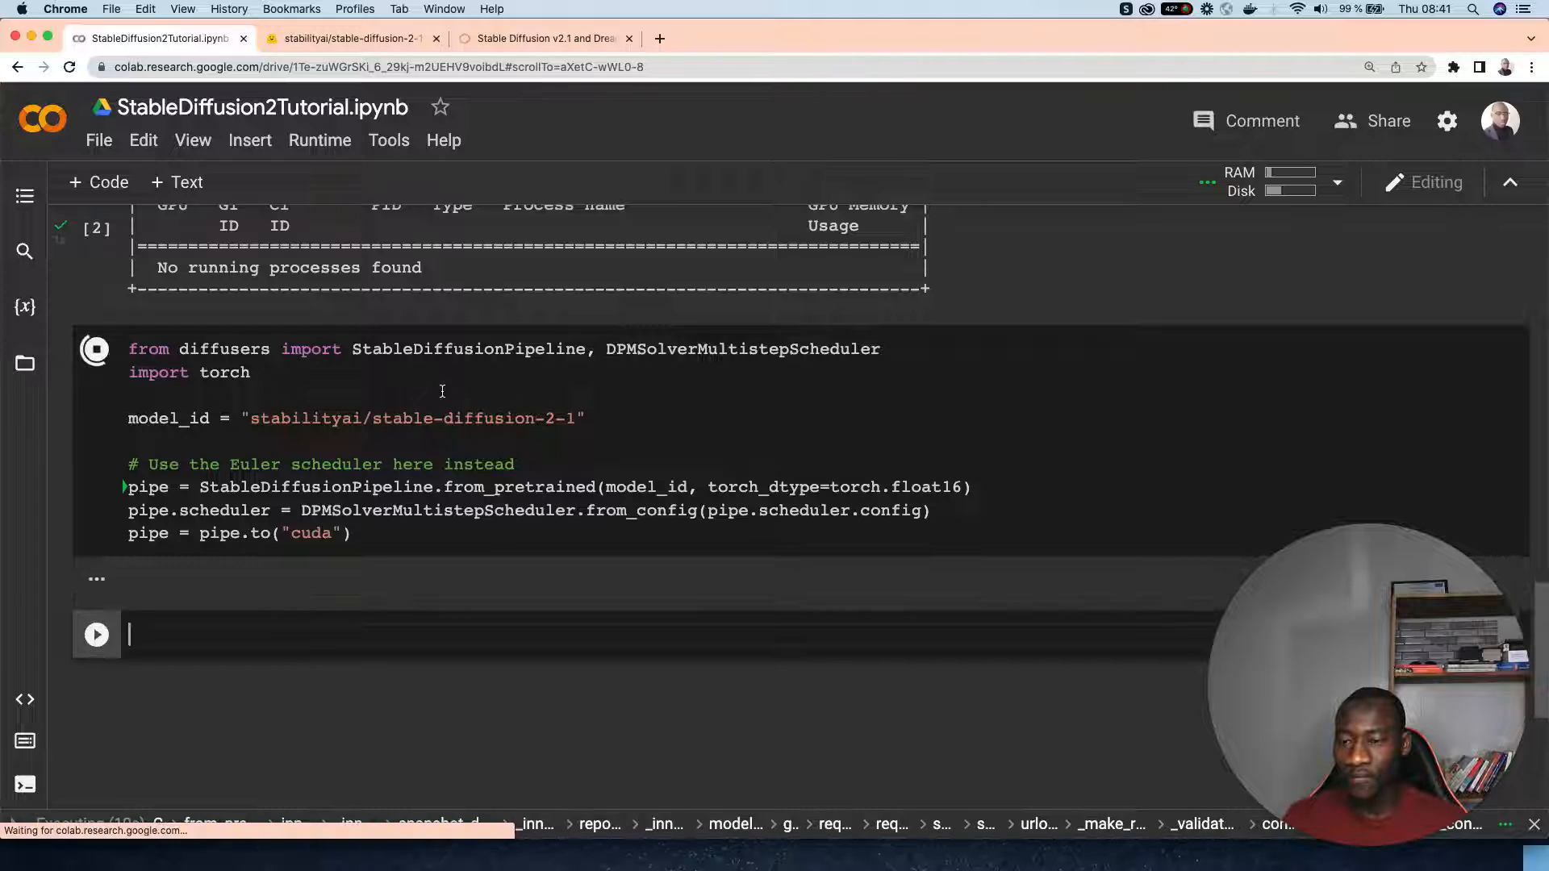
left_click(96, 358)
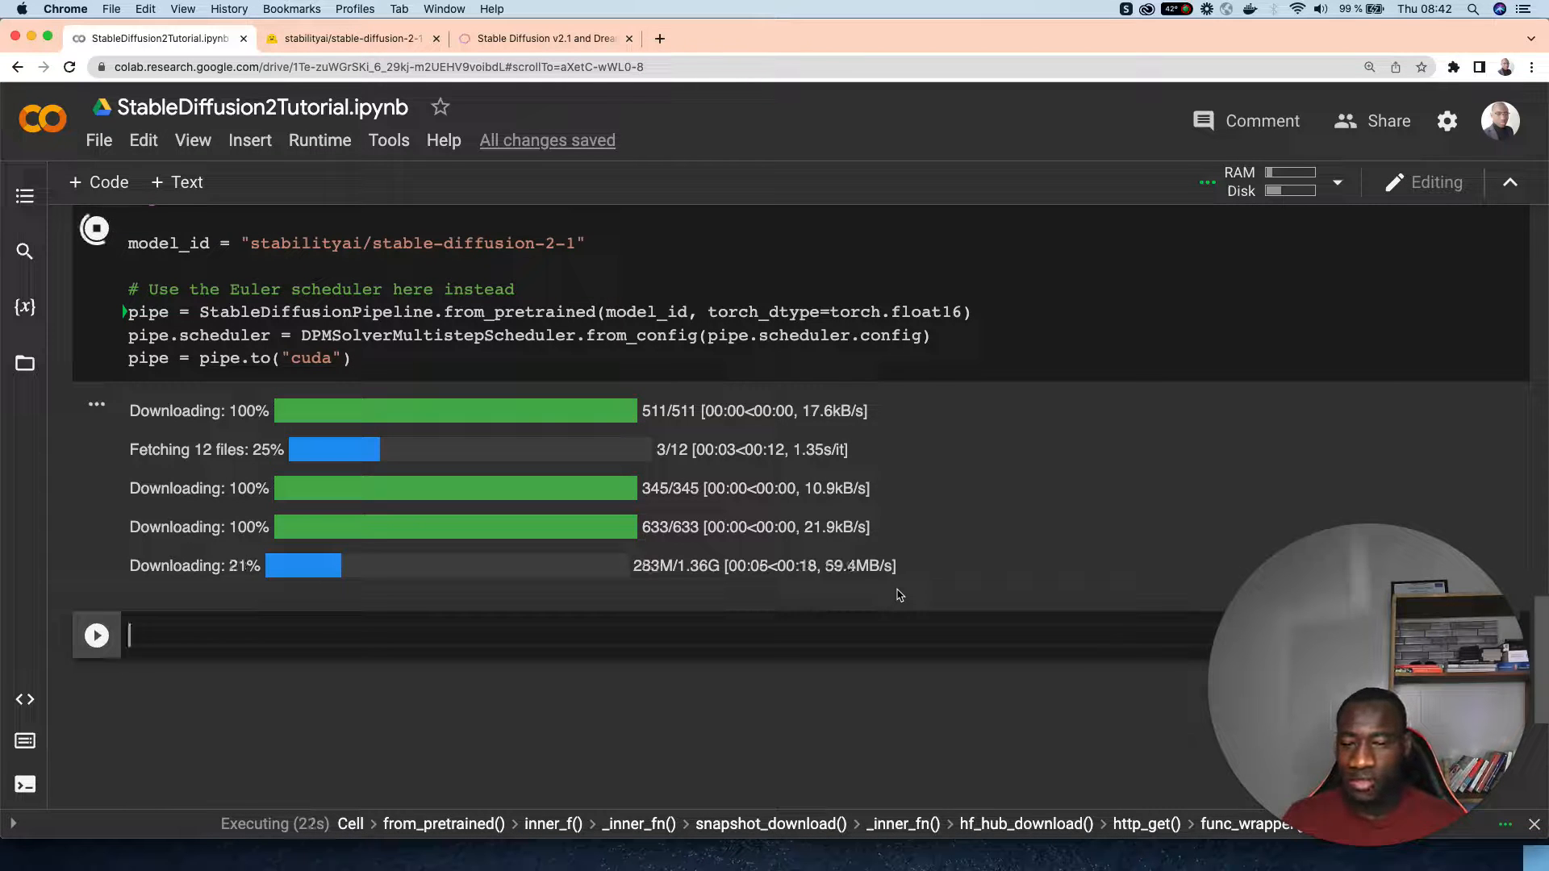
scroll("up", 3)
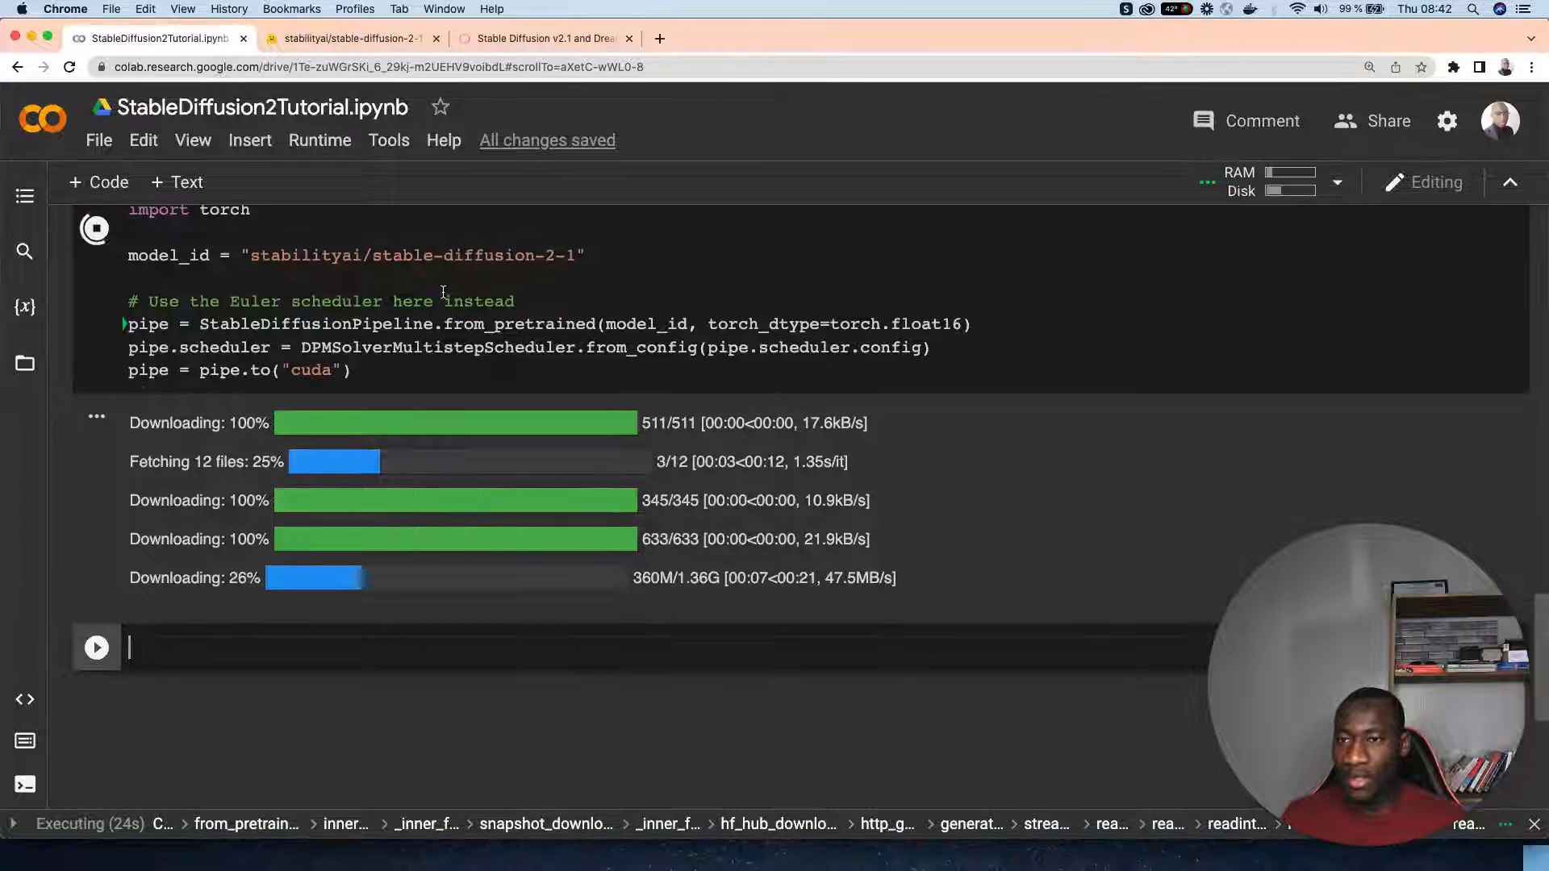
Highlight the prompt, pipe call and image.save file name in the model card's example code.
left_click(346, 39)
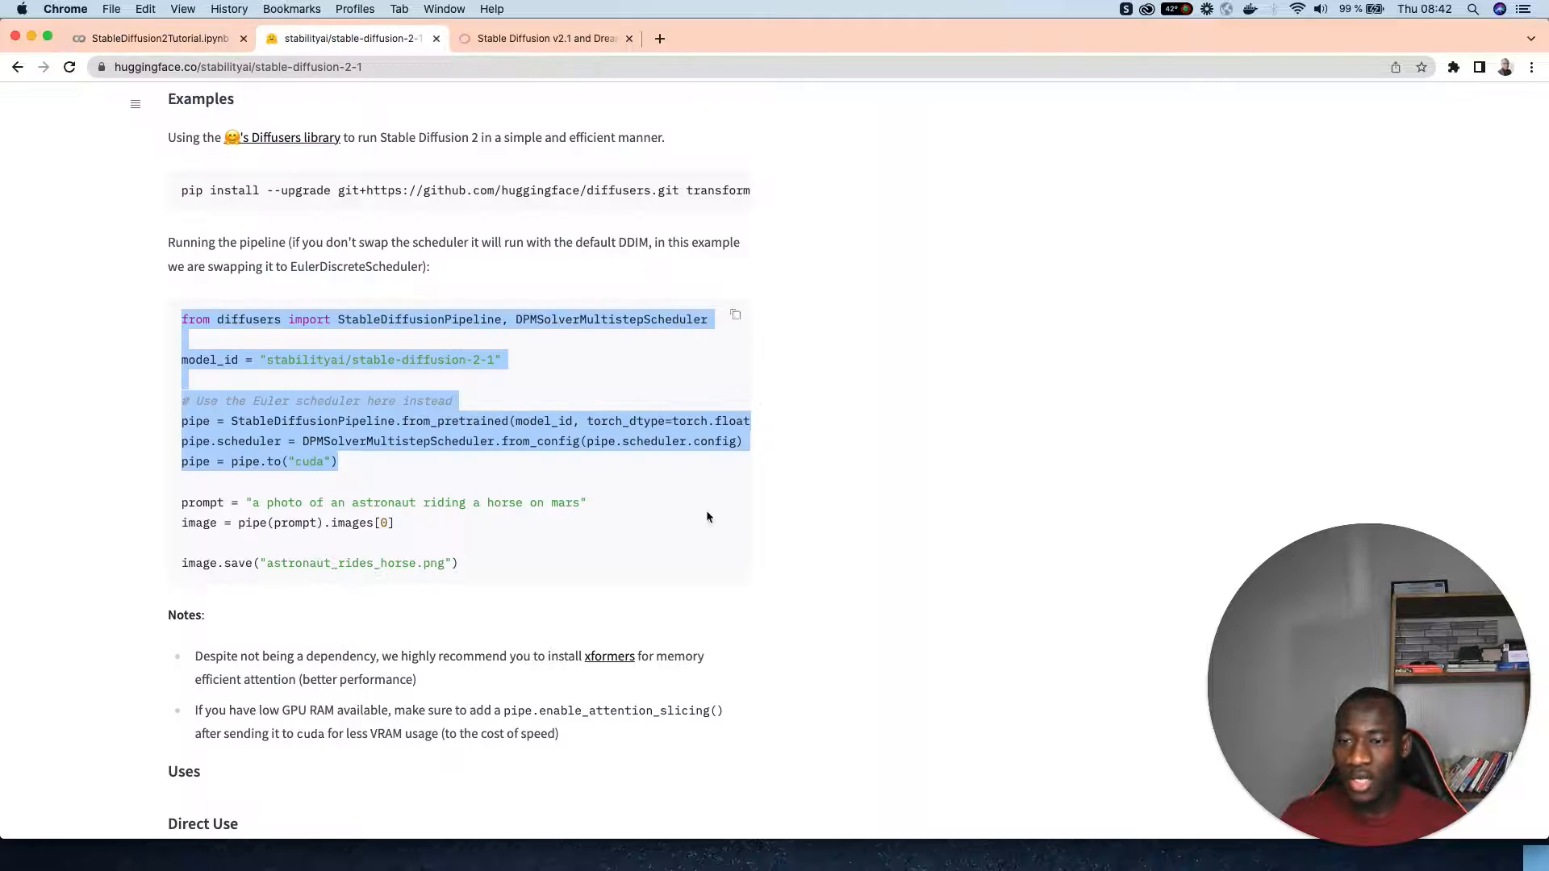
scroll("down", 3)
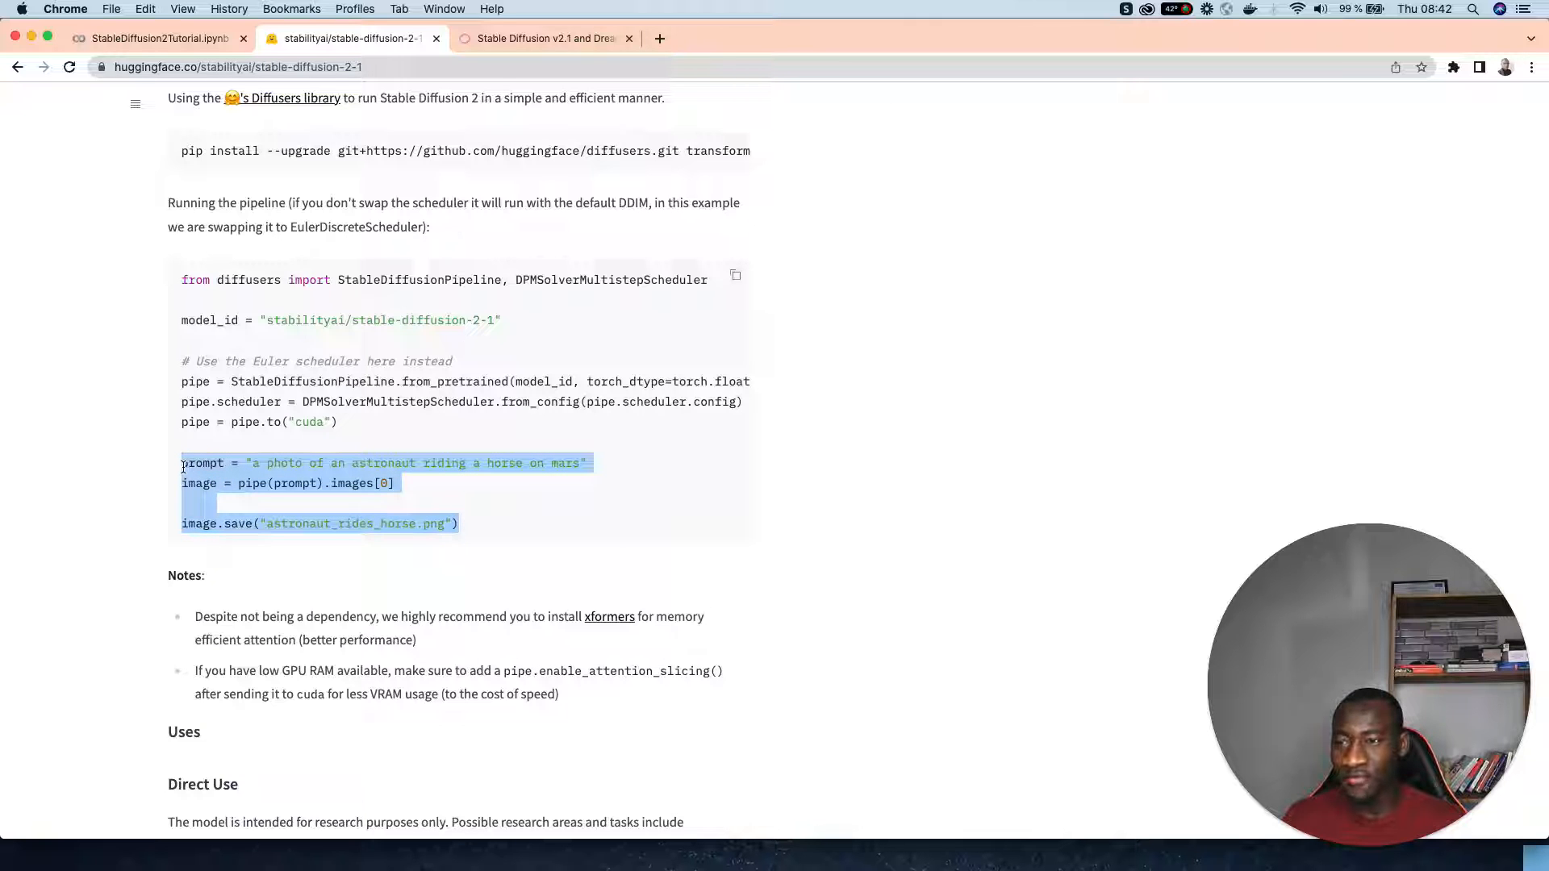
left_click(506, 533)
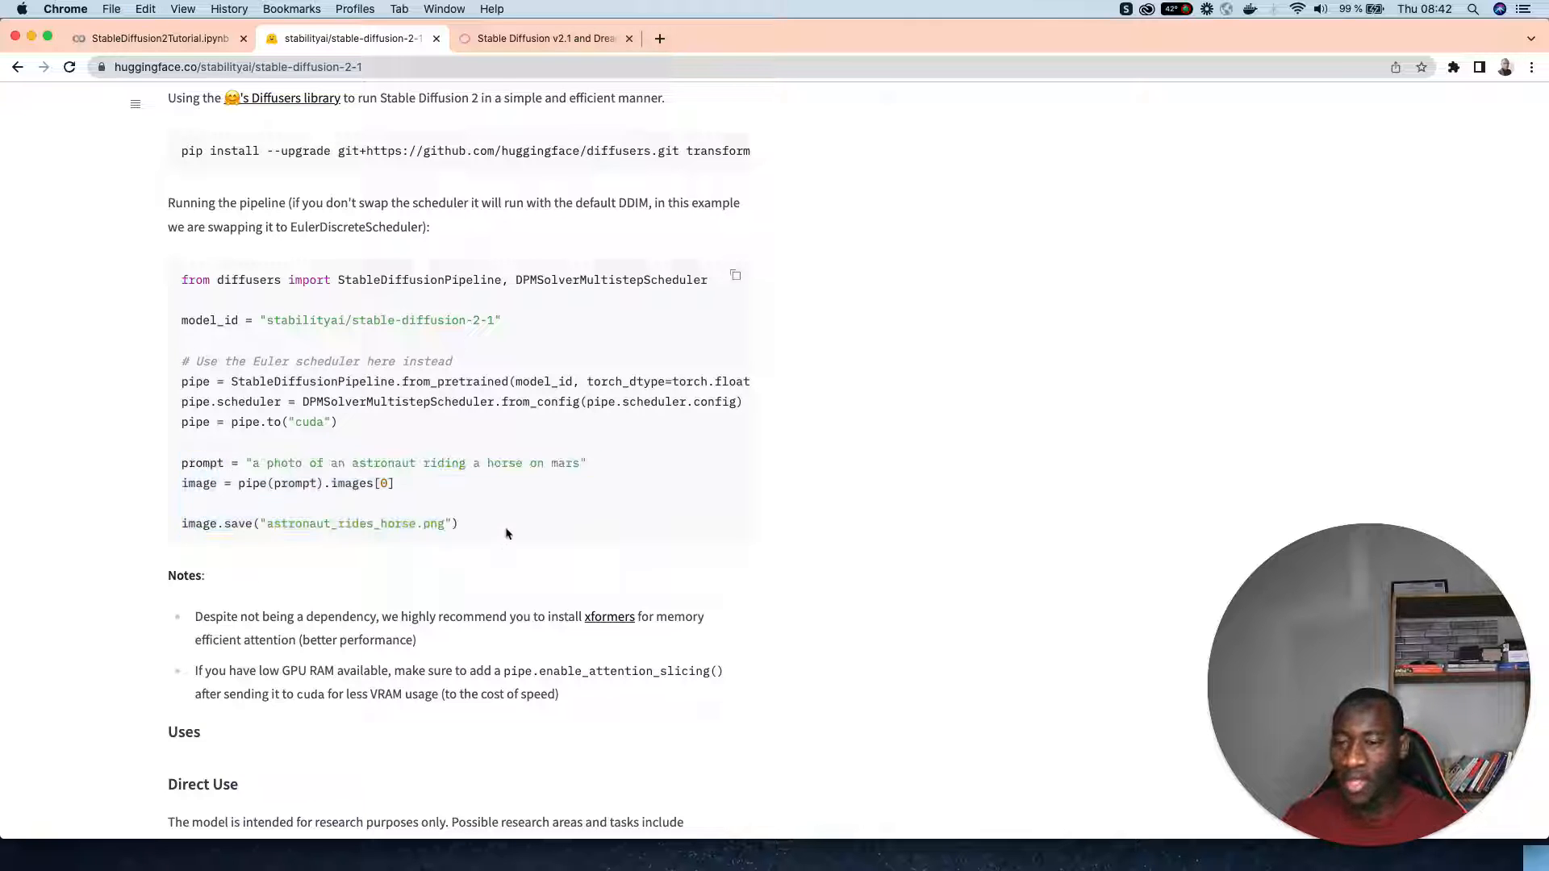
mouse_move(205, 476)
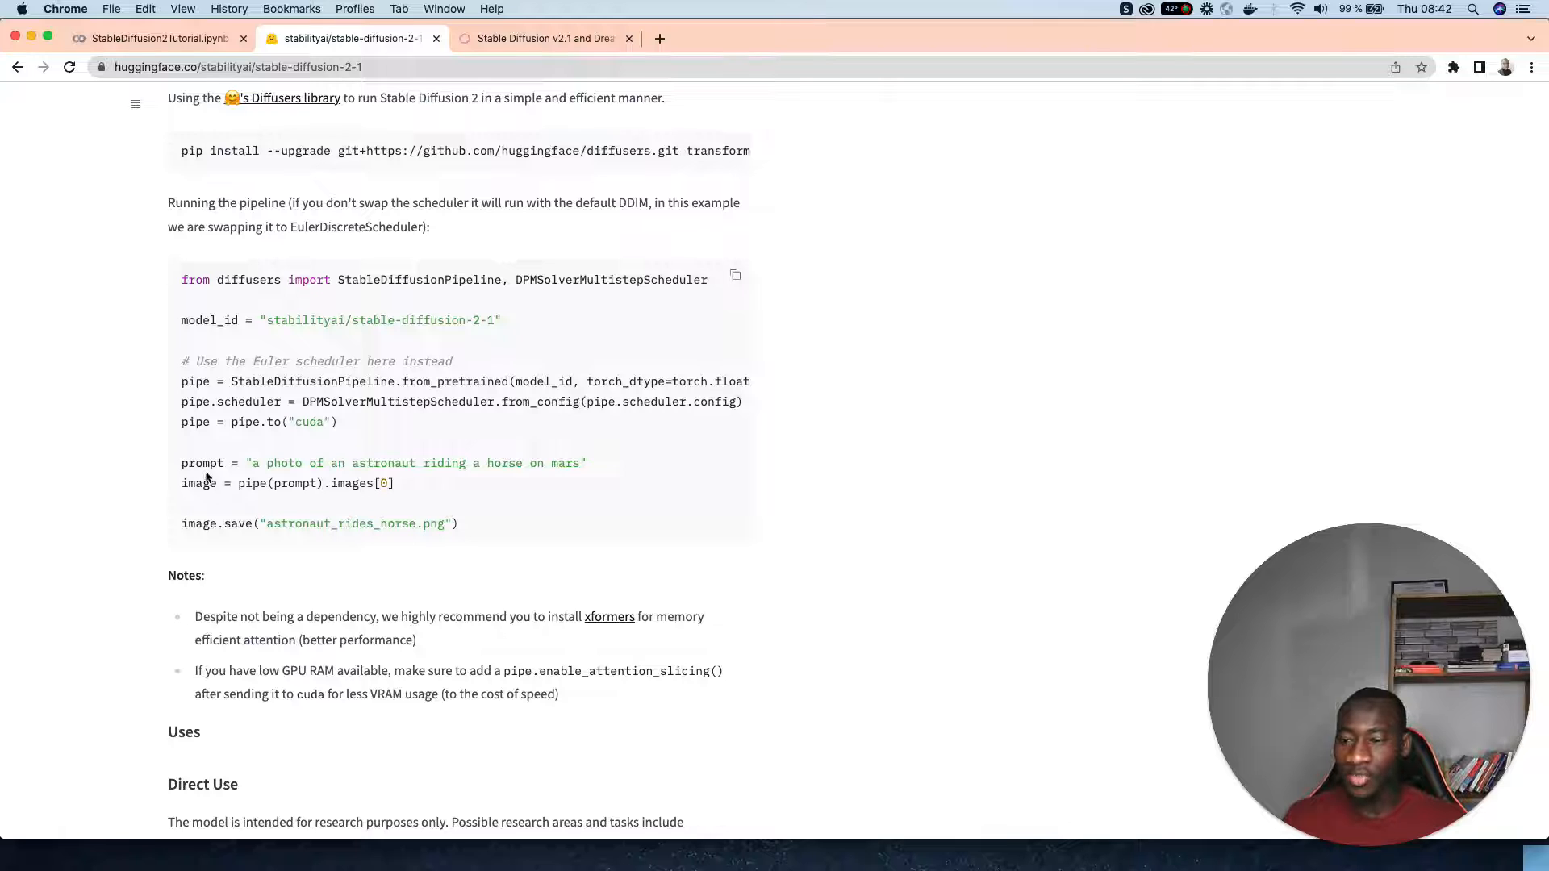
double_click(202, 463)
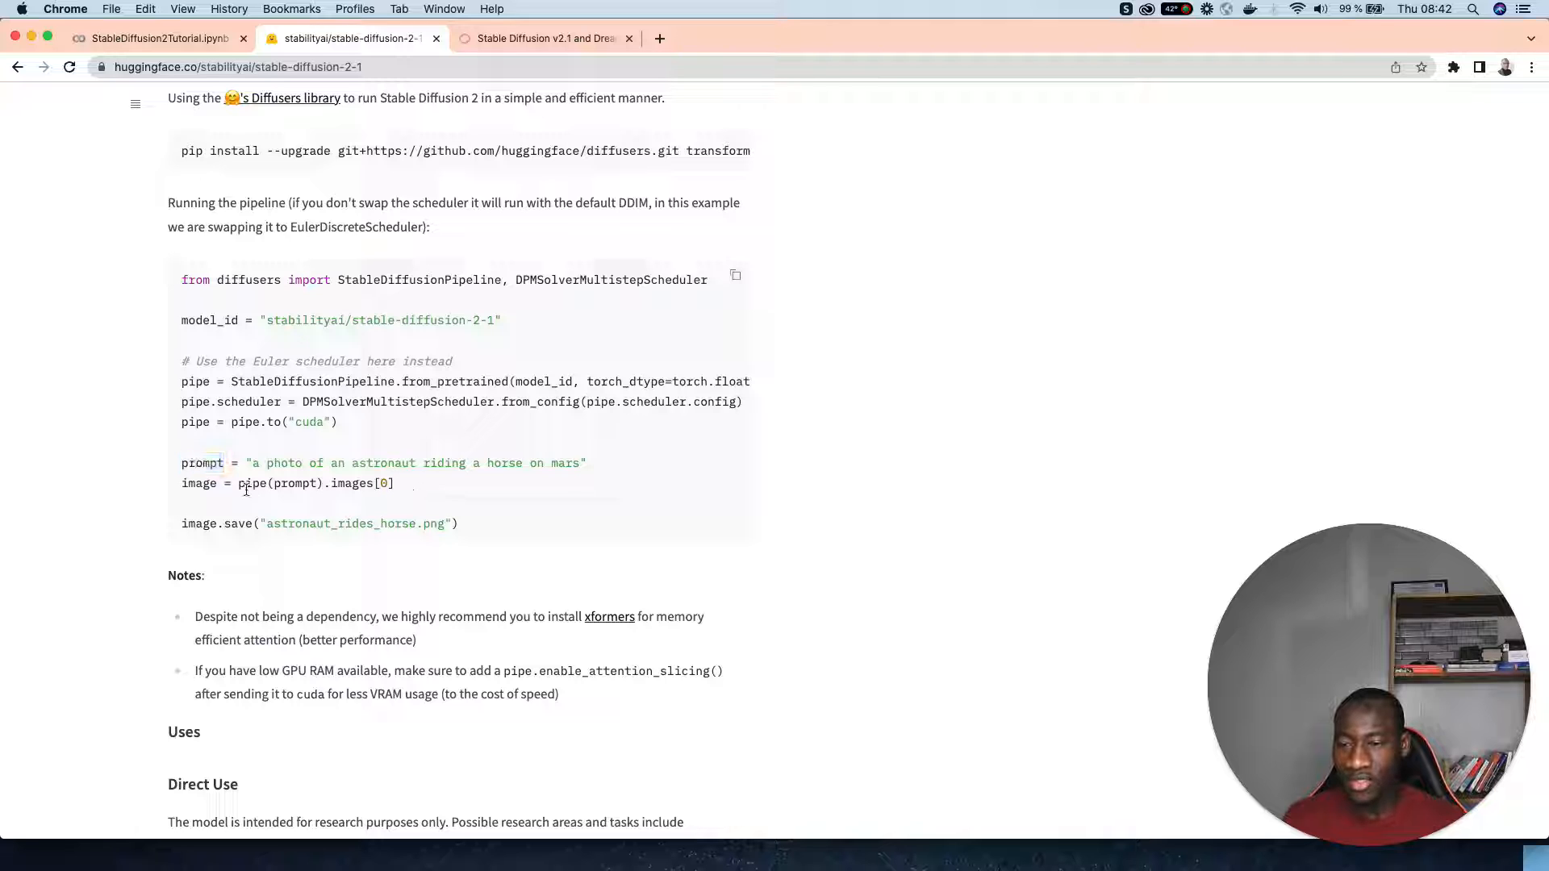
double_click(194, 422)
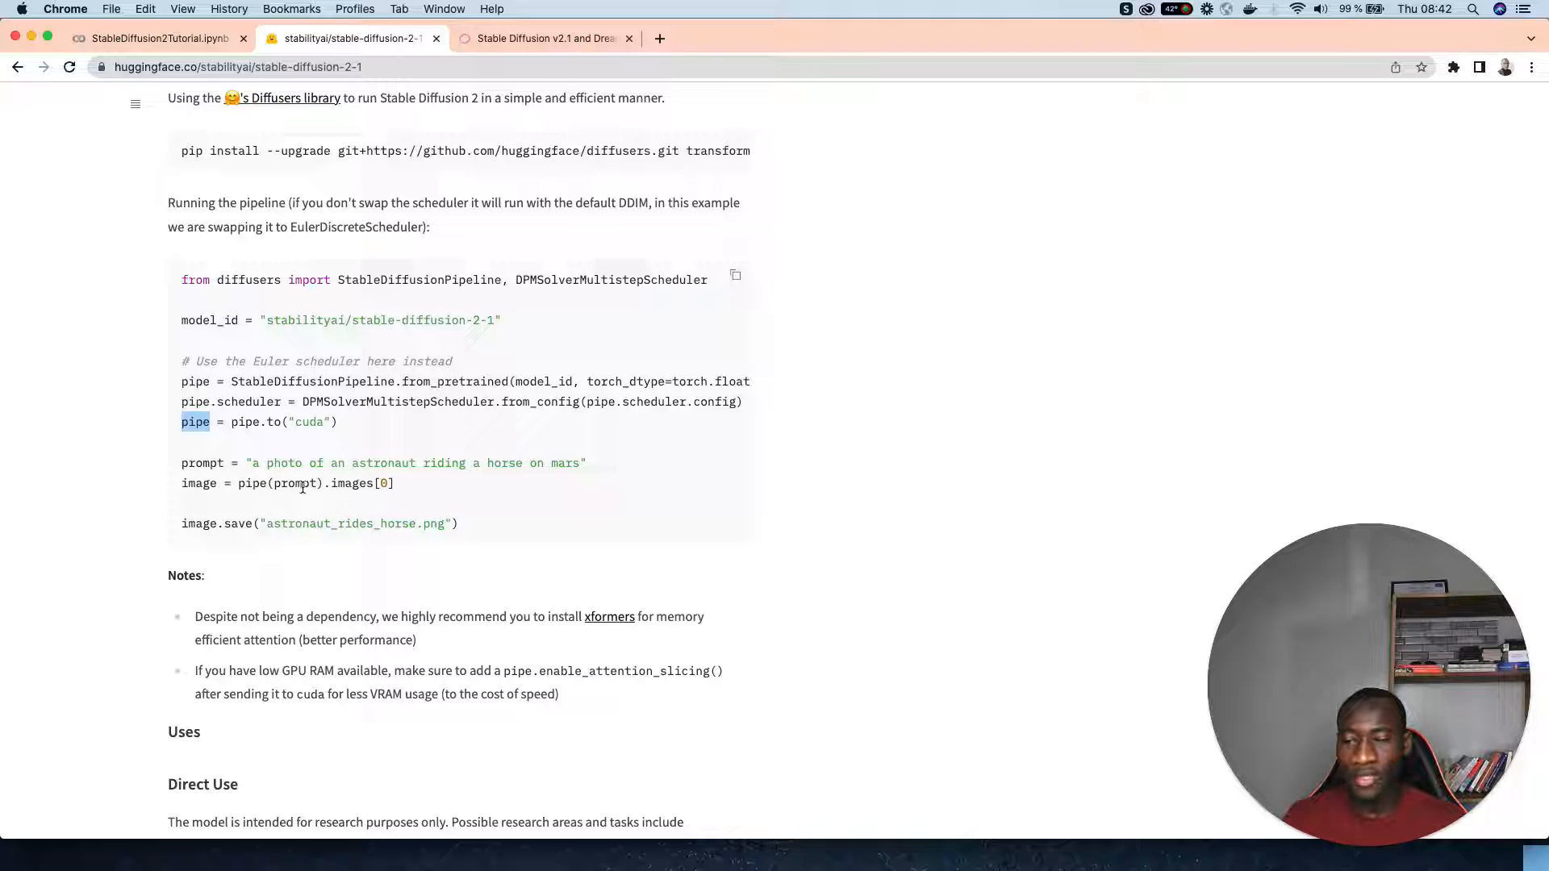
double_click(294, 483)
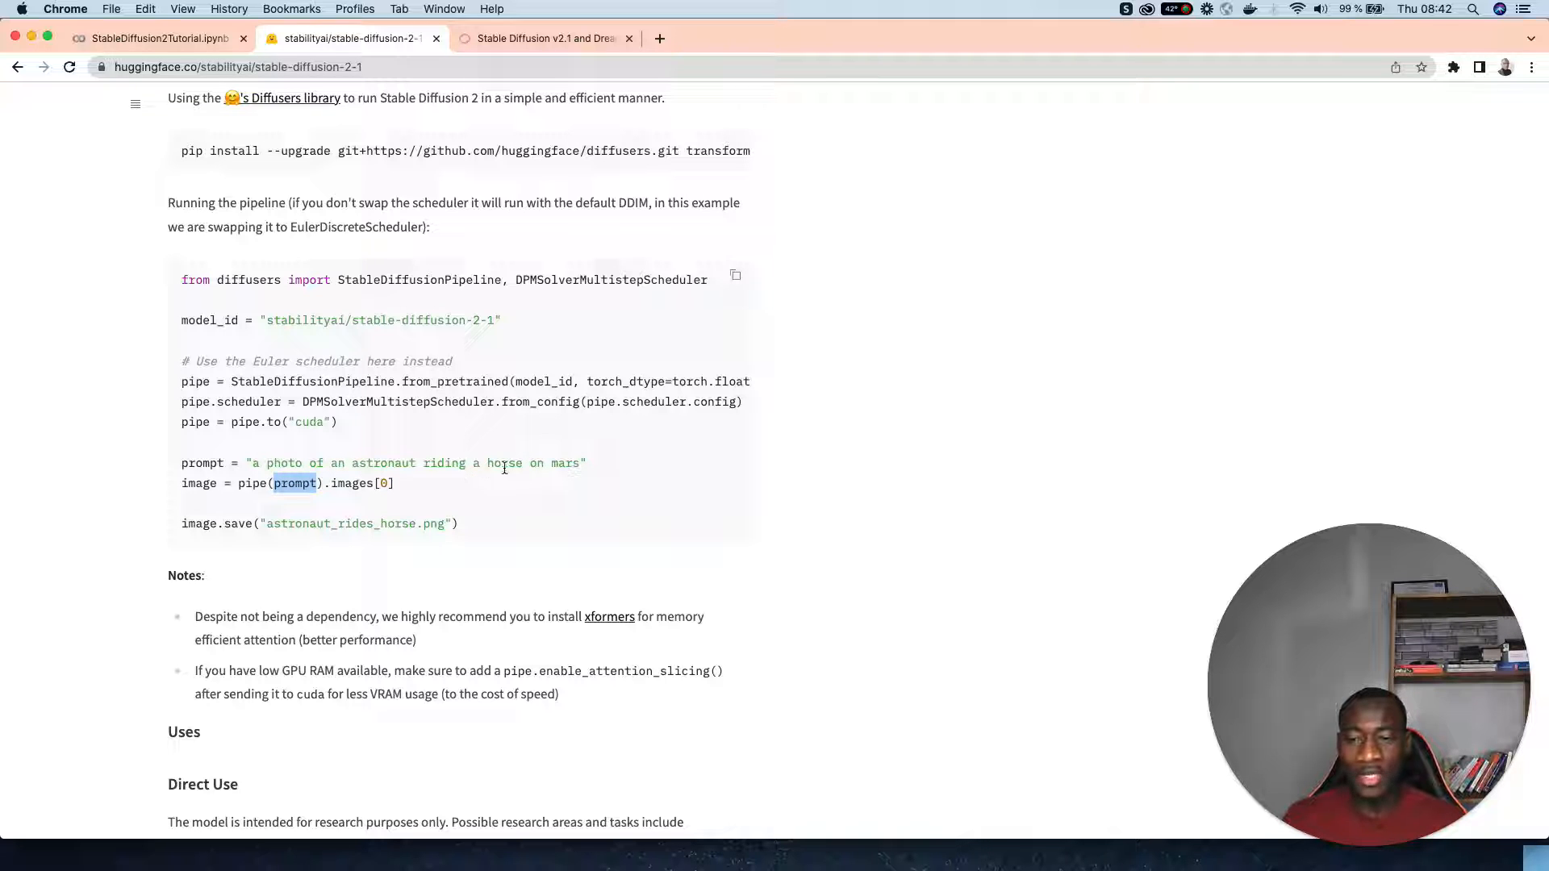
mouse_move(357, 506)
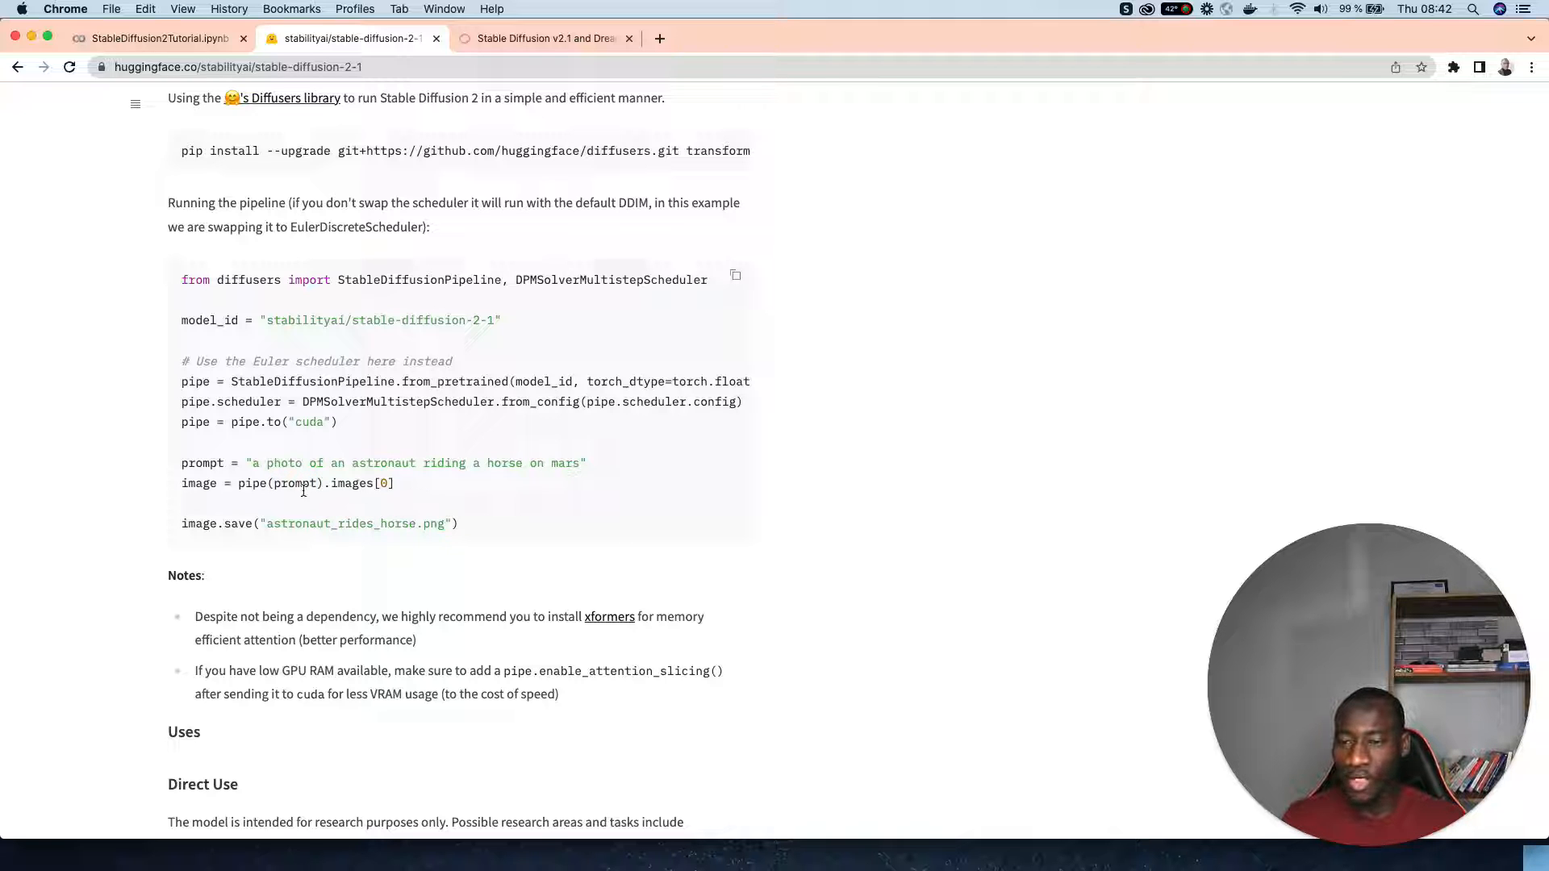
mouse_move(211, 519)
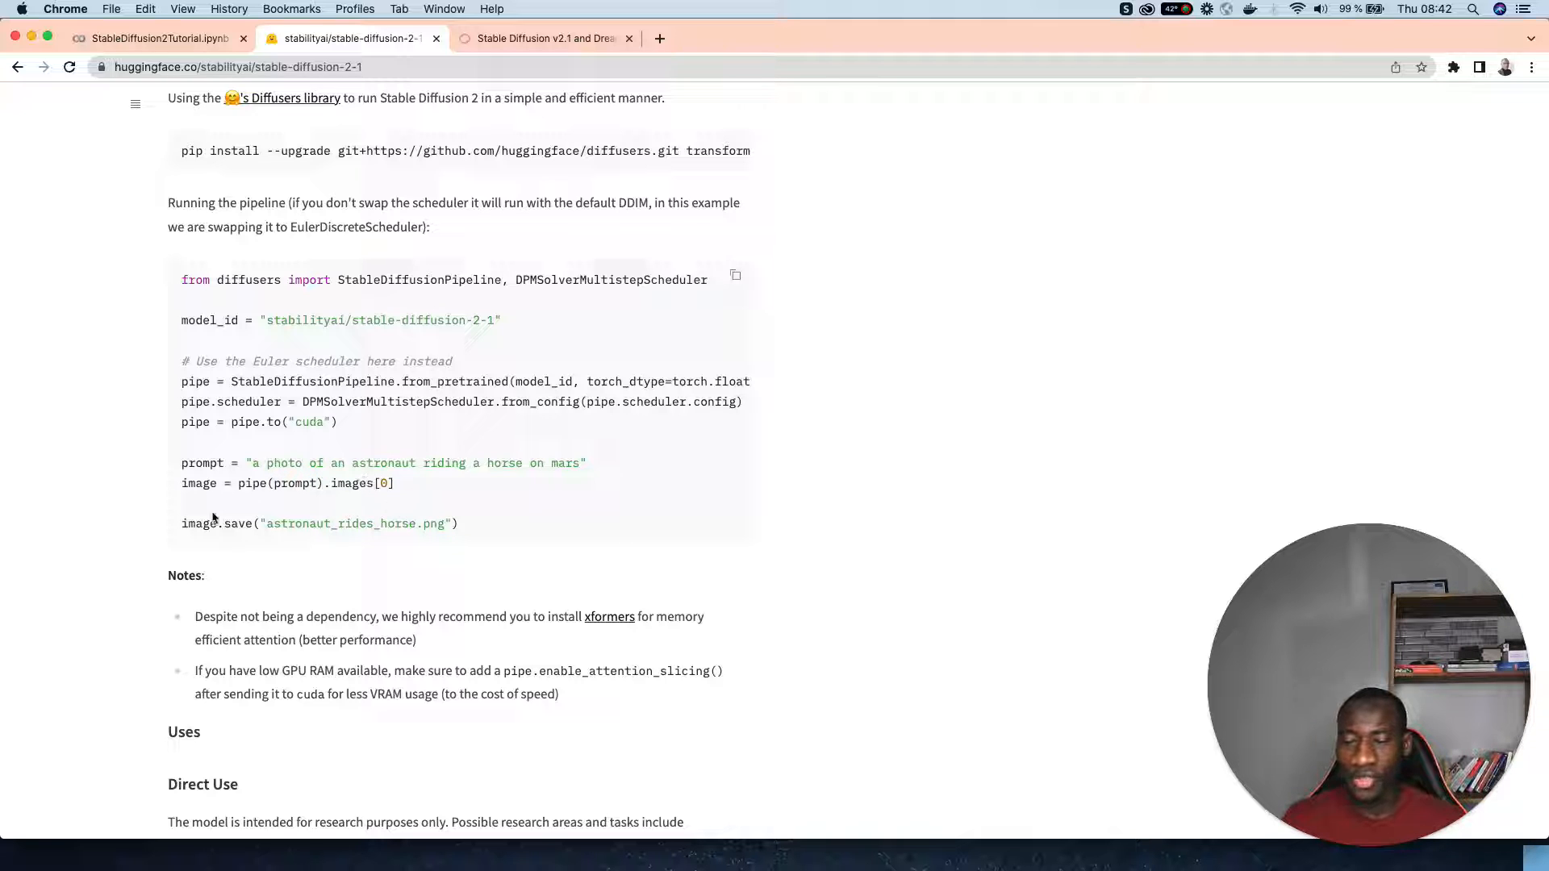
mouse_move(499, 527)
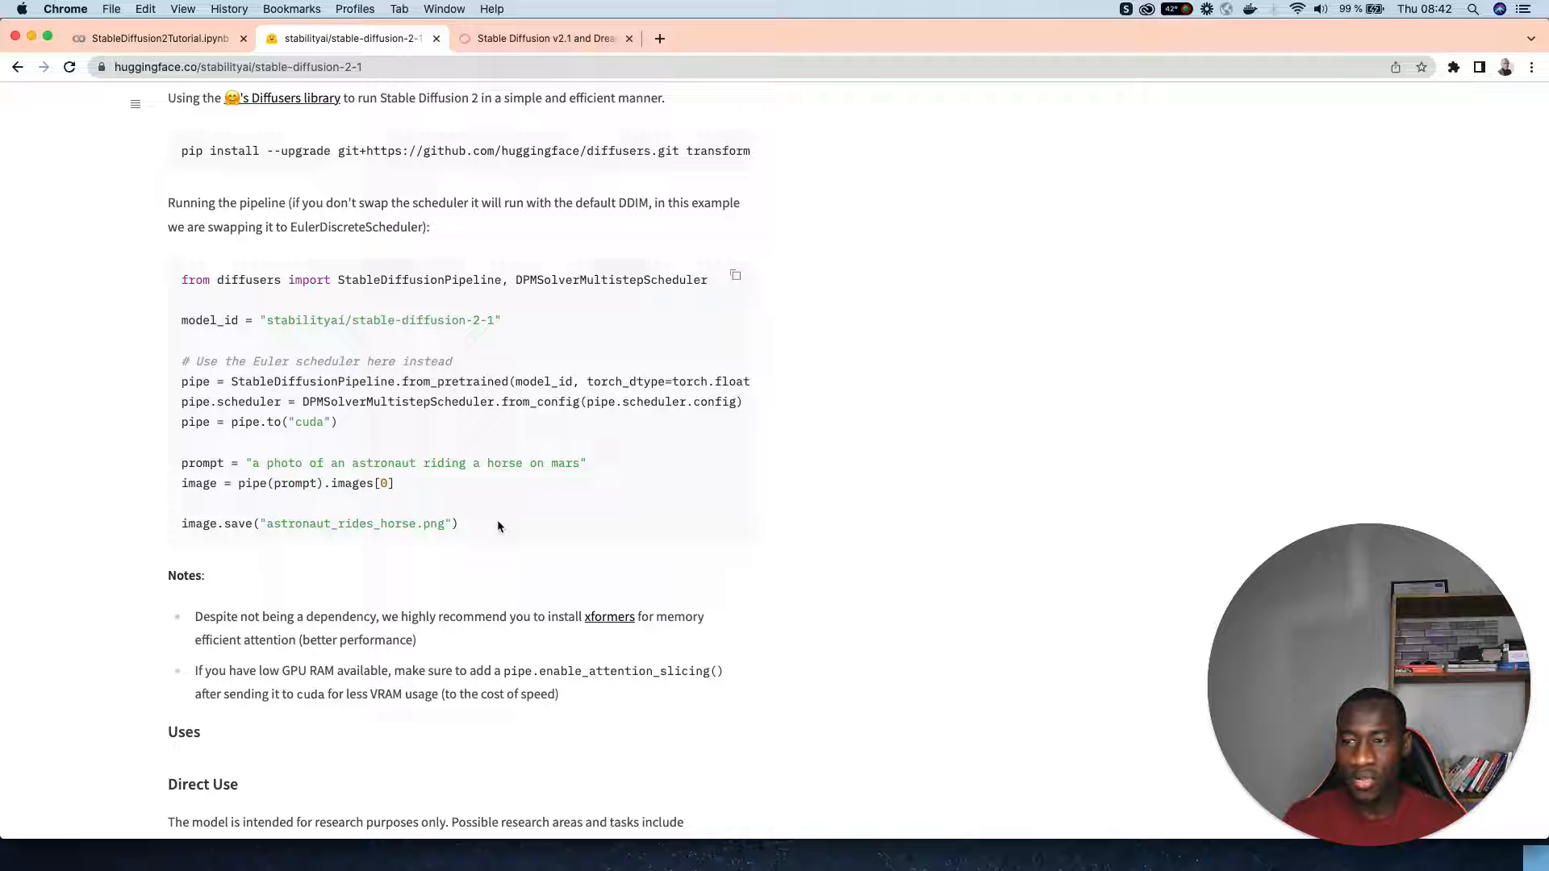
mouse_move(207, 541)
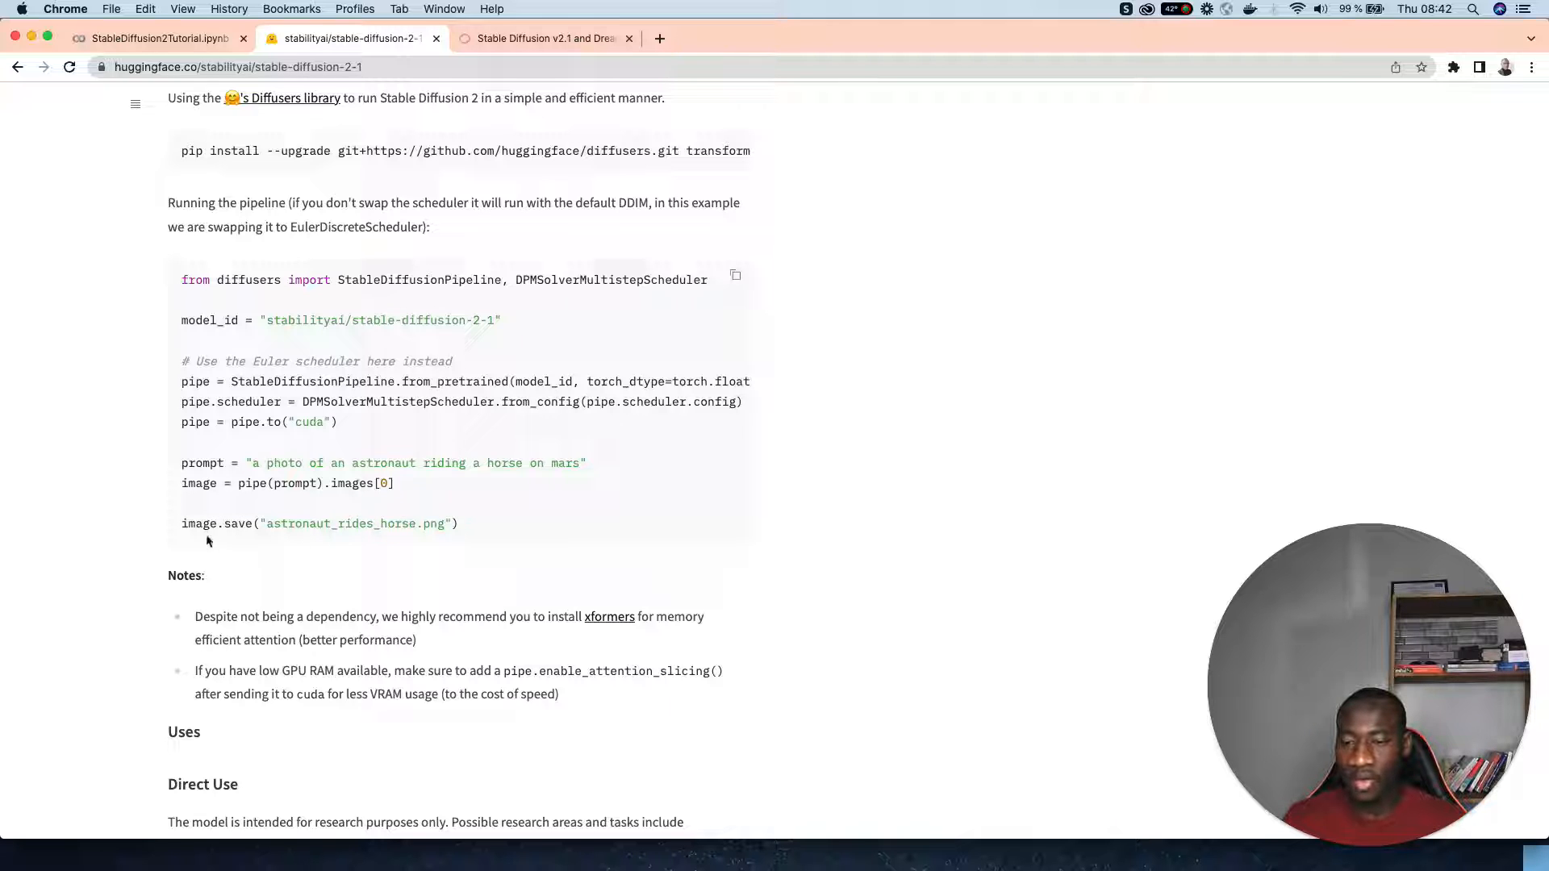
double_click(340, 523)
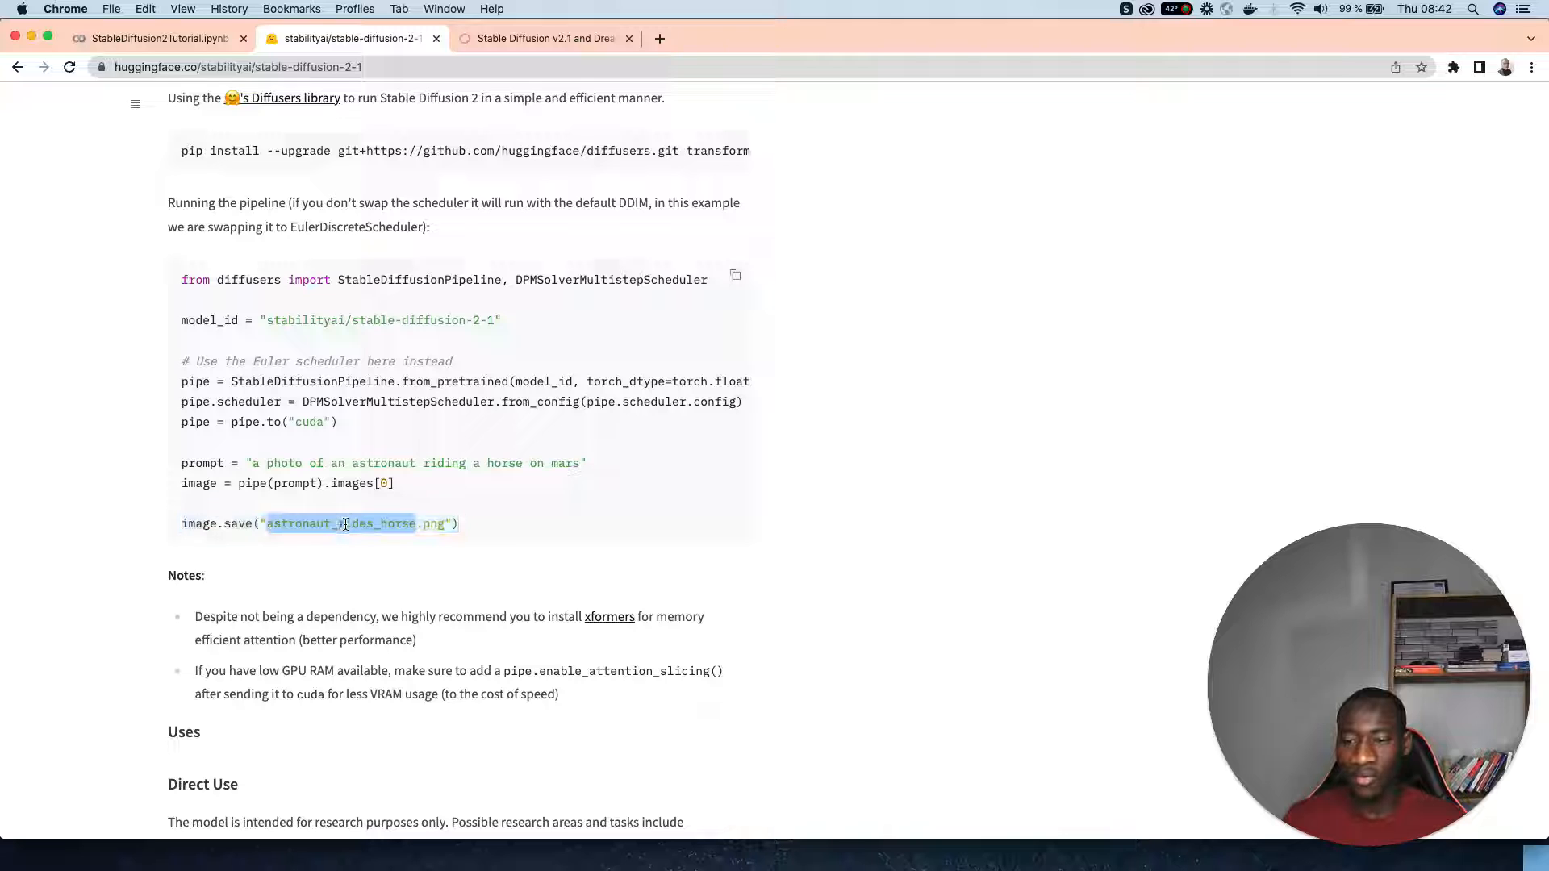
left_click(513, 537)
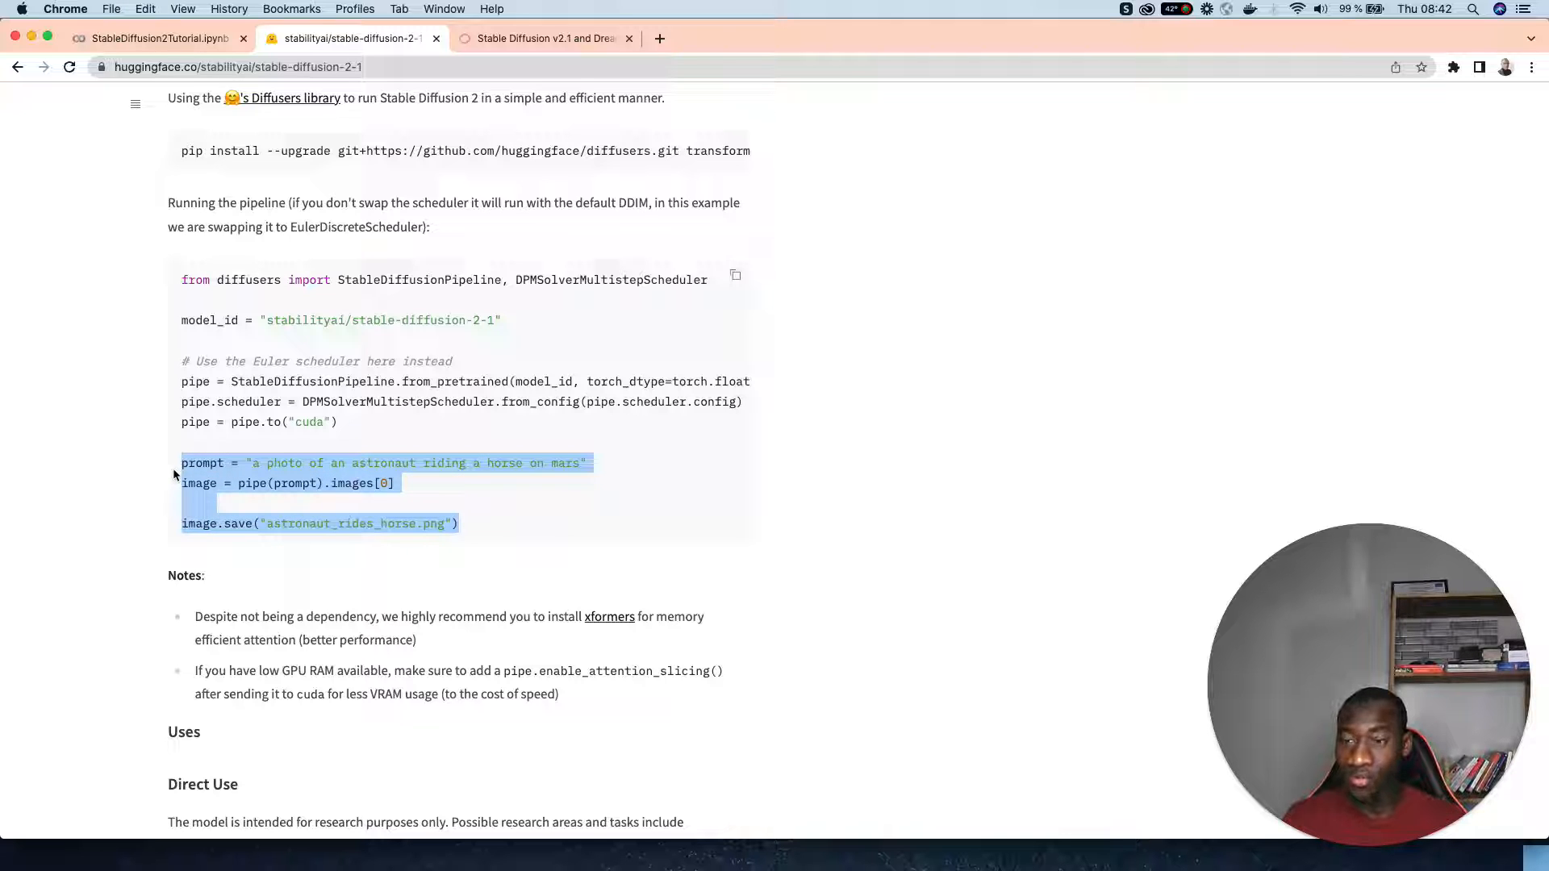
Back in Colab, add a cell with the astronaut prompt, pipe() generation and image.save lines.
left_click(154, 39)
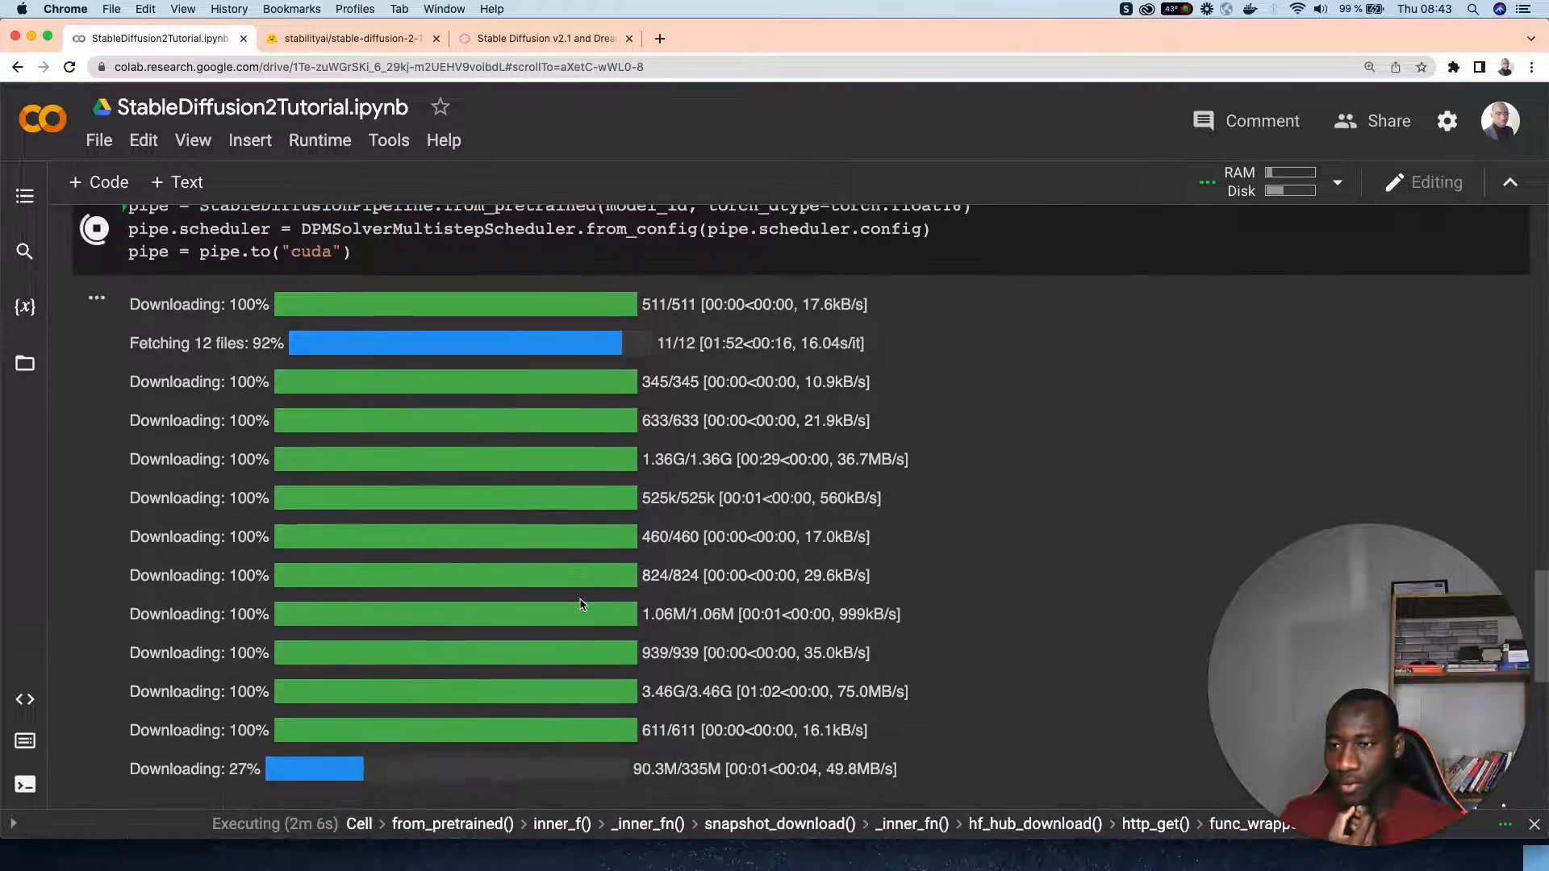
scroll("down", 3)
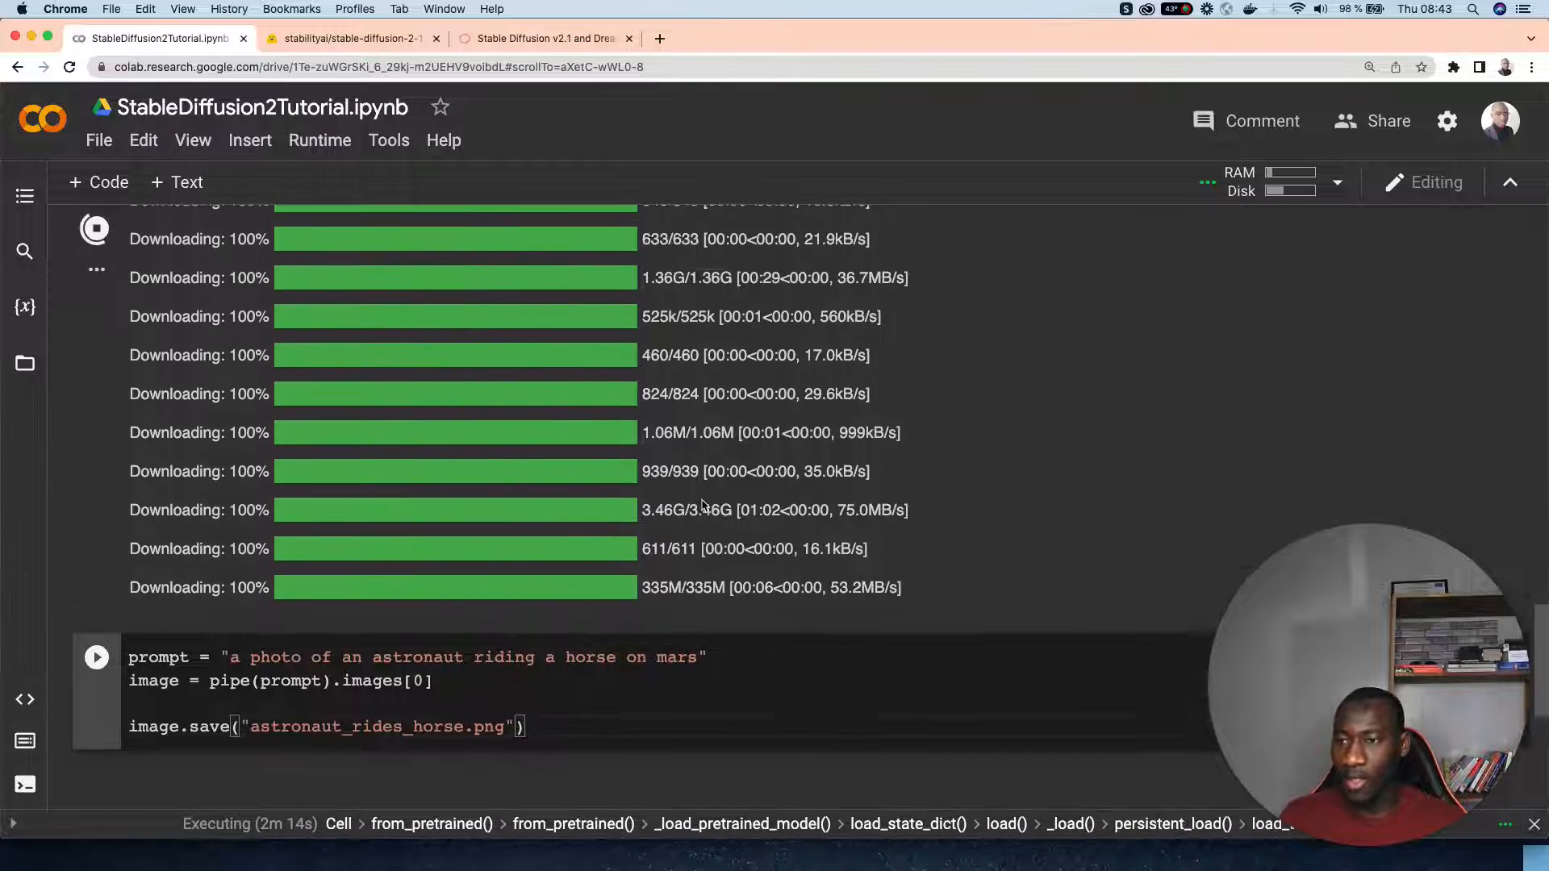
Wait for all Stable Diffusion 2.1 downloads to reach 100%, then select the astronaut code cell.
scroll("down", 3)
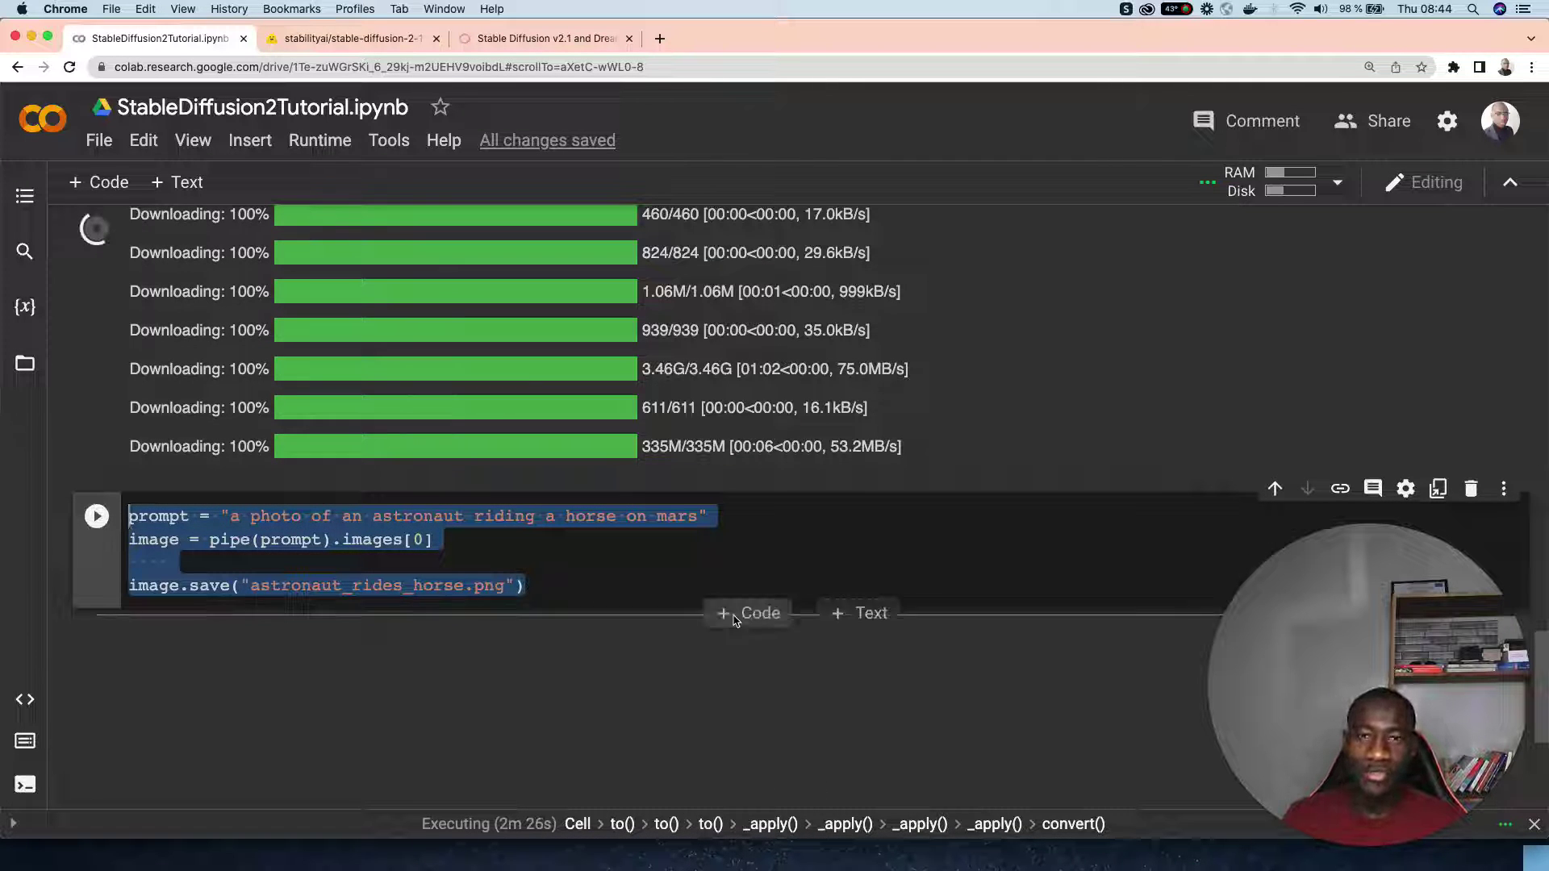
left_click(568, 585)
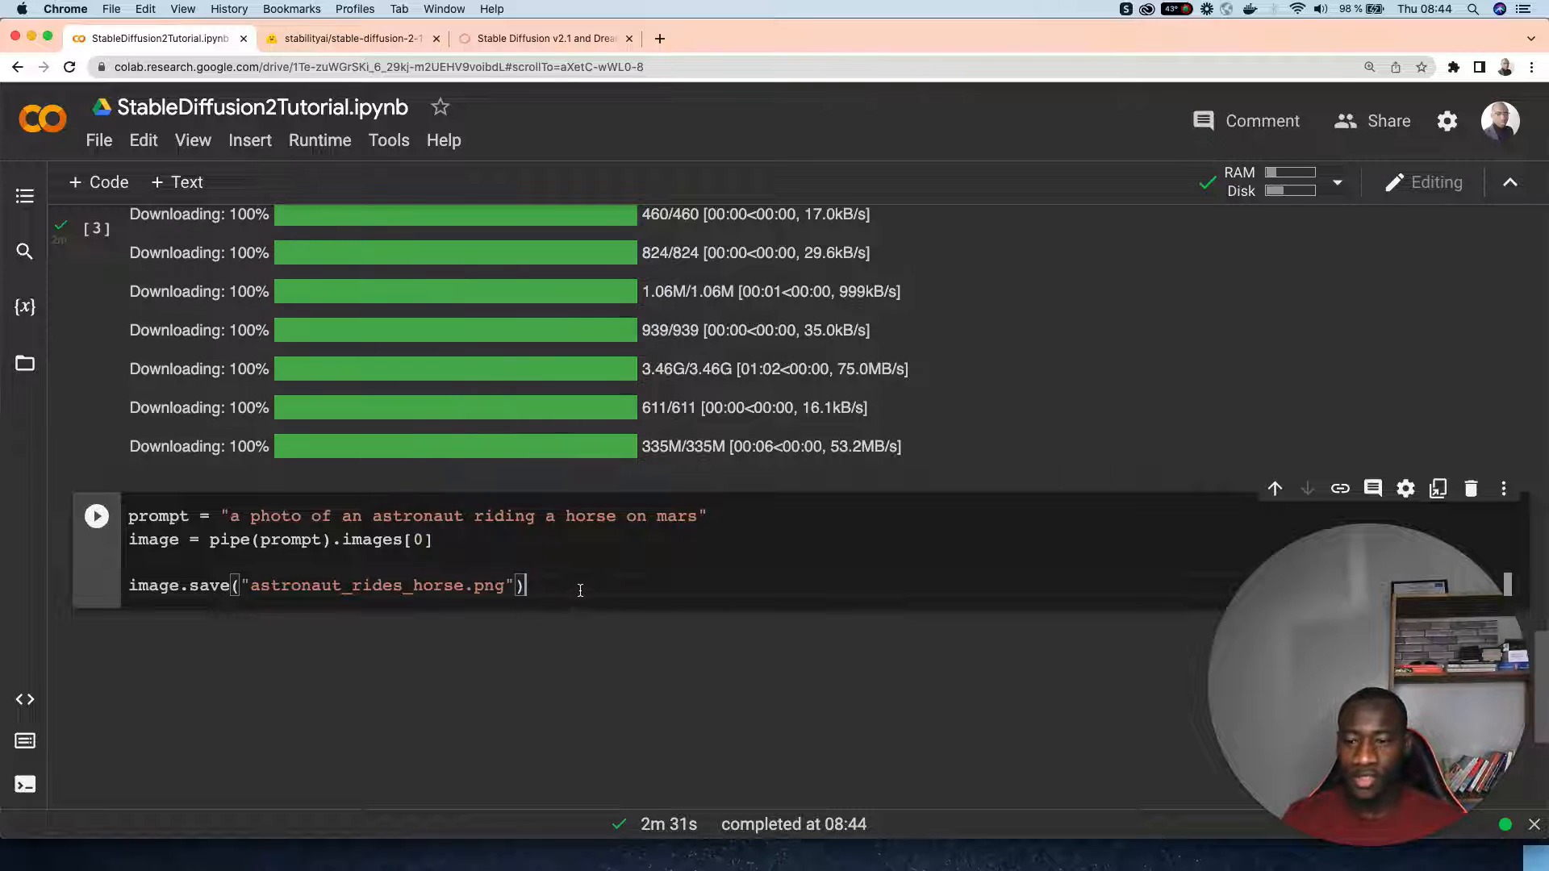
scroll("up", 3)
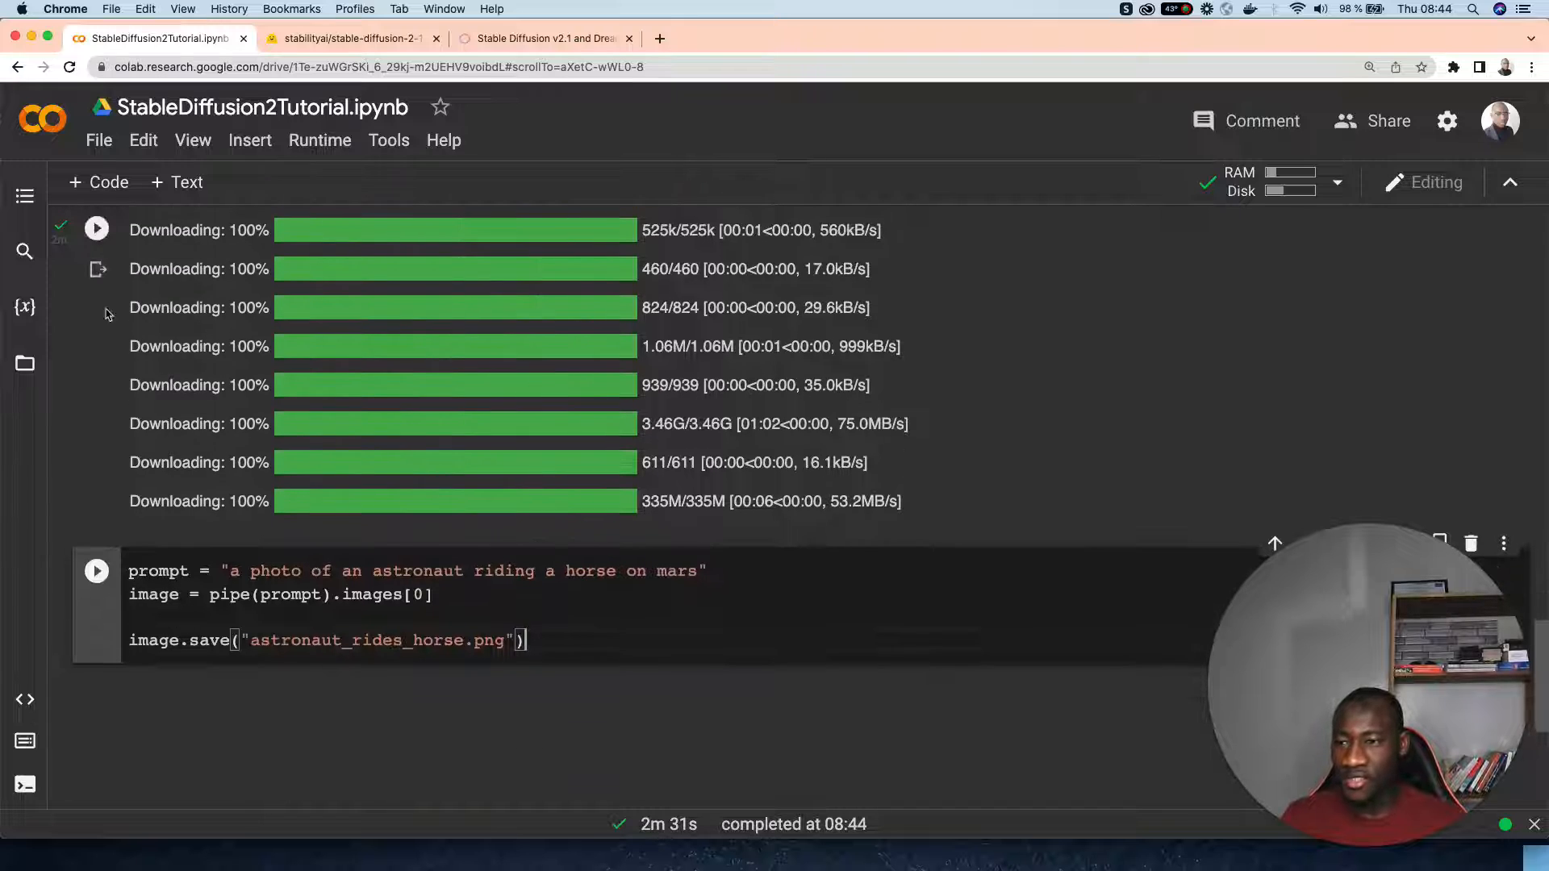
mouse_move(59, 244)
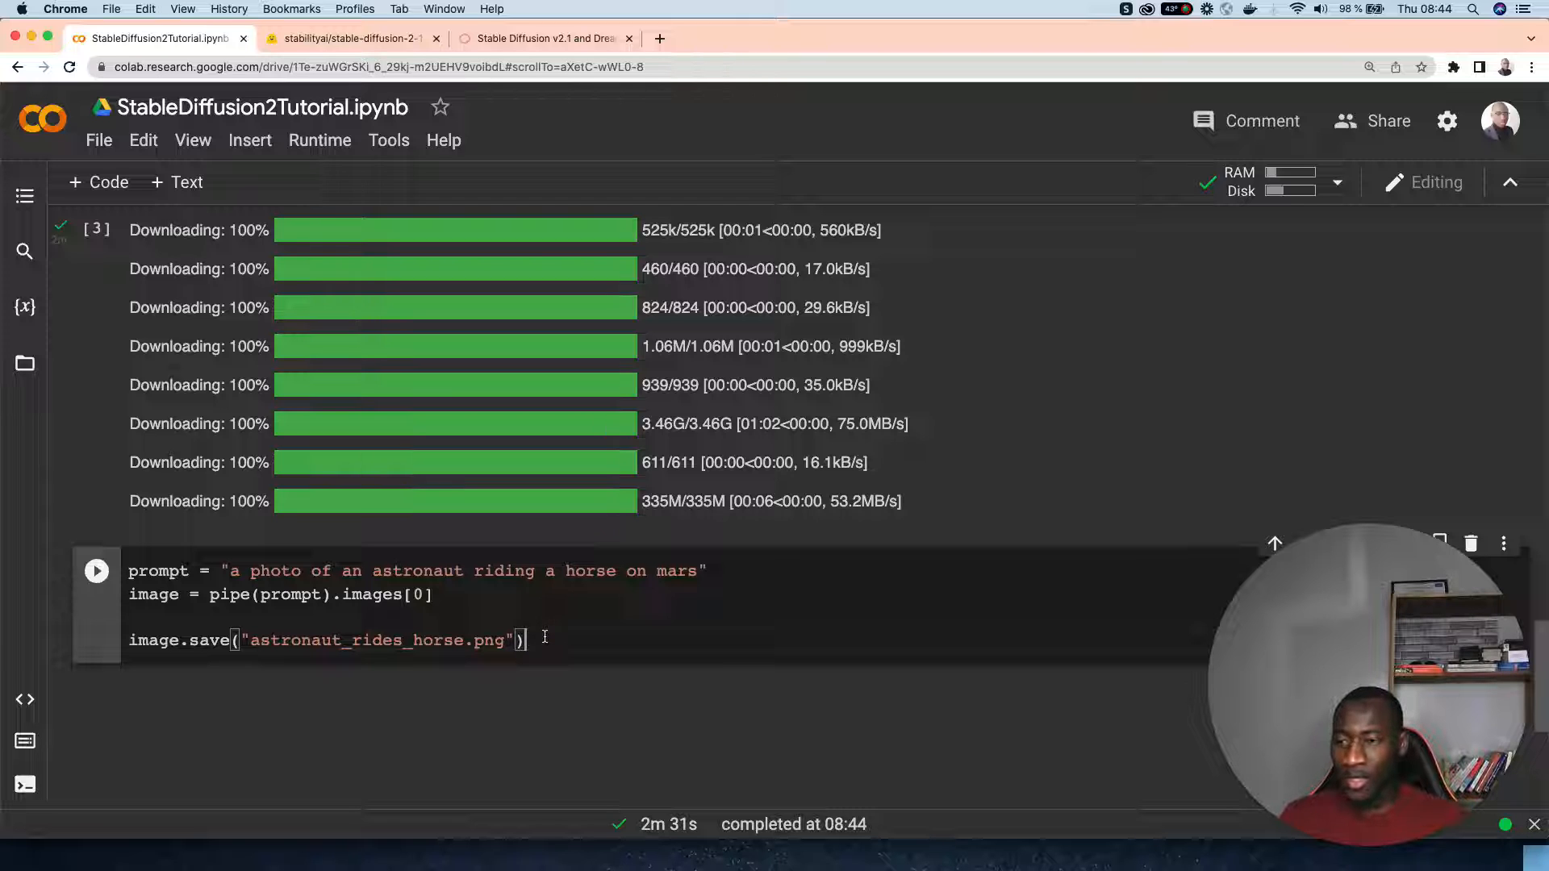
Run the astronaut-on-Mars generation cell through all 50 inference steps.
left_click(96, 571)
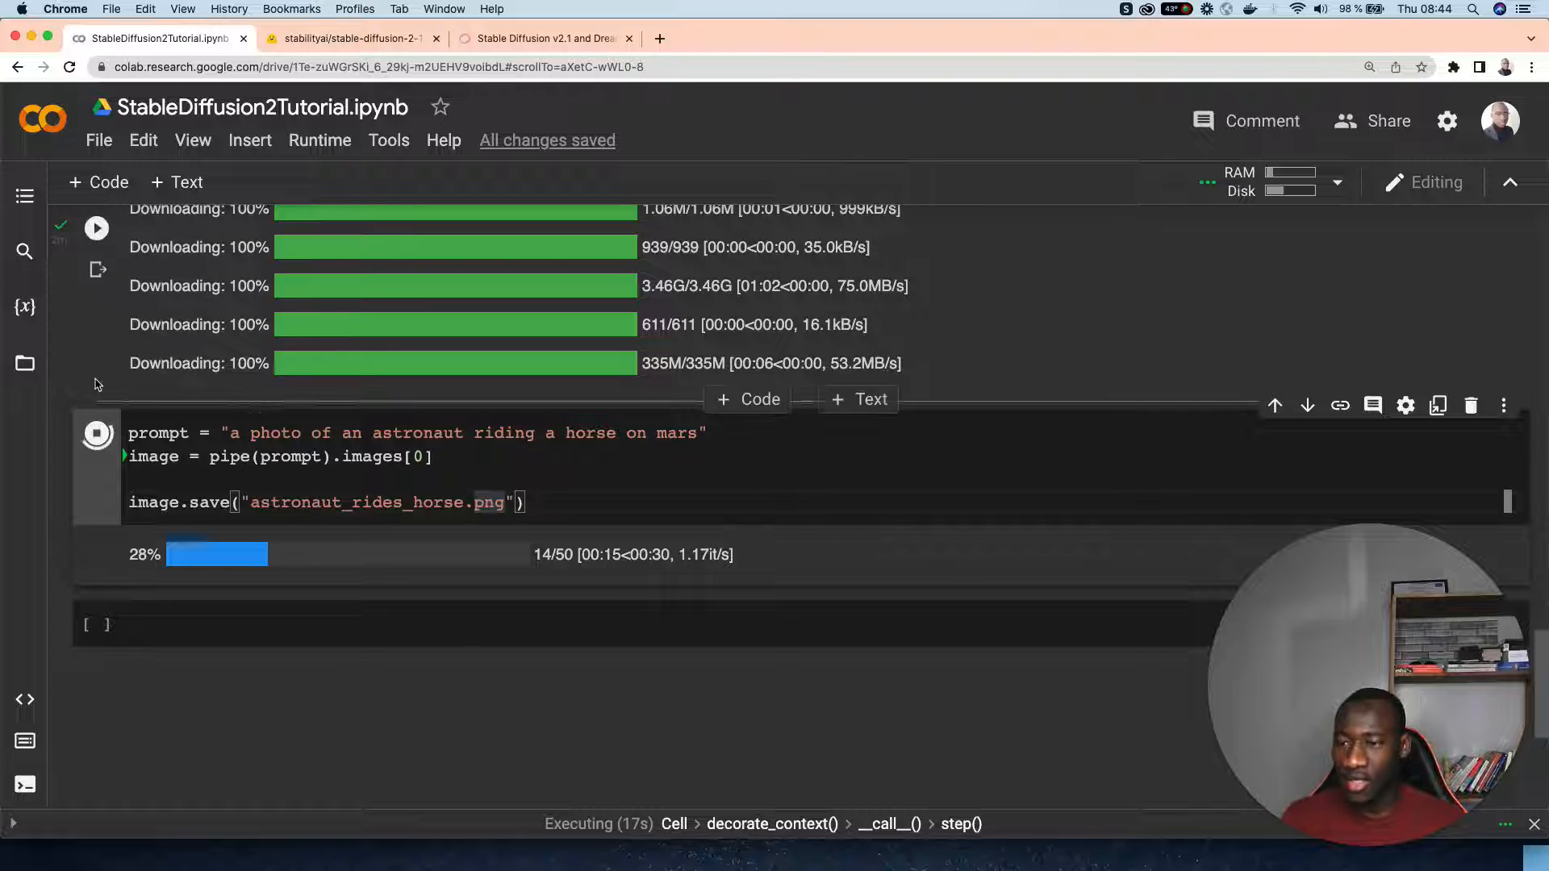
mouse_move(23, 364)
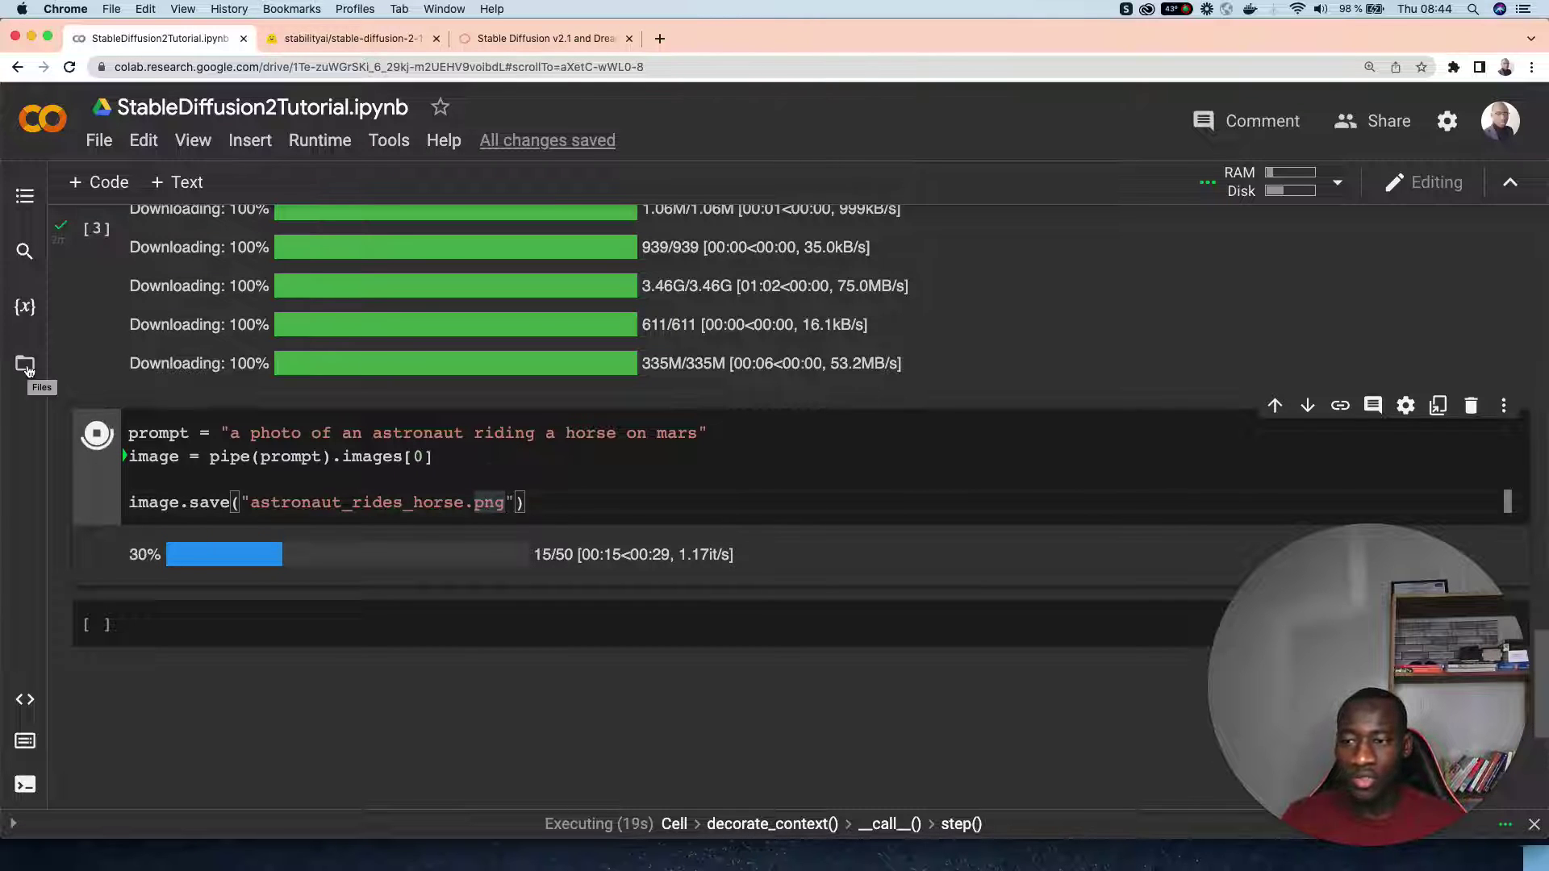
left_click(25, 365)
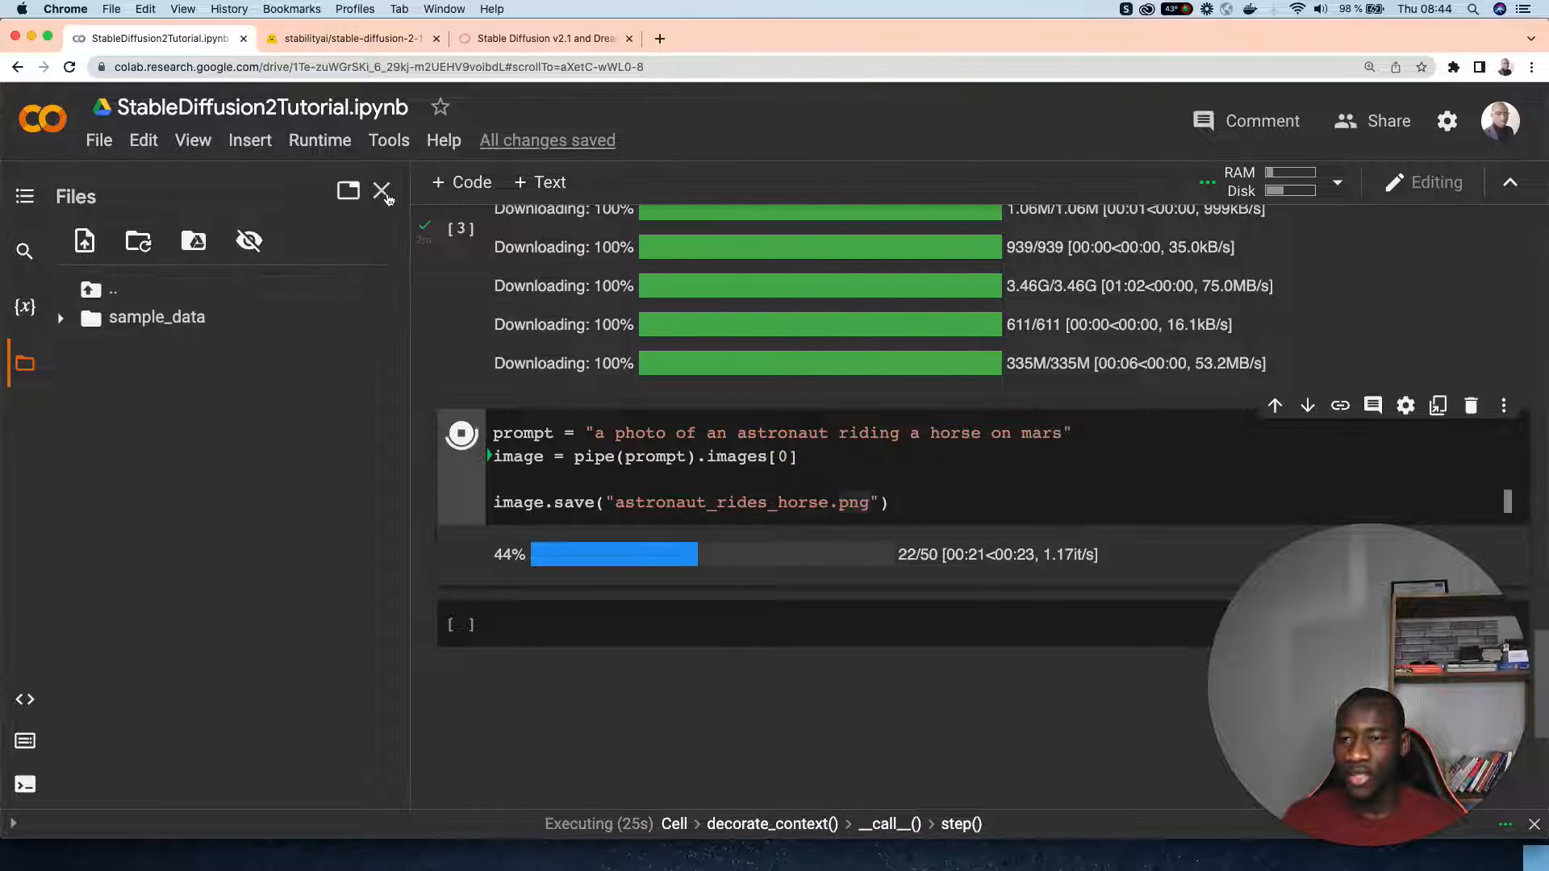
left_click(382, 191)
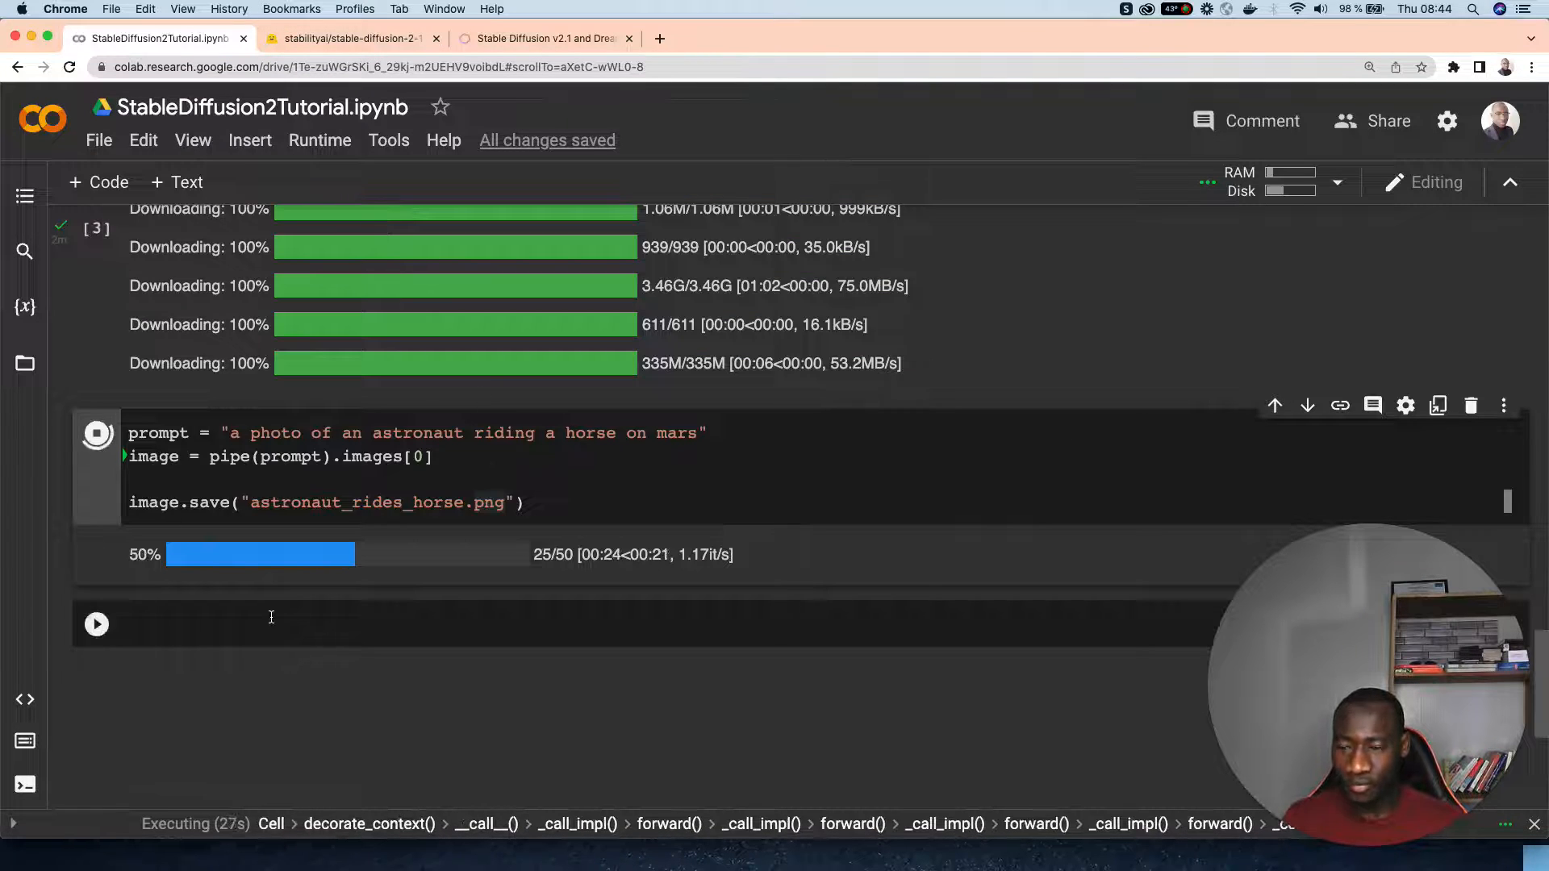
mouse_move(445, 660)
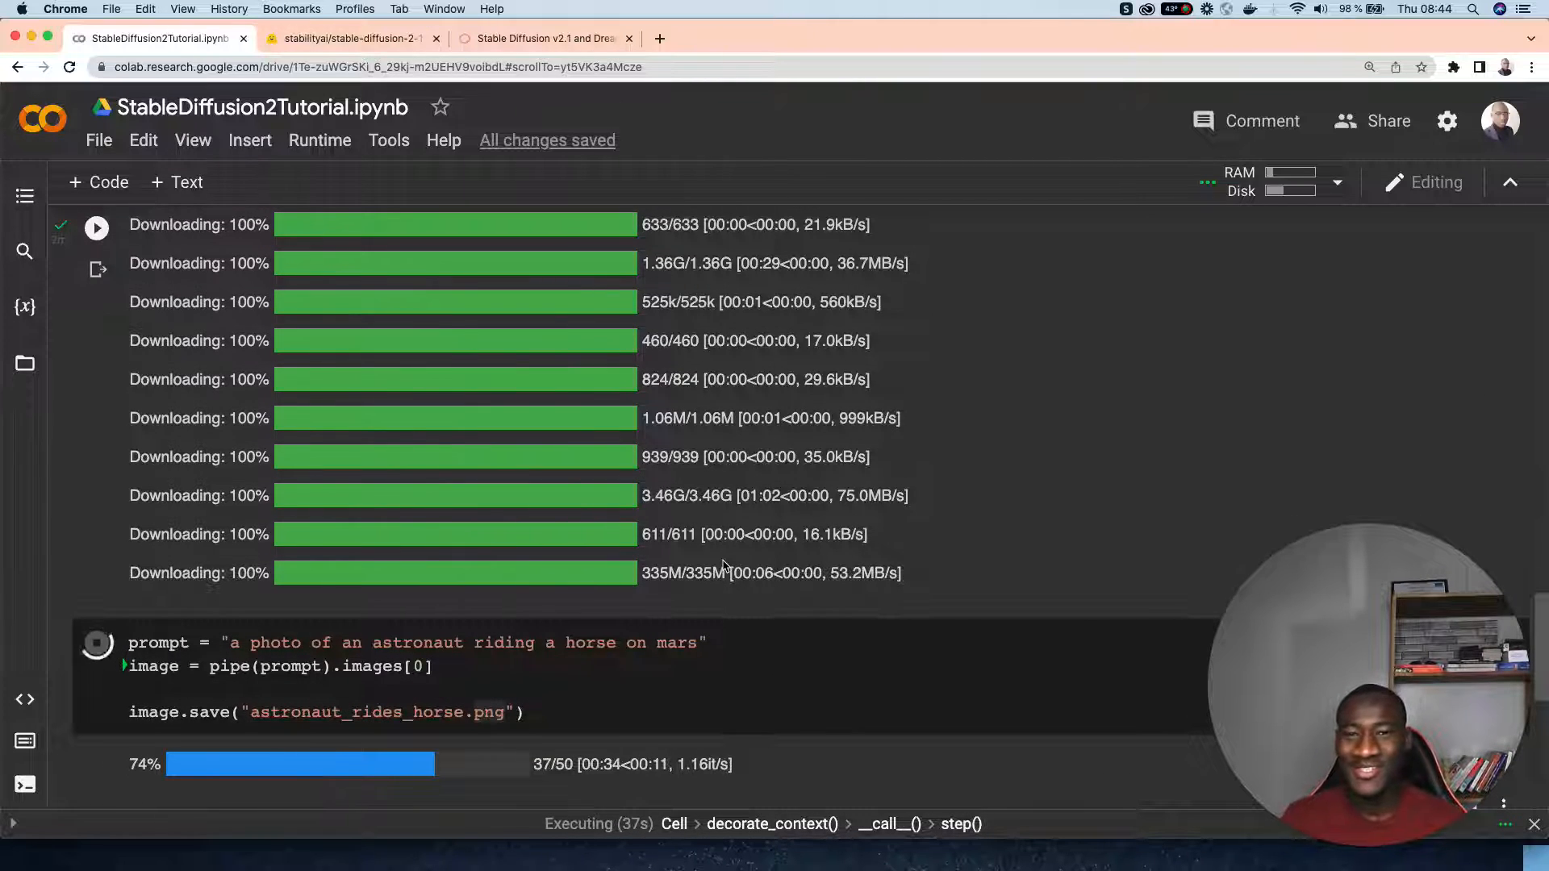
scroll("down", 3)
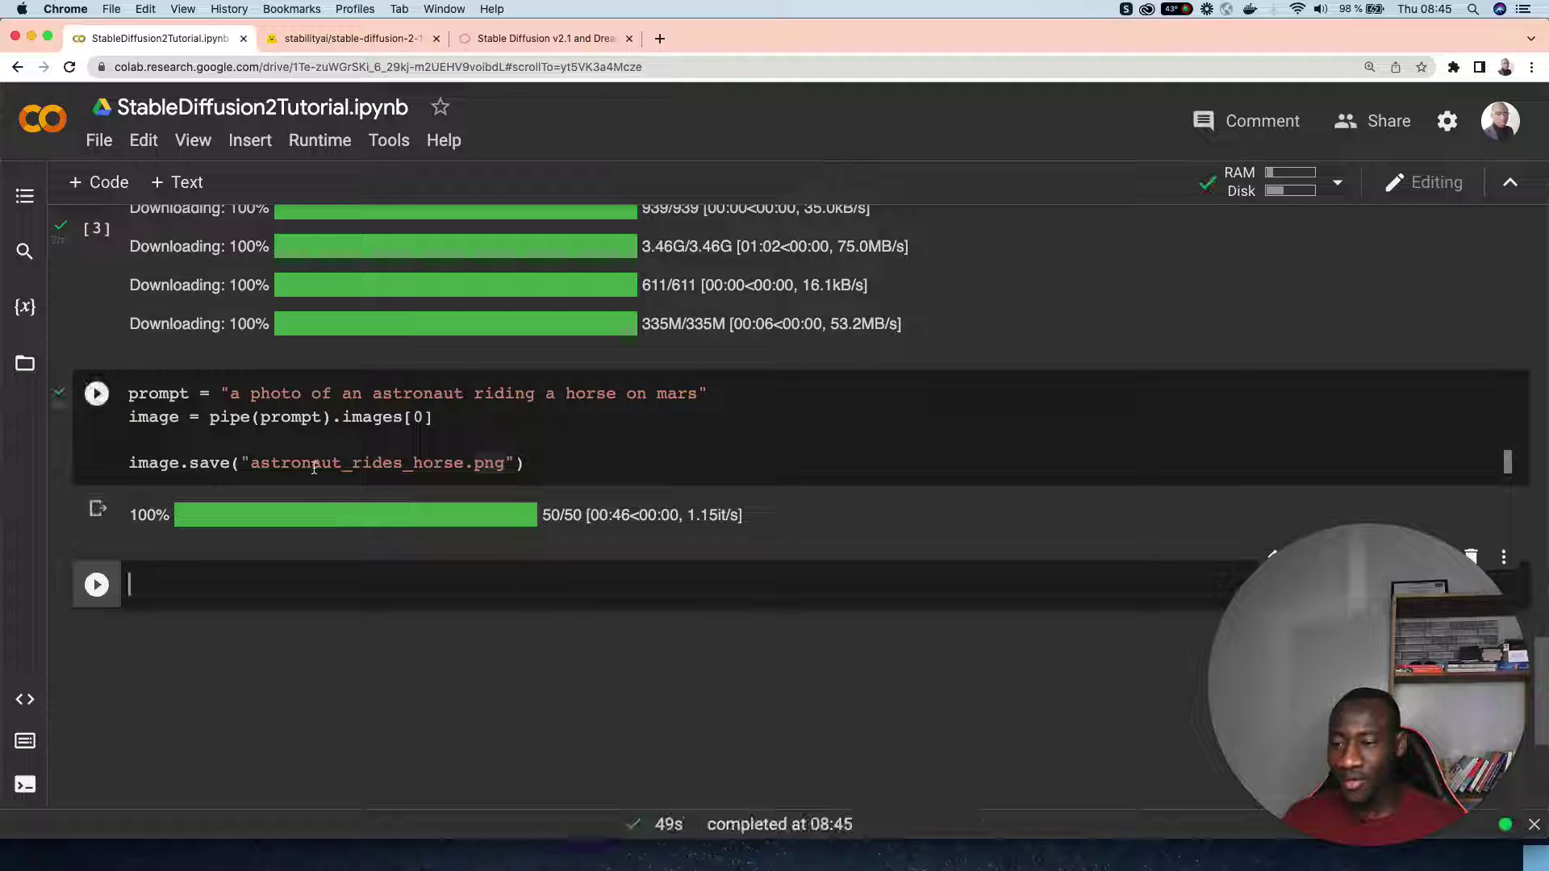
Preview and download astronaut_rides_horse.png from the Files sidebar, then close the preview.
left_click(25, 362)
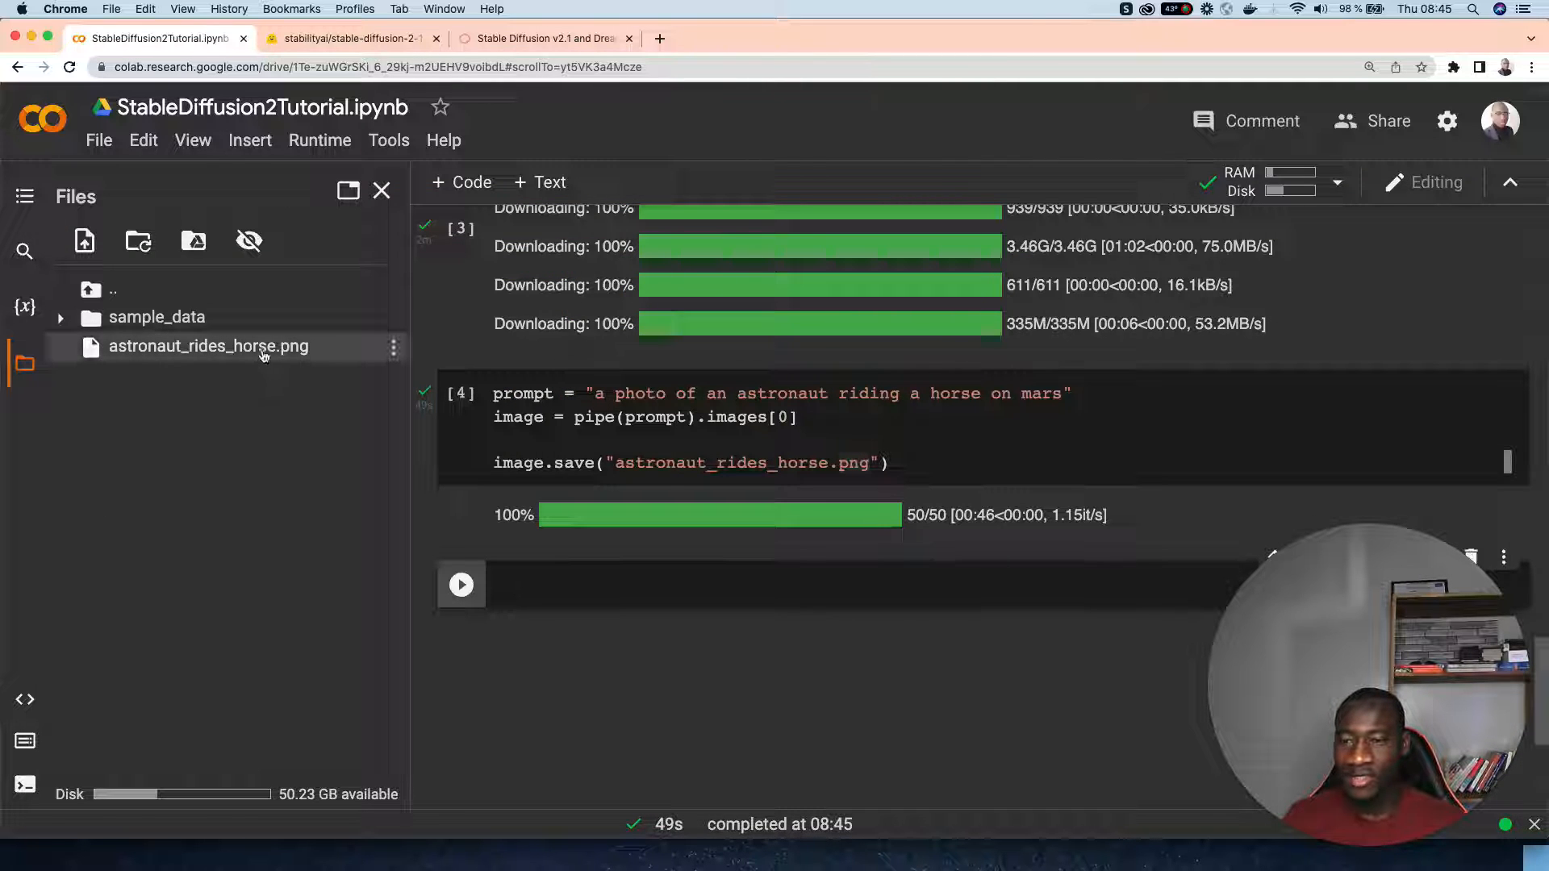
double_click(208, 346)
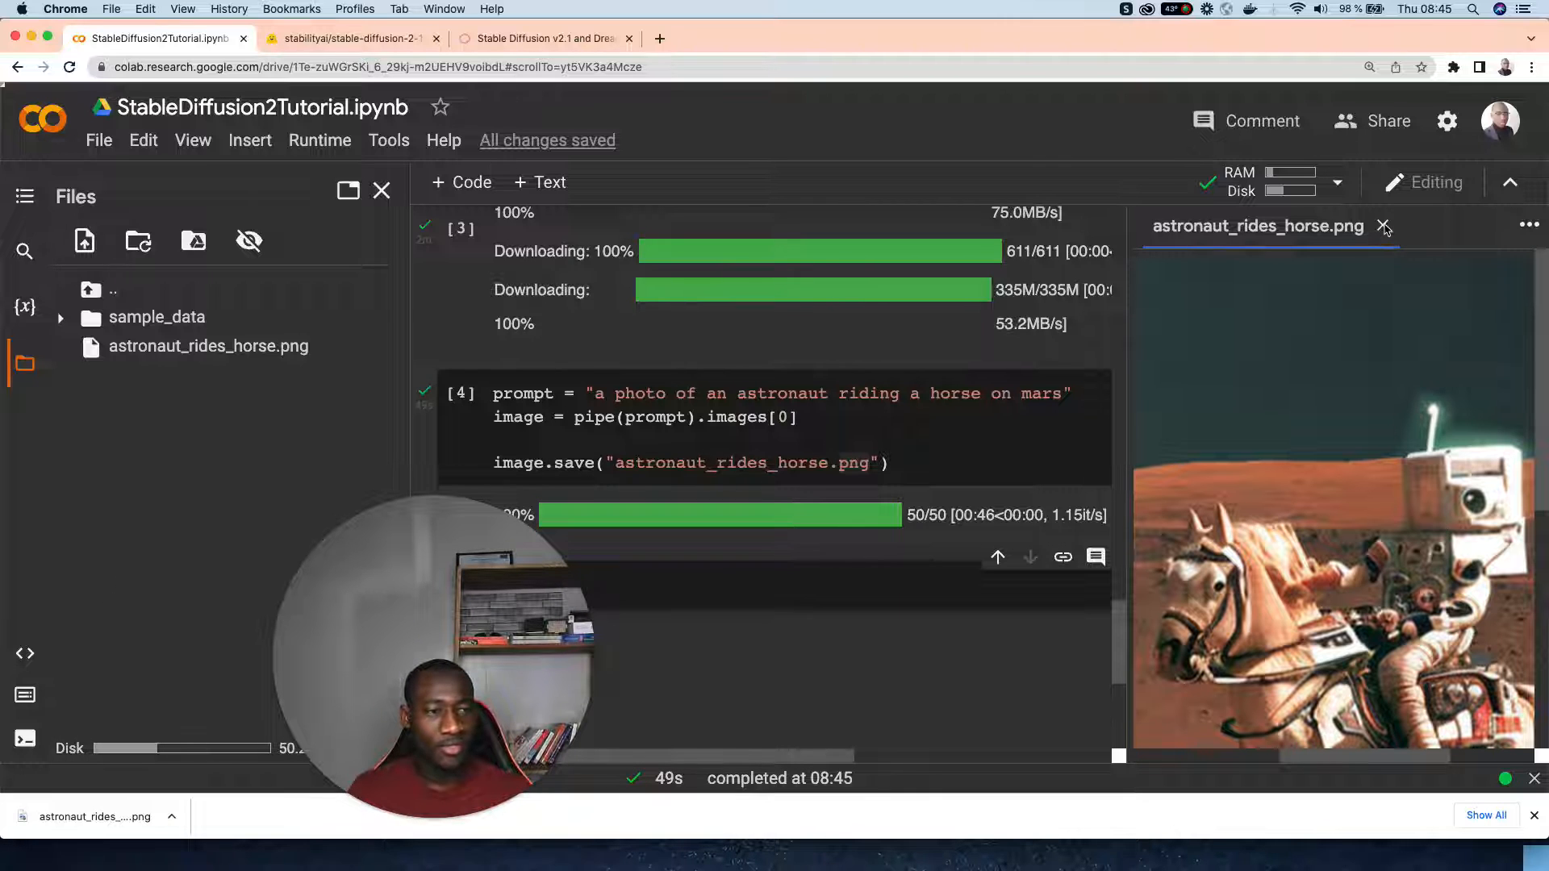
left_click(1385, 225)
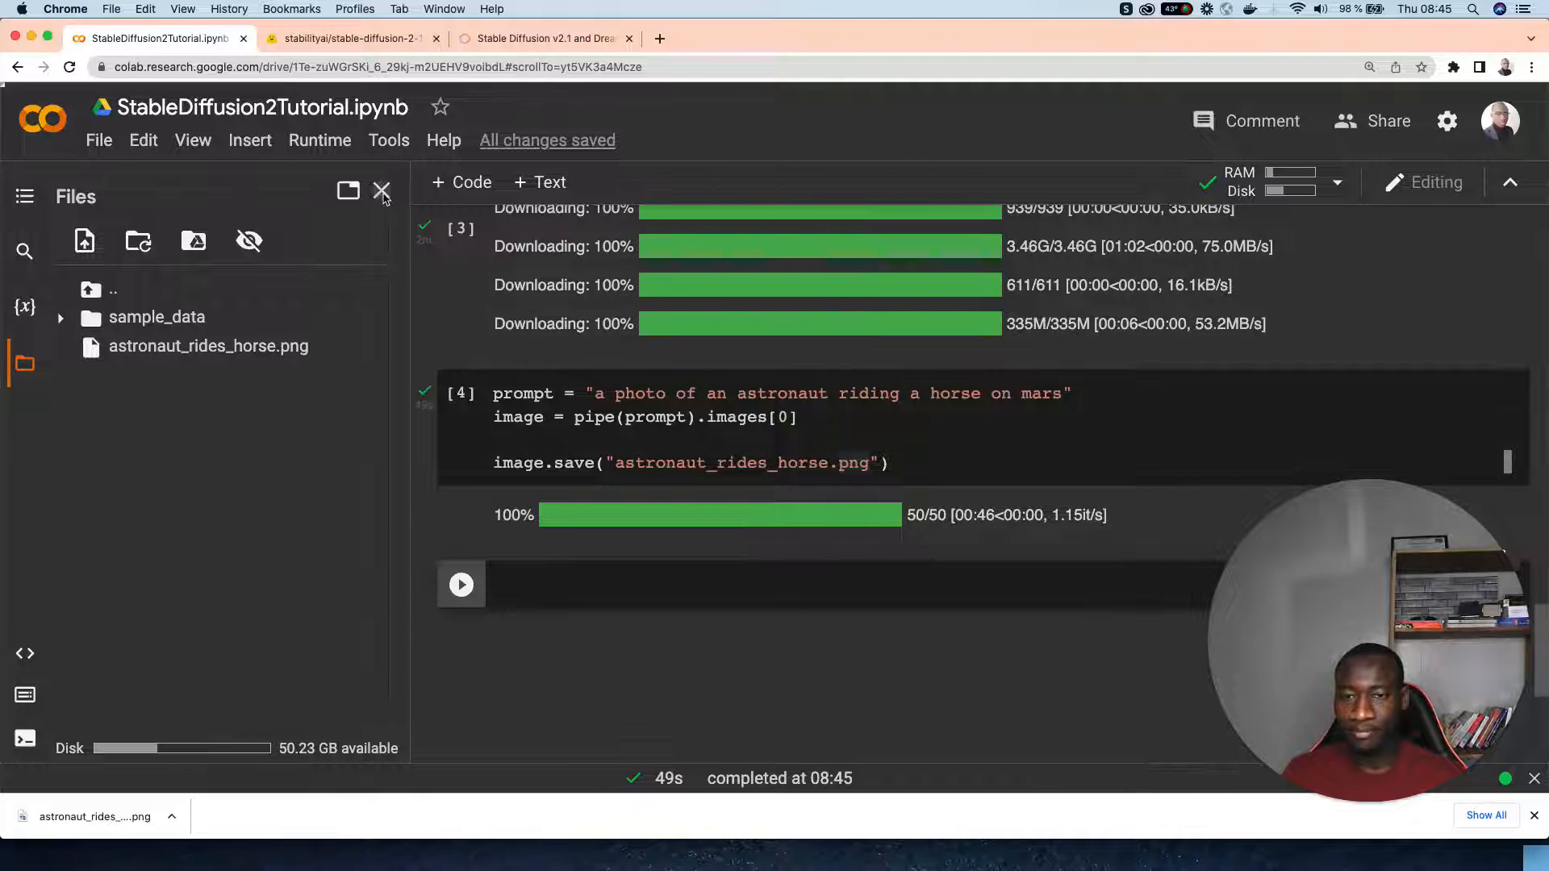
Run the 768×768 text_to_image function cell and add a text_to_image() call cell.
left_click(382, 190)
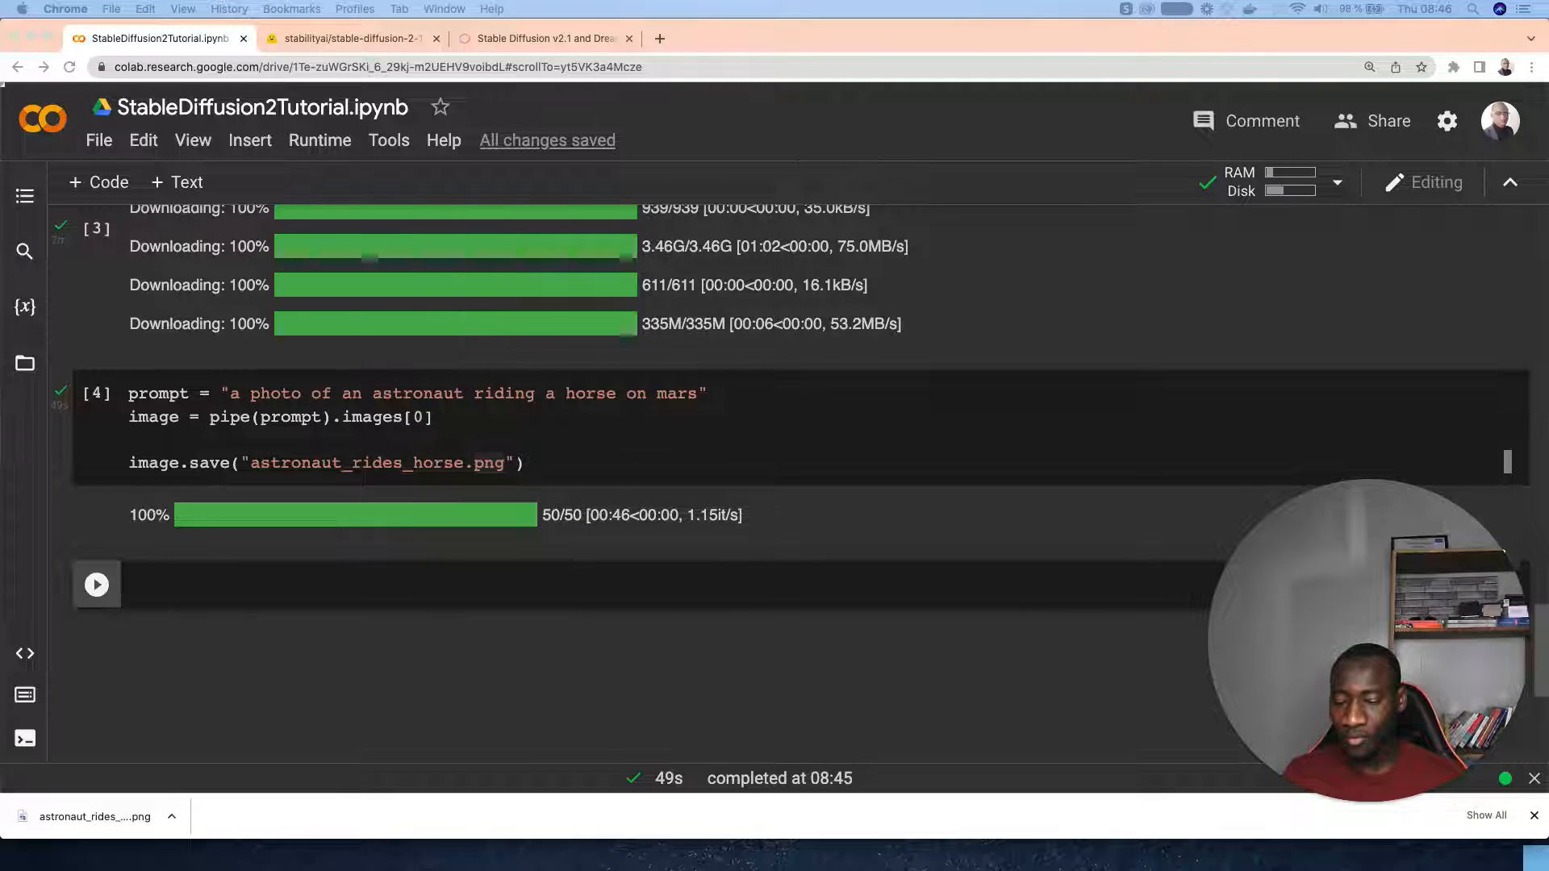
mouse_move(181, 600)
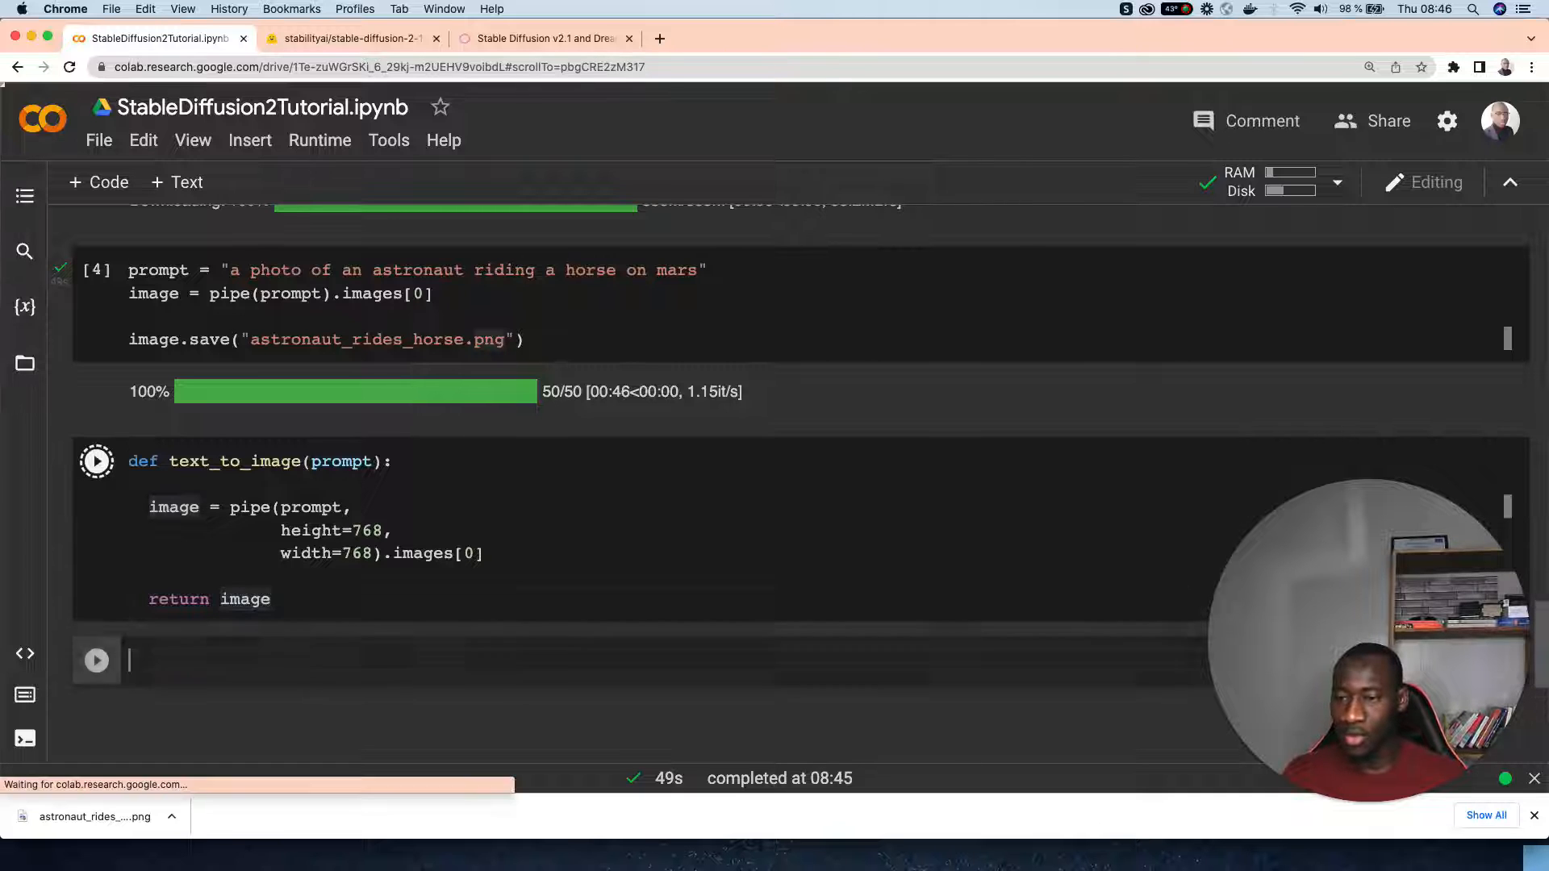
left_click(97, 461)
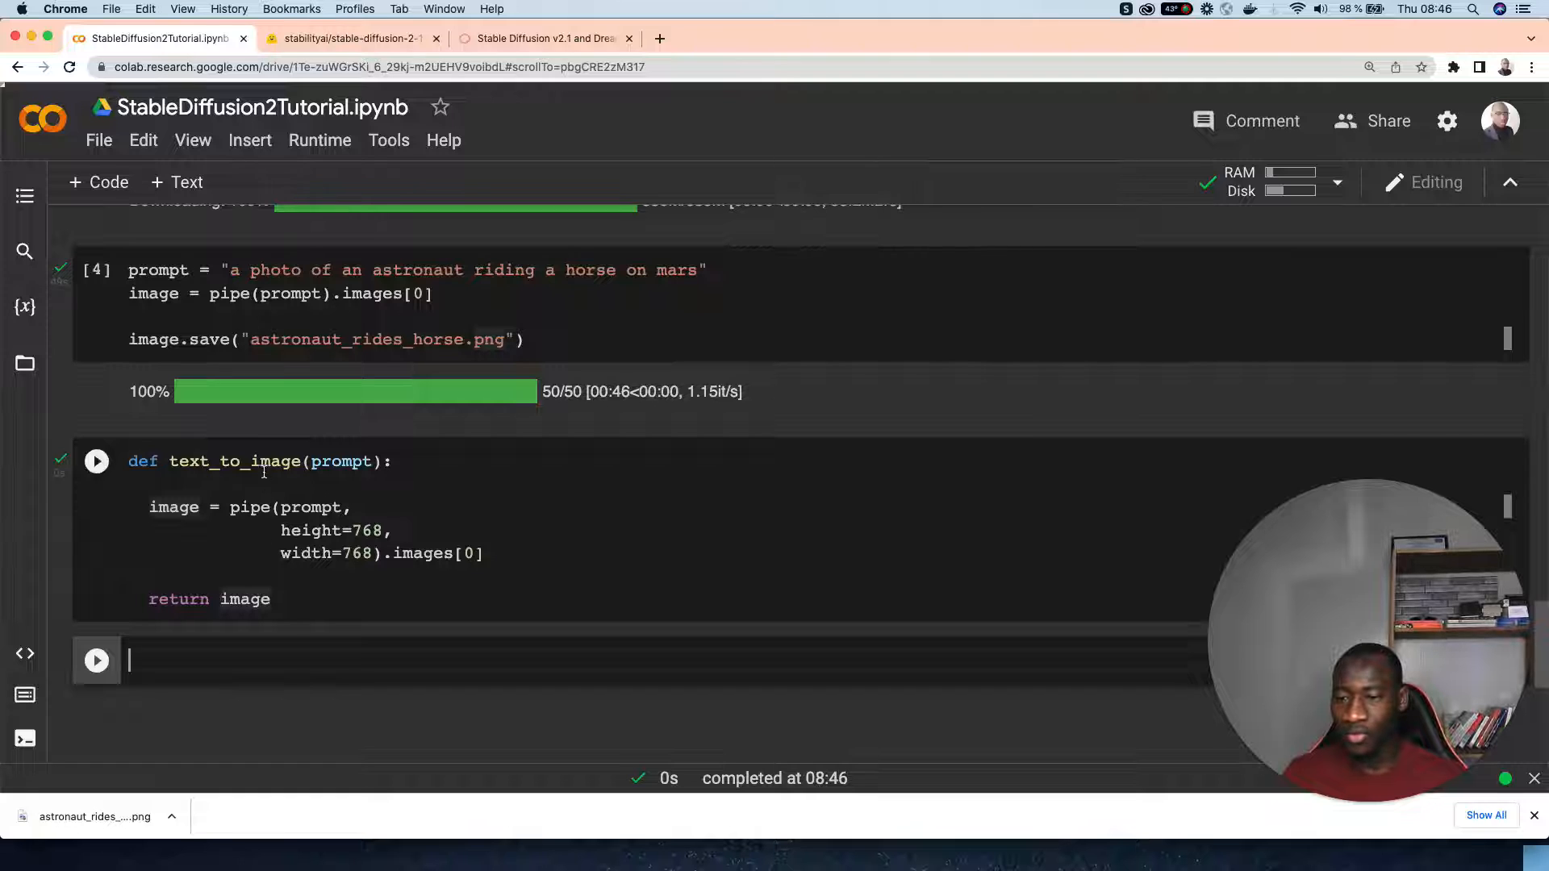
left_click(96, 462)
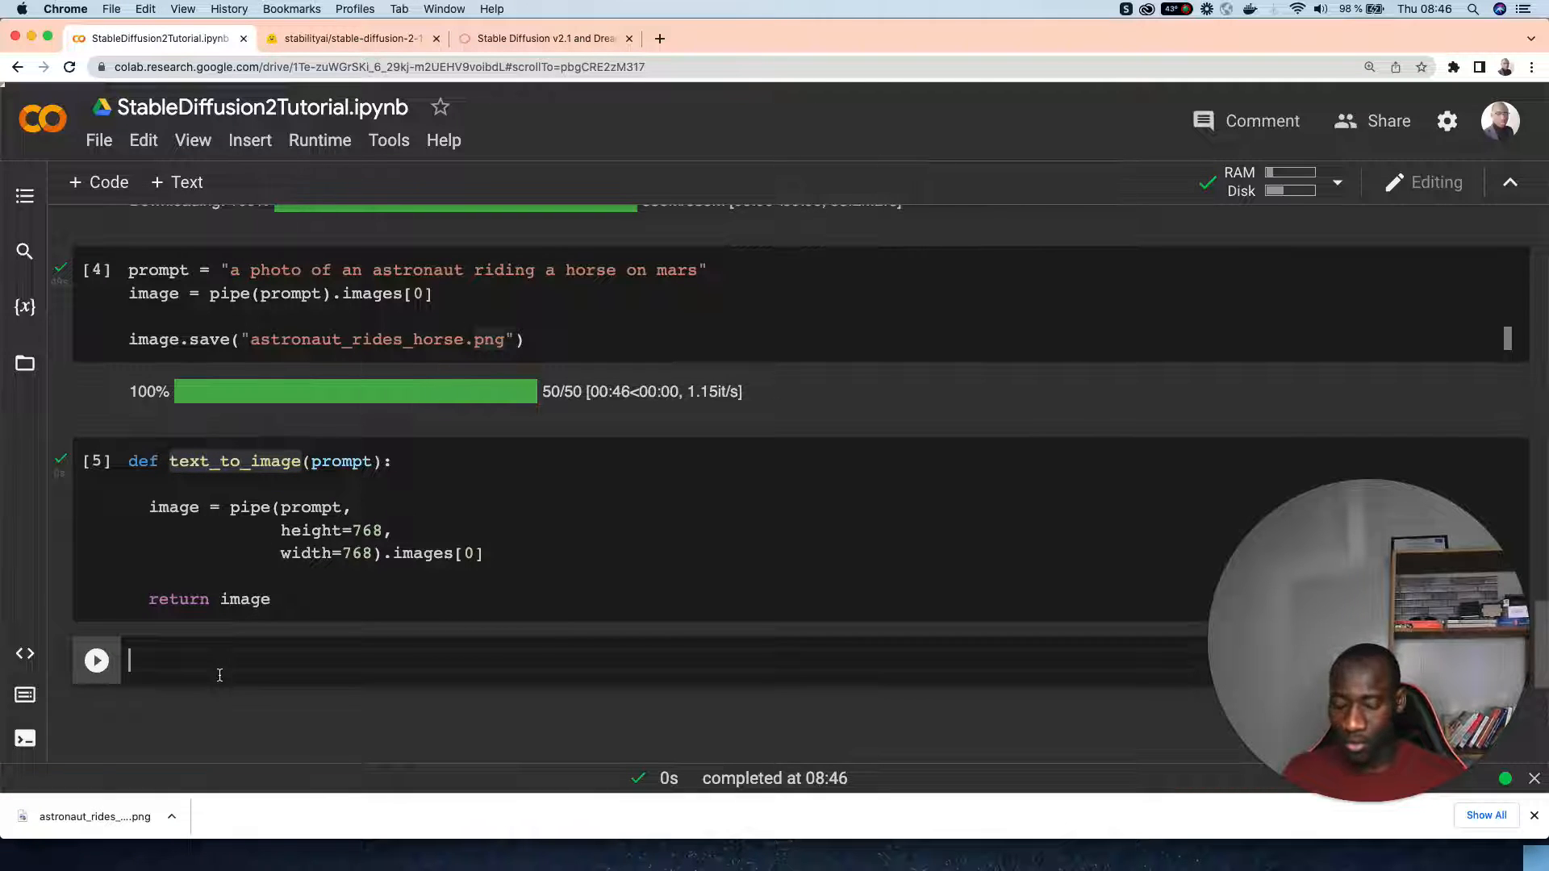
type("text_to_image()")
type("lovely_cat = \"lovely radioactive cat on the couch with red eyes\"")
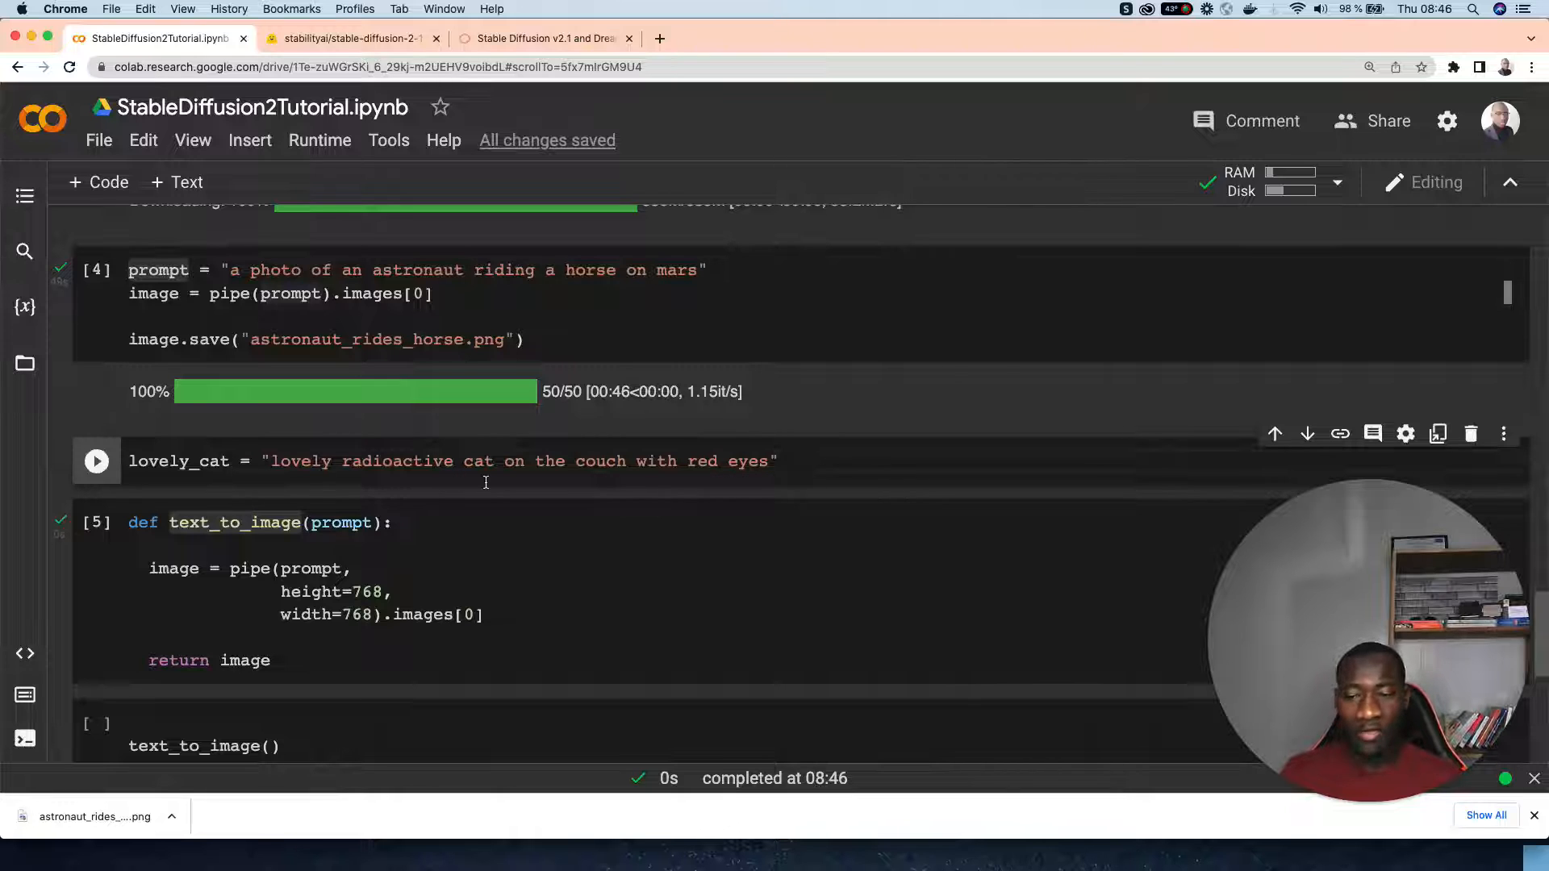
mouse_move(661, 492)
type("lovely_cat")
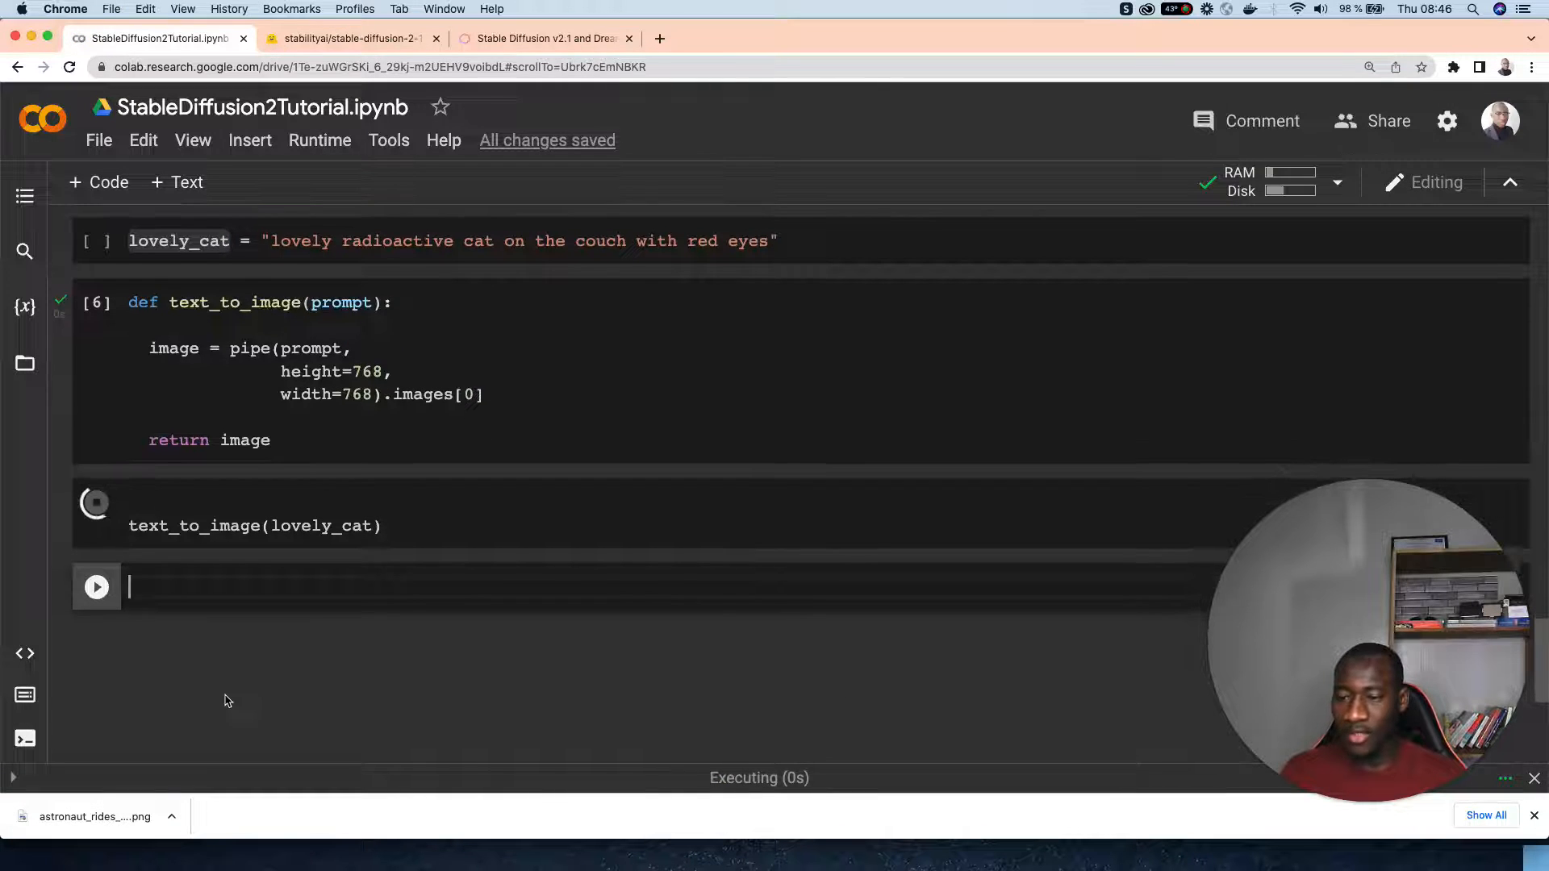
Run the lovely_cat prompt cell, then rerun text_to_image(lovely_cat) to clear the NameError.
left_click(96, 525)
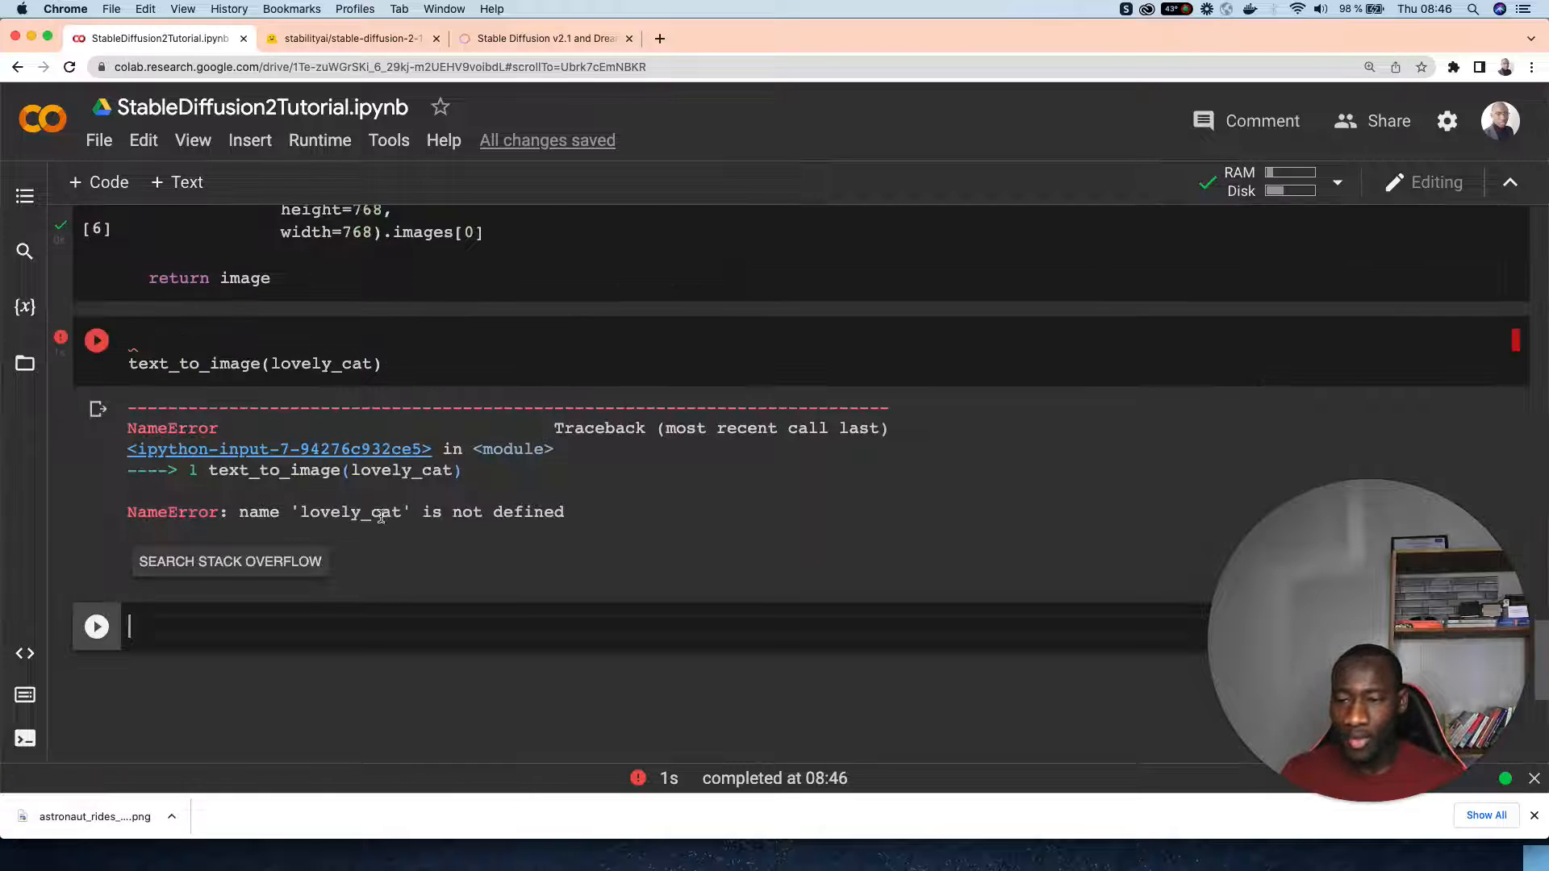
scroll("up", 3)
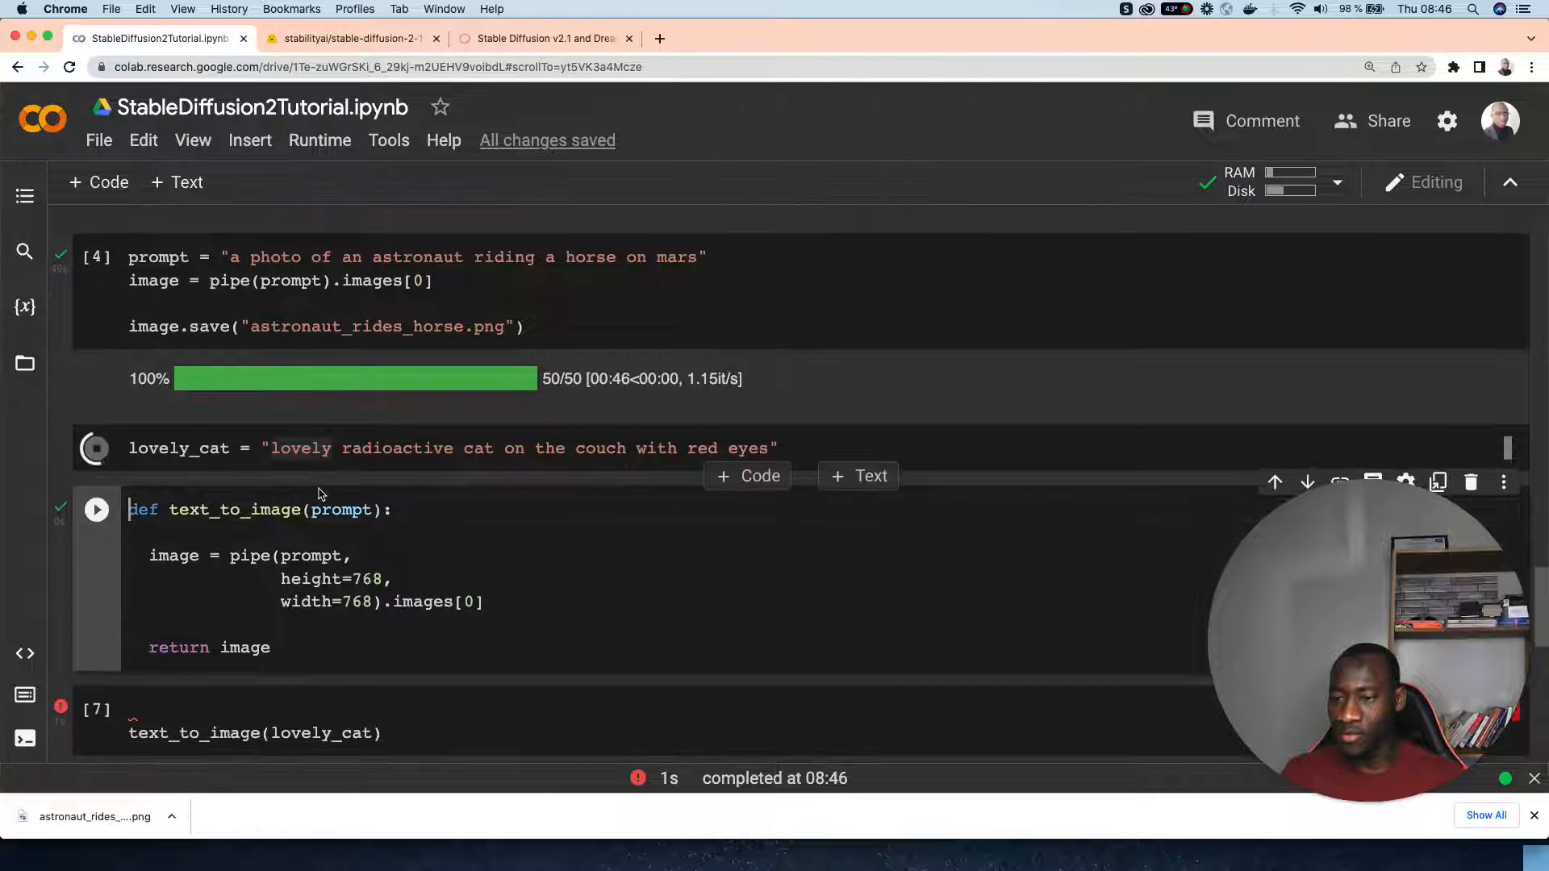
left_click(96, 515)
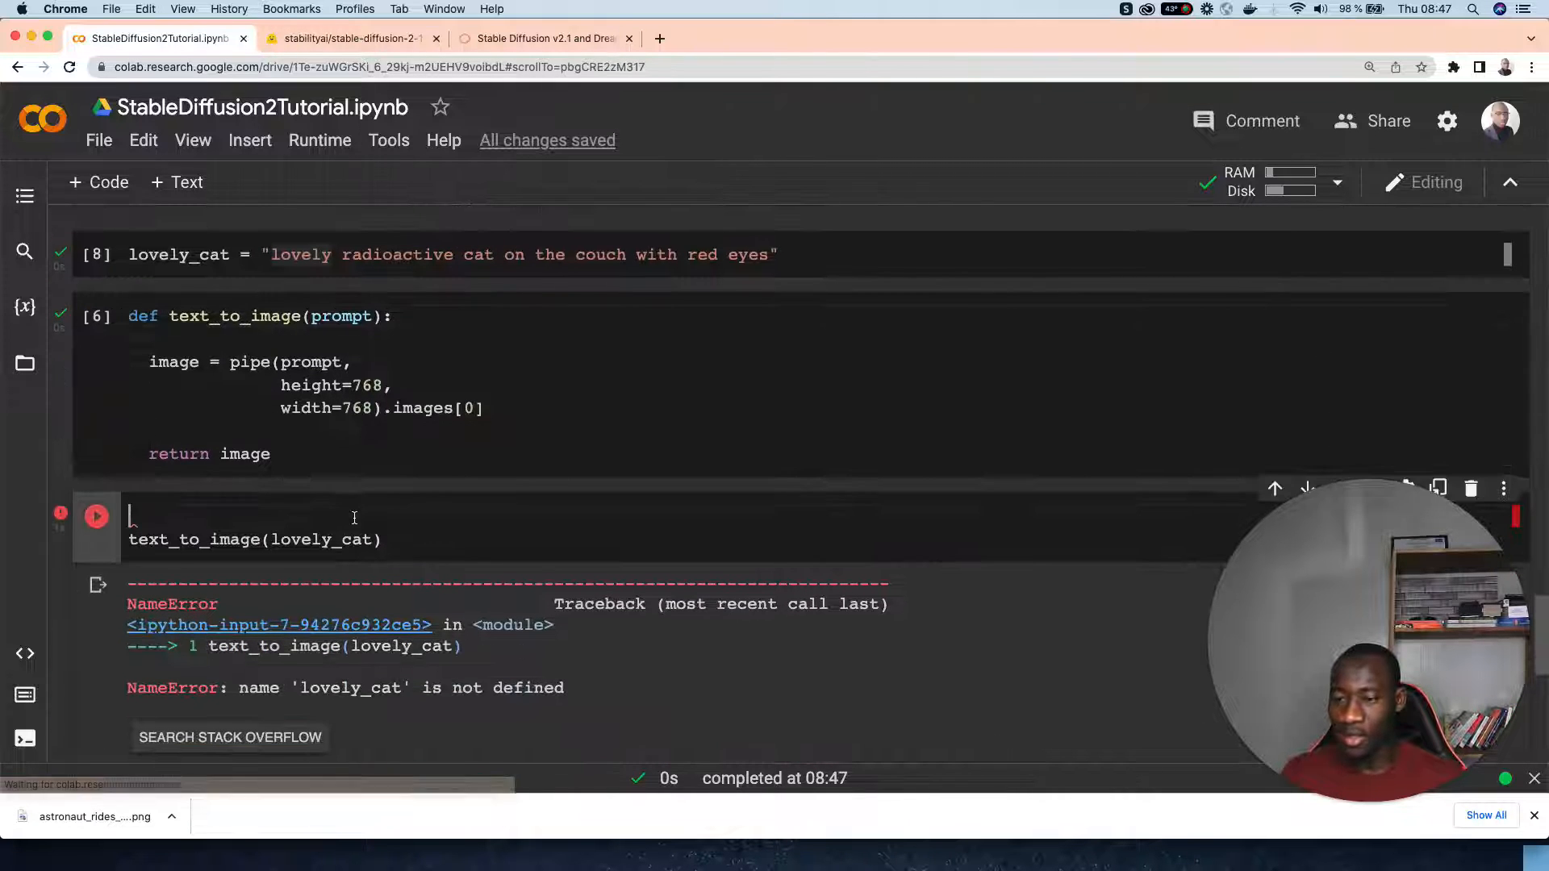
key("Backspace")
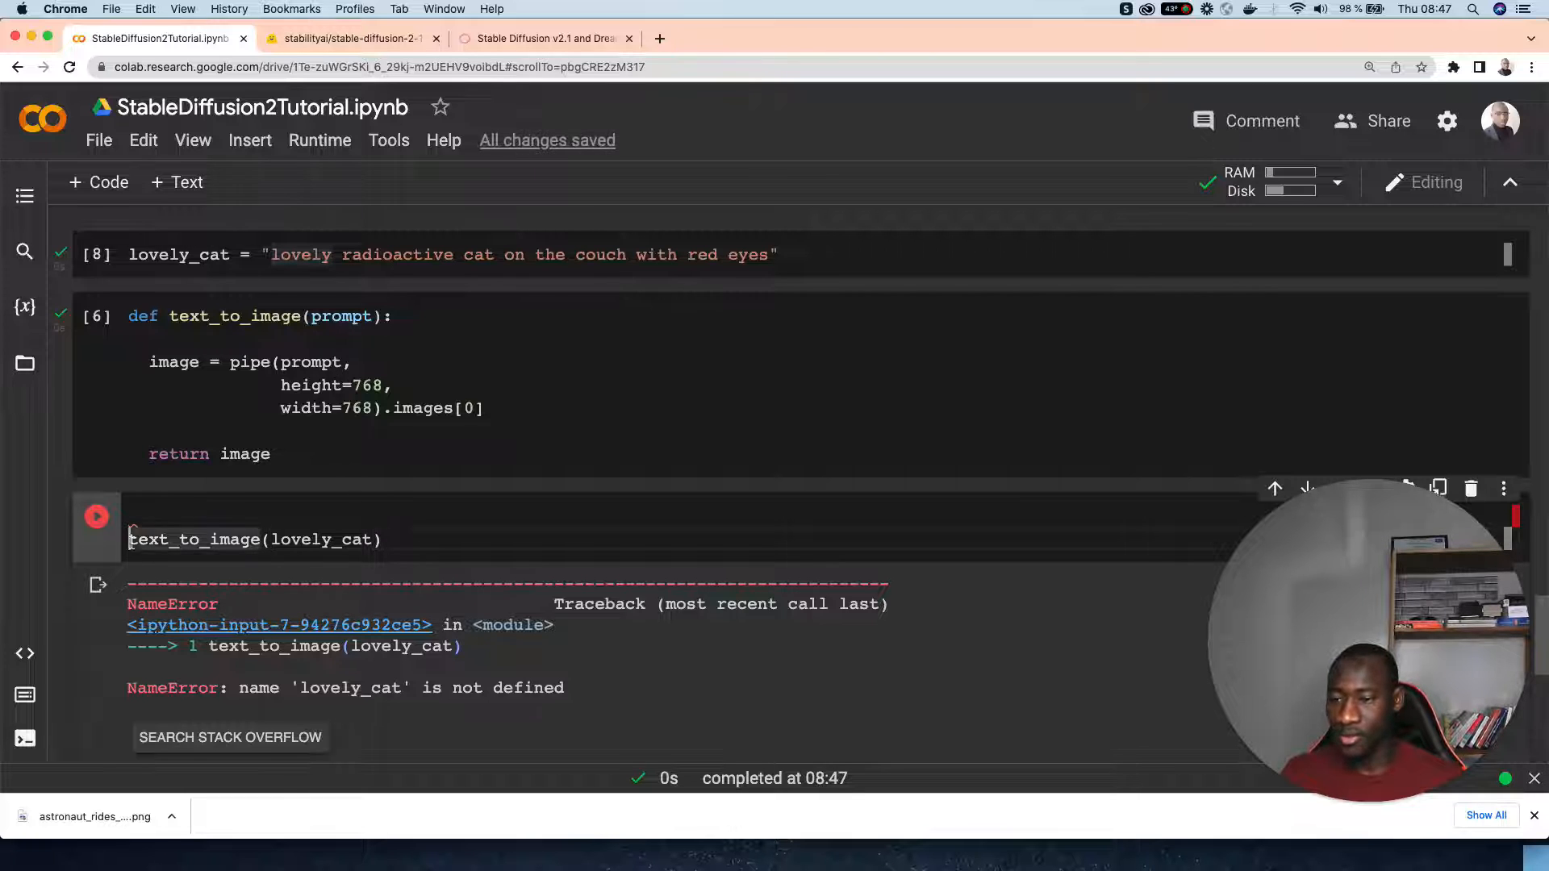
left_click(97, 515)
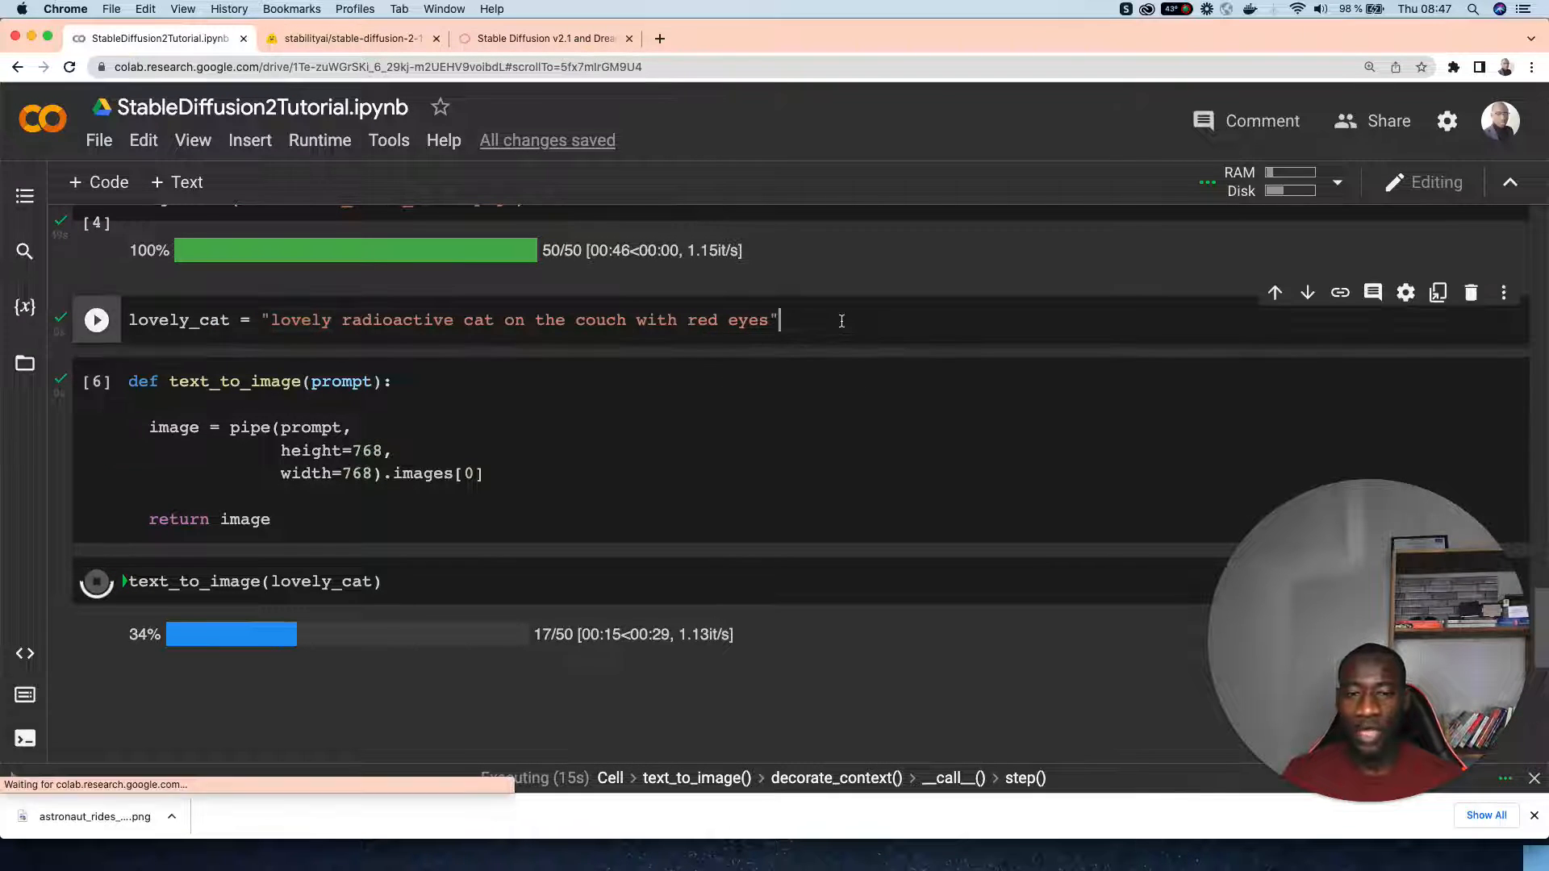
Wait for the red-eyed cat image to finish 50 steps and scroll through it.
scroll("down", 3)
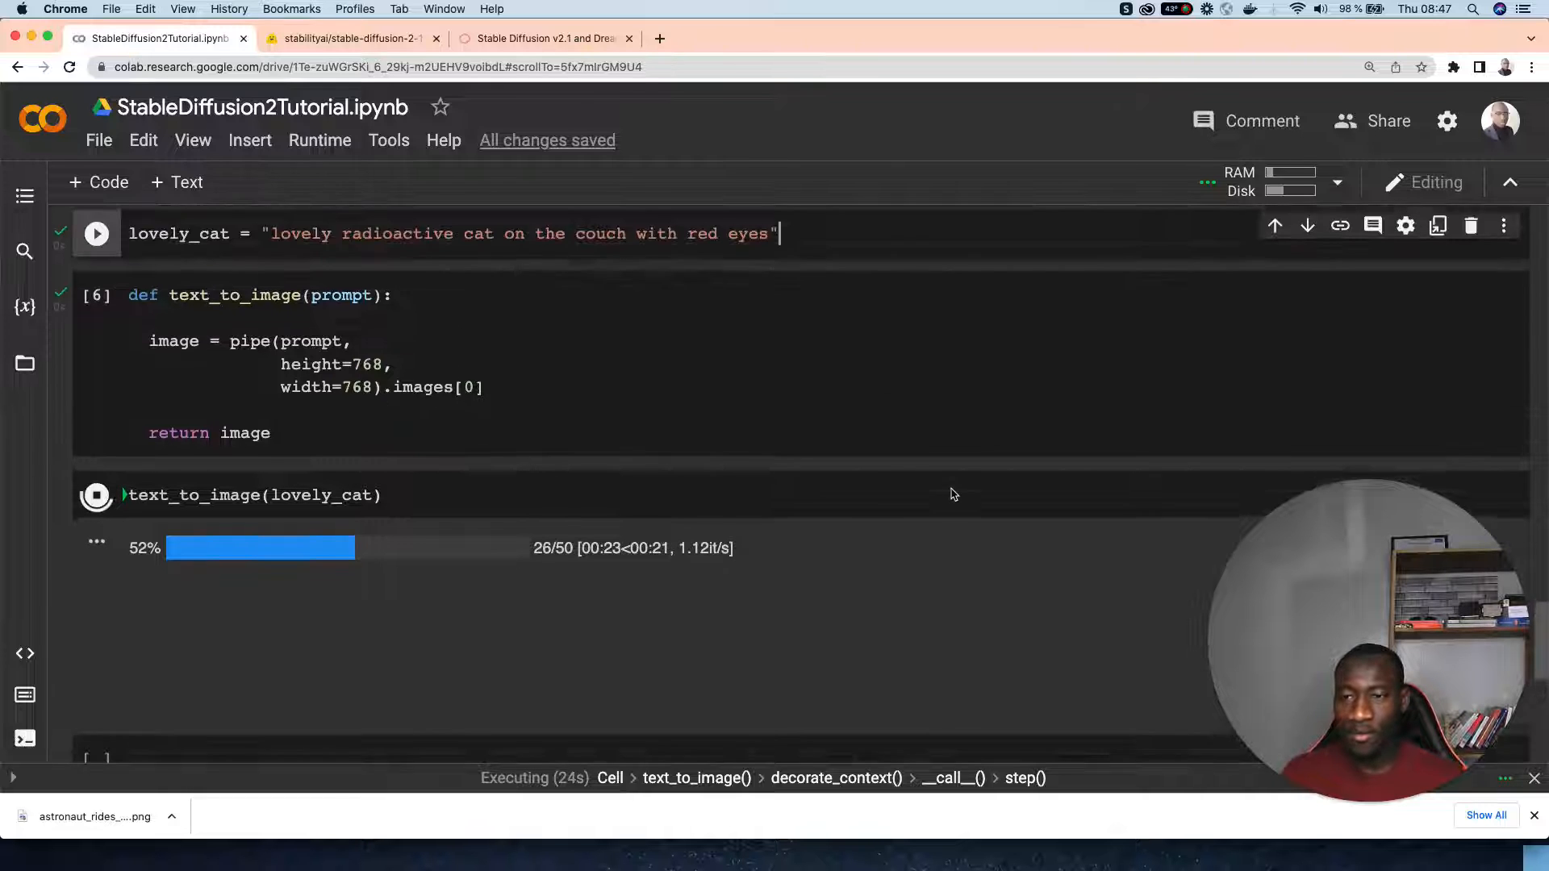
scroll("up", 3)
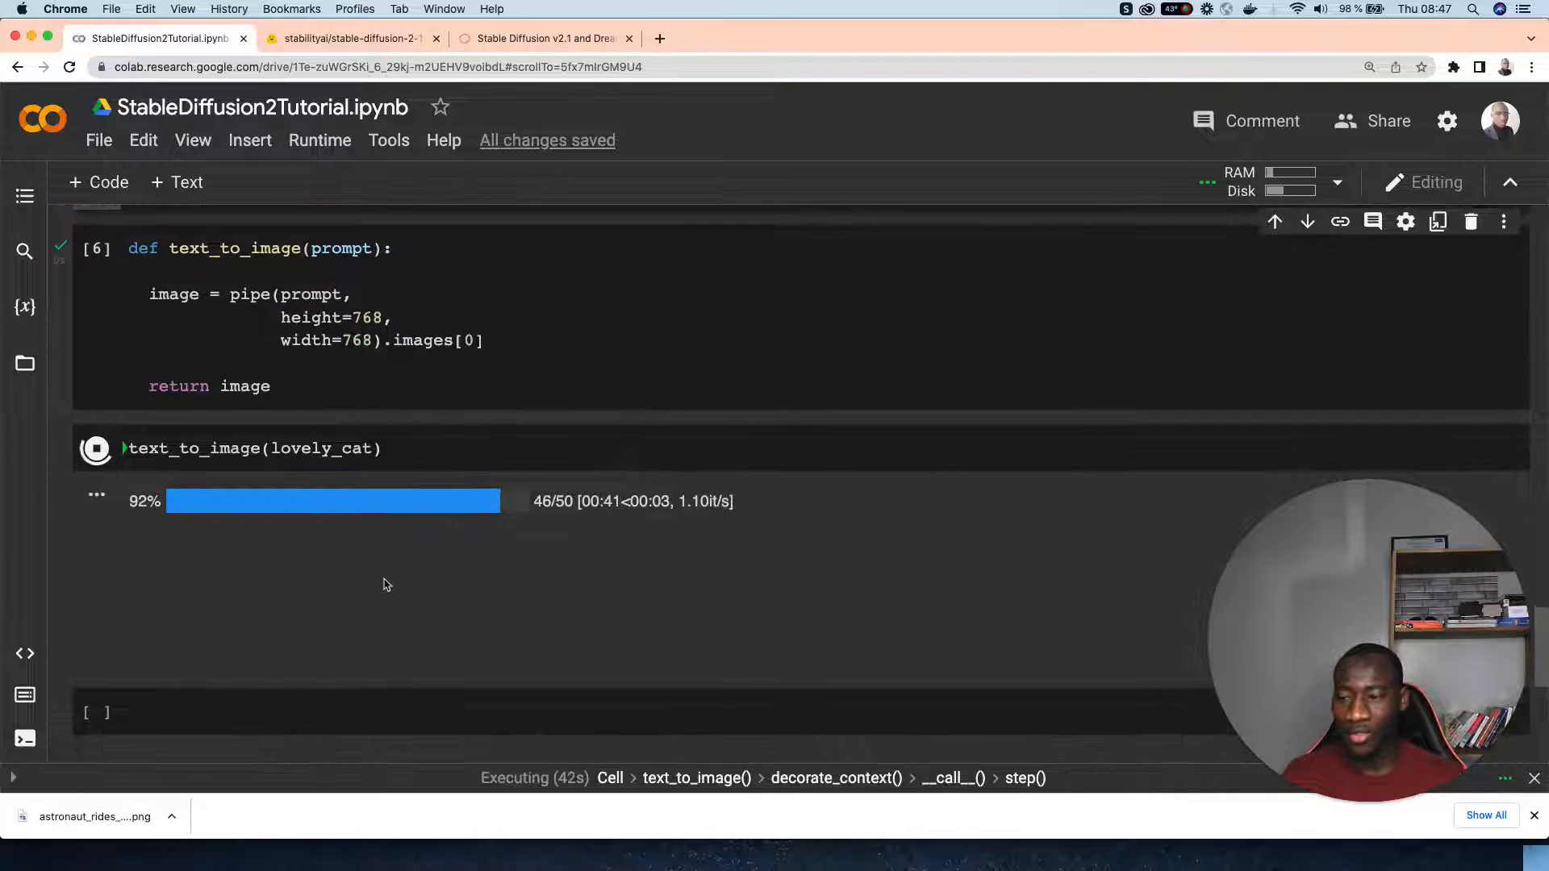
mouse_move(725, 637)
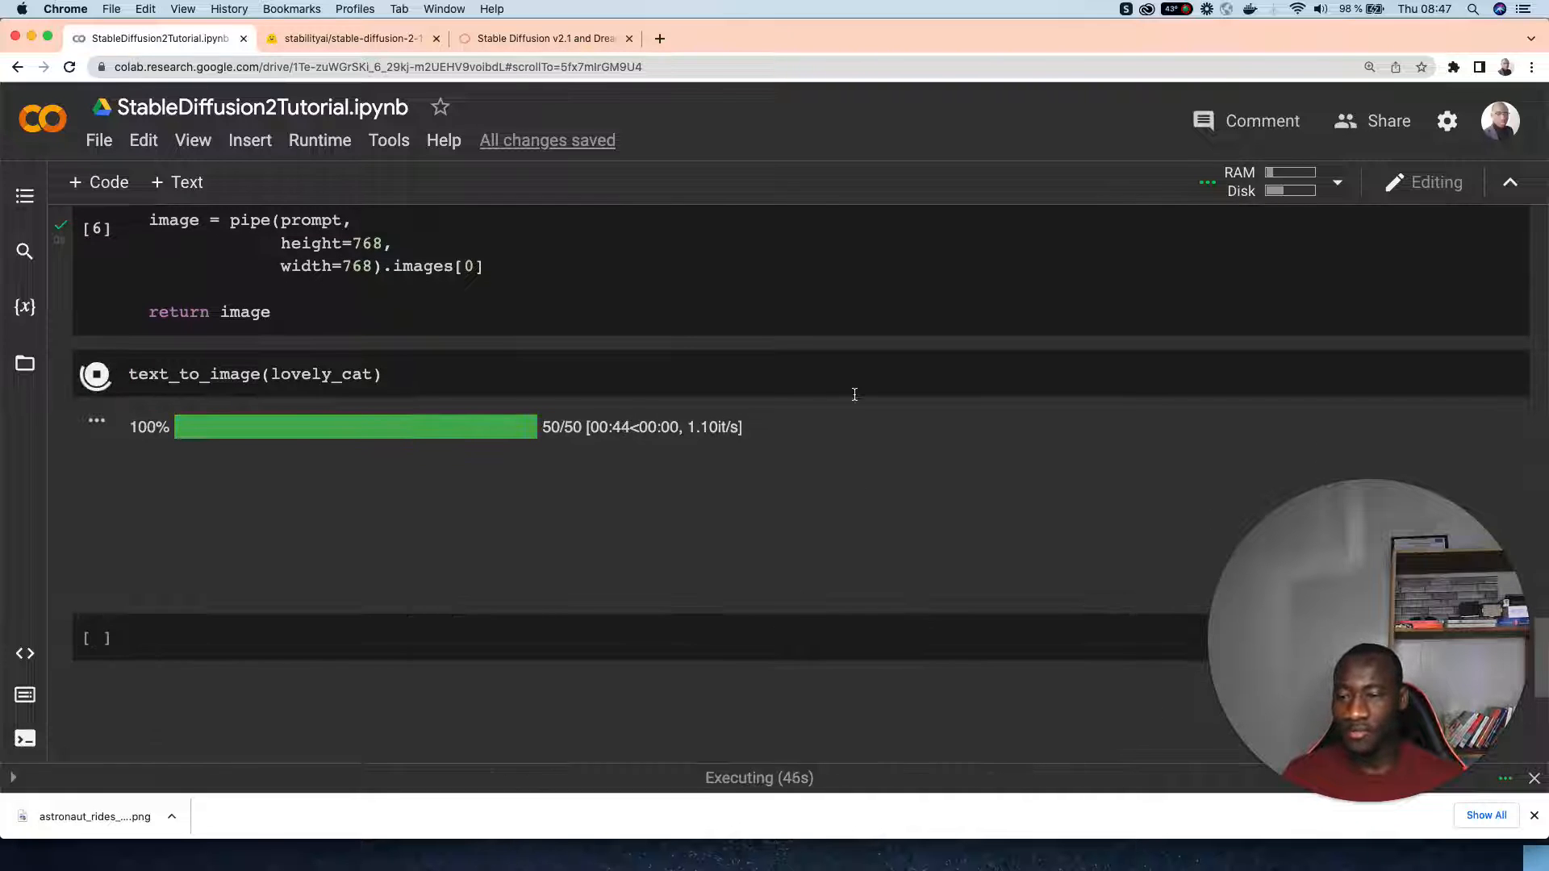
mouse_move(958, 514)
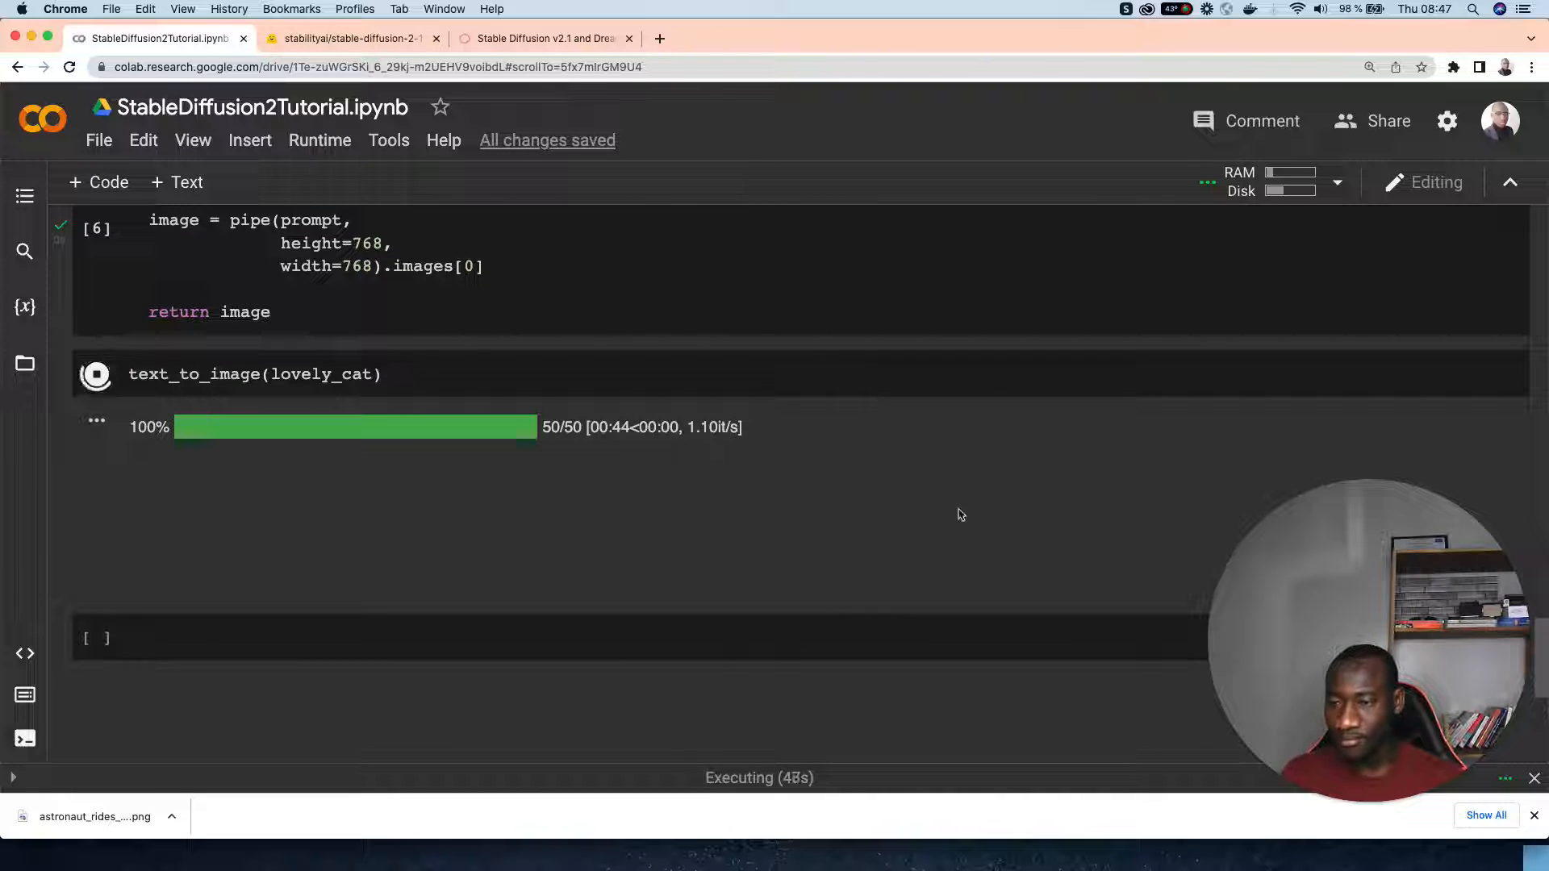
mouse_move(937, 449)
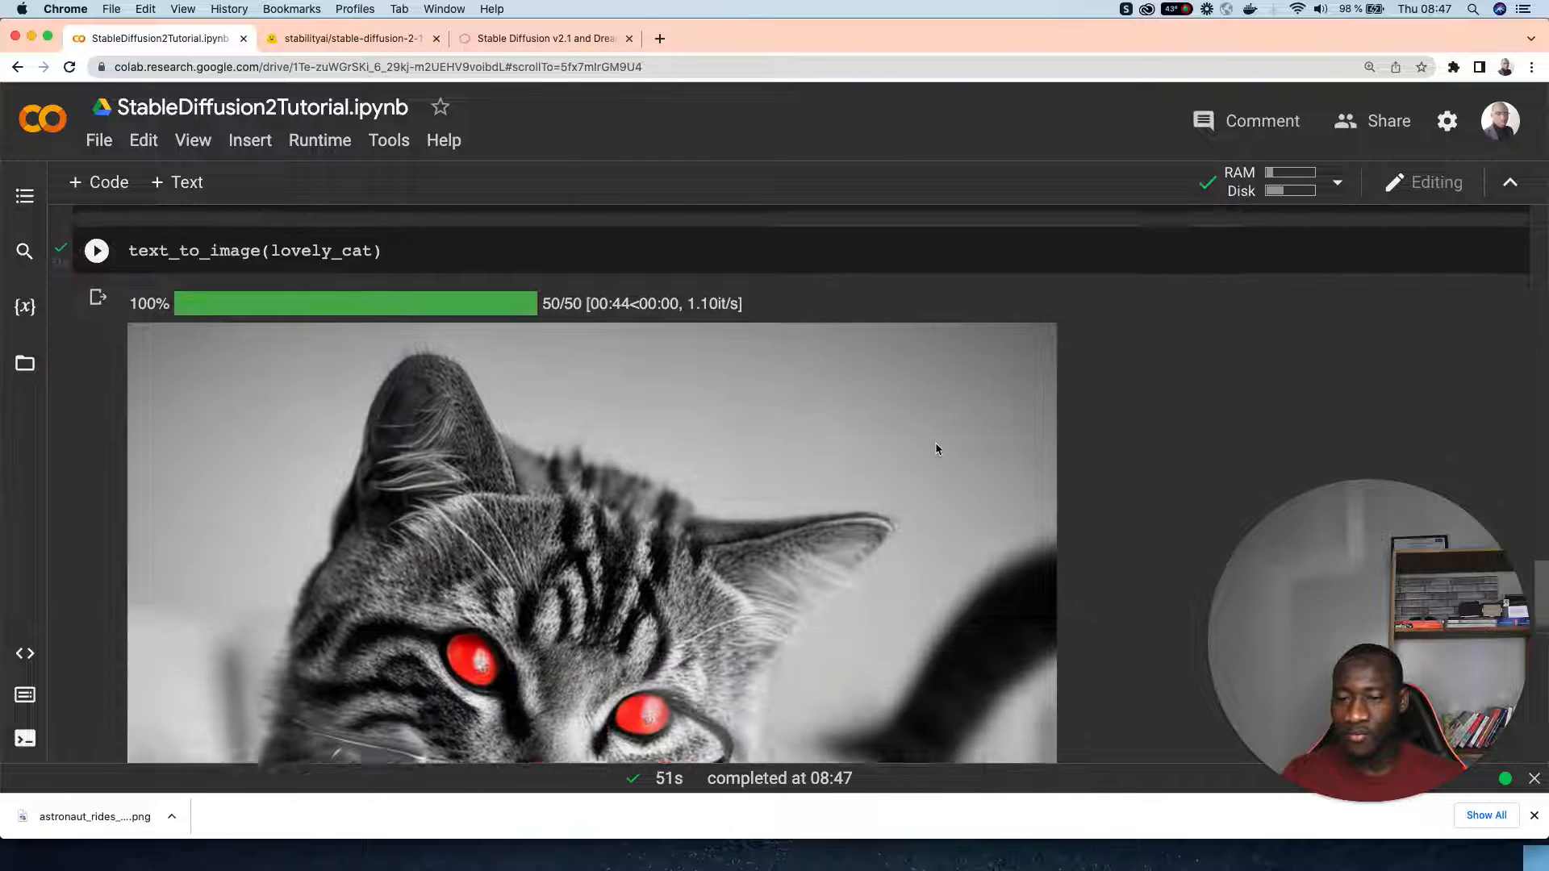
scroll("down", 3)
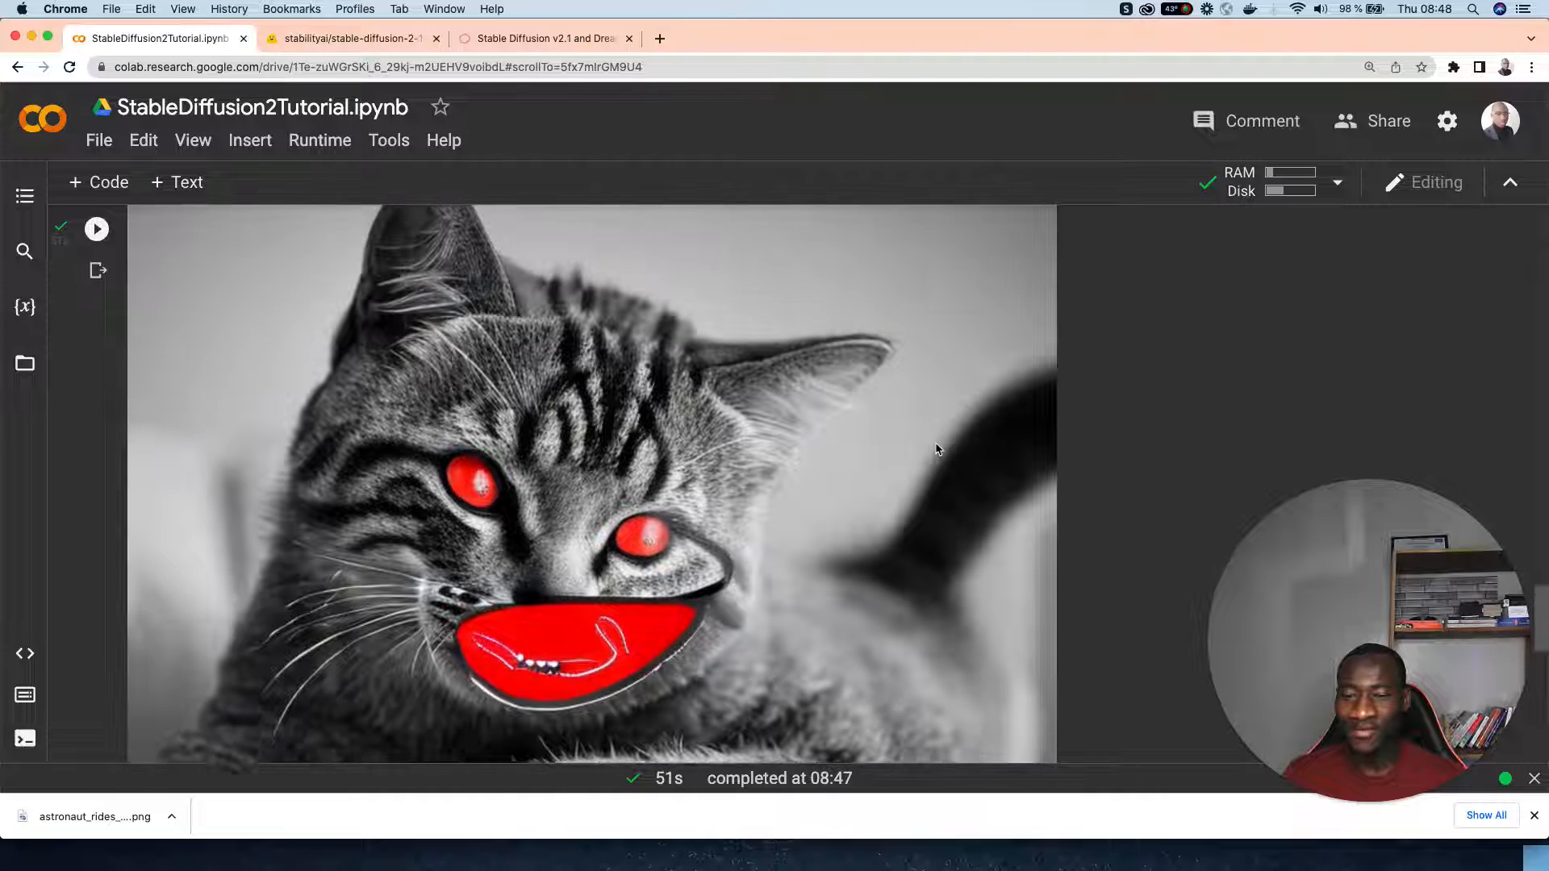
scroll("down", 3)
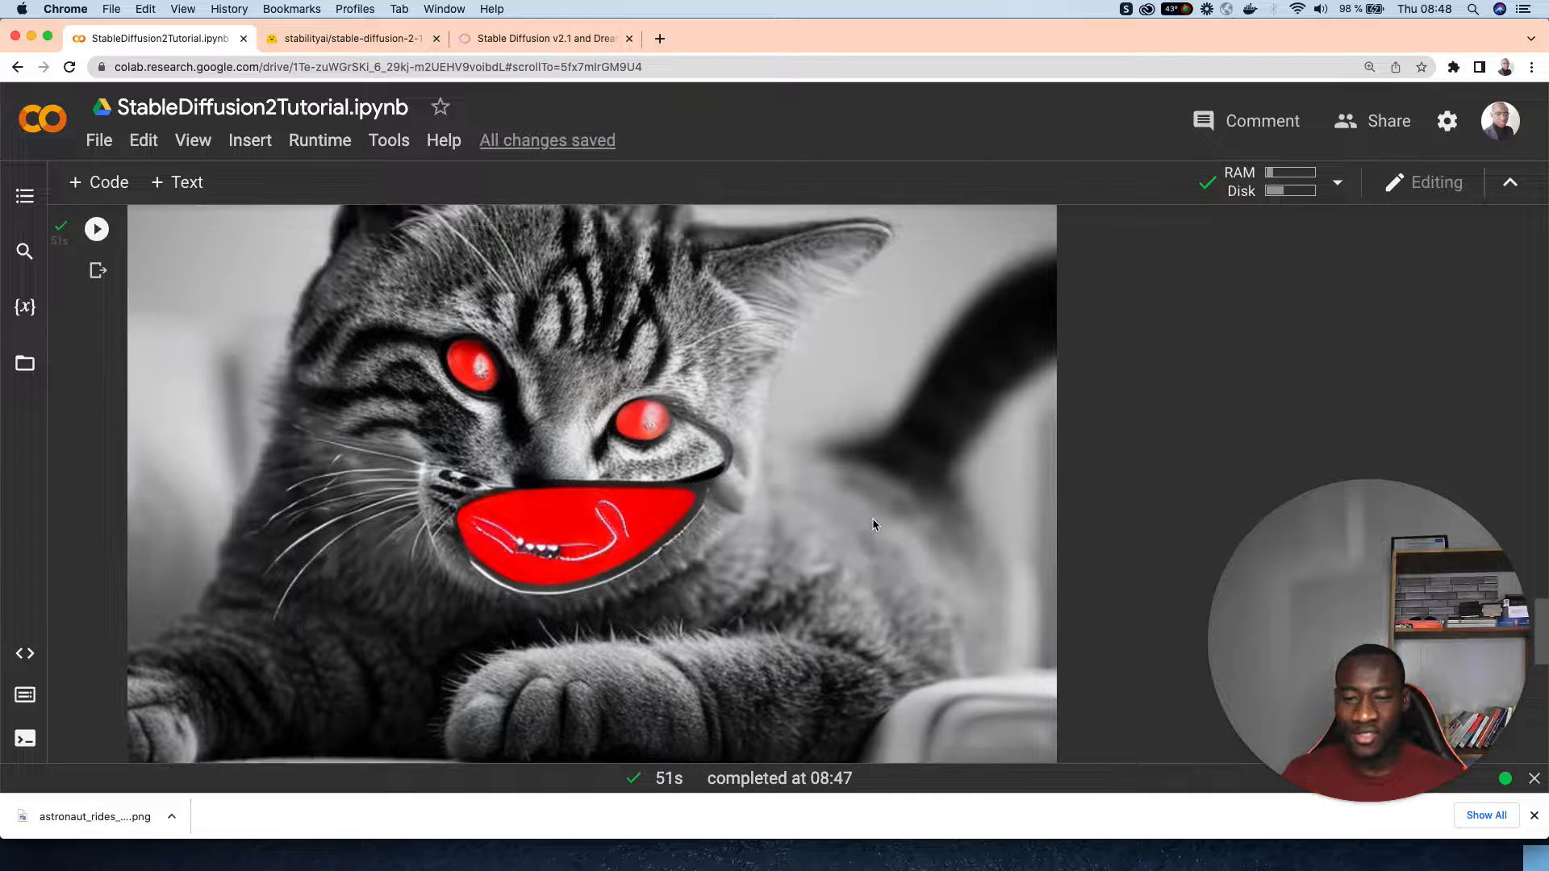
scroll("up", 3)
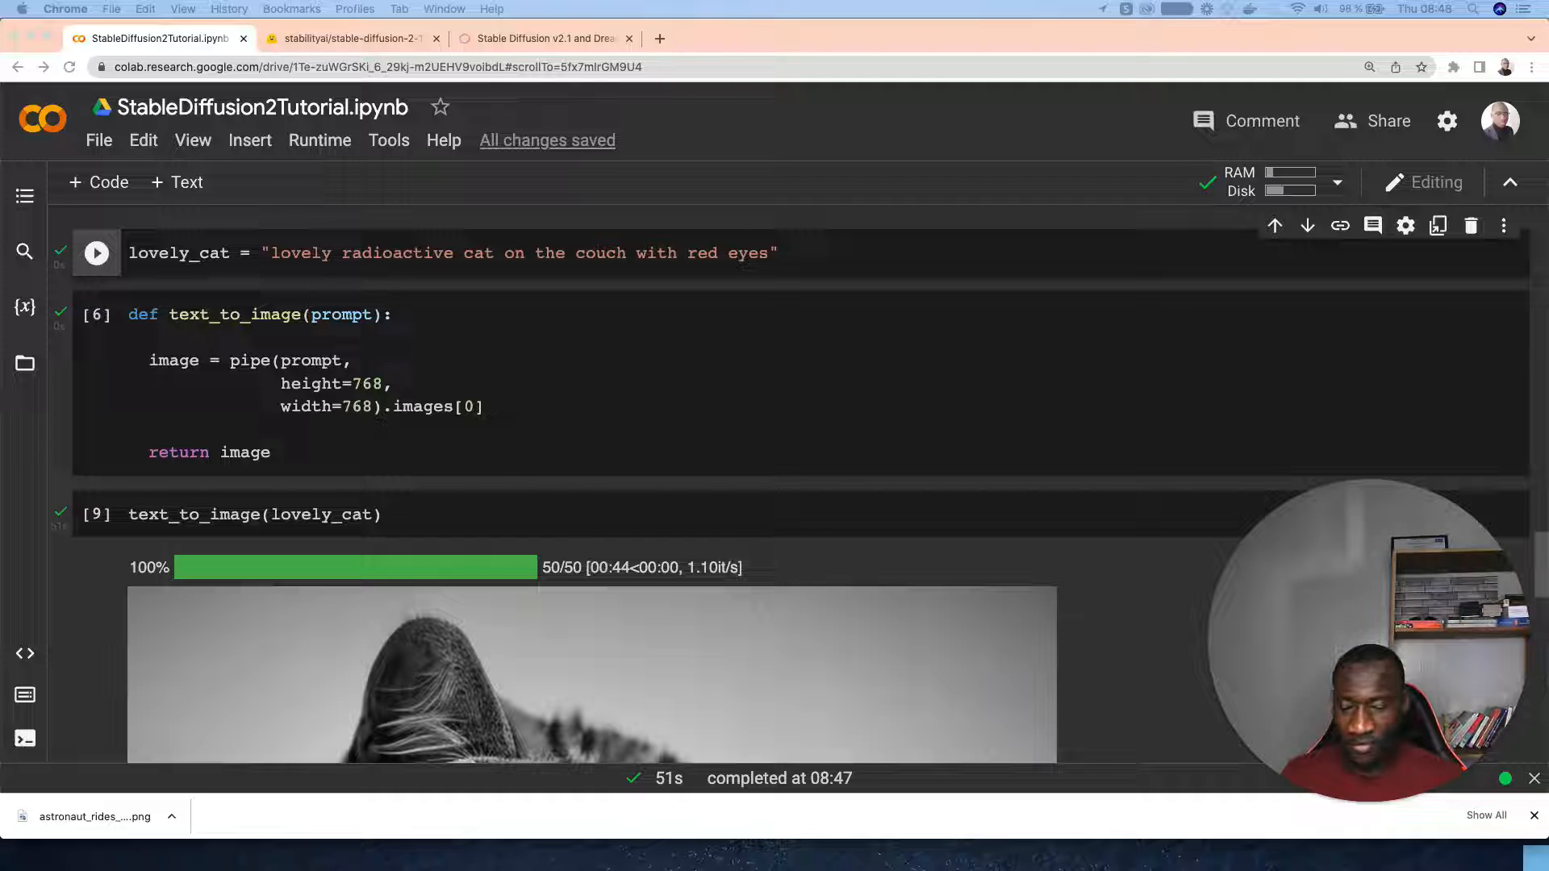
mouse_move(523, 278)
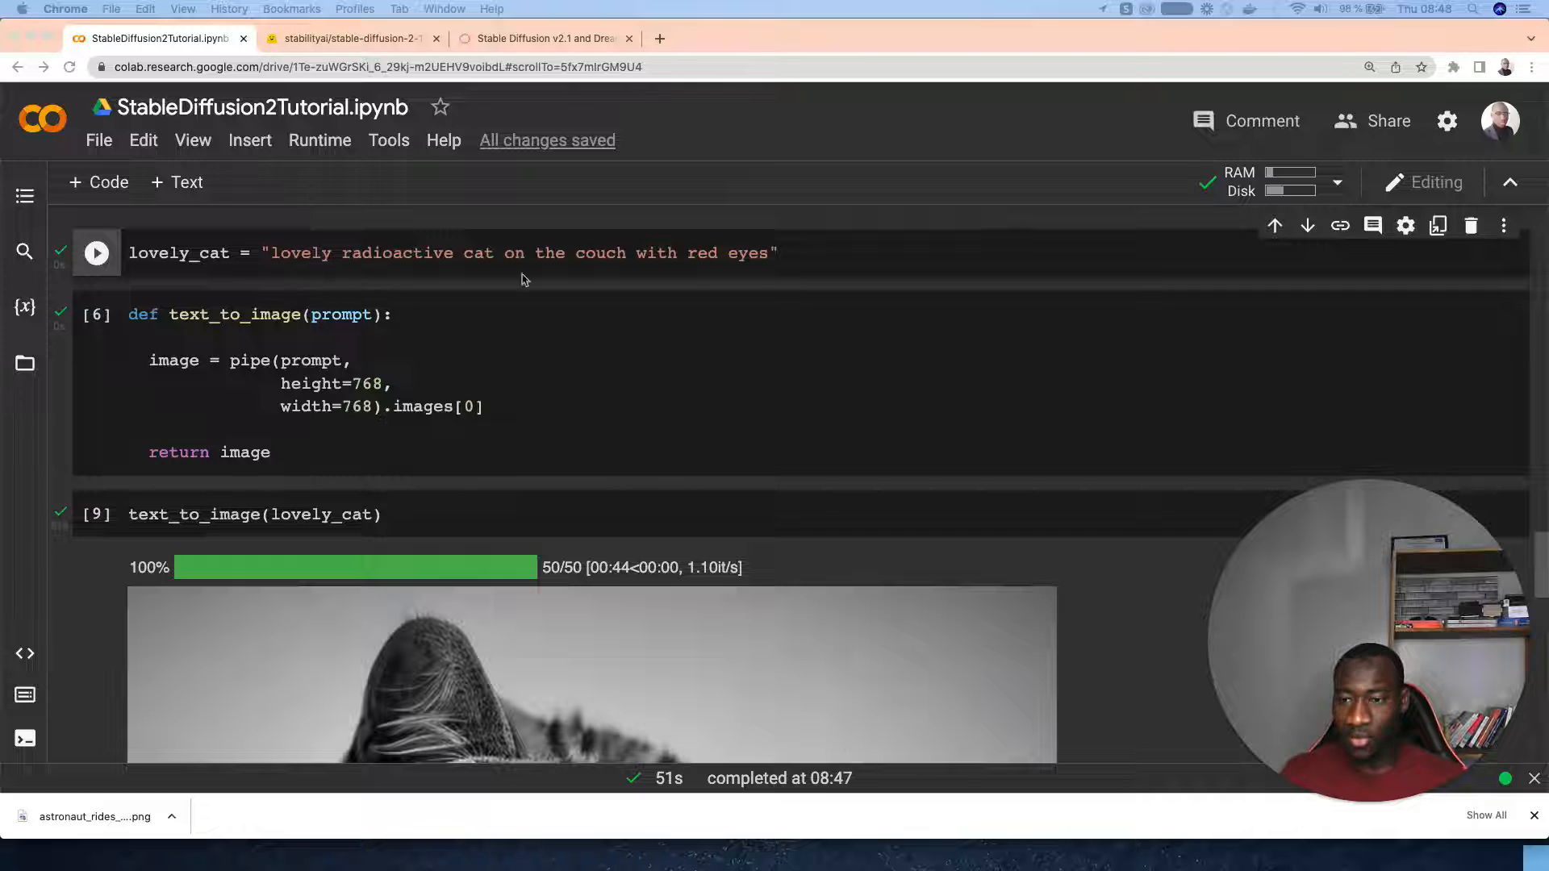
Add the futuristic_cars prompt (Sahara desert, Qatar tower) and a new generation call cell.
type("futuristic_cars = \"futuristic cars in the sahara desert with qatar tower in the background\"")
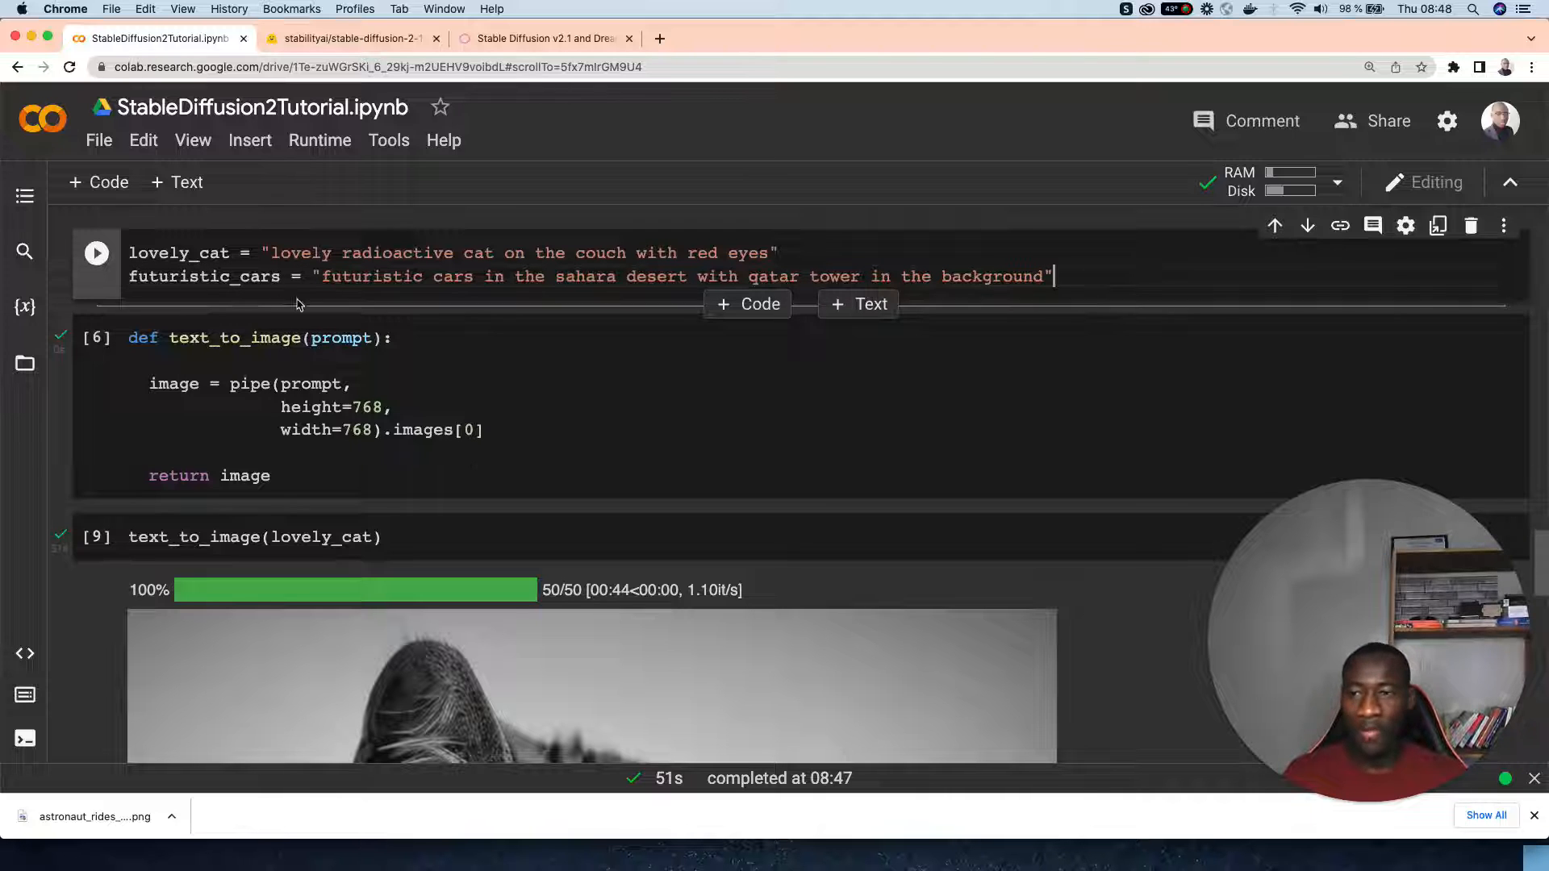
scroll("down", 3)
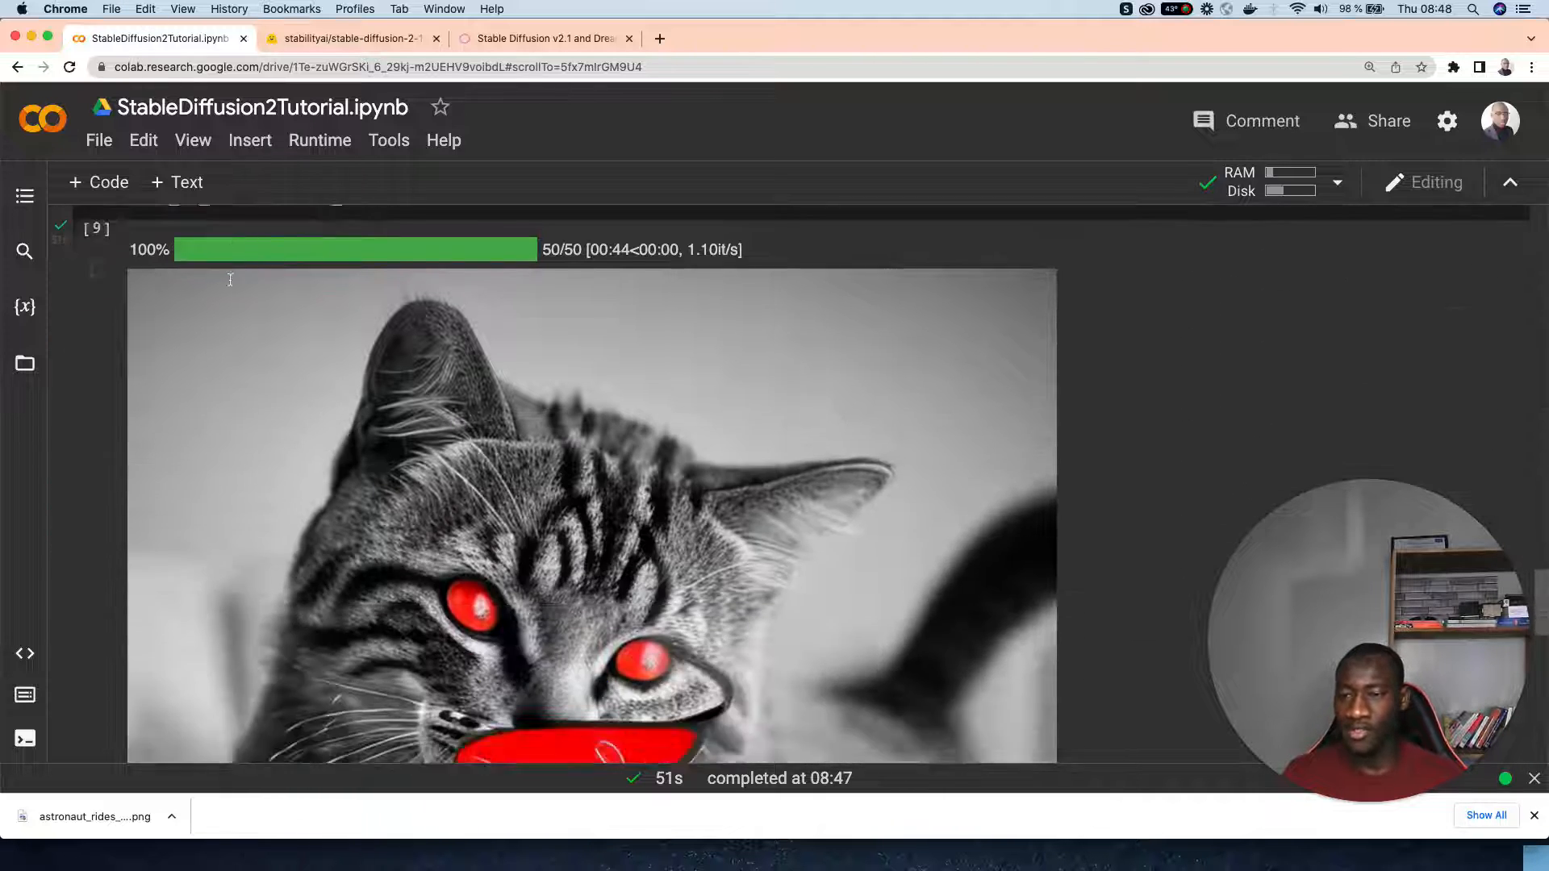
scroll("up", 3)
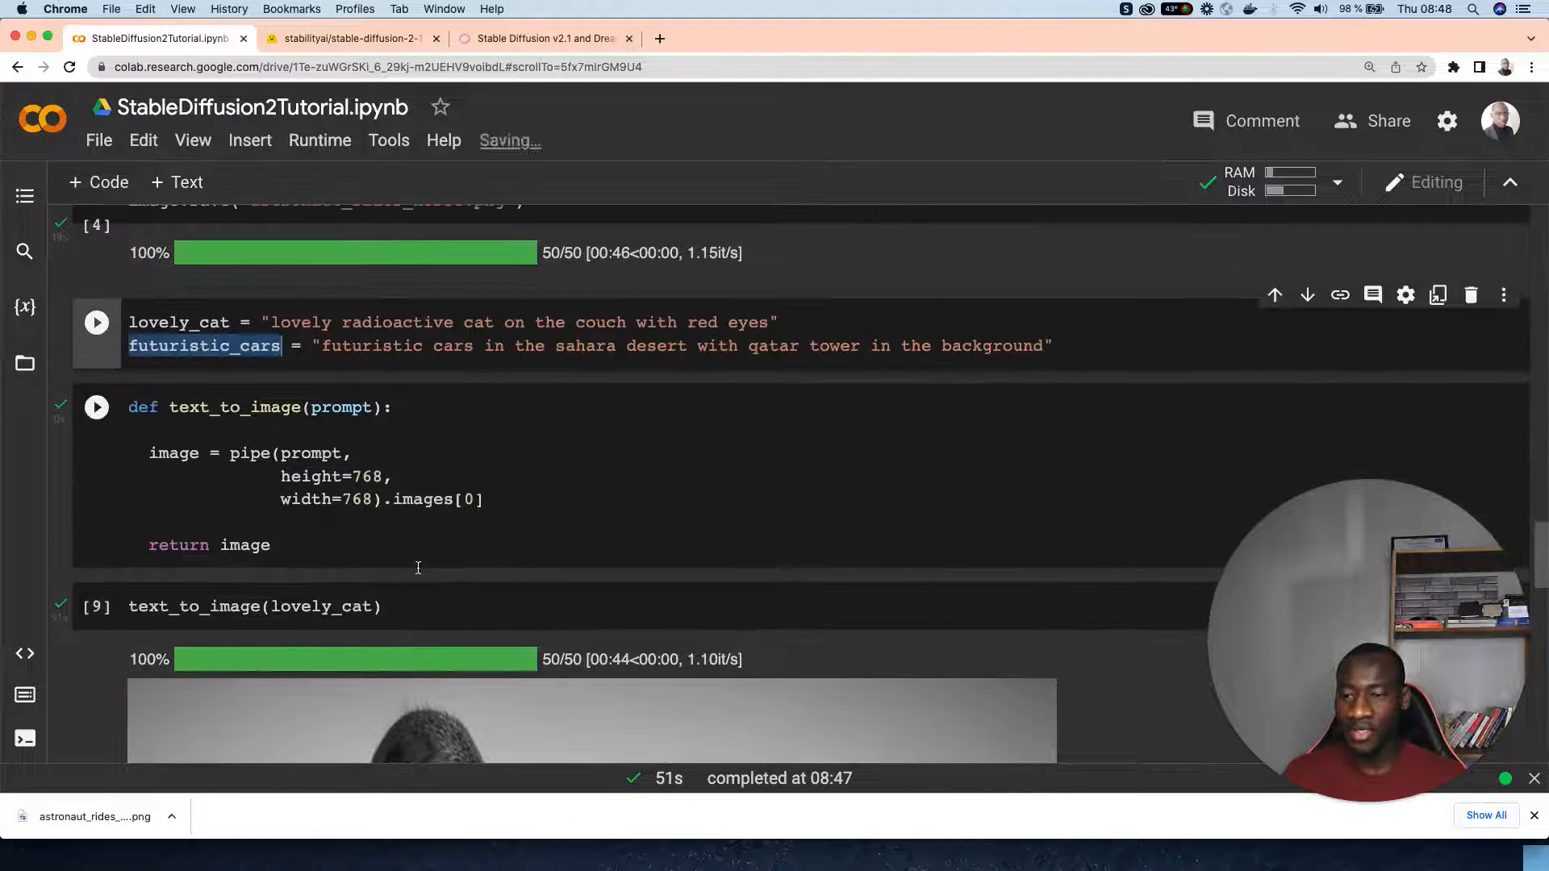
scroll("down", 3)
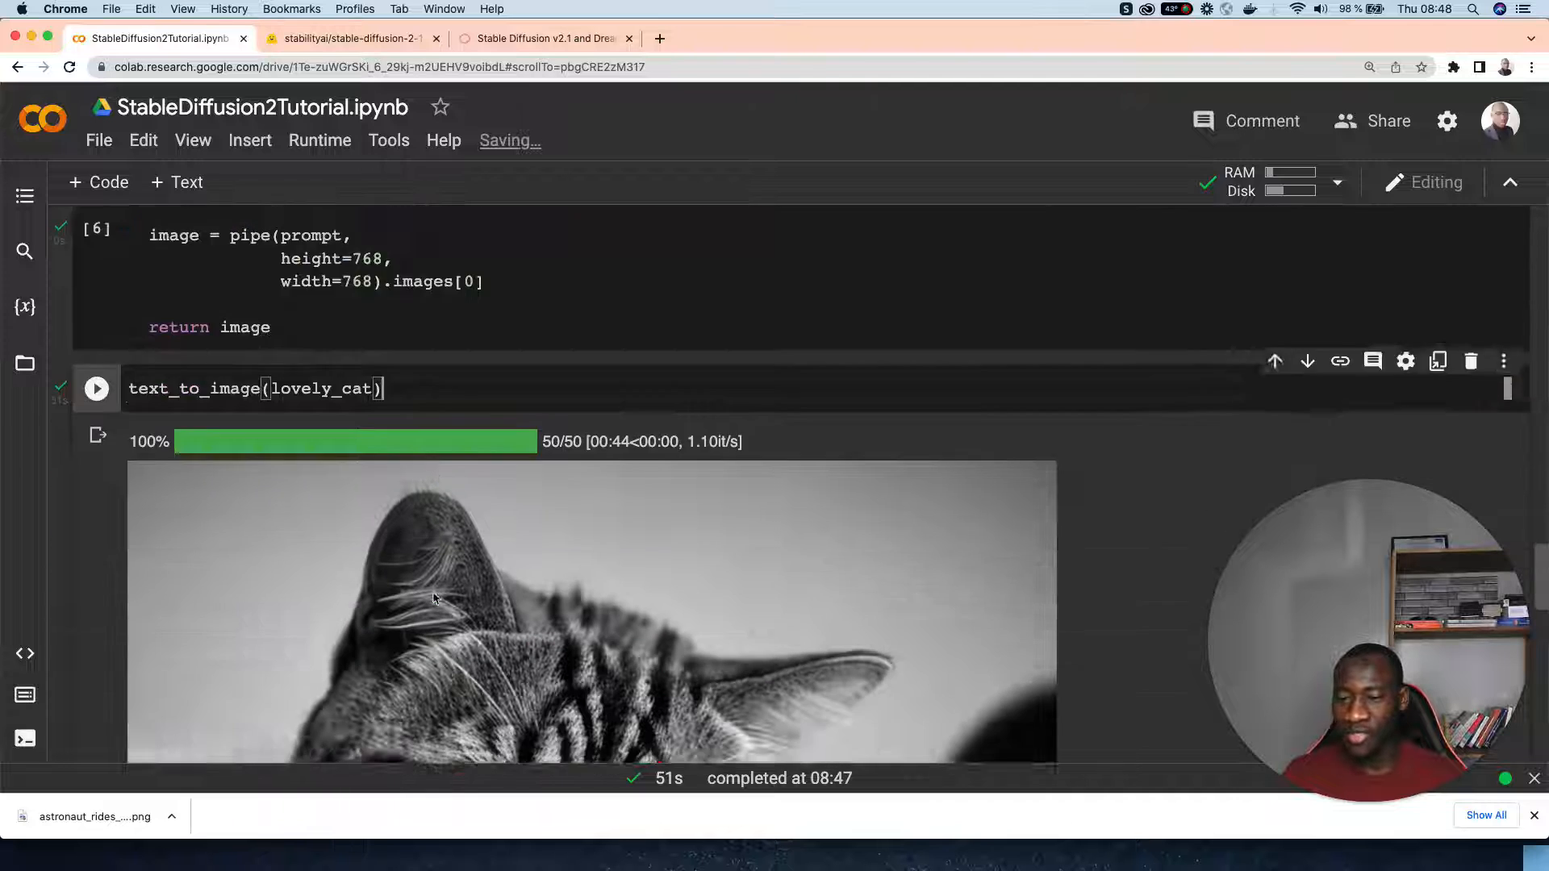
scroll("down", 3)
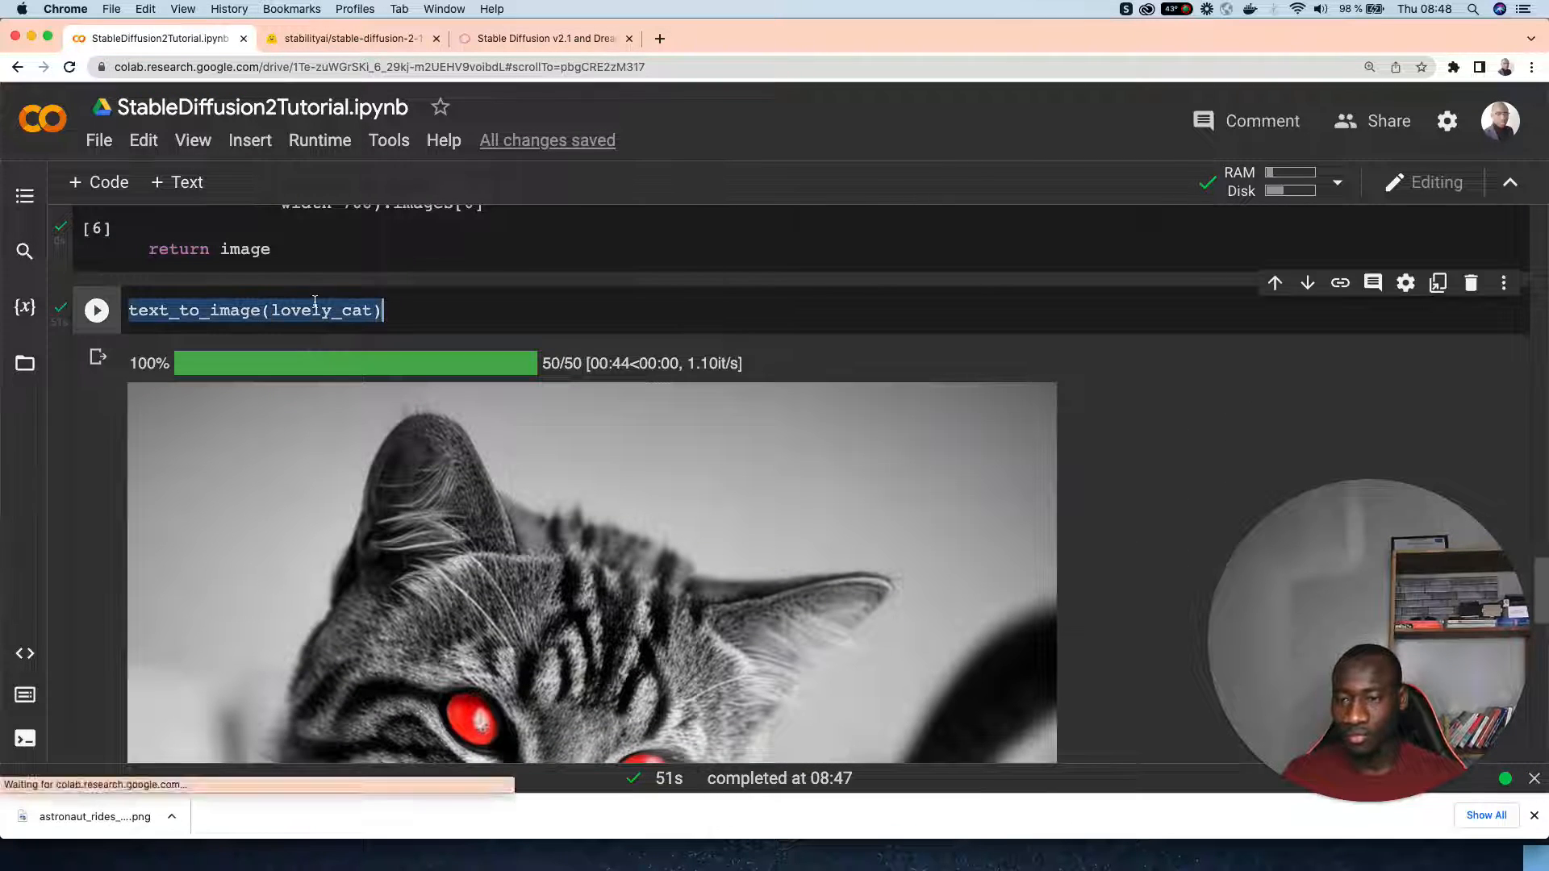
scroll("down", 3)
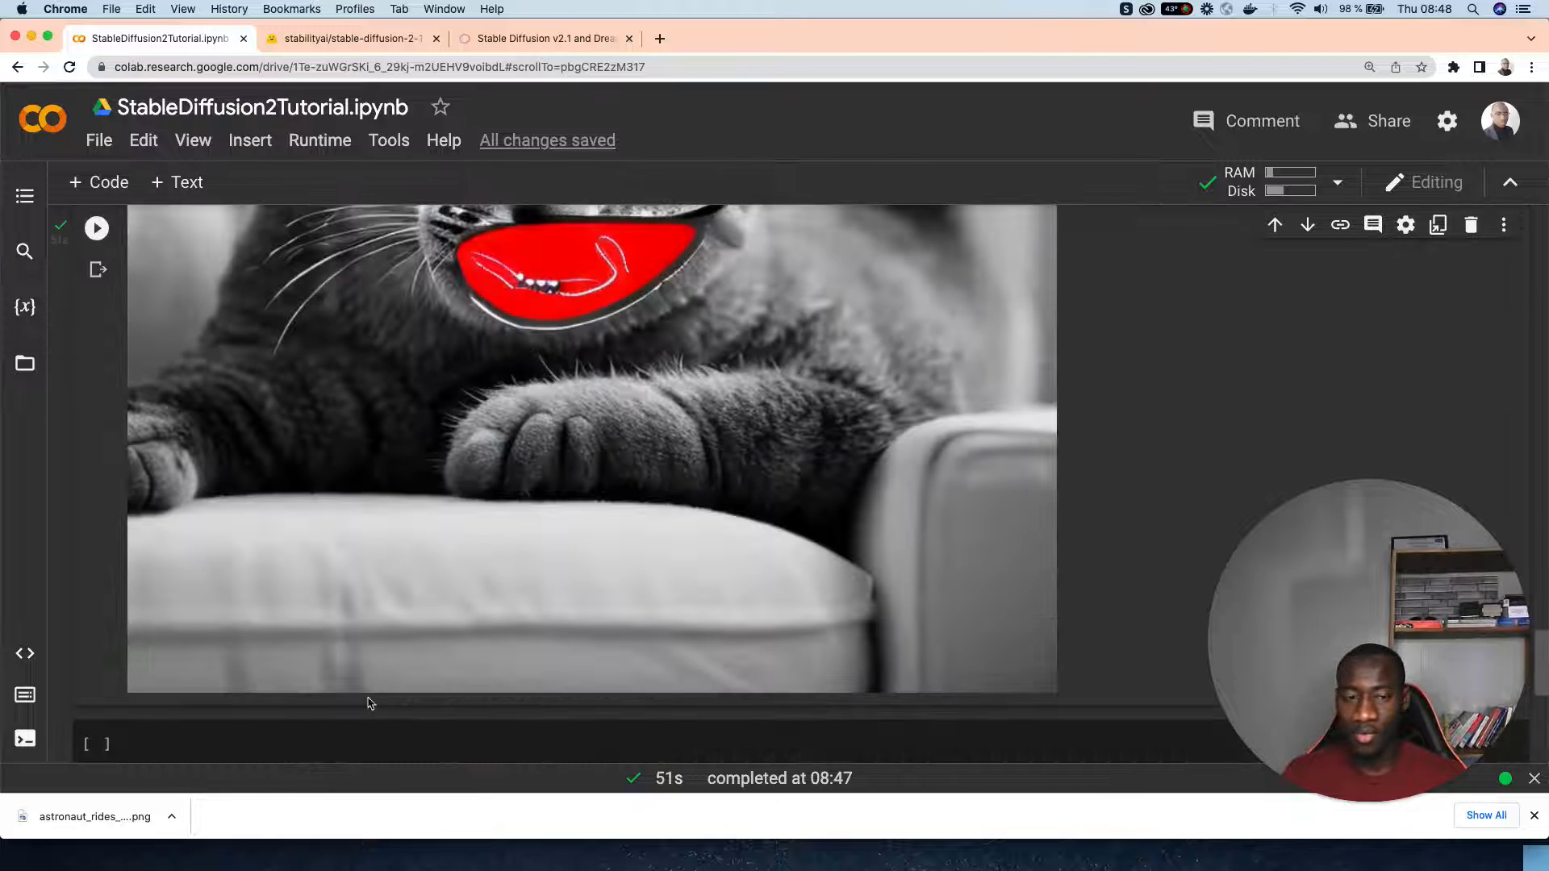
scroll("up", 3)
type("text_to_image(lovely_cat)")
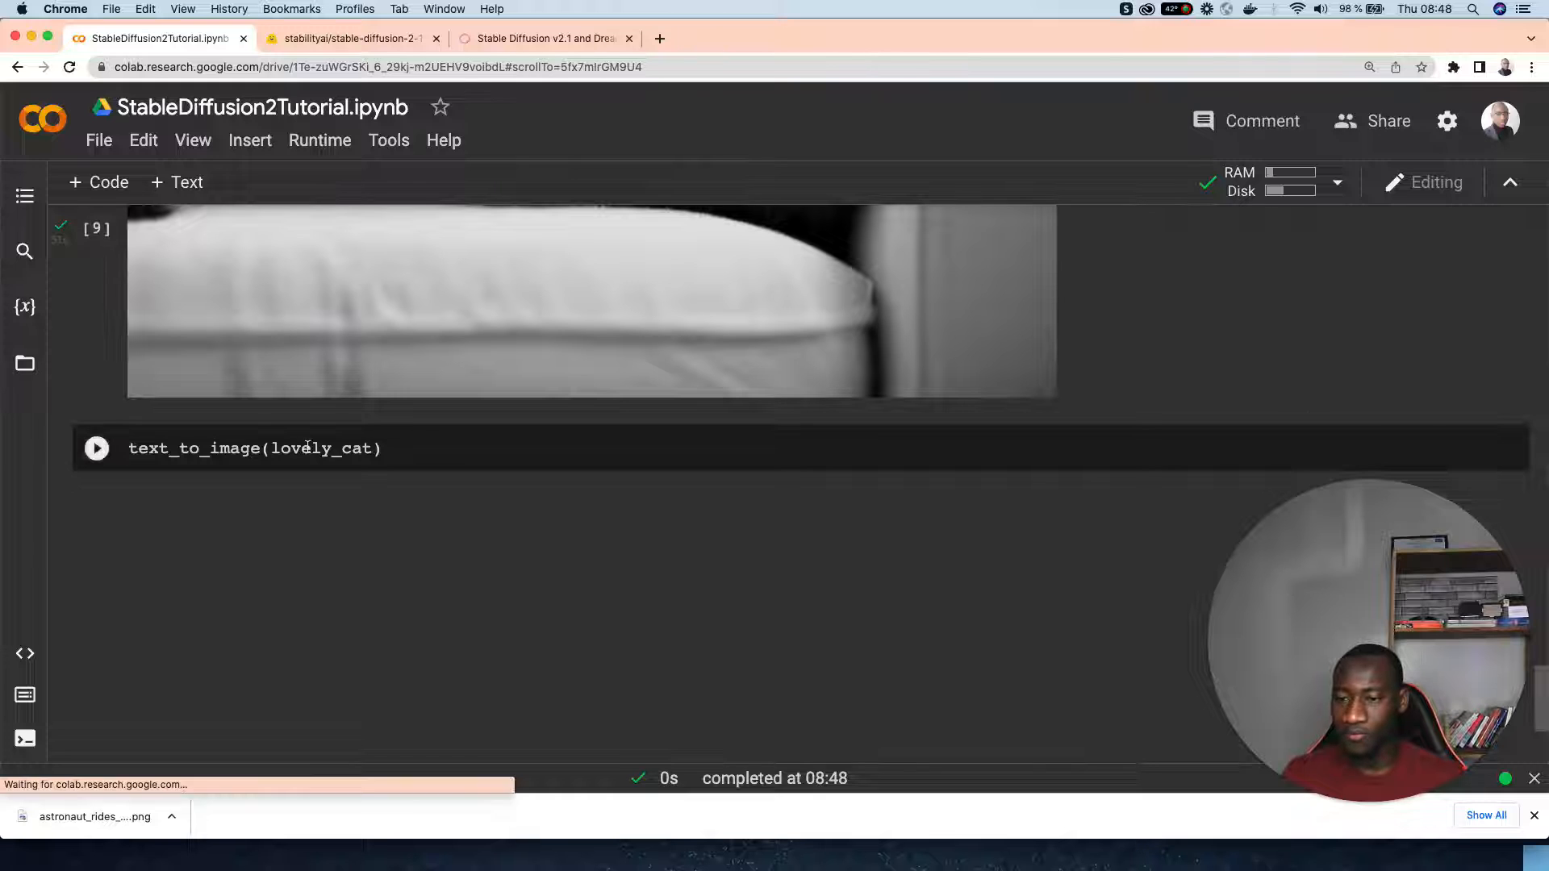
Run text_to_image(futuristic_cars) to produce the desert car scene in 51 seconds.
left_click(296, 448)
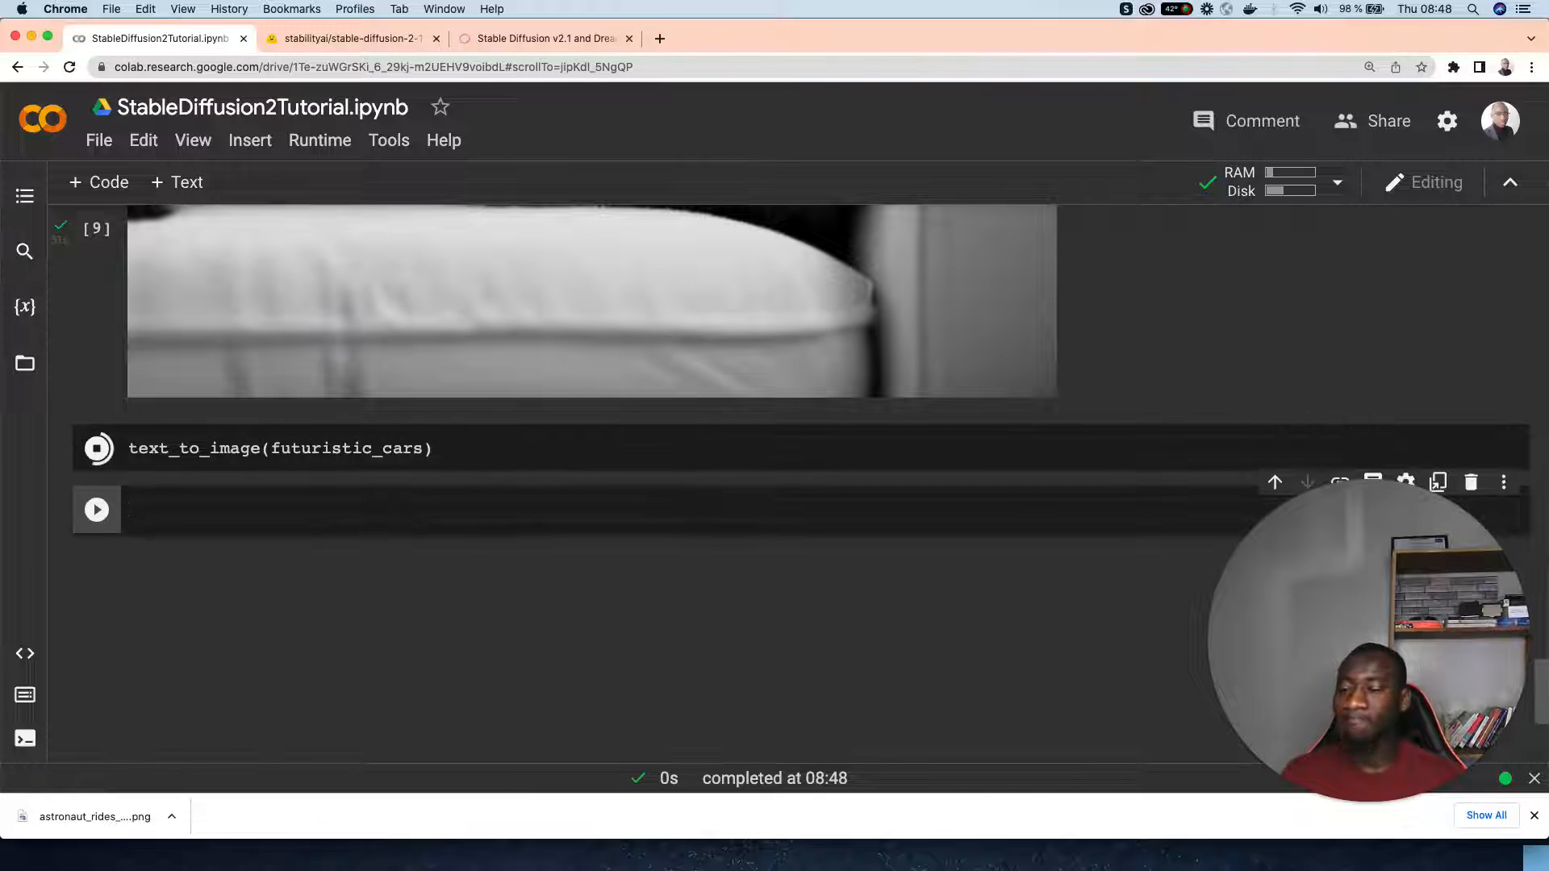
left_click(97, 447)
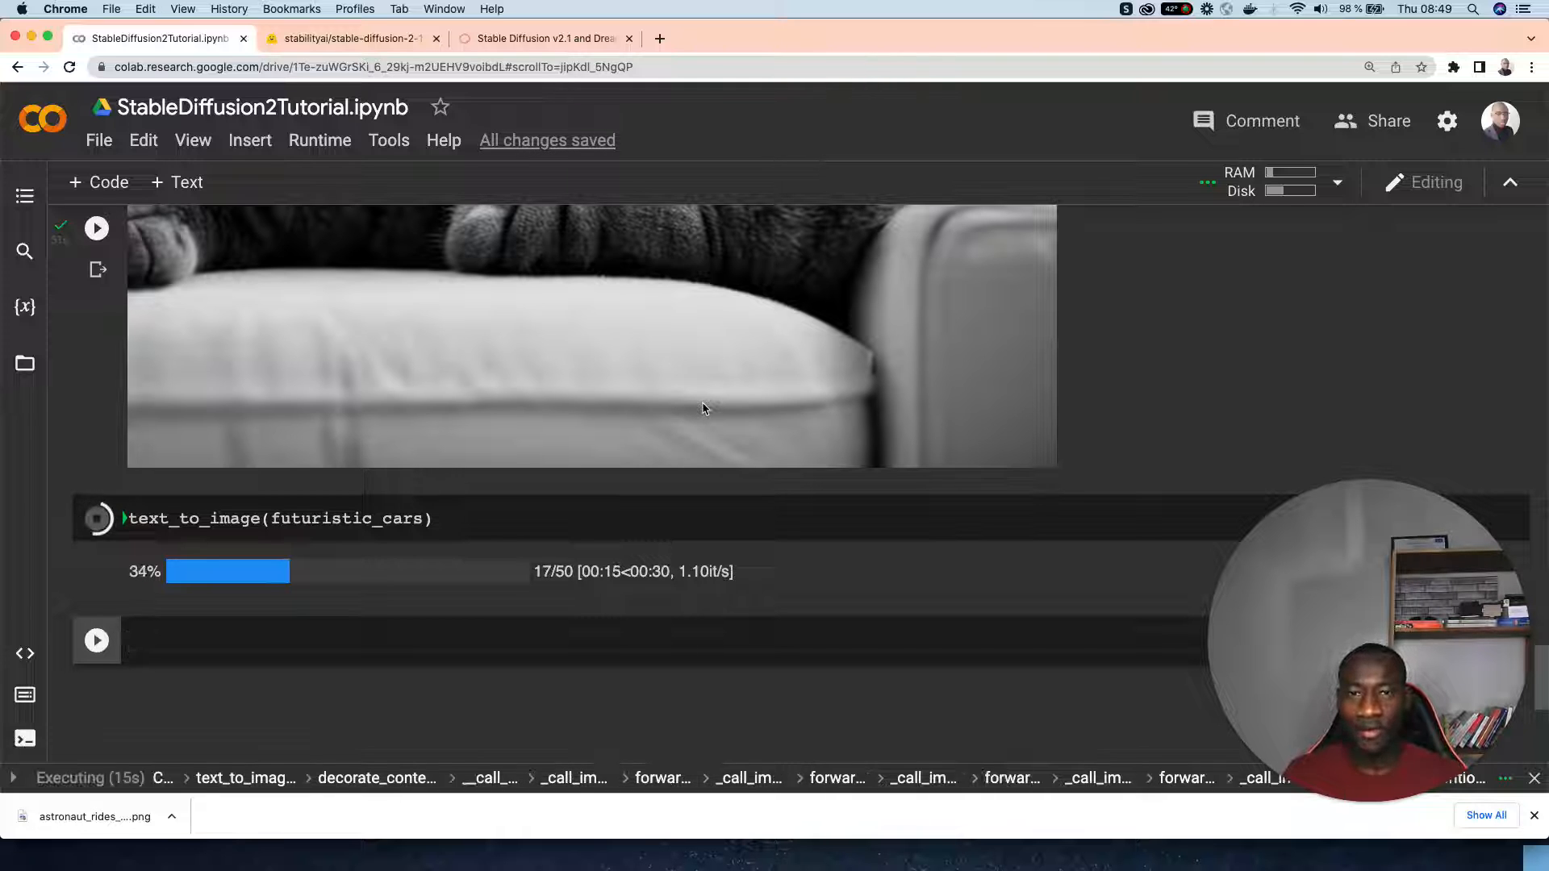
mouse_move(692, 356)
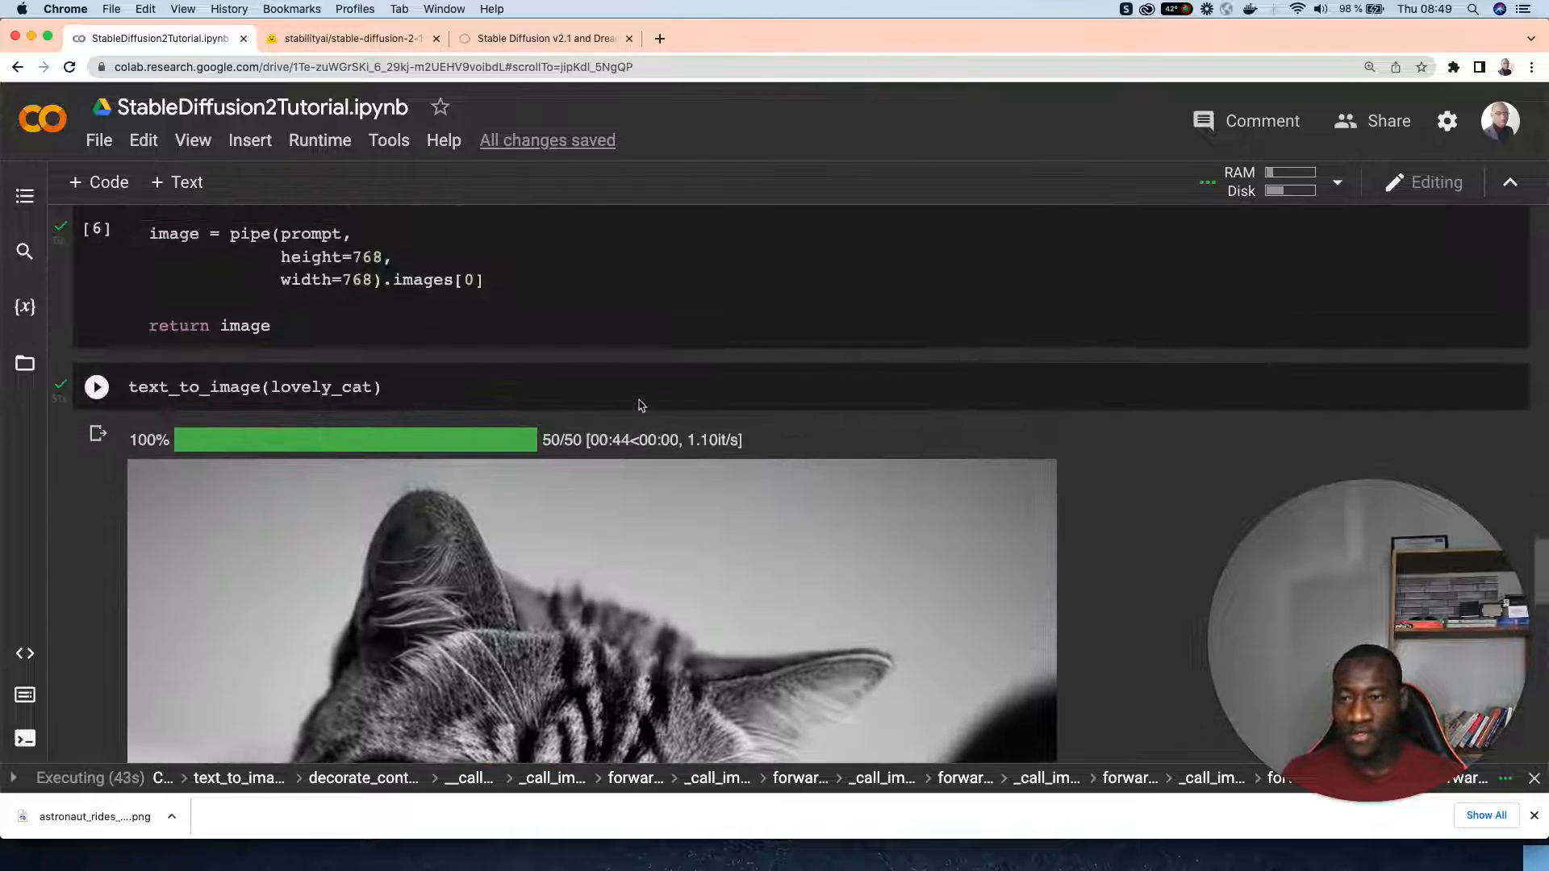
scroll("up", 3)
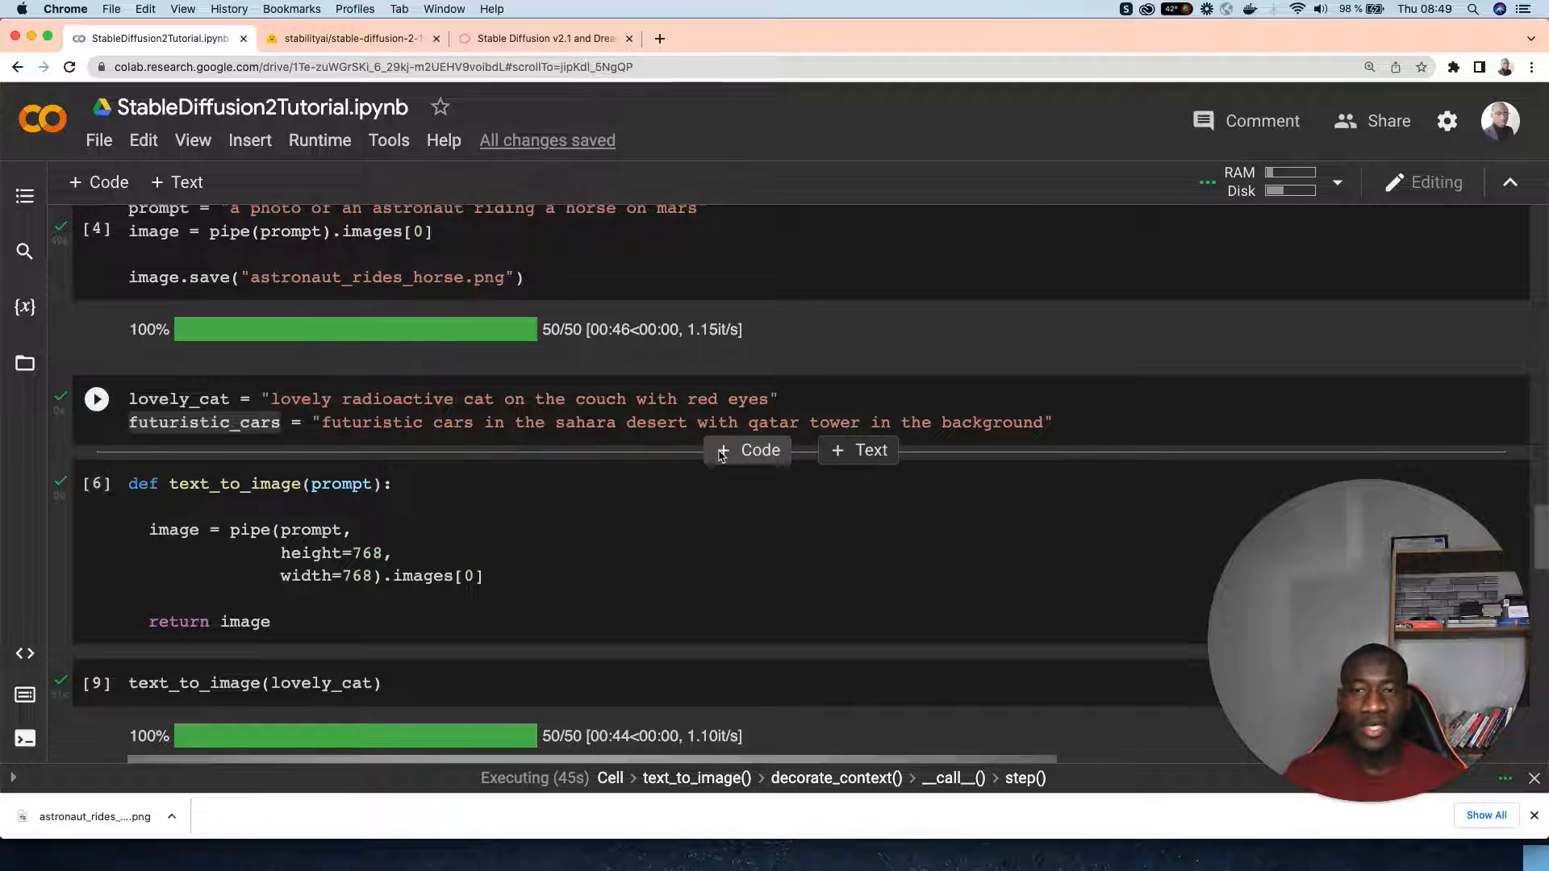
scroll("down", 3)
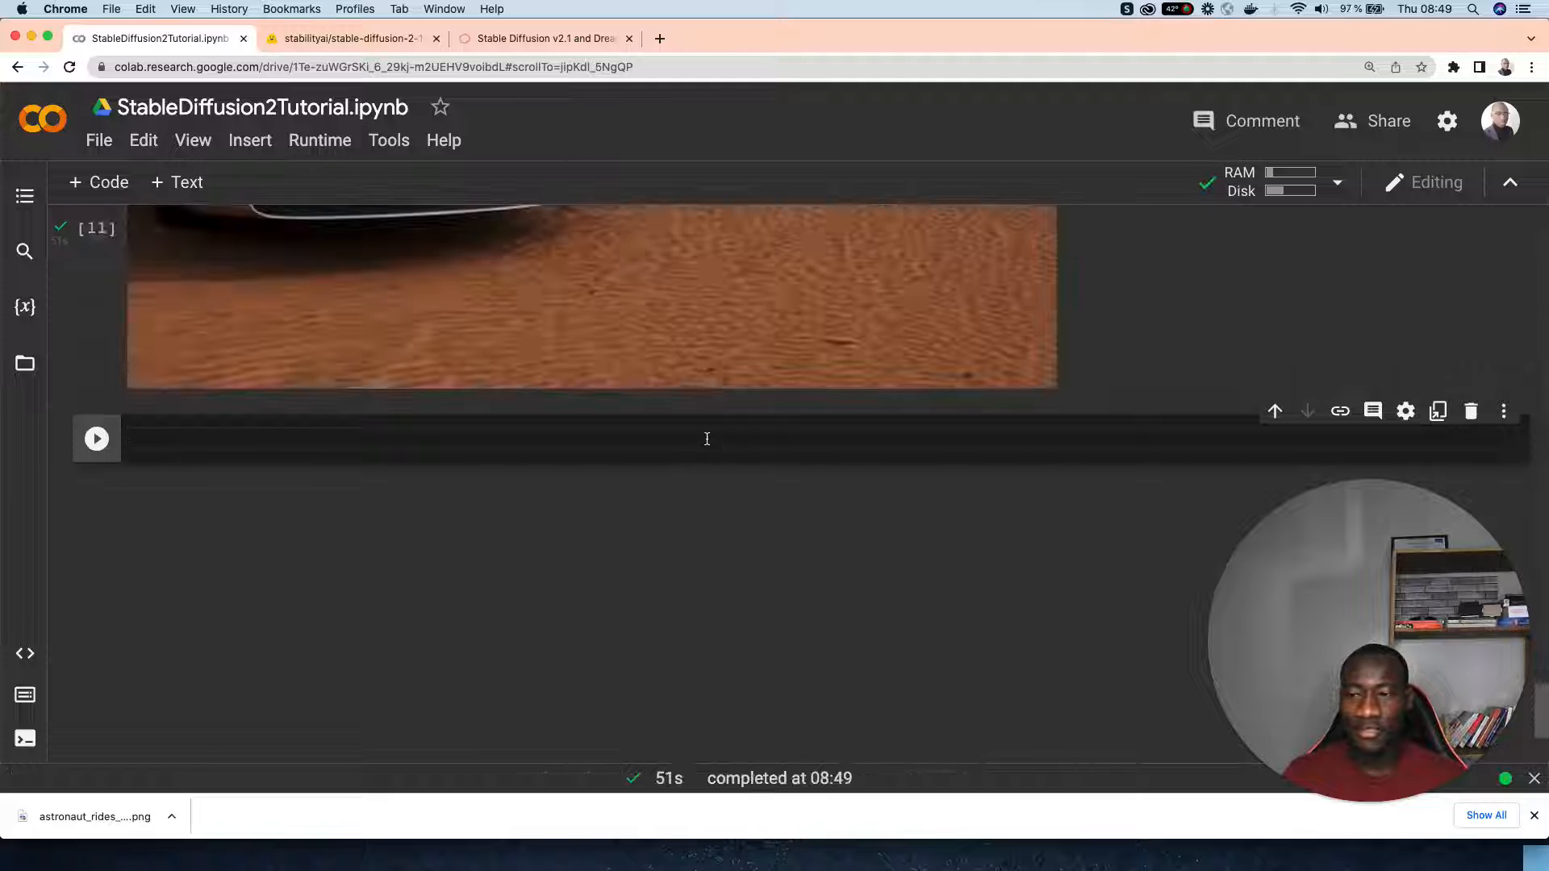
scroll("up", 3)
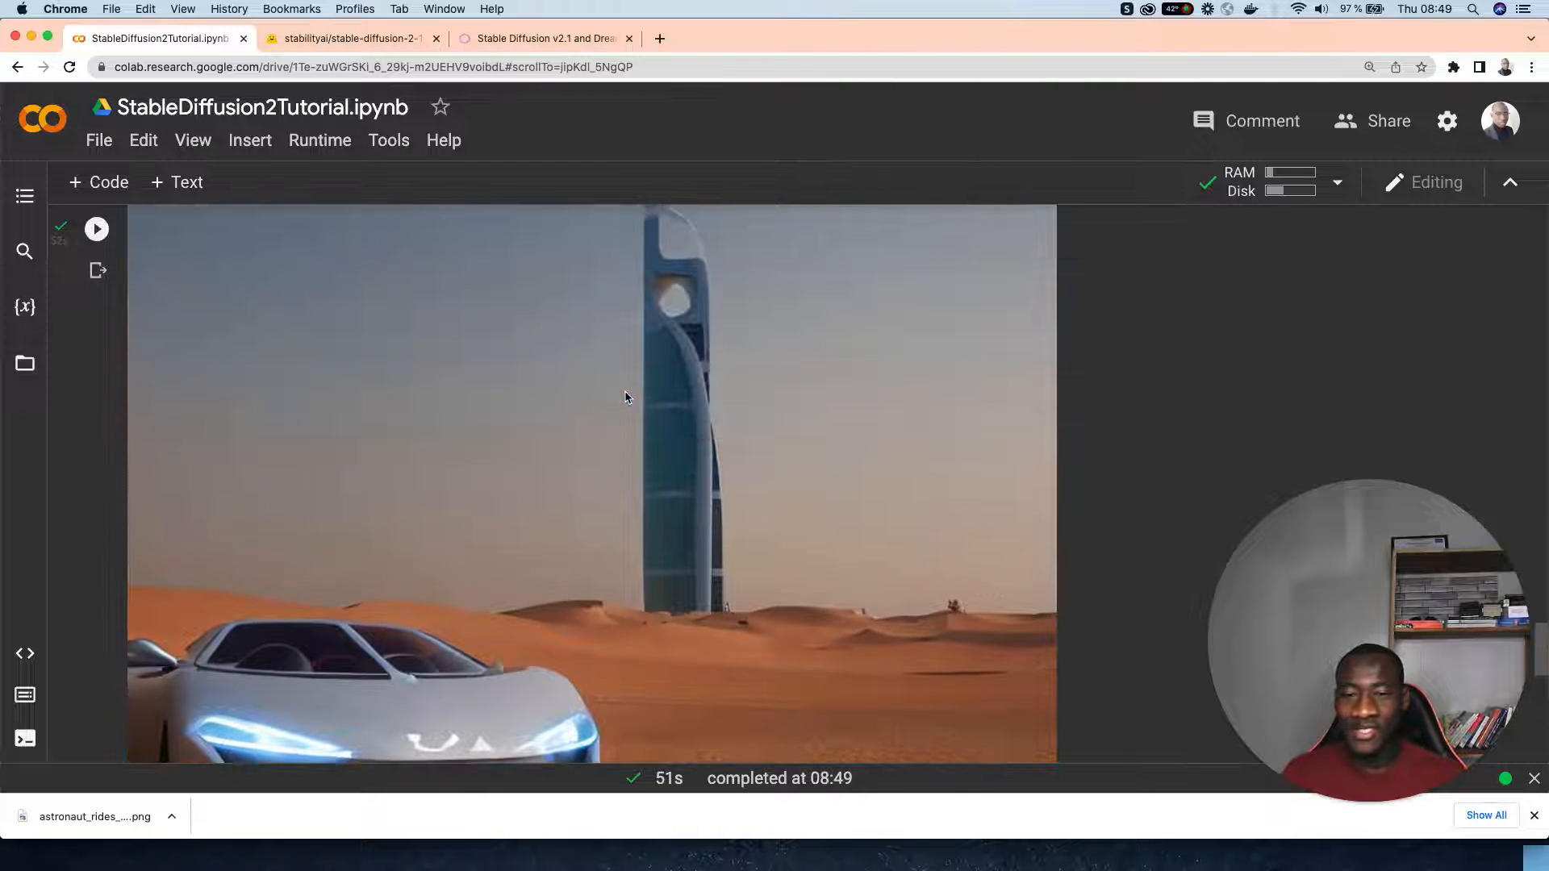
scroll("down", 3)
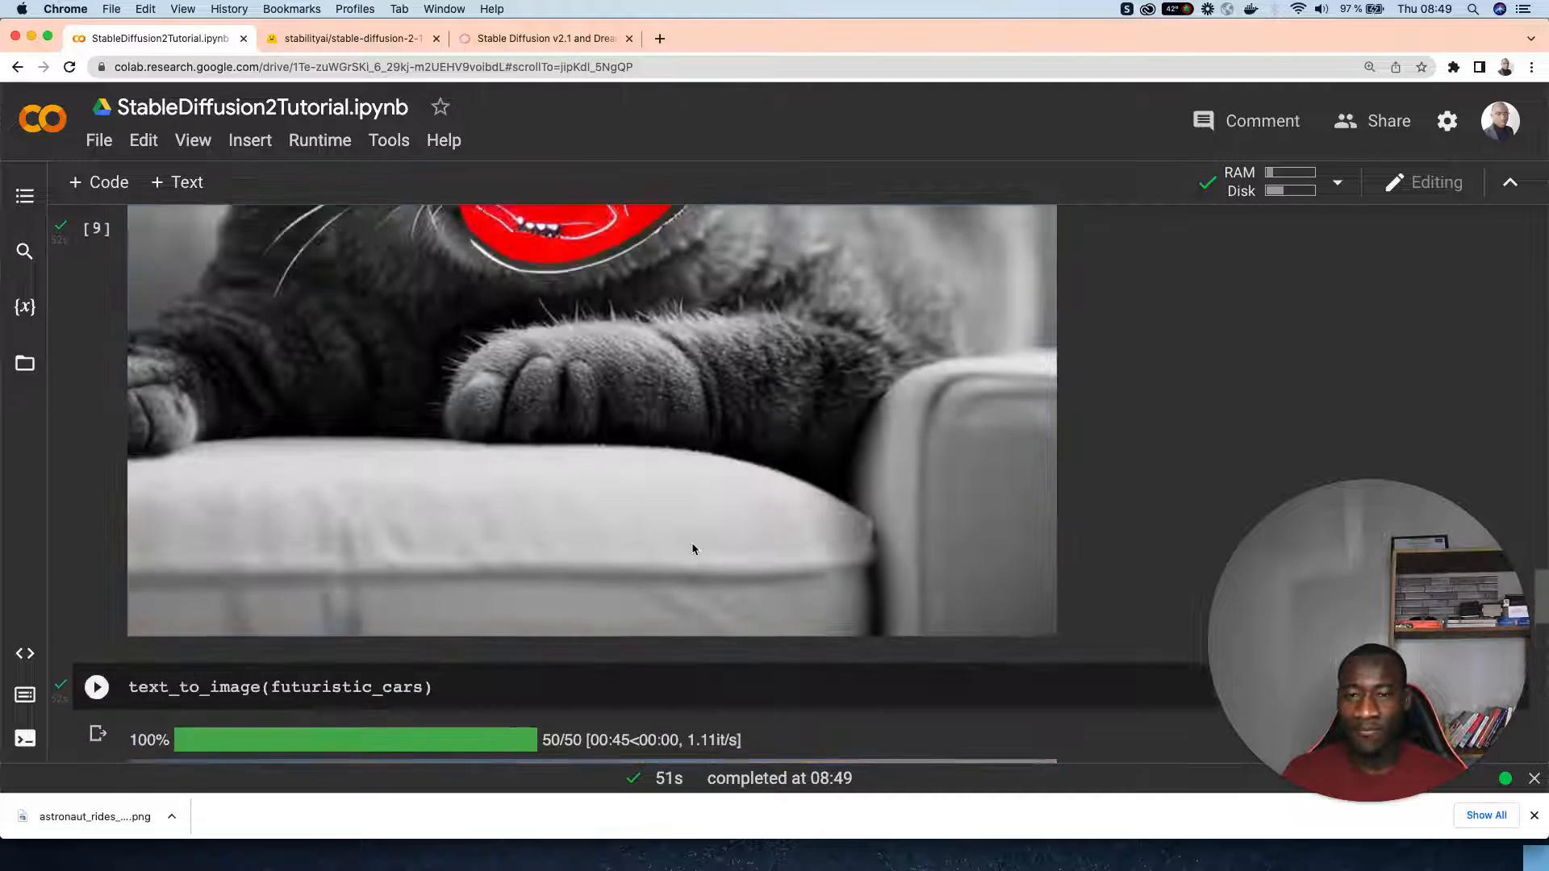
scroll("up", 3)
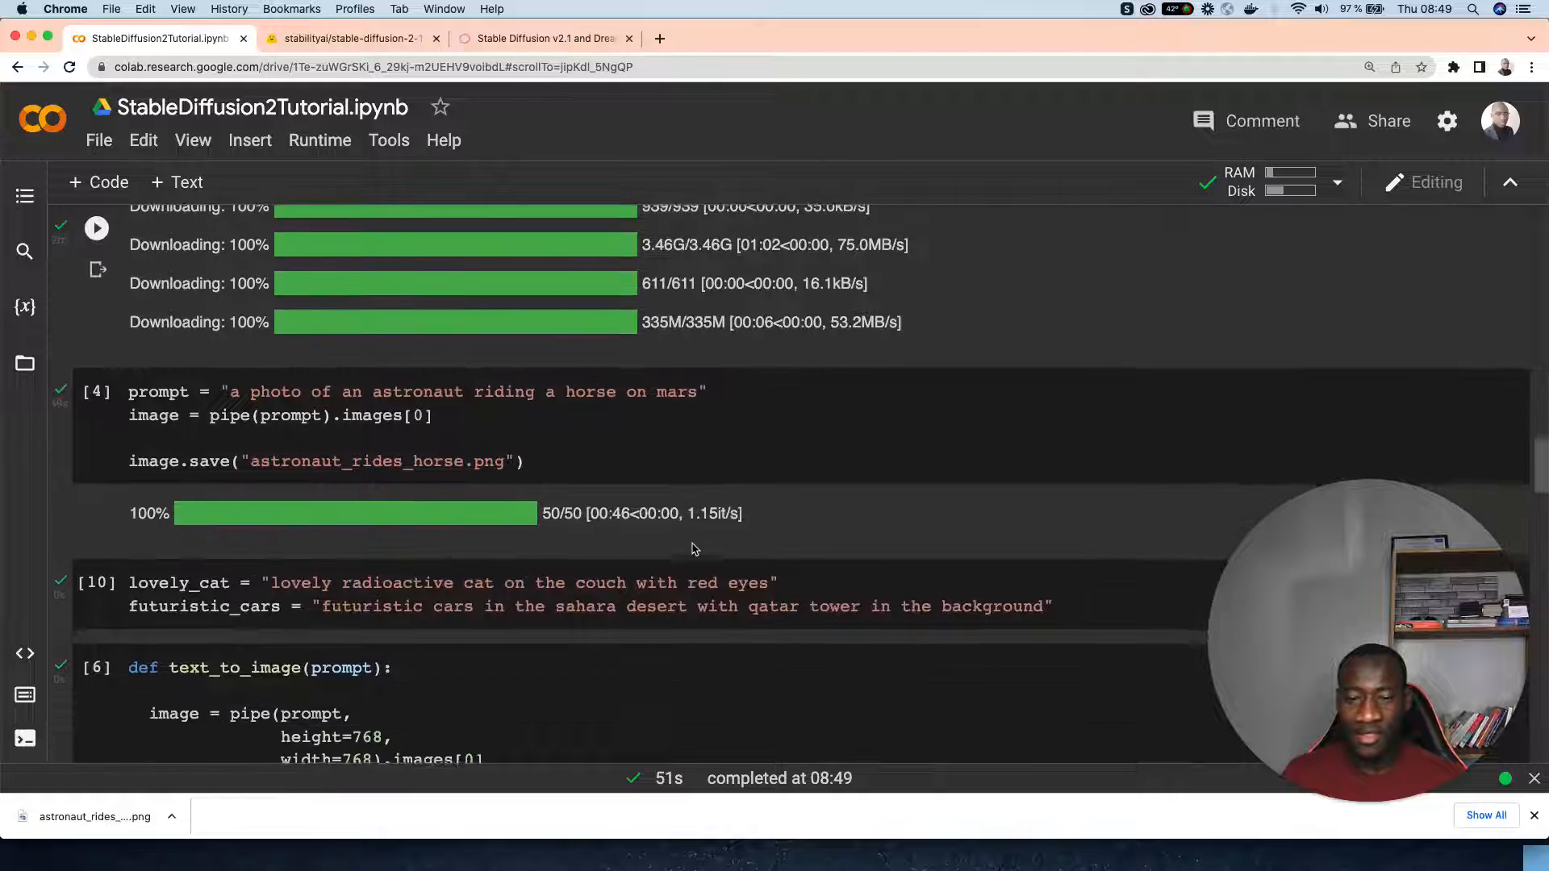
scroll("down", 3)
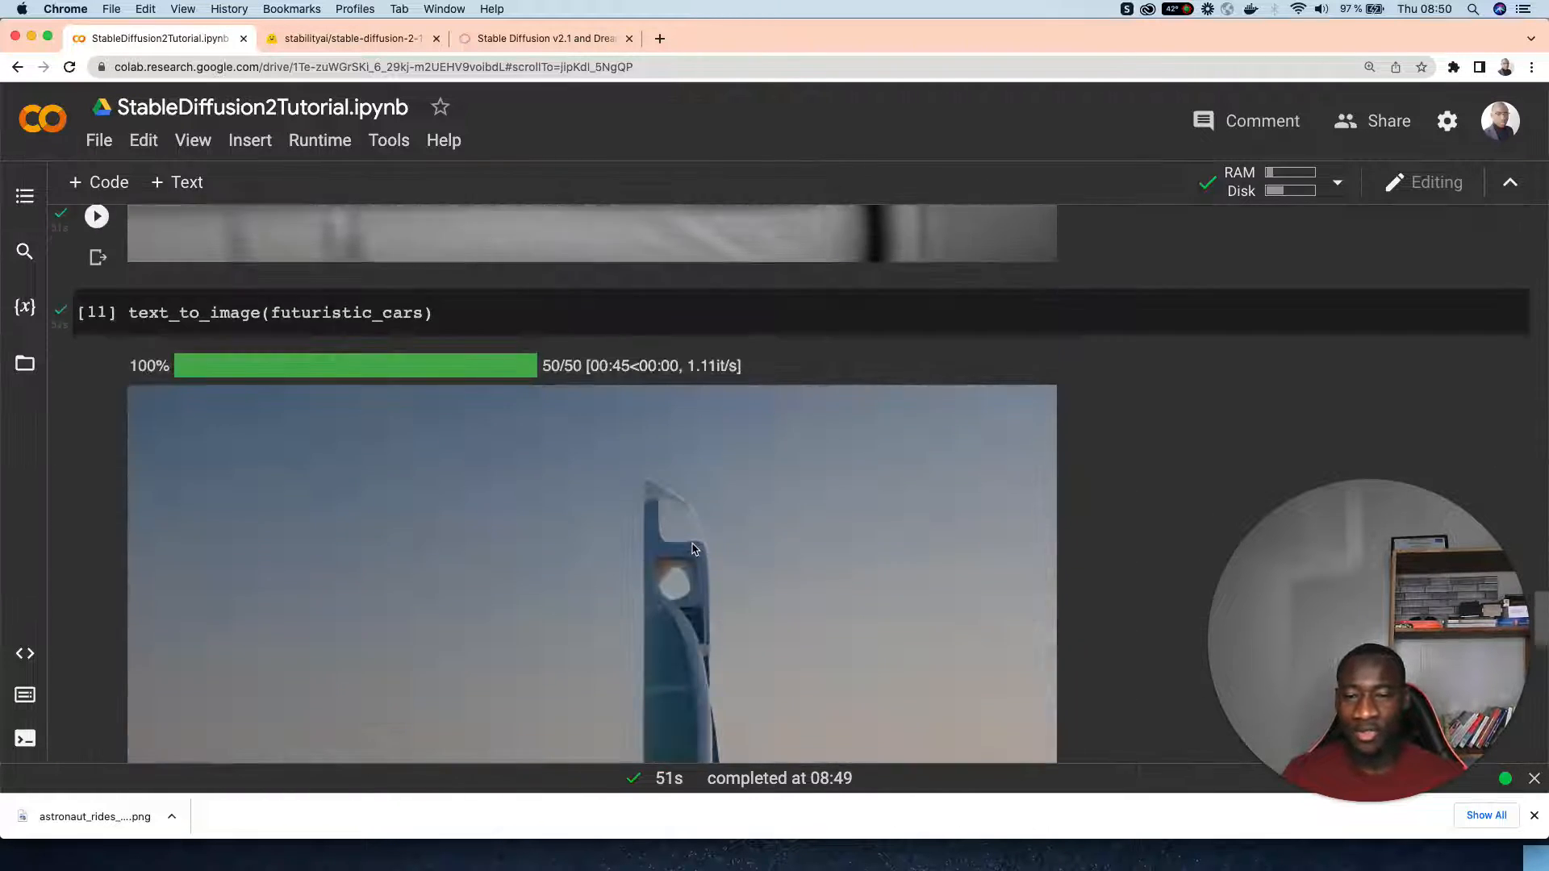
scroll("down", 3)
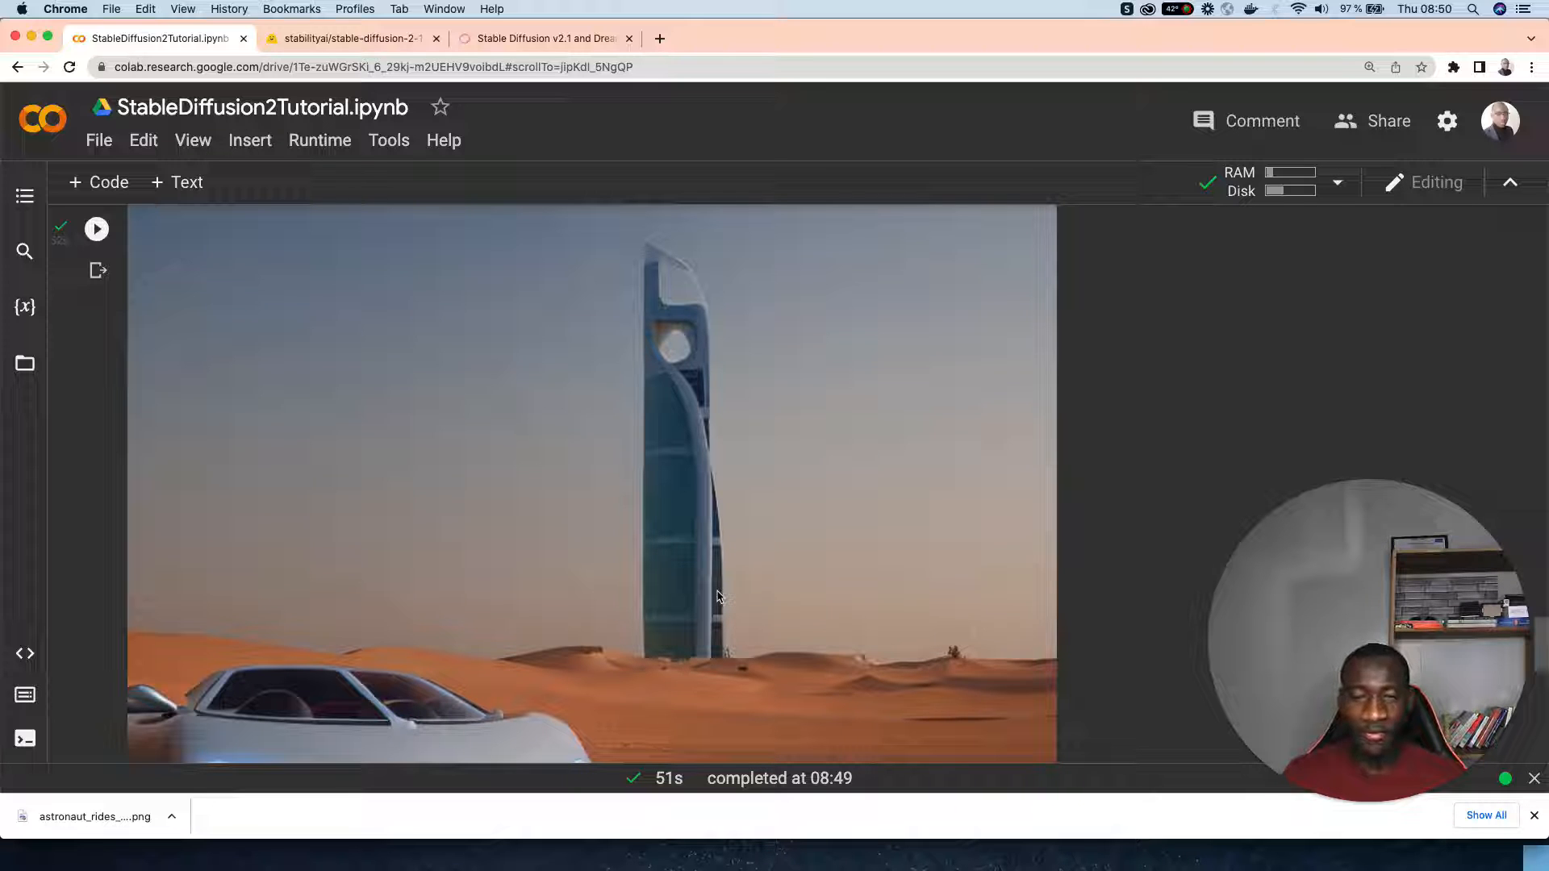
mouse_move(835, 525)
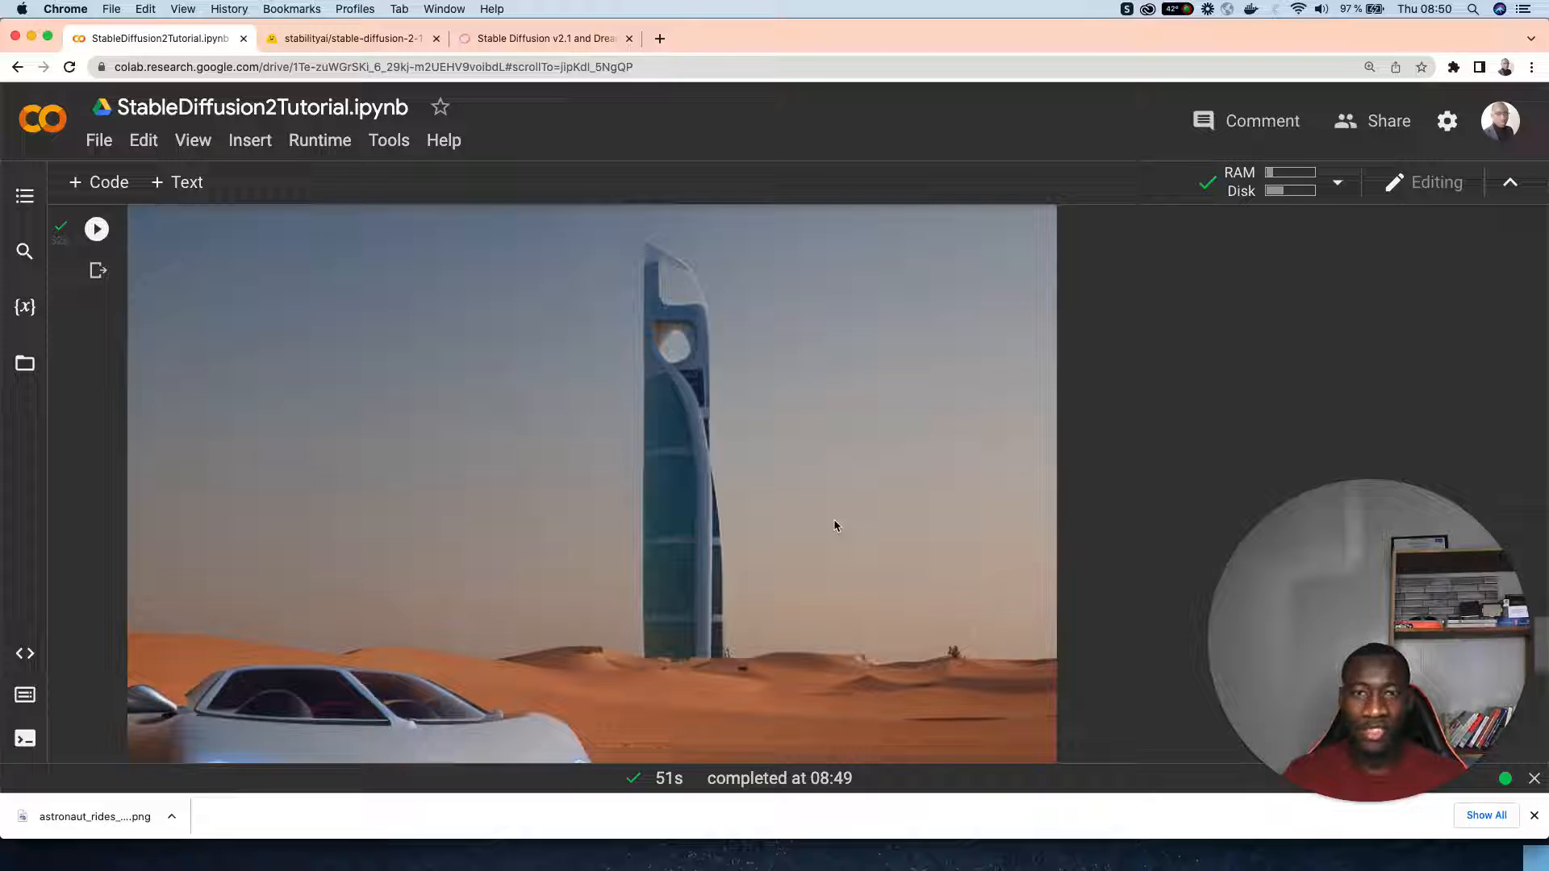